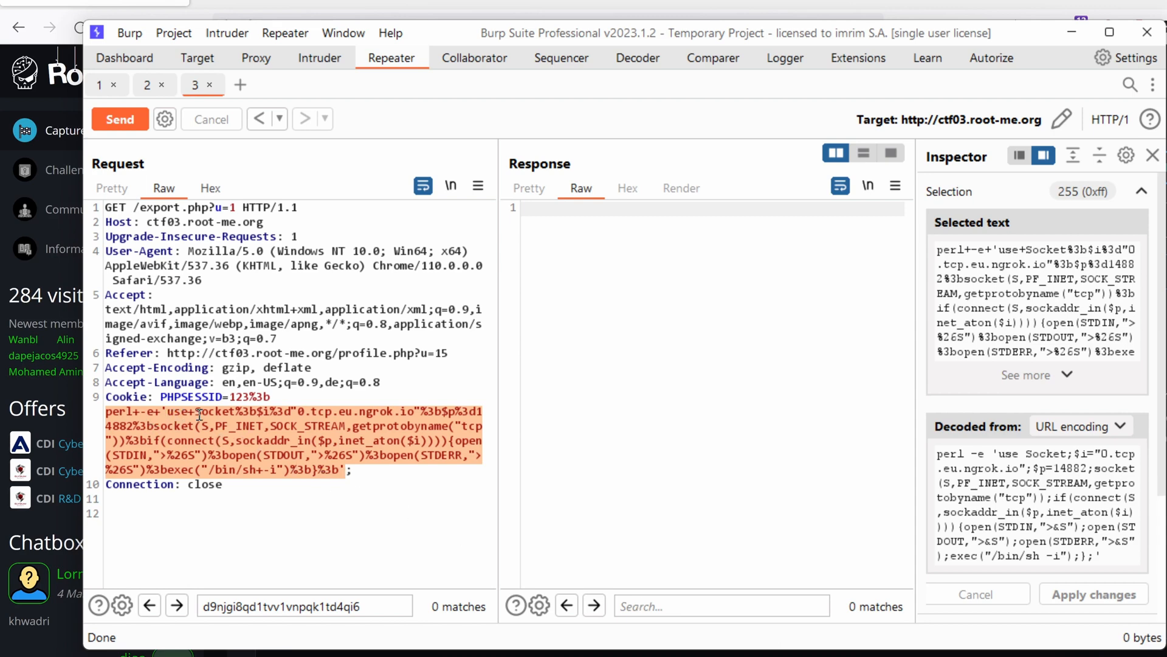
mouse_move(222, 432)
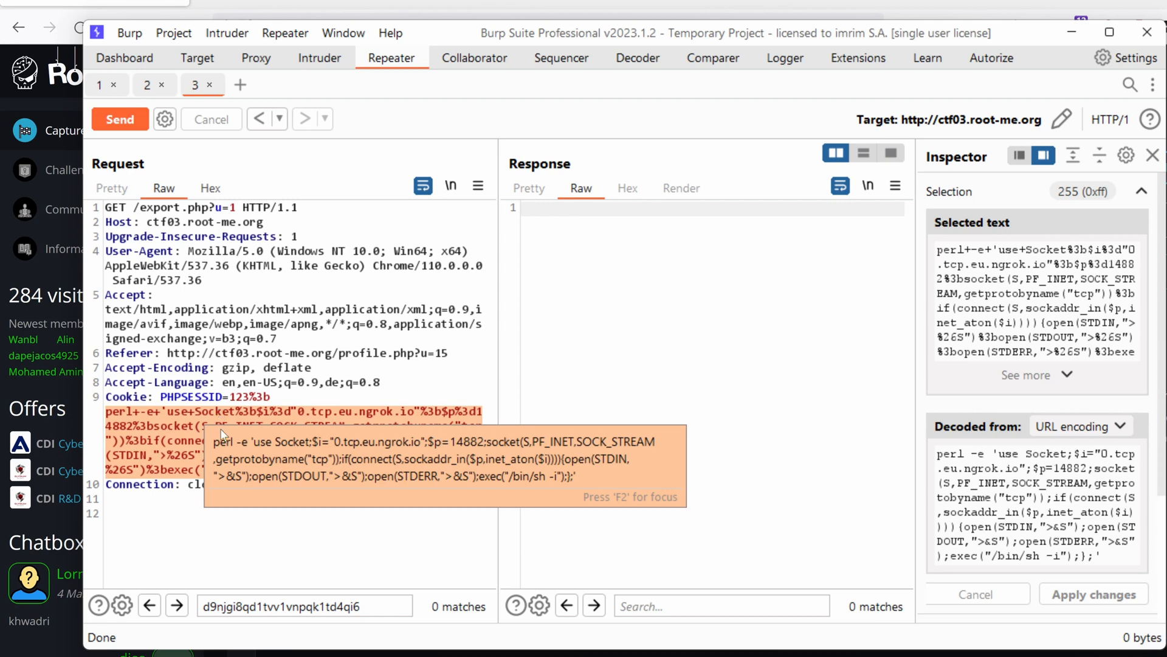
Step: Select the PHPSESSID cookie payload in Repeater tab 3 to view the decoded Perl reverse shell
click(216, 514)
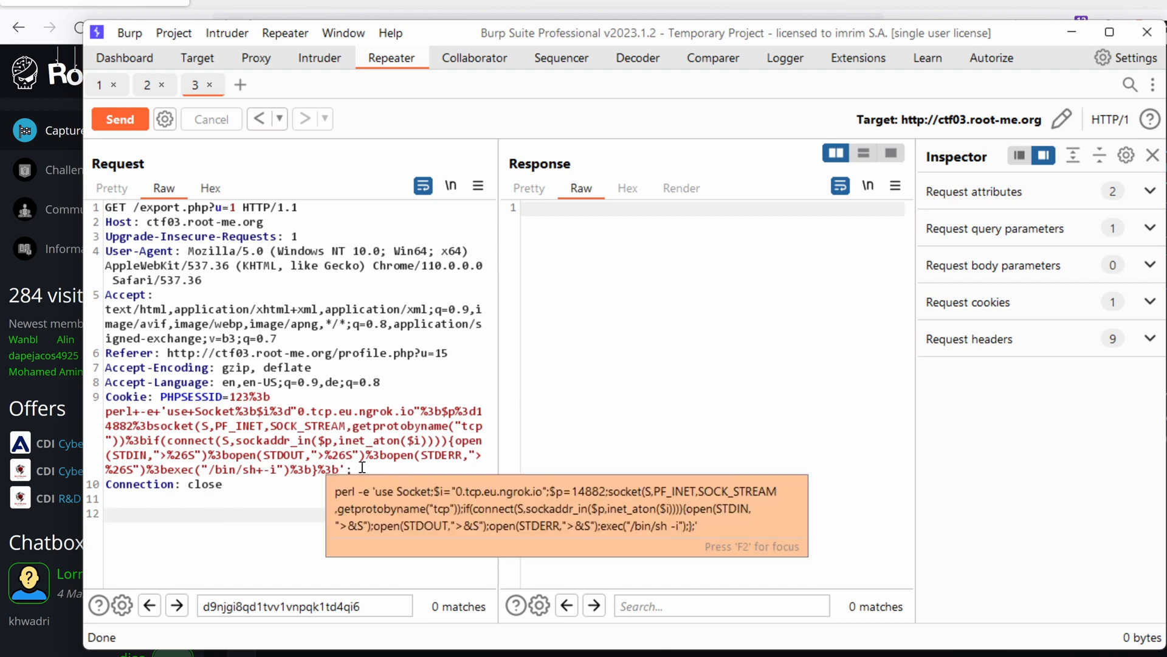
mouse_move(364, 469)
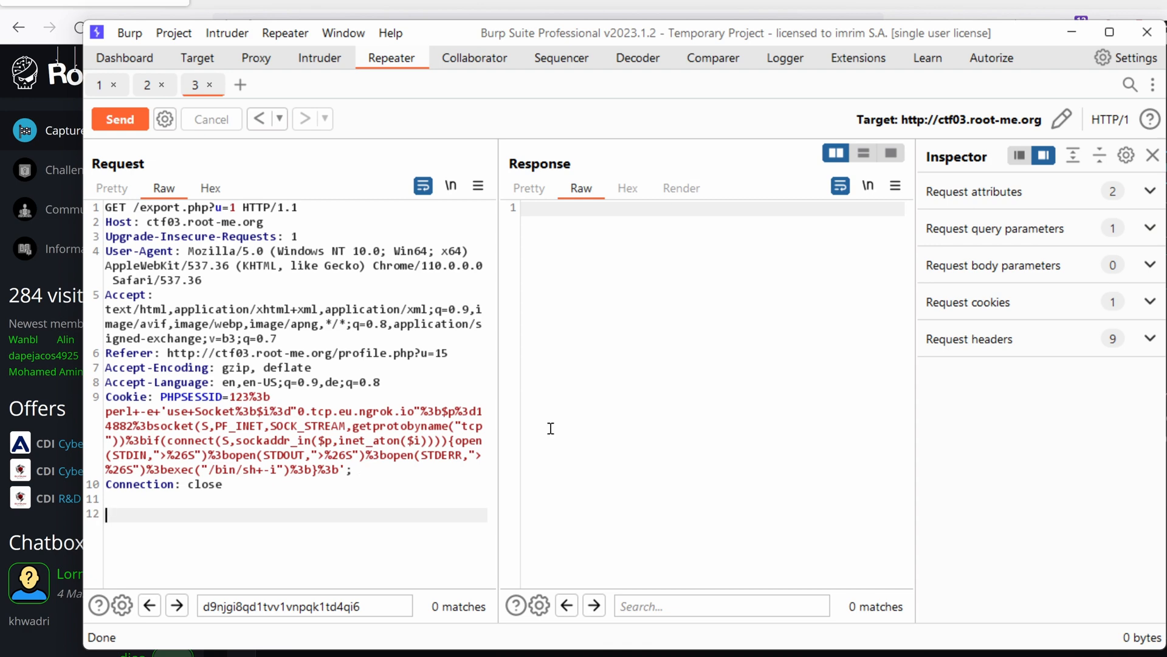
mouse_move(532, 433)
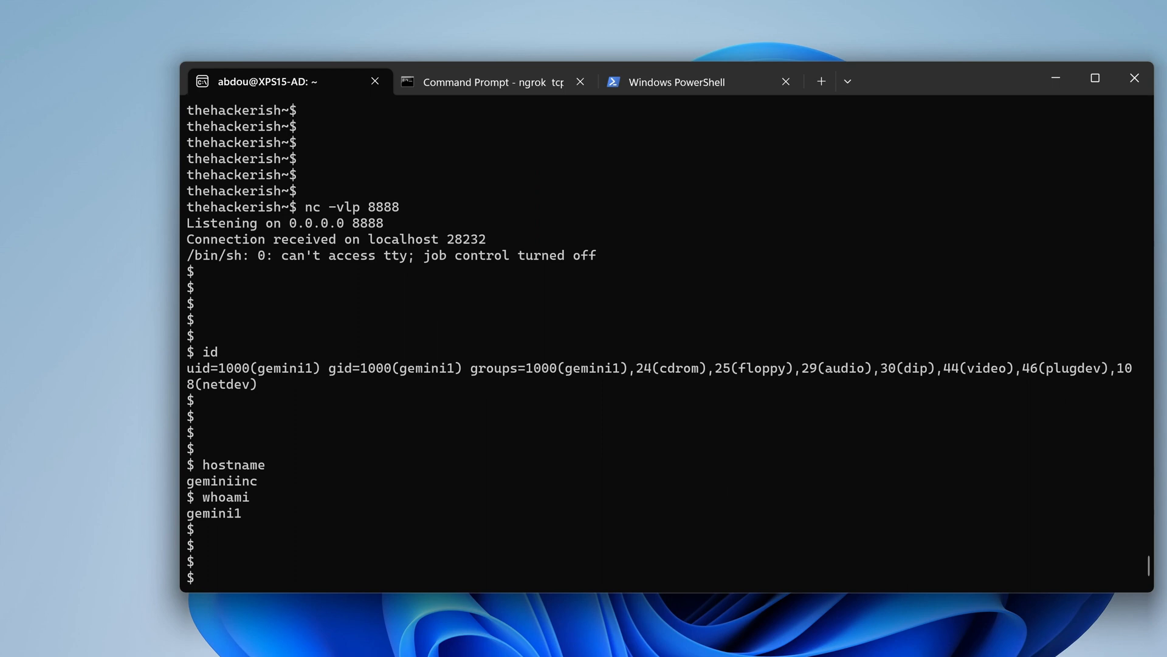
Step: Change to /var/www/html, list export.php, and start typing cat export.txt
text(cd /var/)
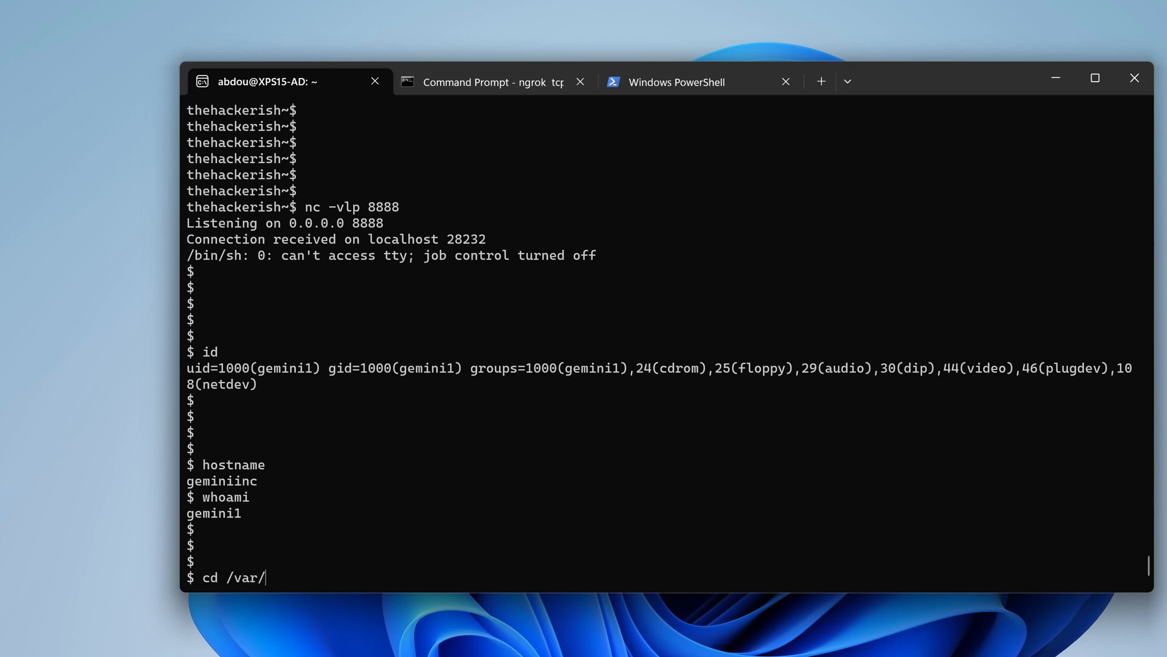
text(www/htm)
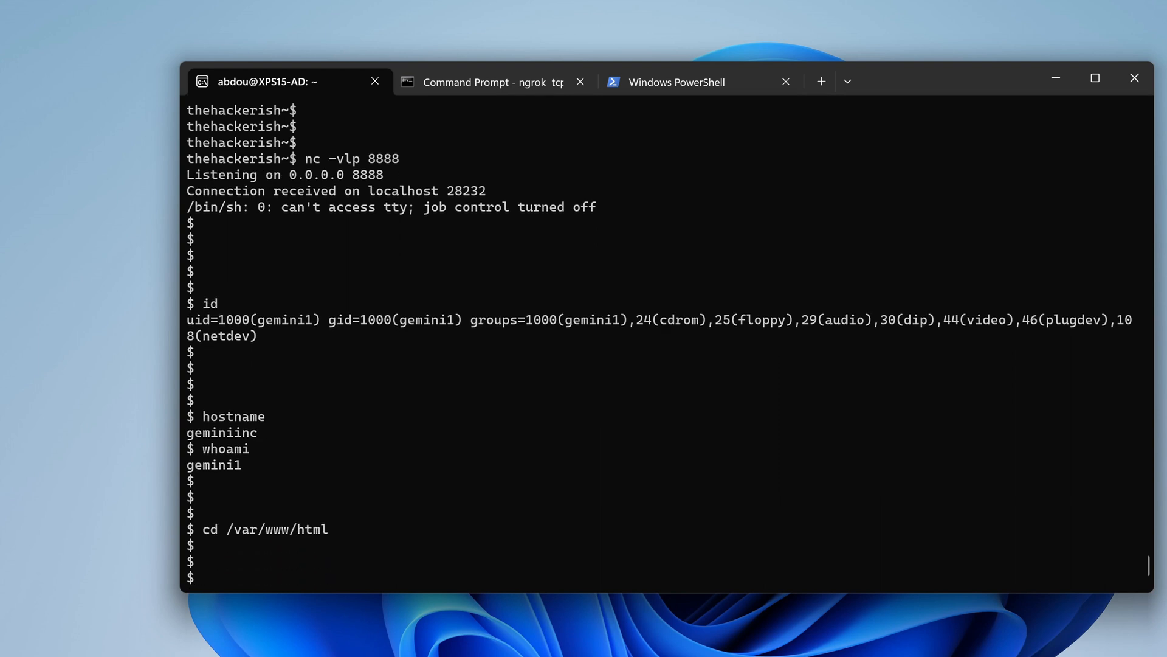
text(ls expor)
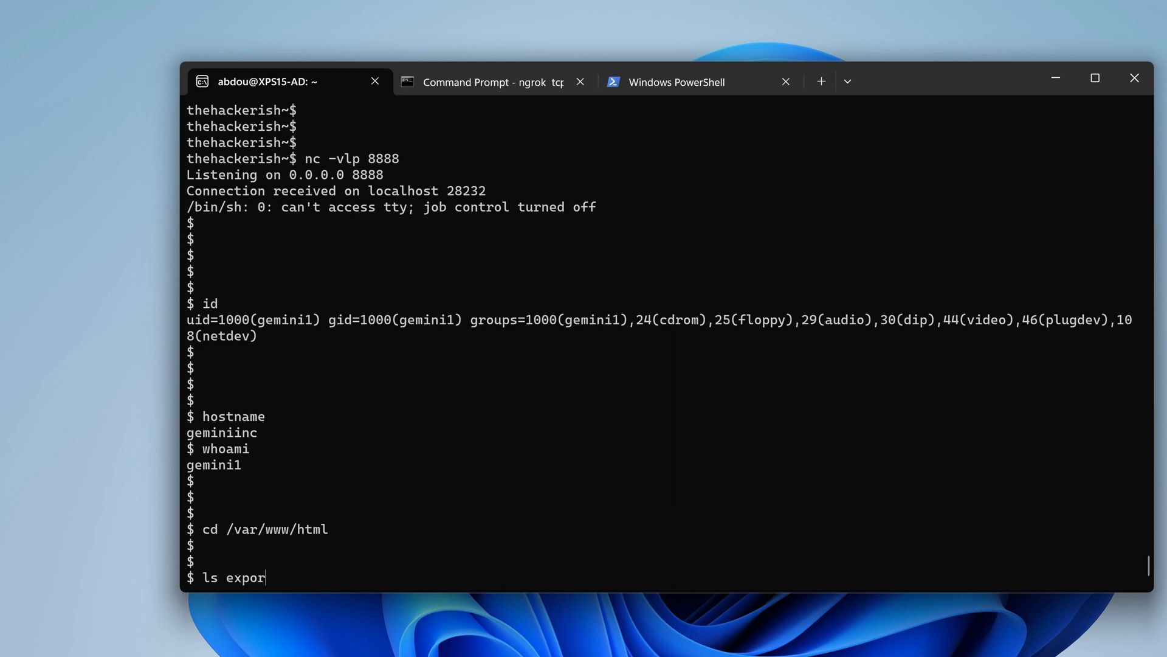
text(t.)
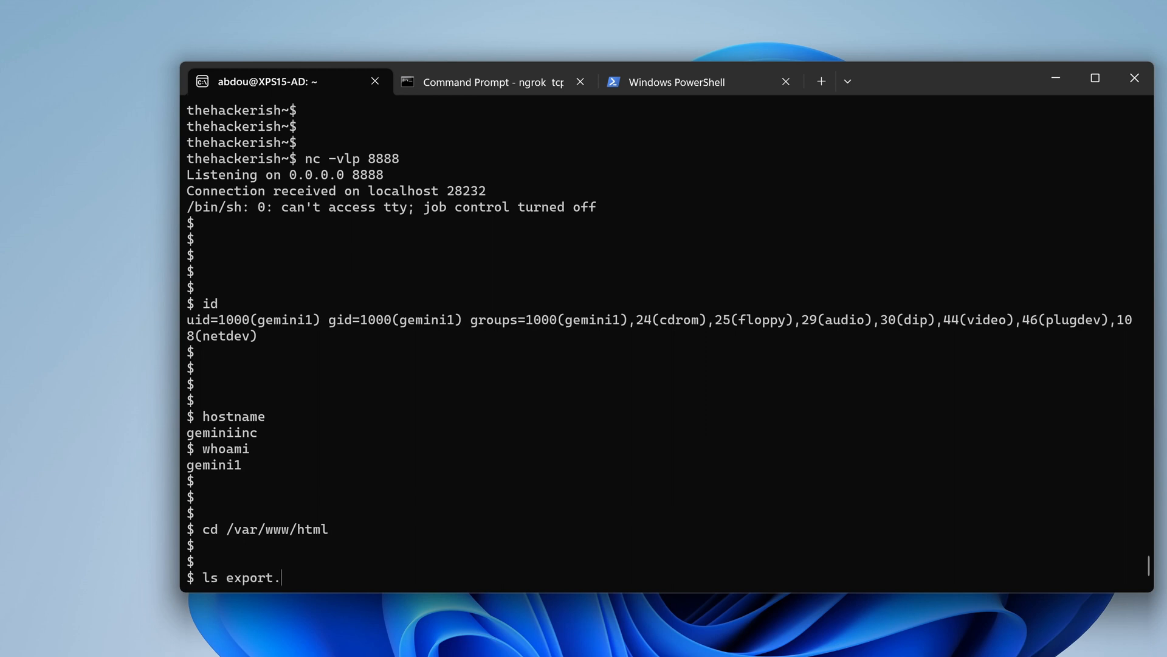
text(php)
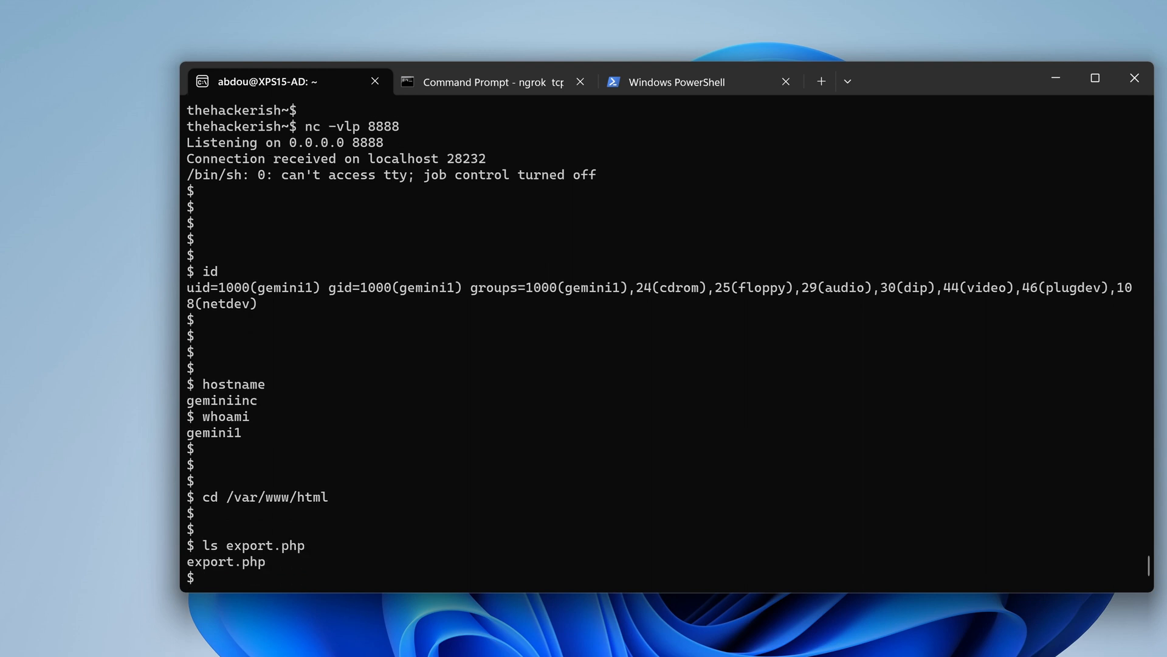
text(cat ex)
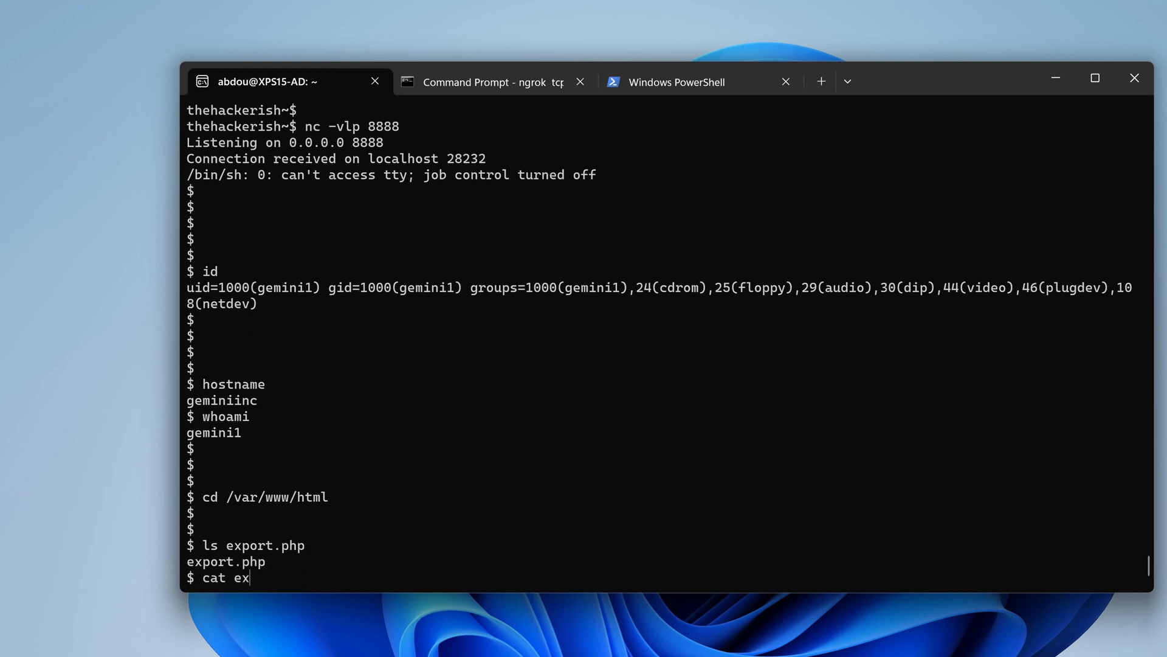
text(port.txt)
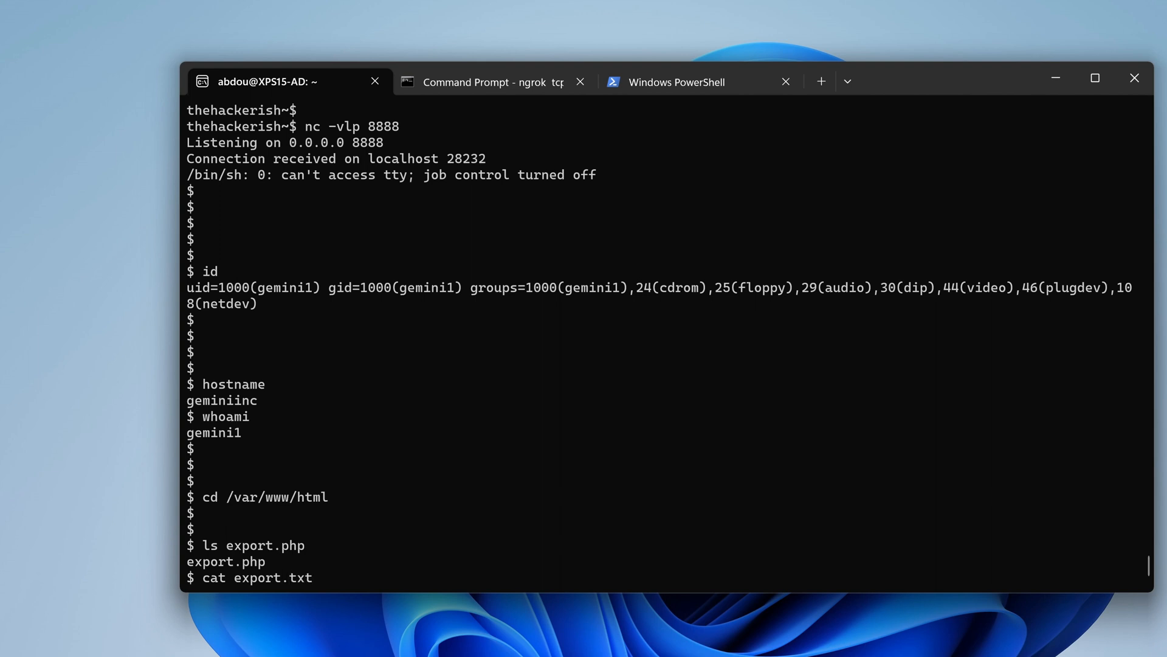
Step: Print export.php and highlight shell_exec, wkhtmltopdf and the /tmp/profile.pdf output path
text(cat export.php)
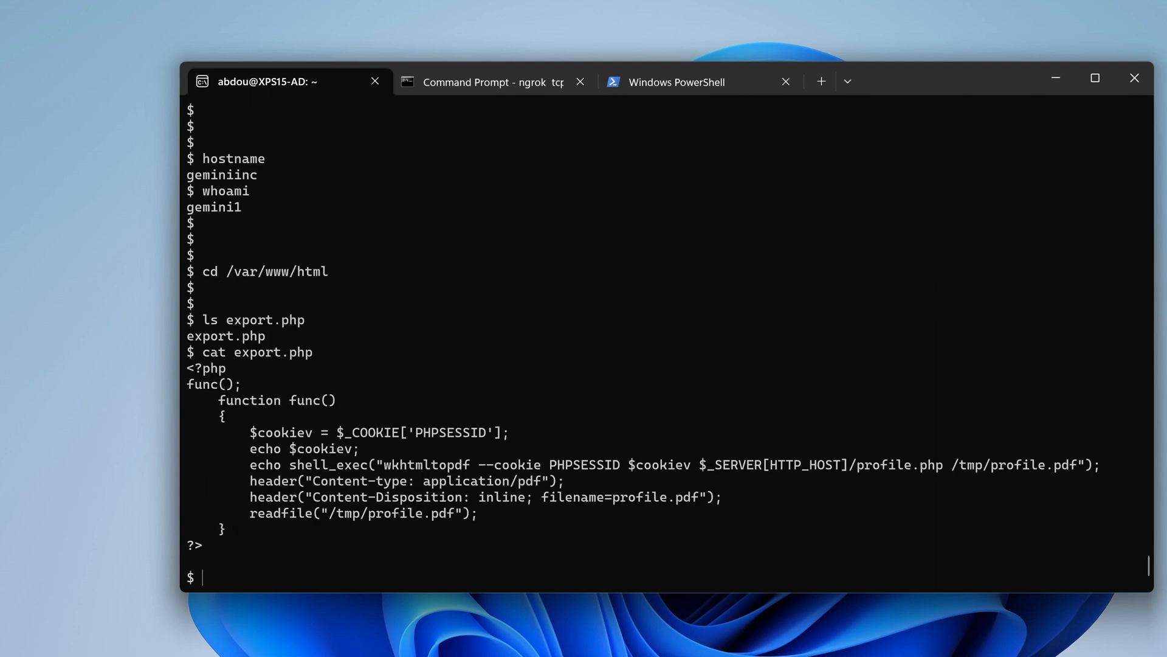
mouse_move(326, 438)
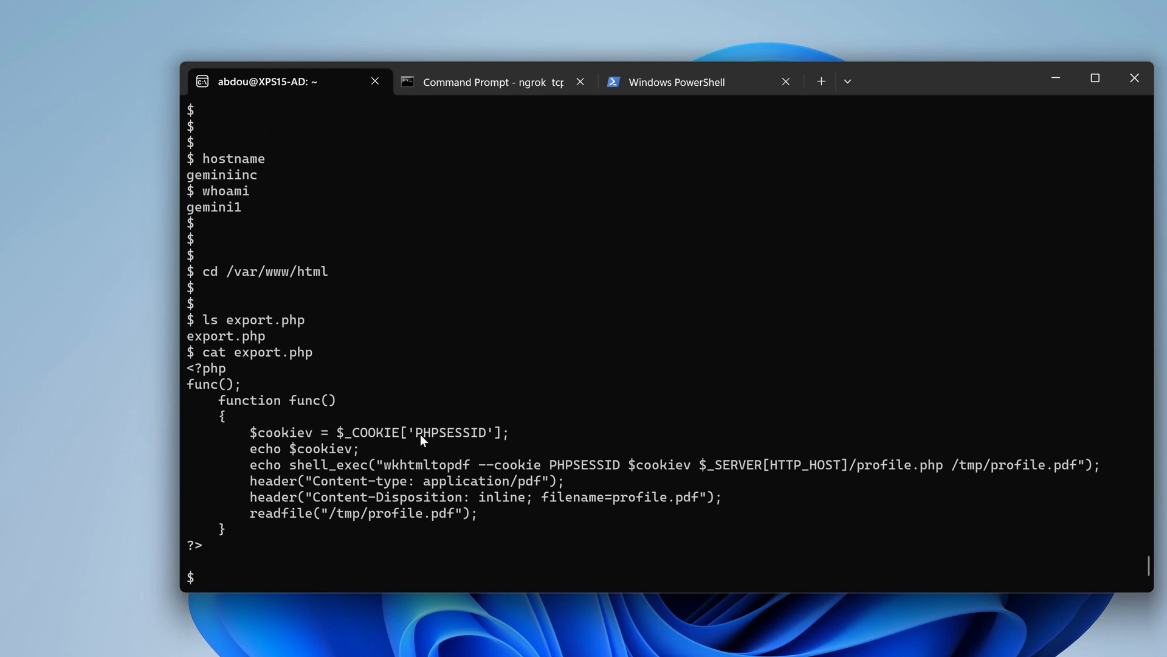
double_click(447, 432)
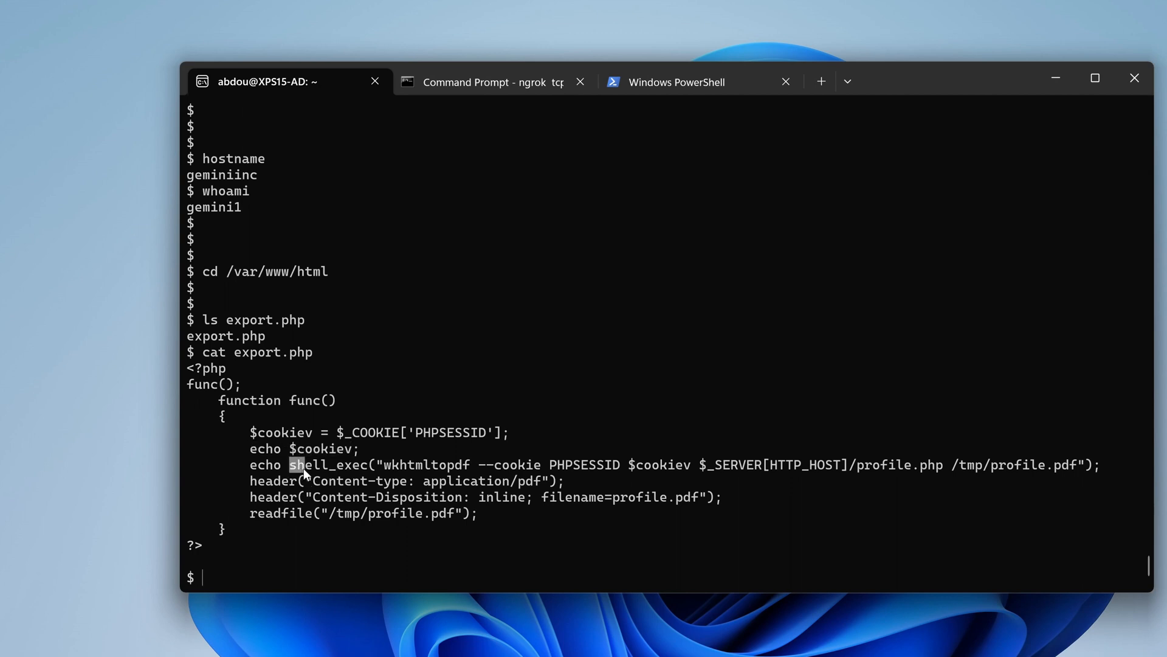
double_click(327, 464)
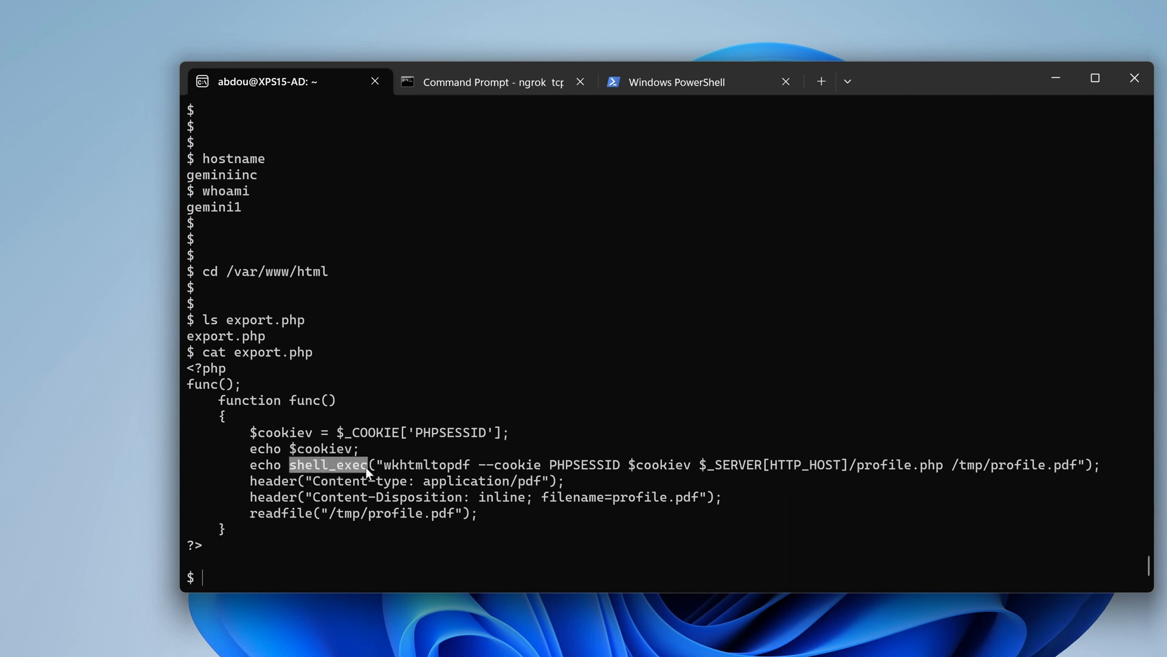
mouse_move(312, 471)
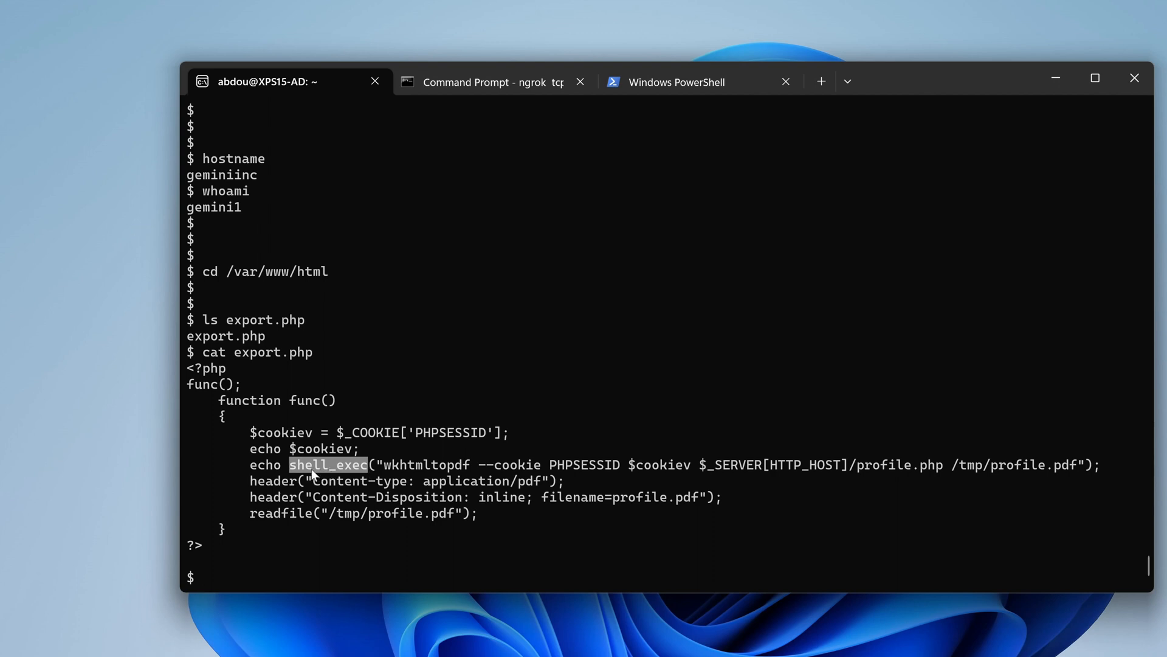
mouse_move(384, 476)
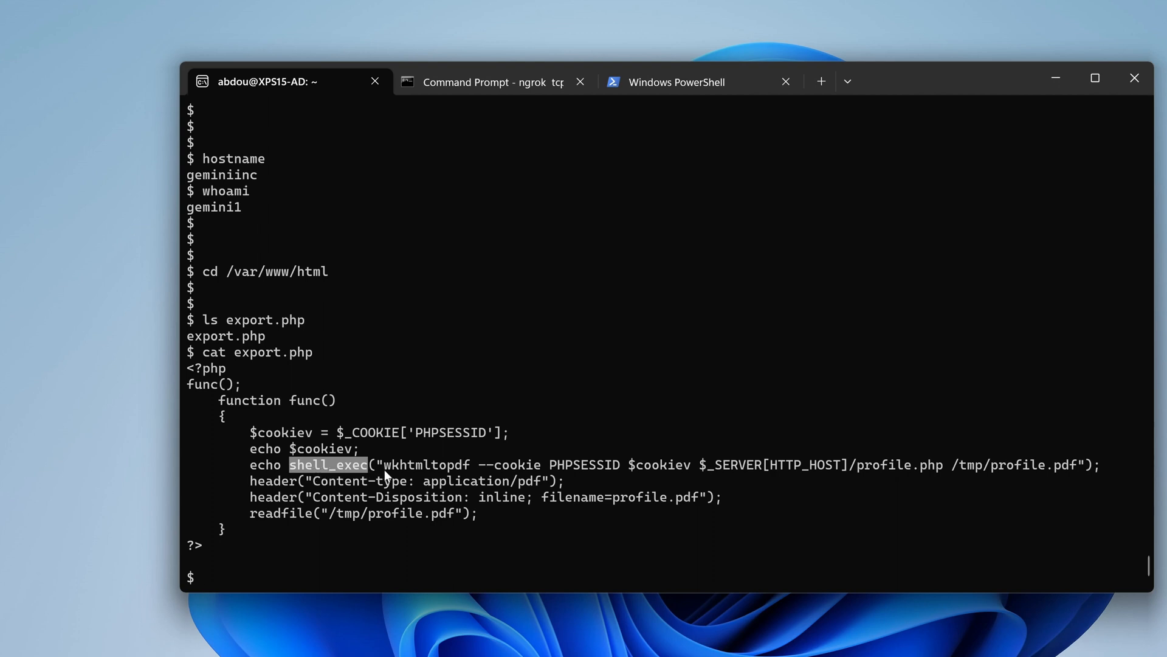
double_click(406, 464)
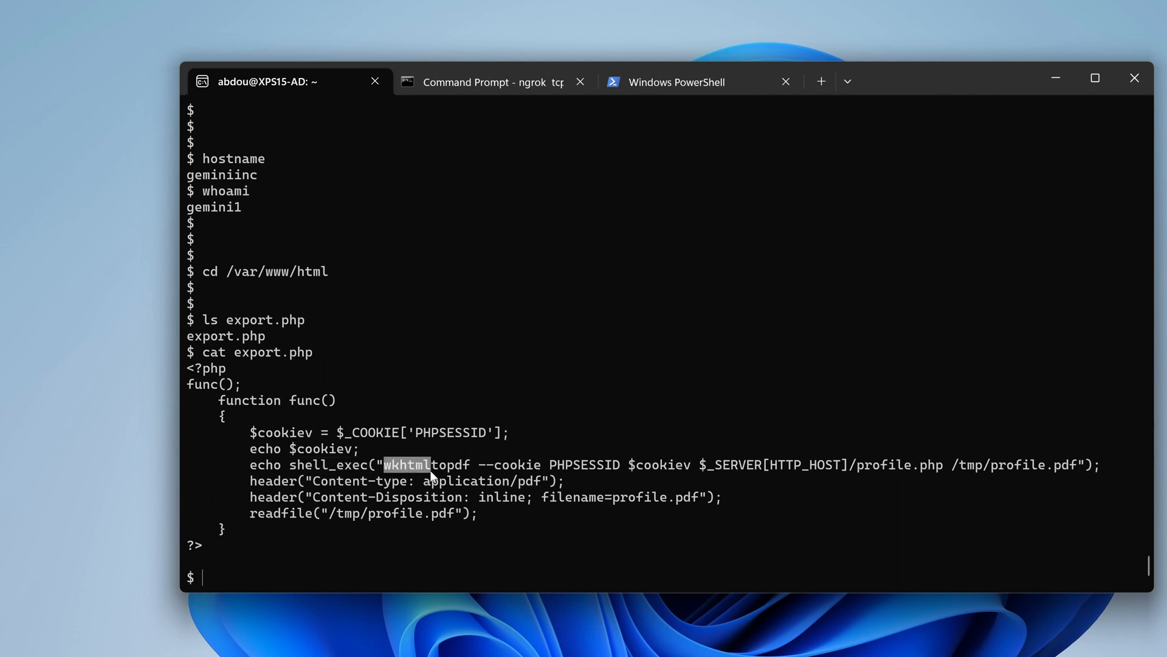
drag(385, 465, 470, 464)
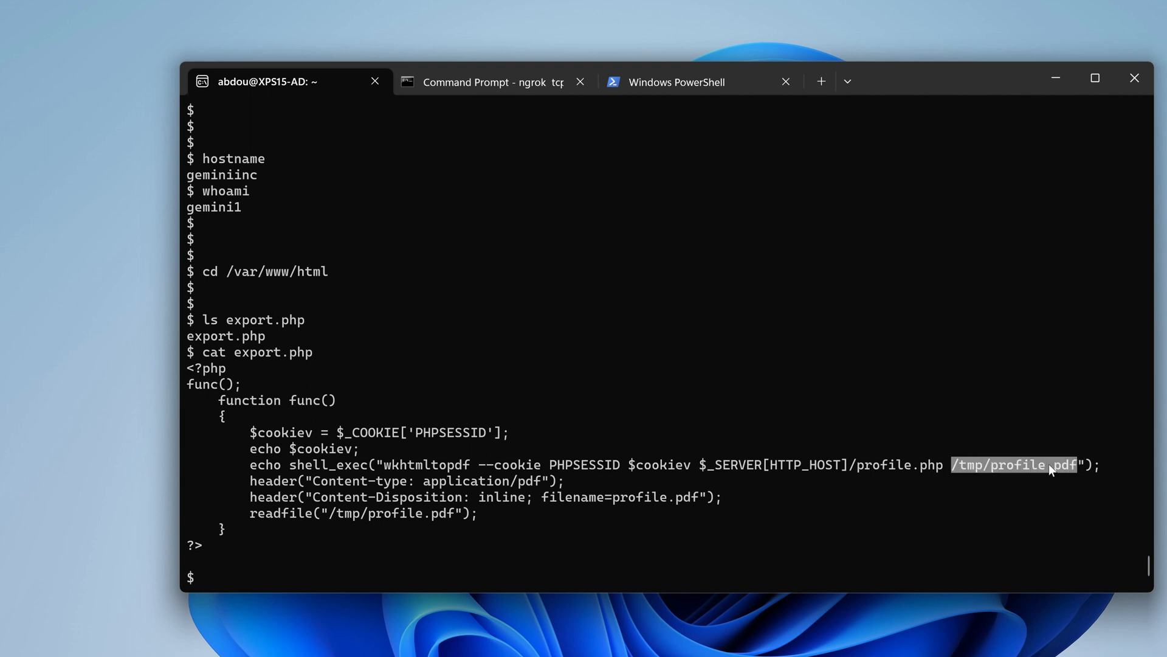
mouse_move(671, 482)
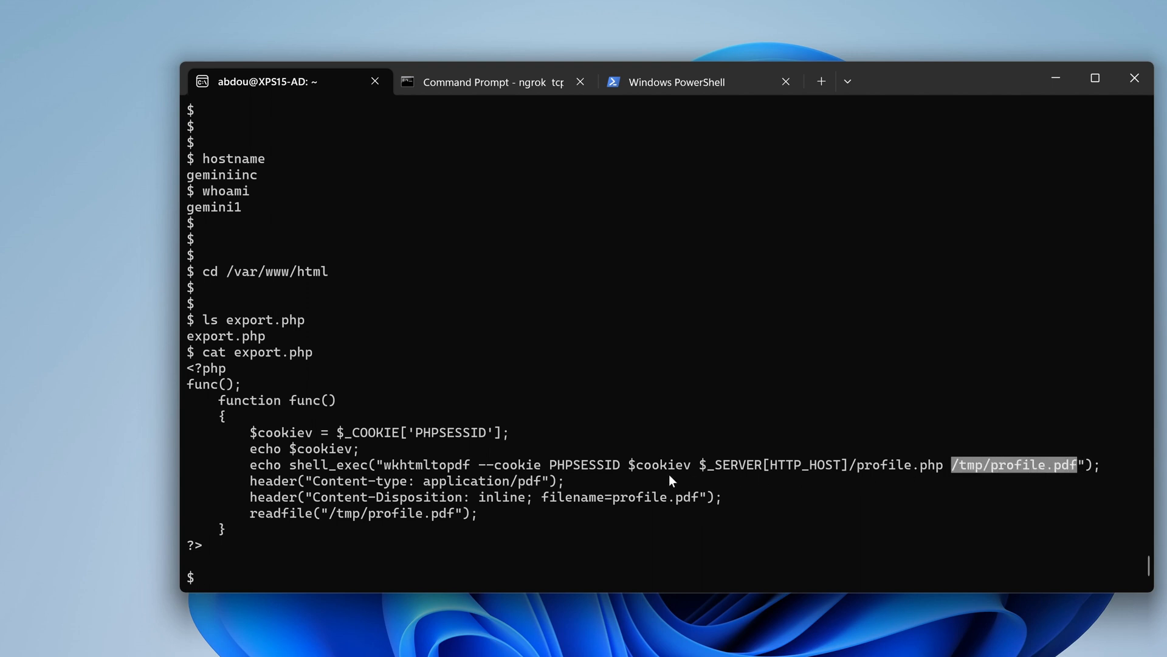
mouse_move(628, 472)
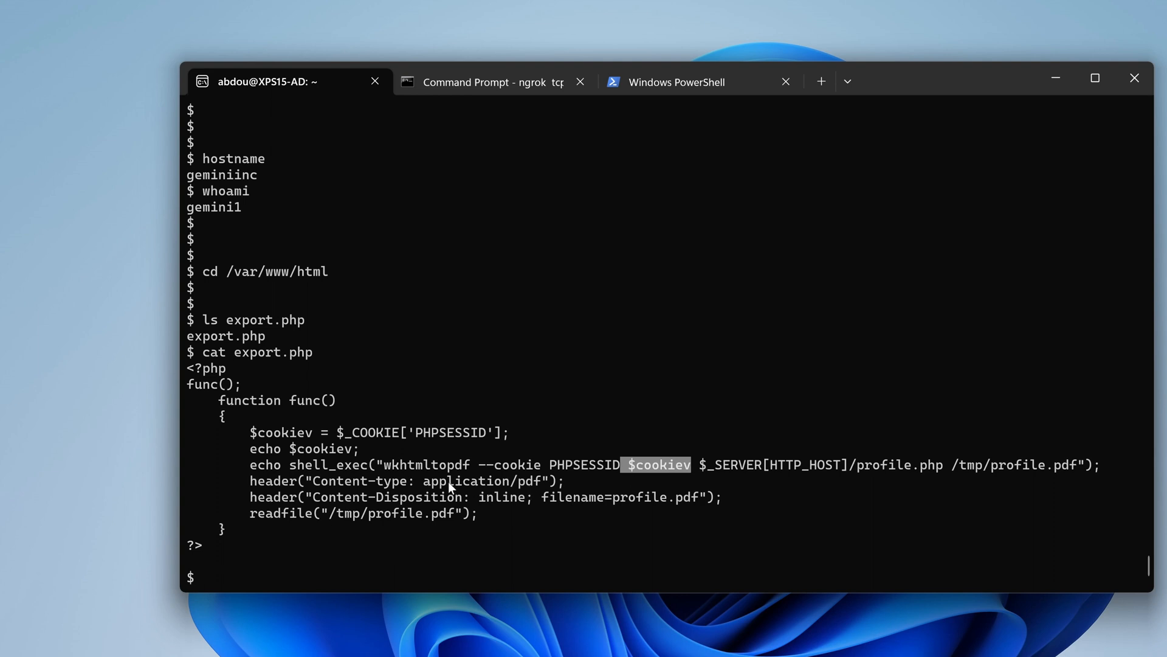
mouse_move(669, 492)
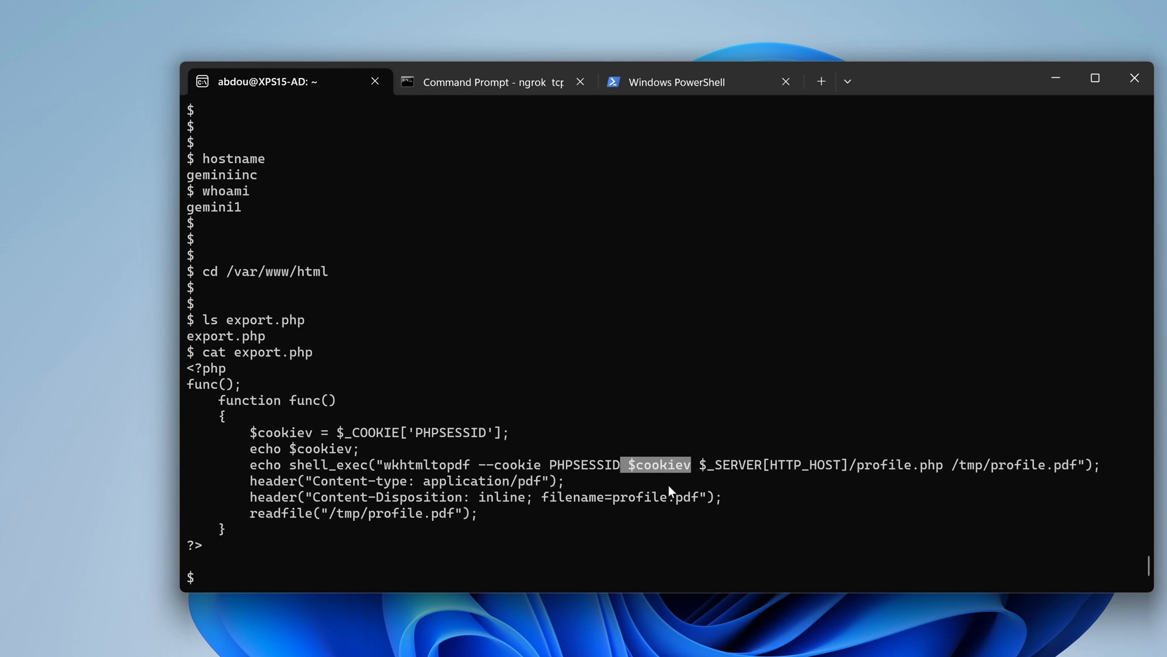
mouse_move(783, 464)
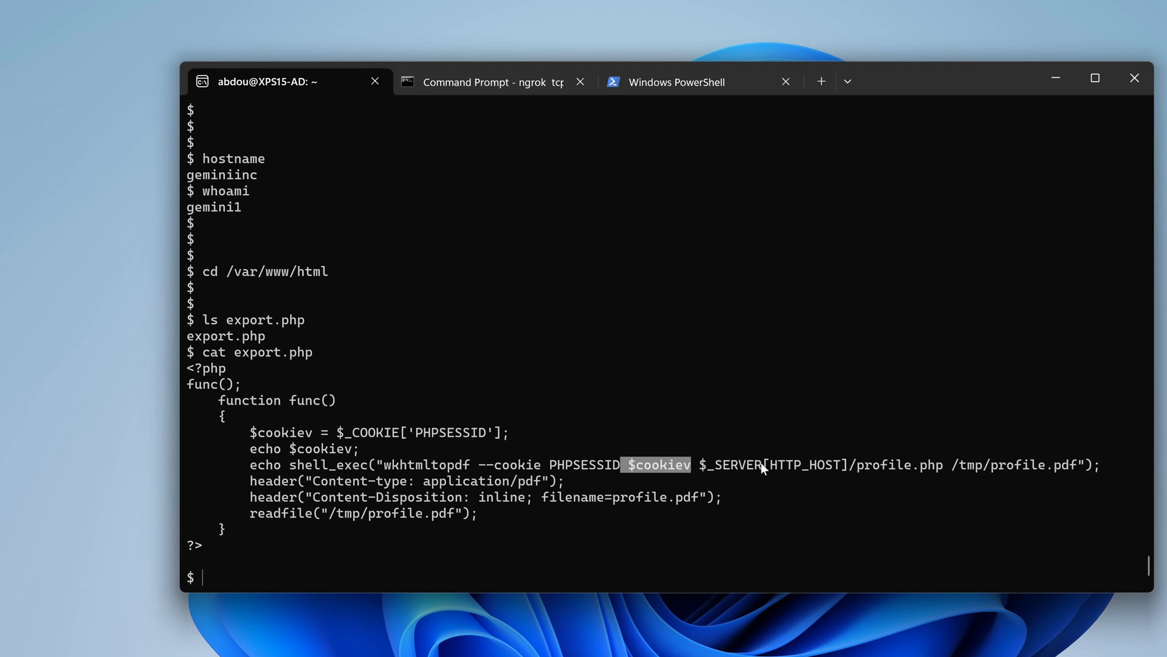
mouse_move(600, 479)
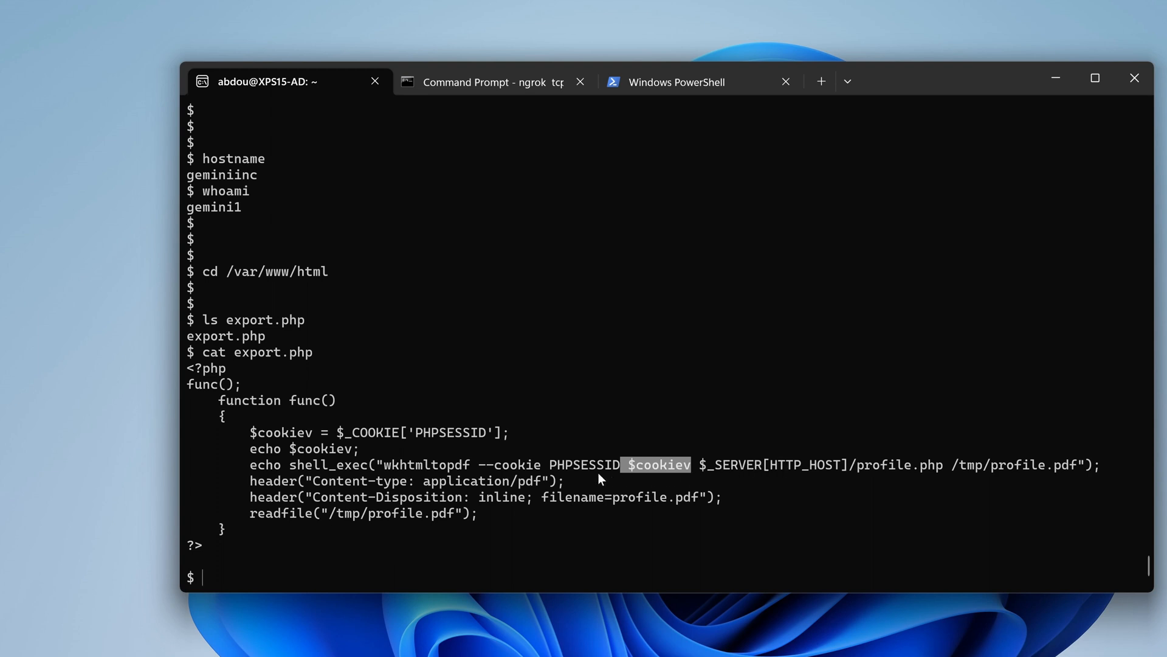
mouse_move(400, 489)
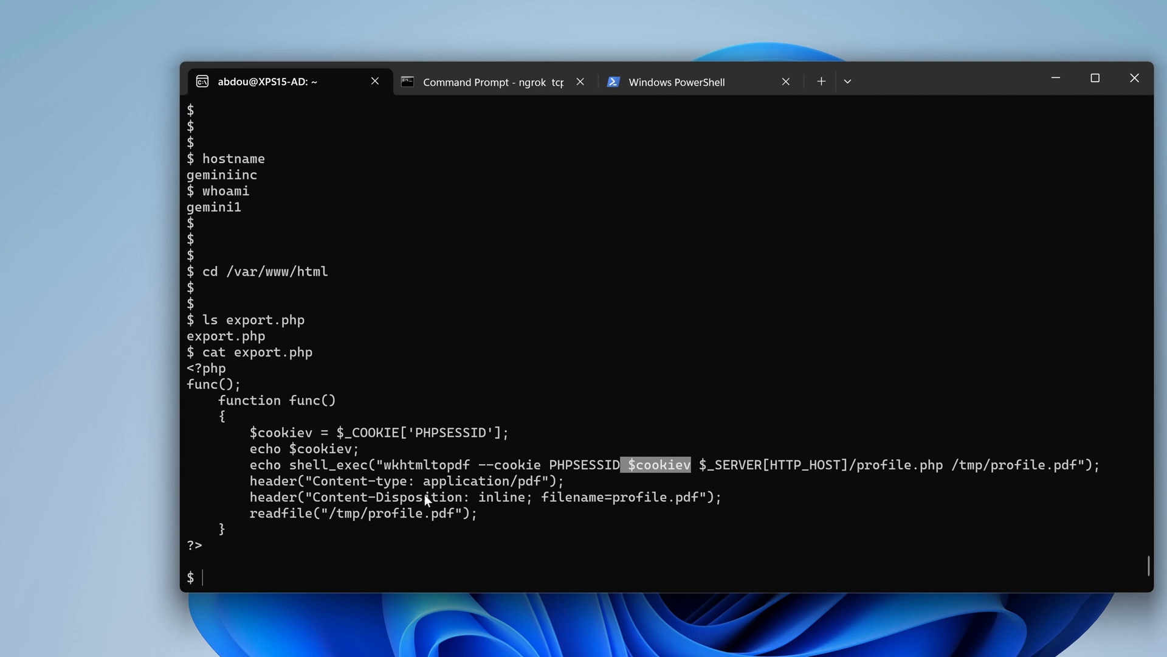
mouse_move(647, 478)
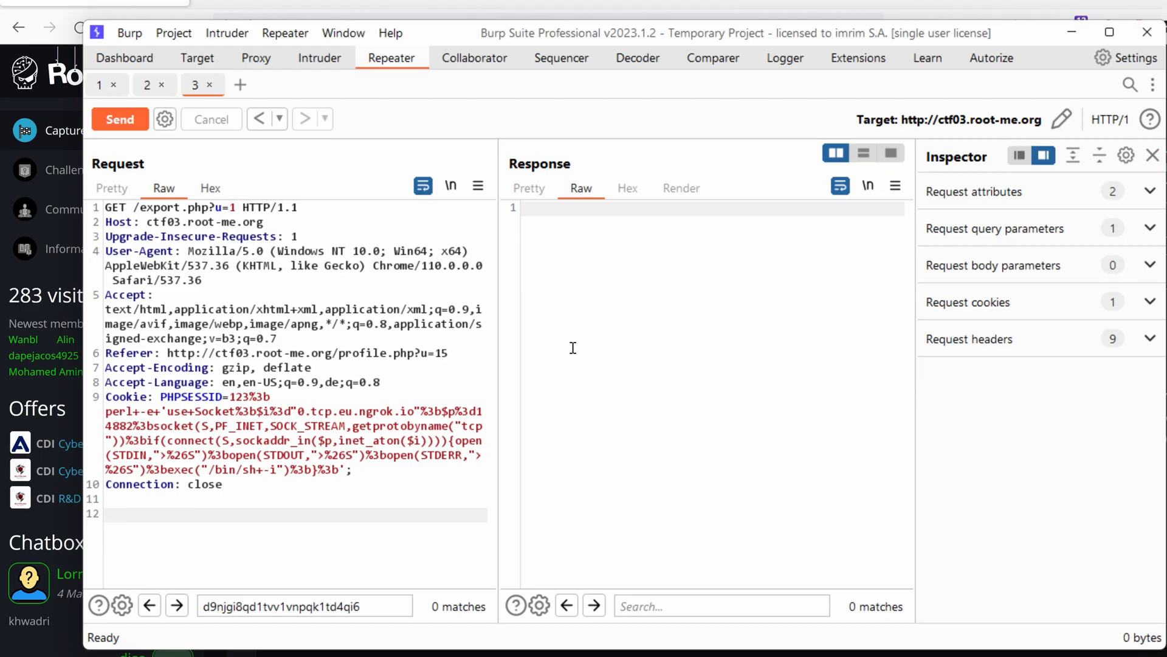
mouse_move(259, 120)
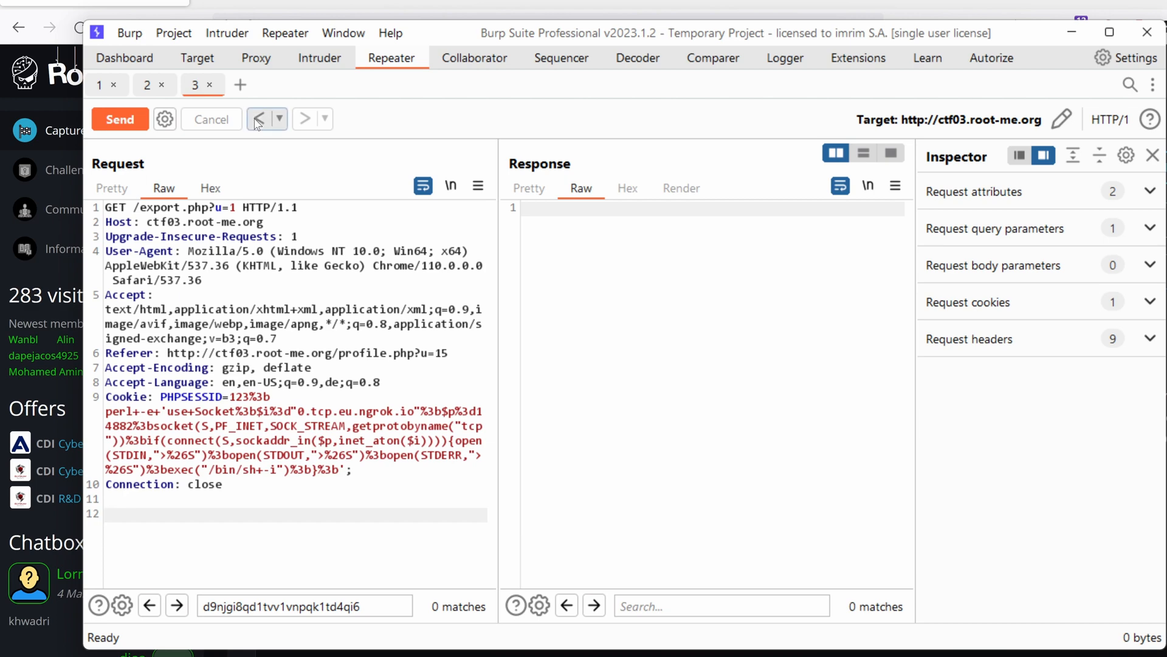
Step: Go back in Repeater history to the unsent cookie-payload request
click(119, 119)
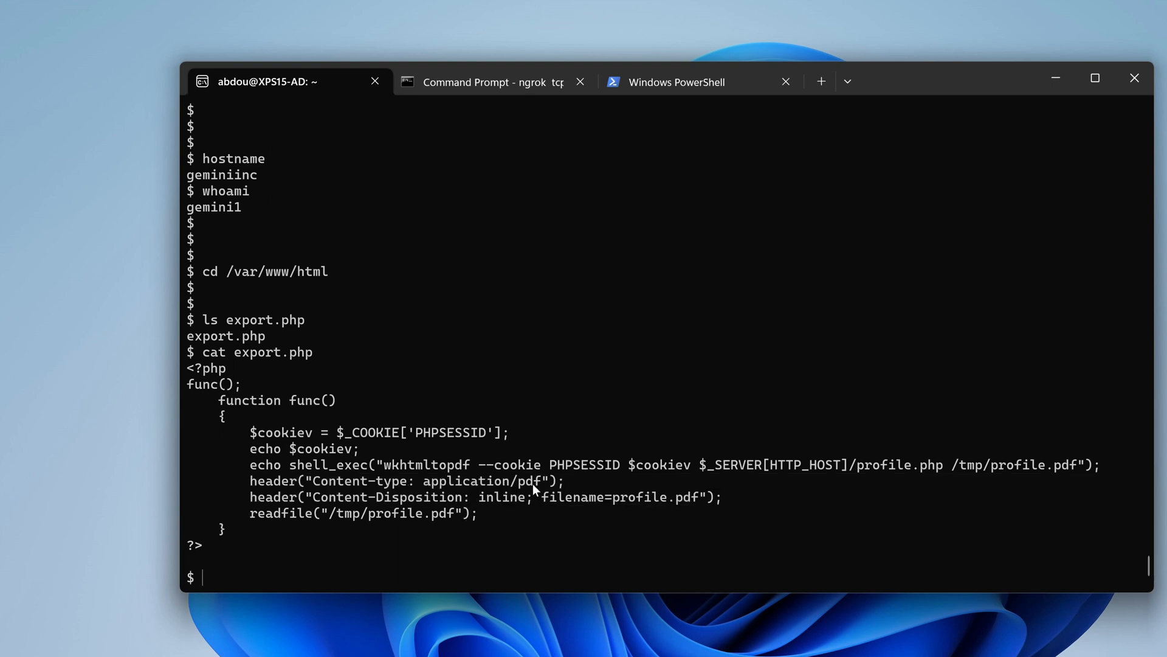
mouse_move(1000, 476)
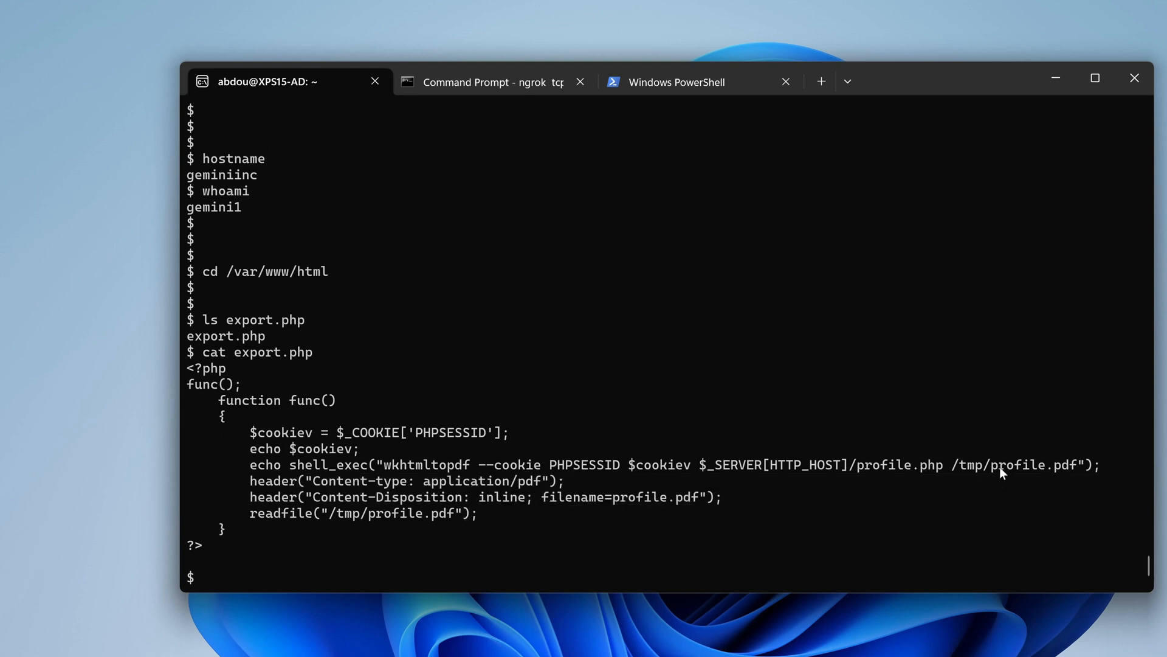
mouse_move(312, 539)
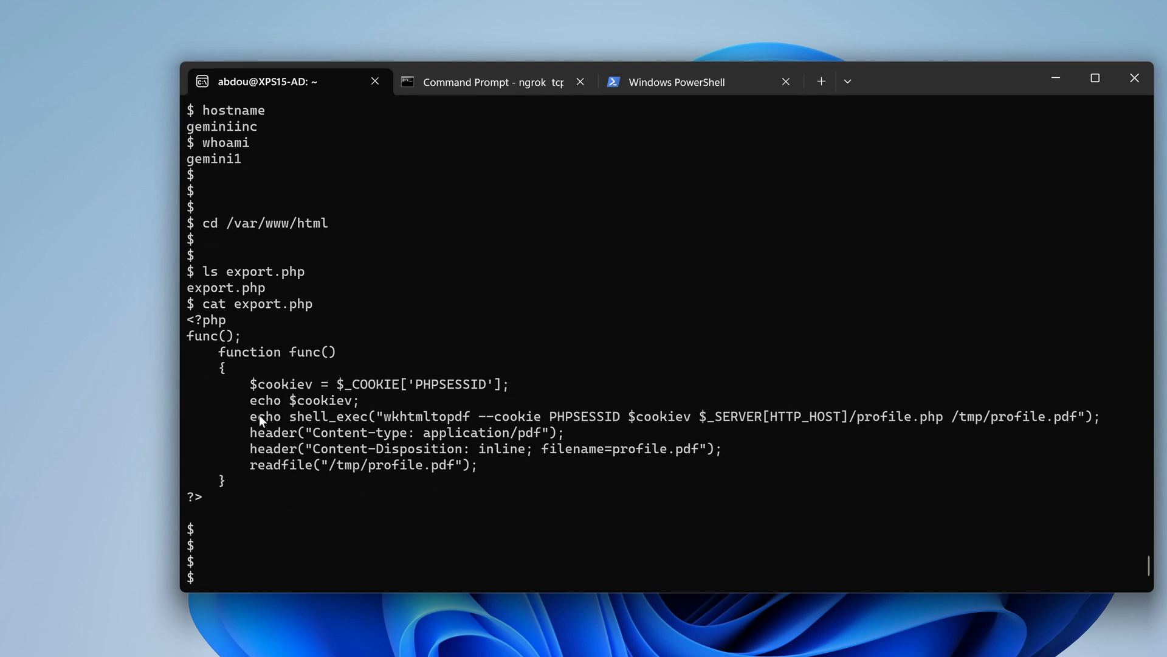
double_click(321, 401)
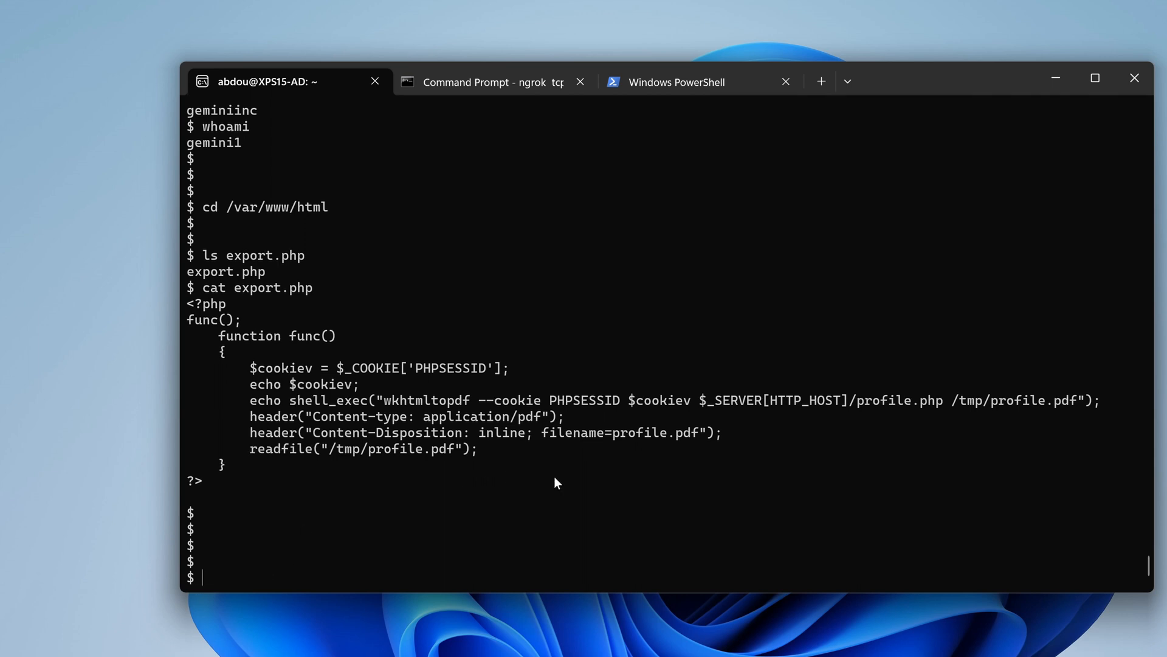
mouse_move(629, 418)
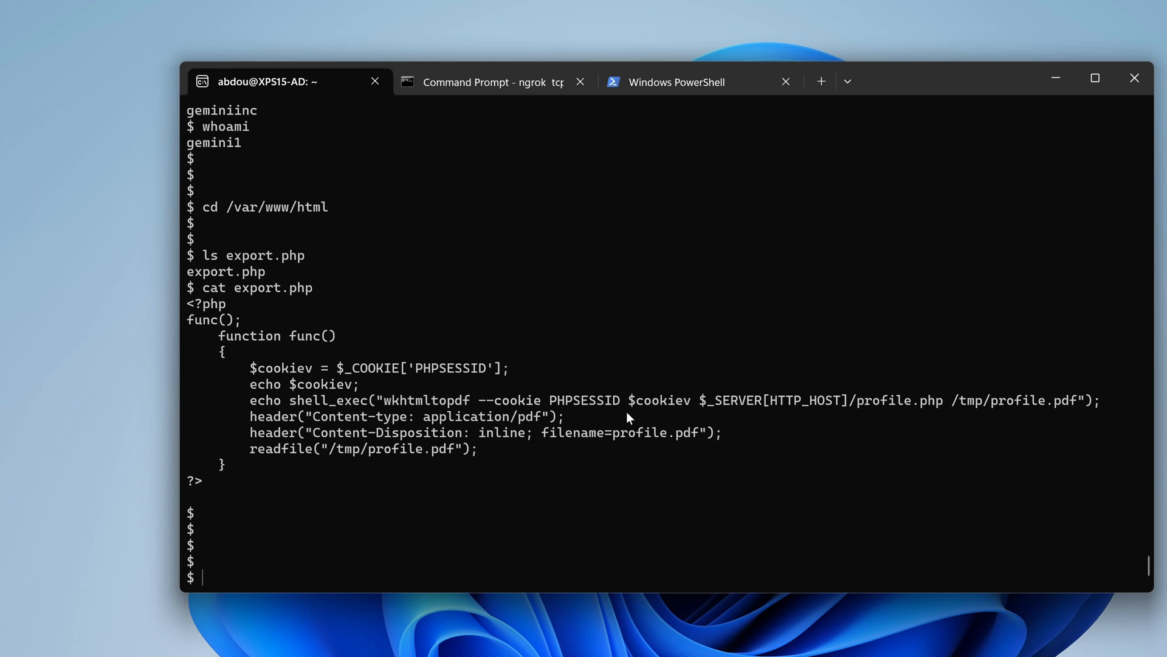
double_click(657, 400)
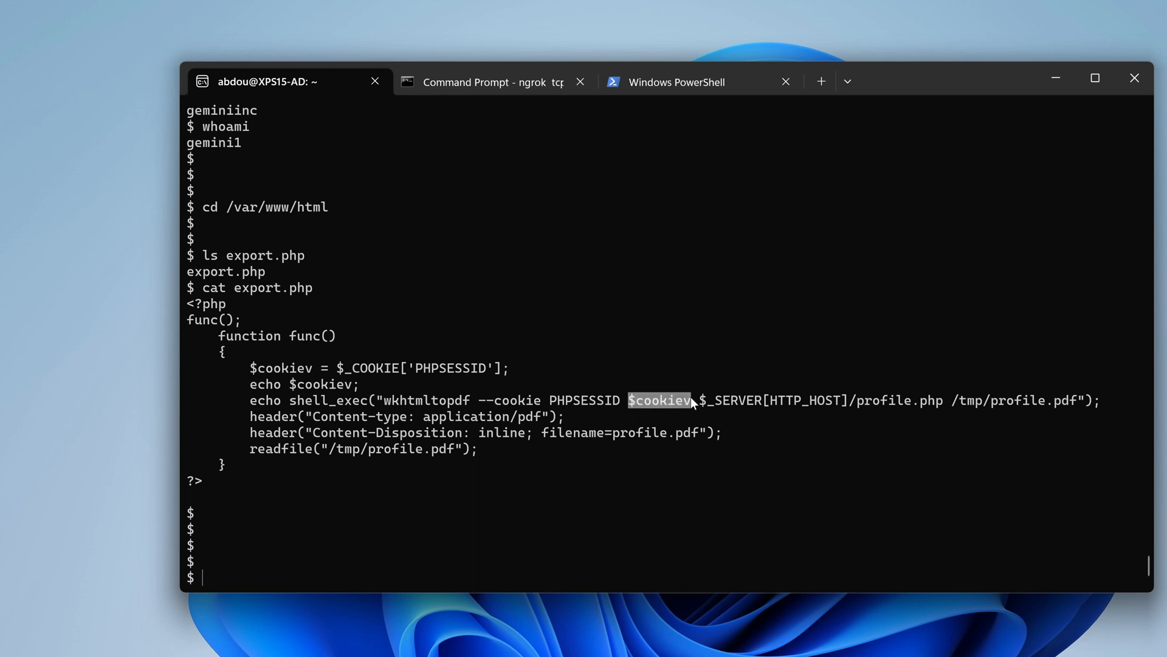
mouse_move(418, 544)
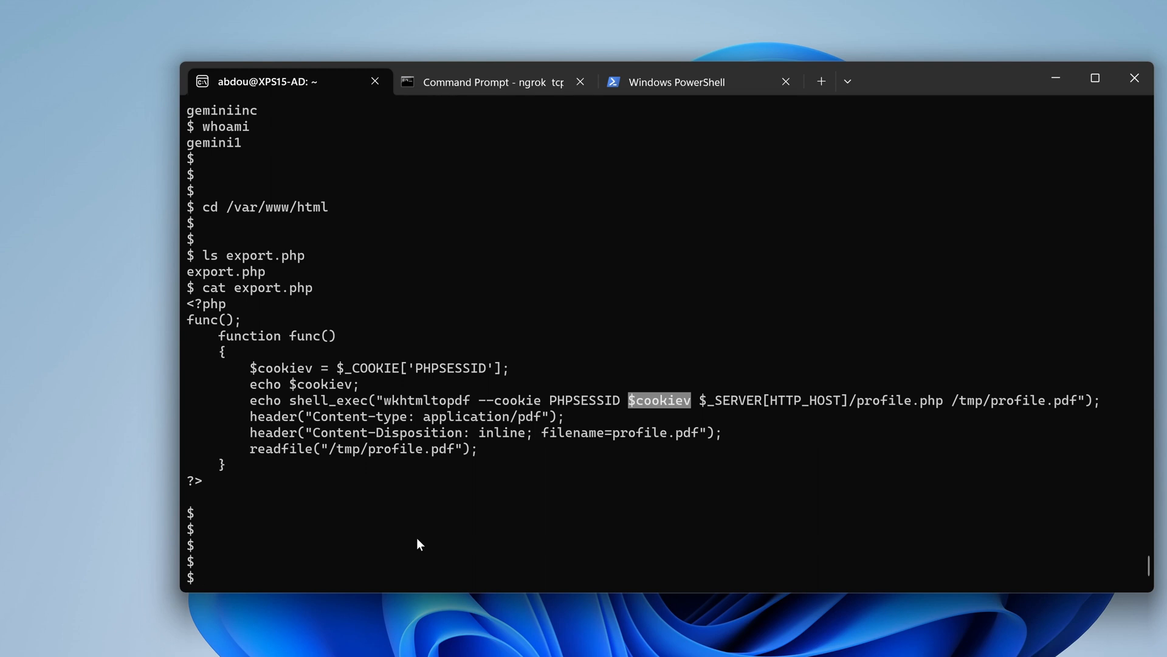
Step: Run ps aux | grep root and mark wkhtmltopdf in the Perl reverse-shell process line
text(netst)
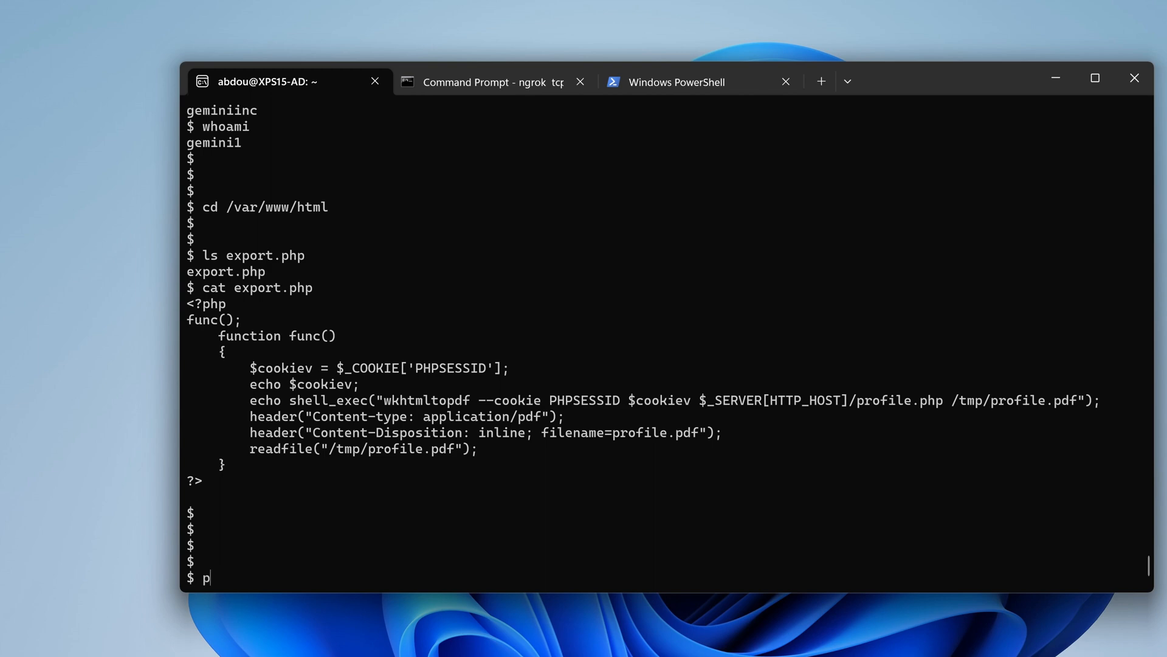
text(s aux)
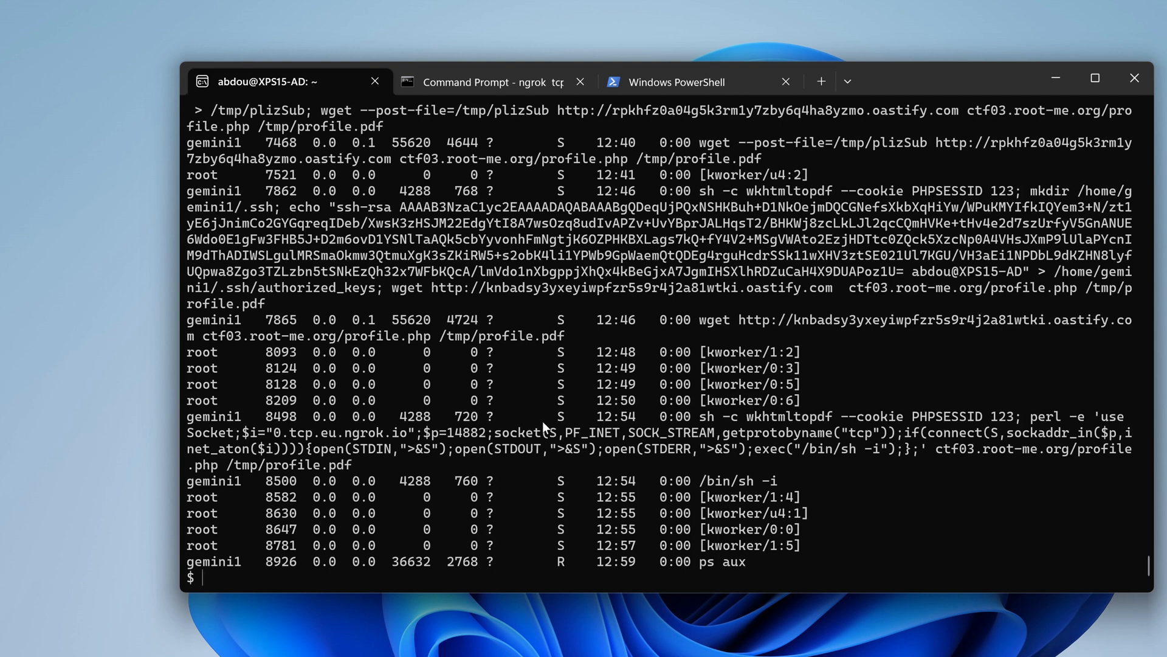
mouse_move(213, 408)
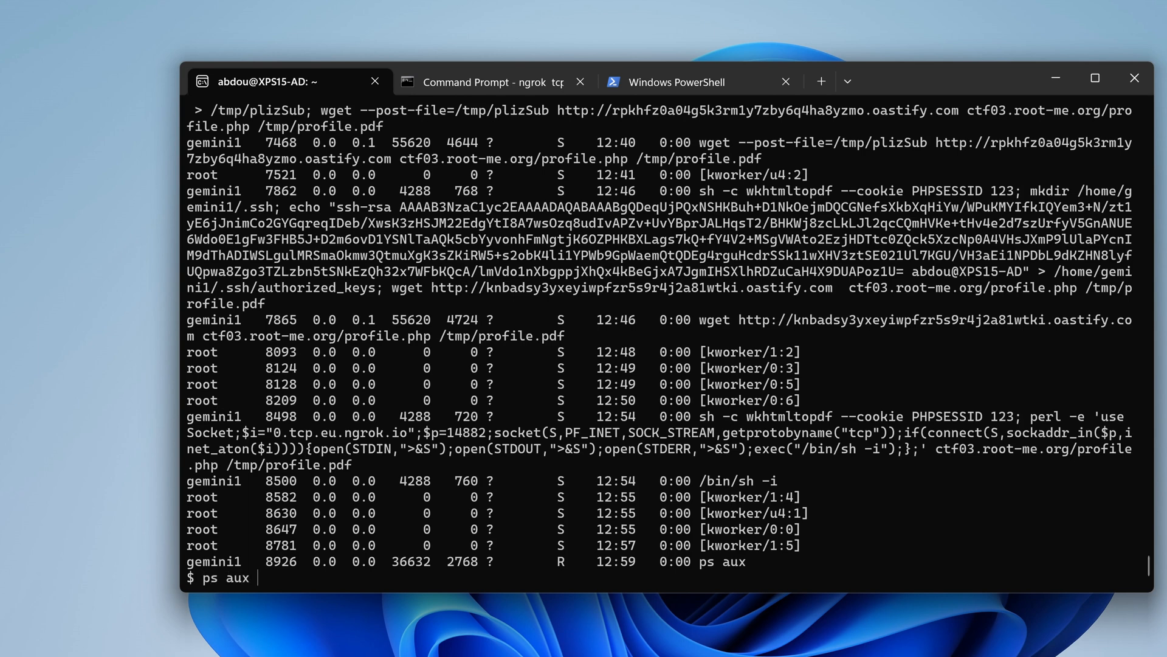
text(| grep r)
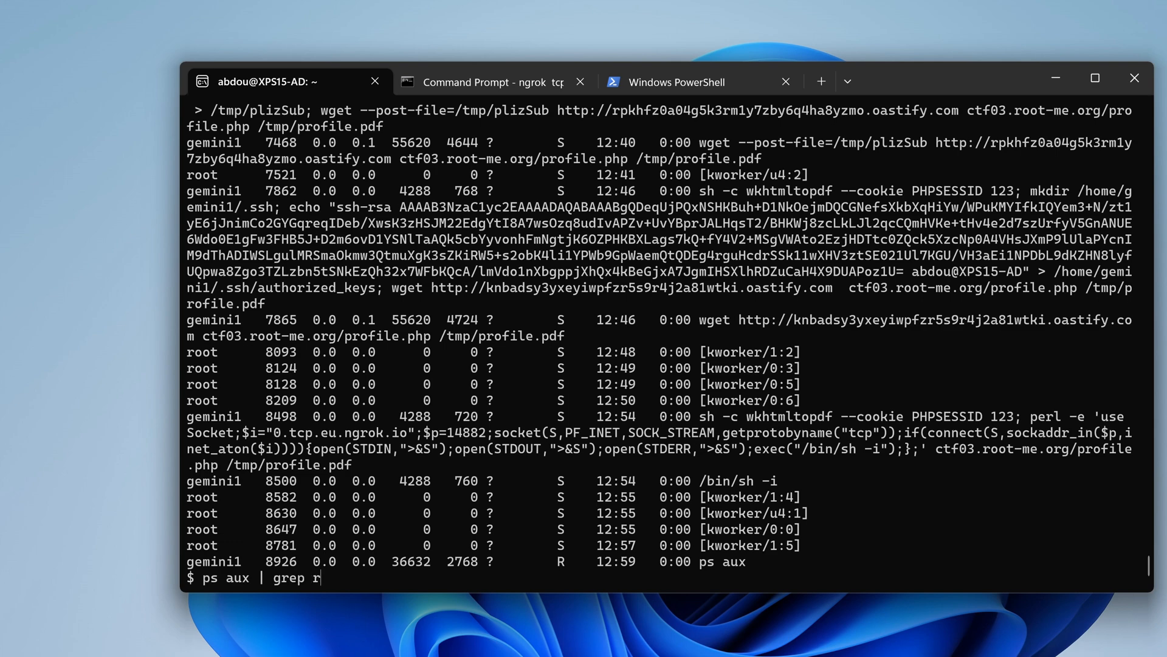
key(Enter)
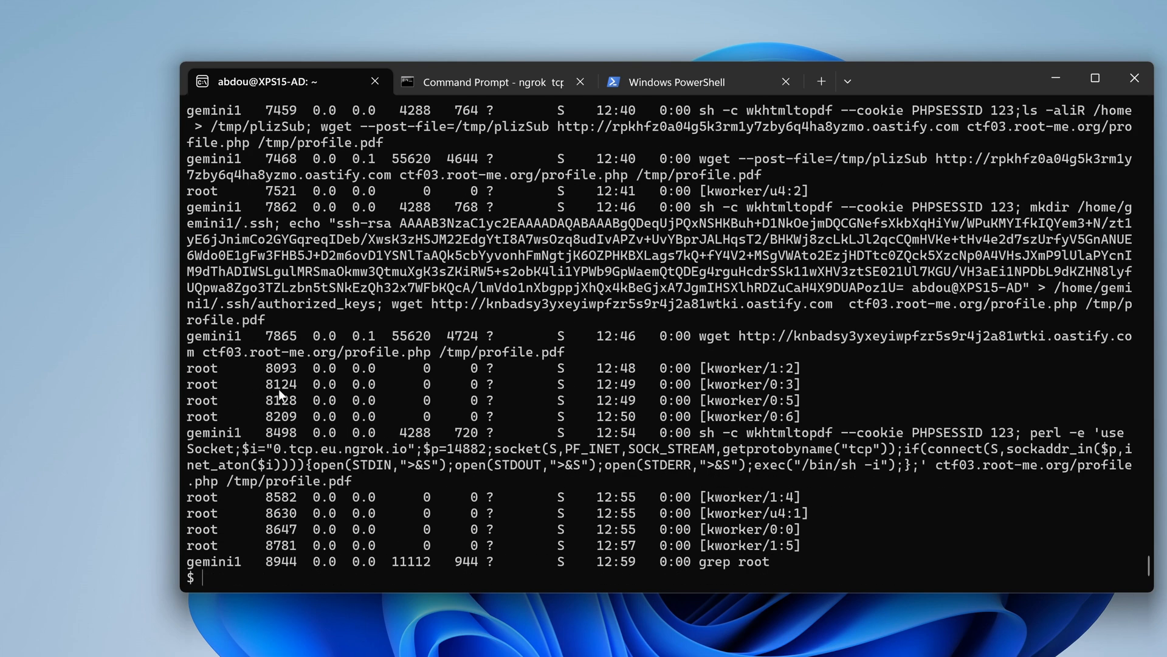
mouse_move(704, 439)
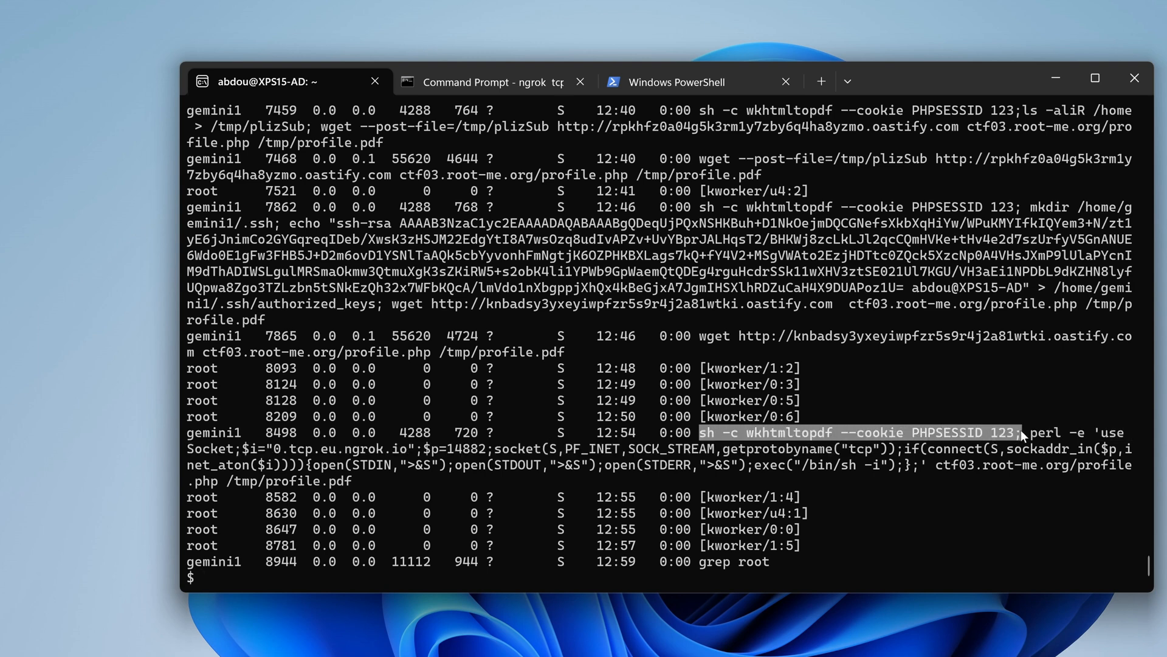
mouse_move(967, 439)
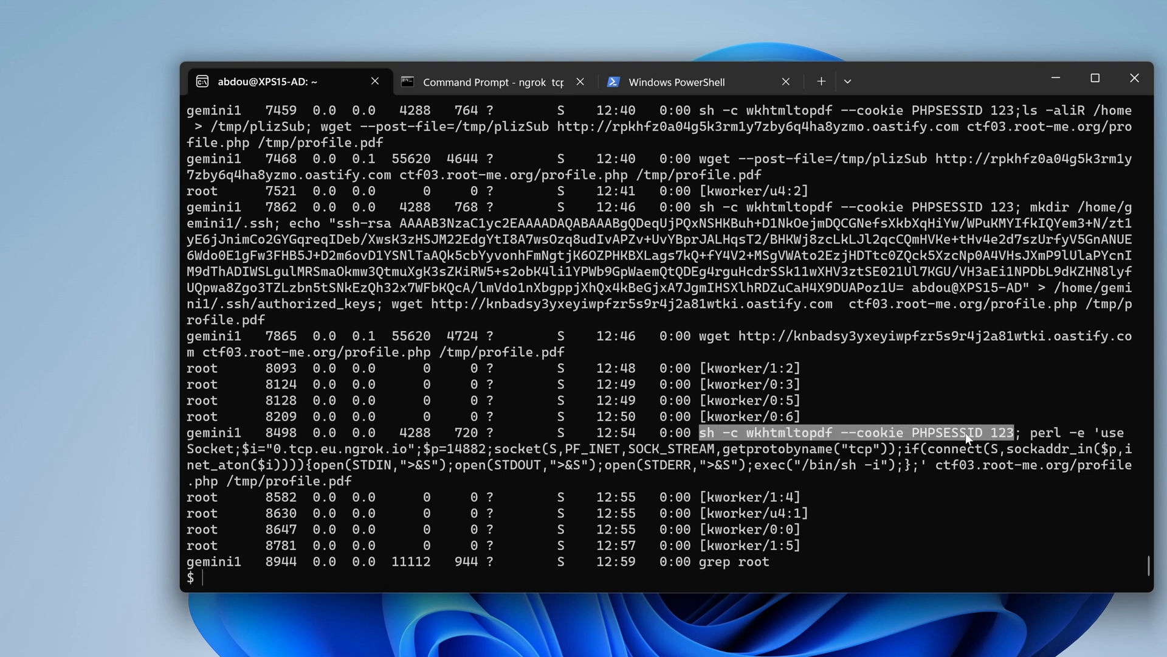
mouse_move(767, 437)
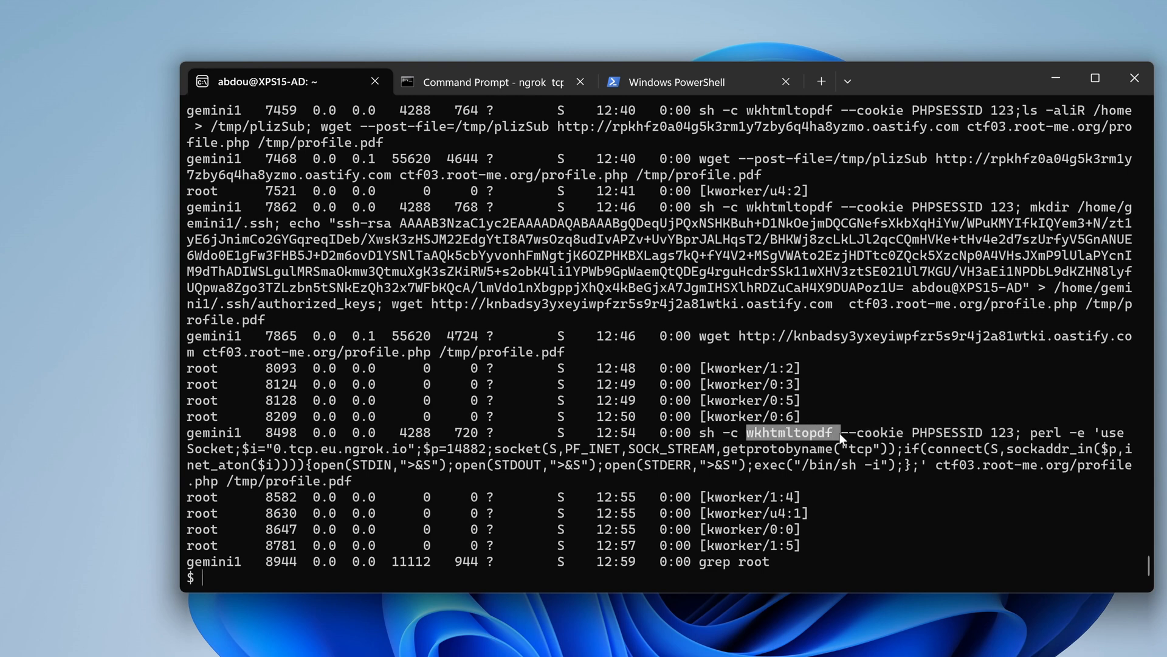
drag(838, 432, 982, 431)
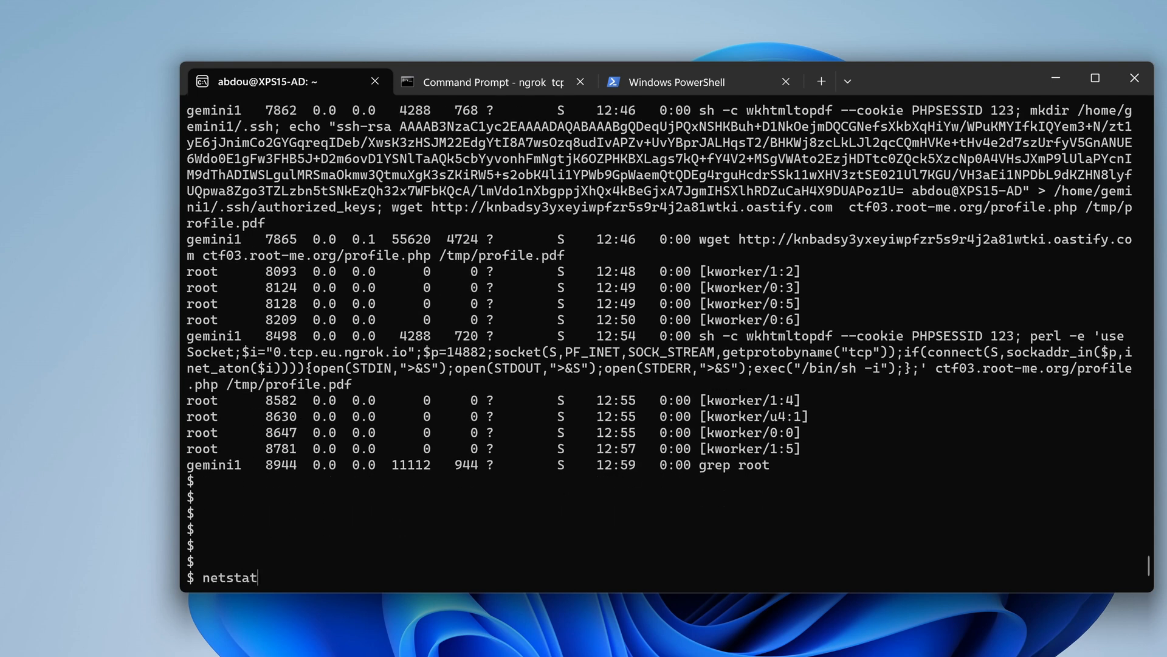
Step: Run netstat -plantue | grep LISTEN and mark 127.0.0.1 on 3306 and port 6379
text(-plantue | g)
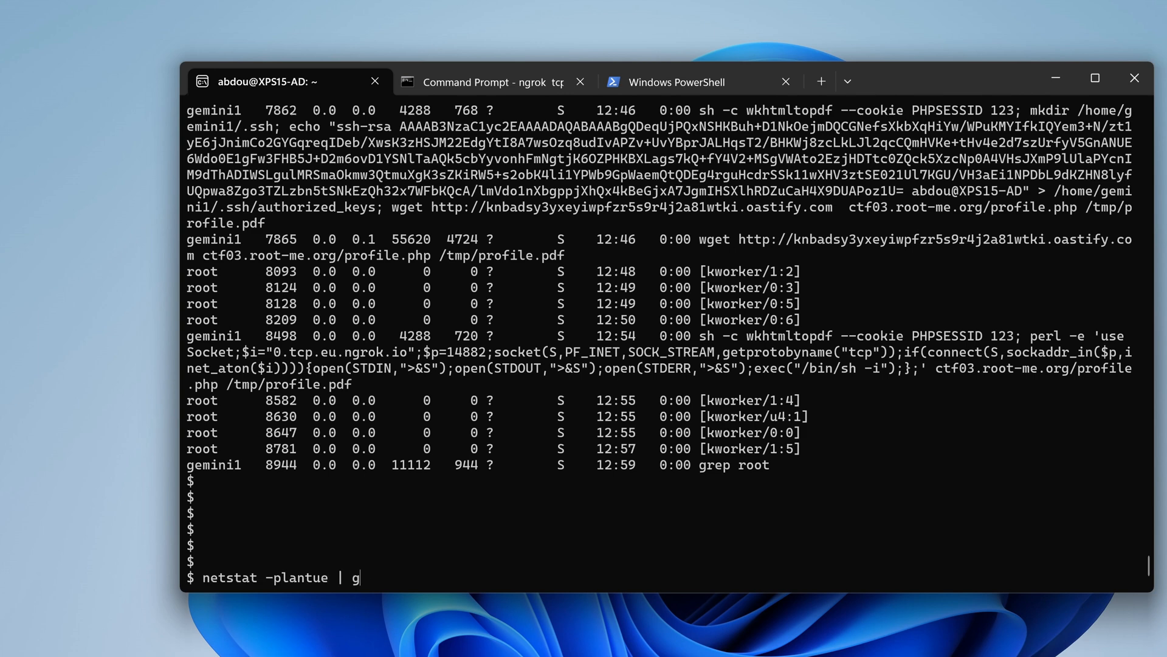
text(rep LISTEN)
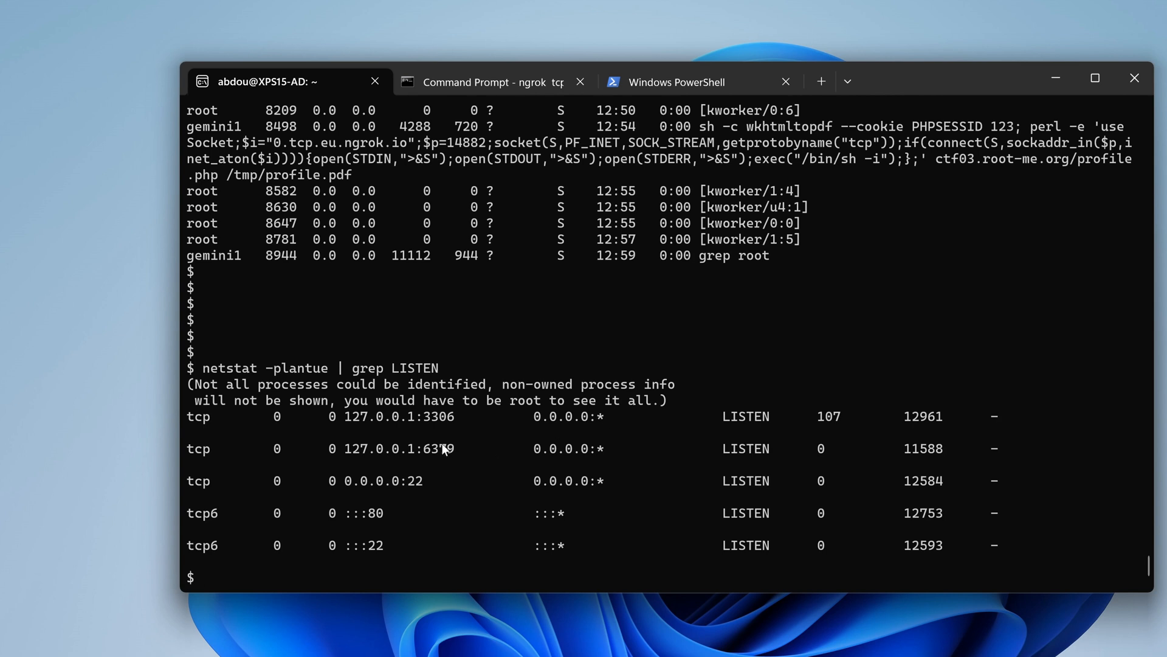
mouse_move(459, 420)
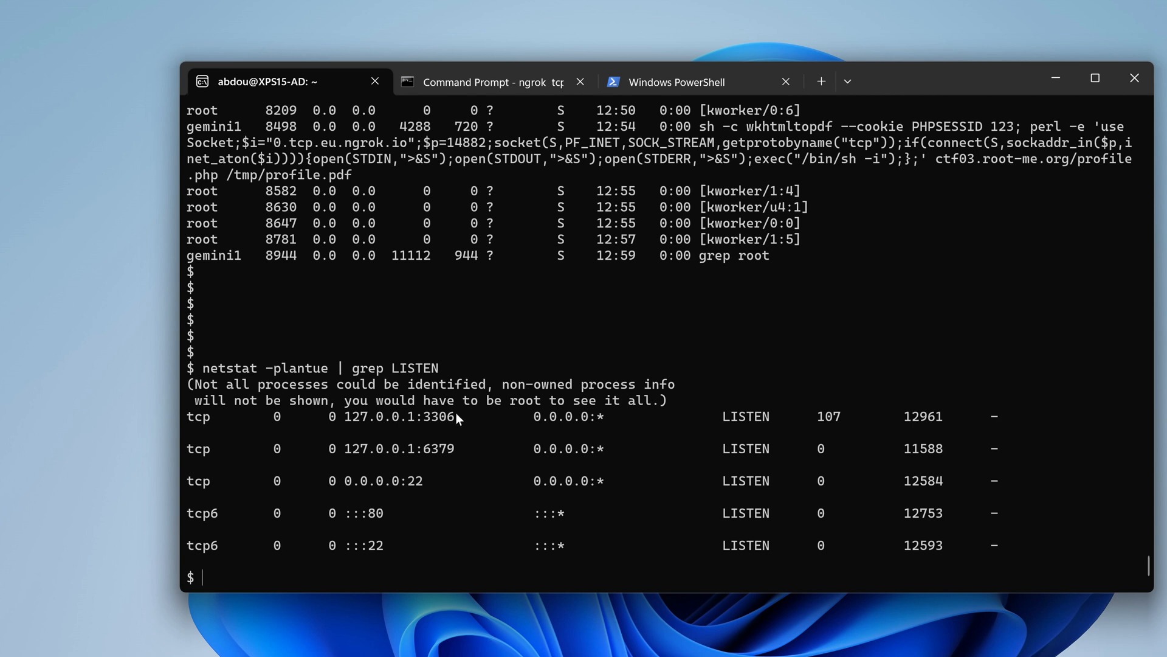
mouse_move(344, 425)
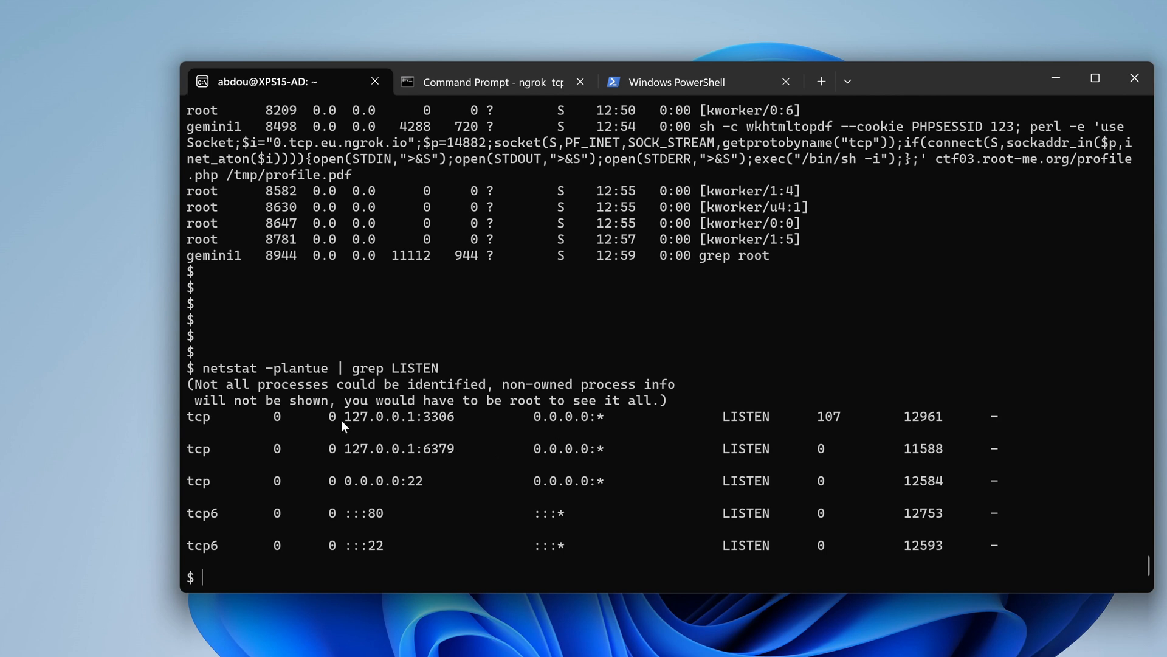
double_click(389, 417)
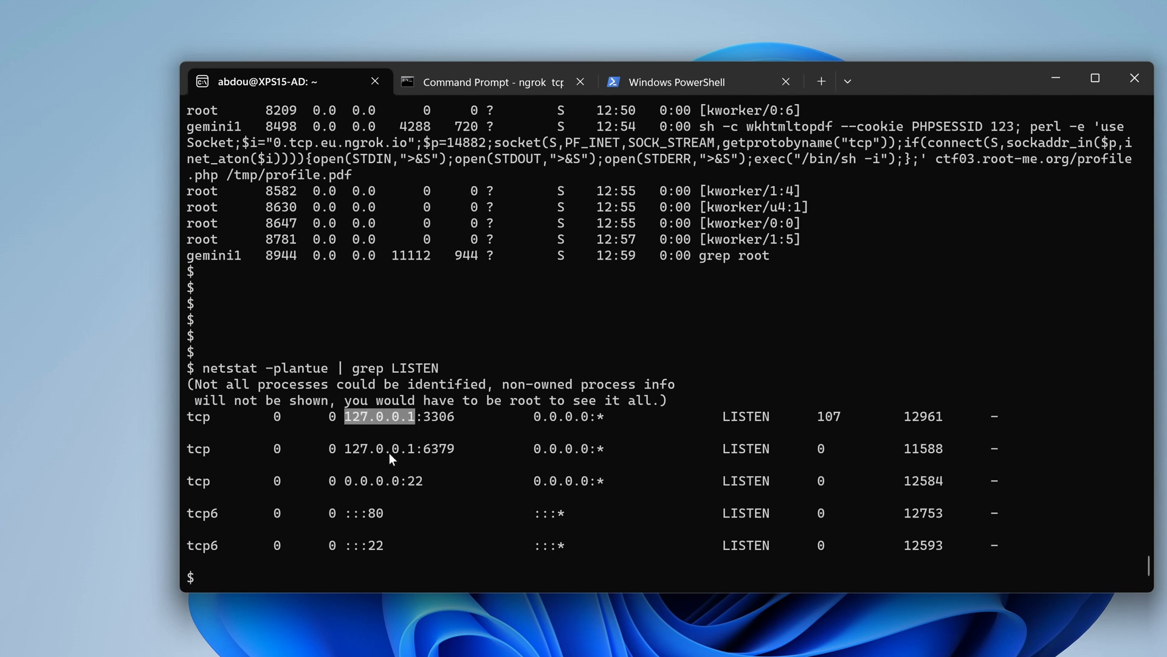
mouse_move(429, 455)
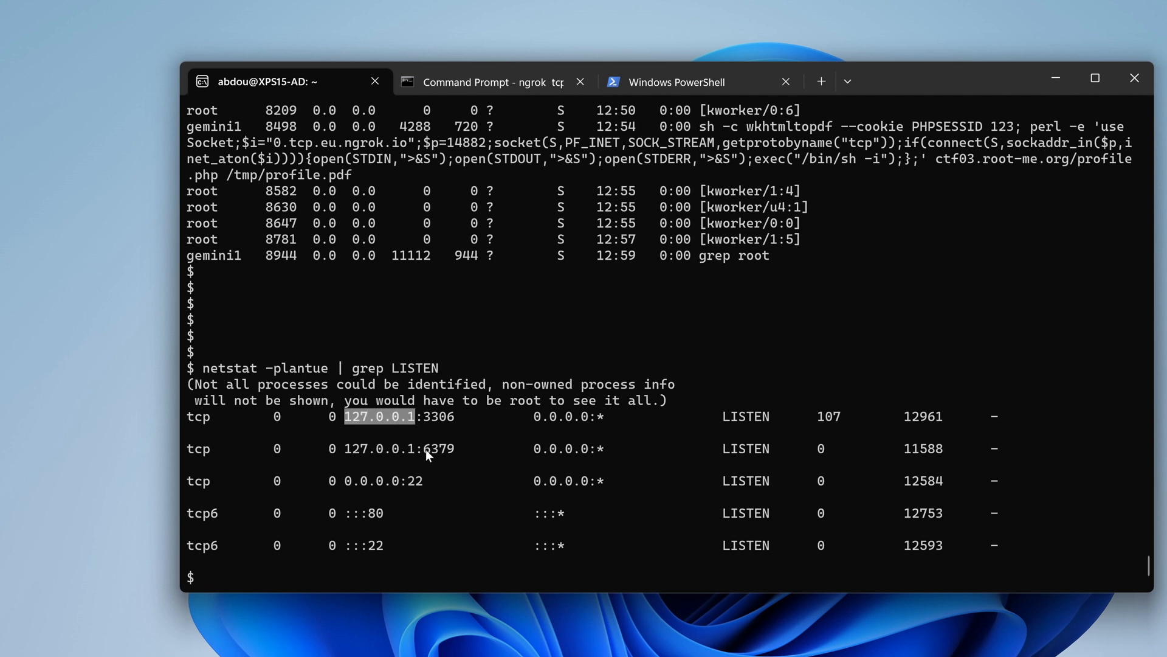
double_click(440, 449)
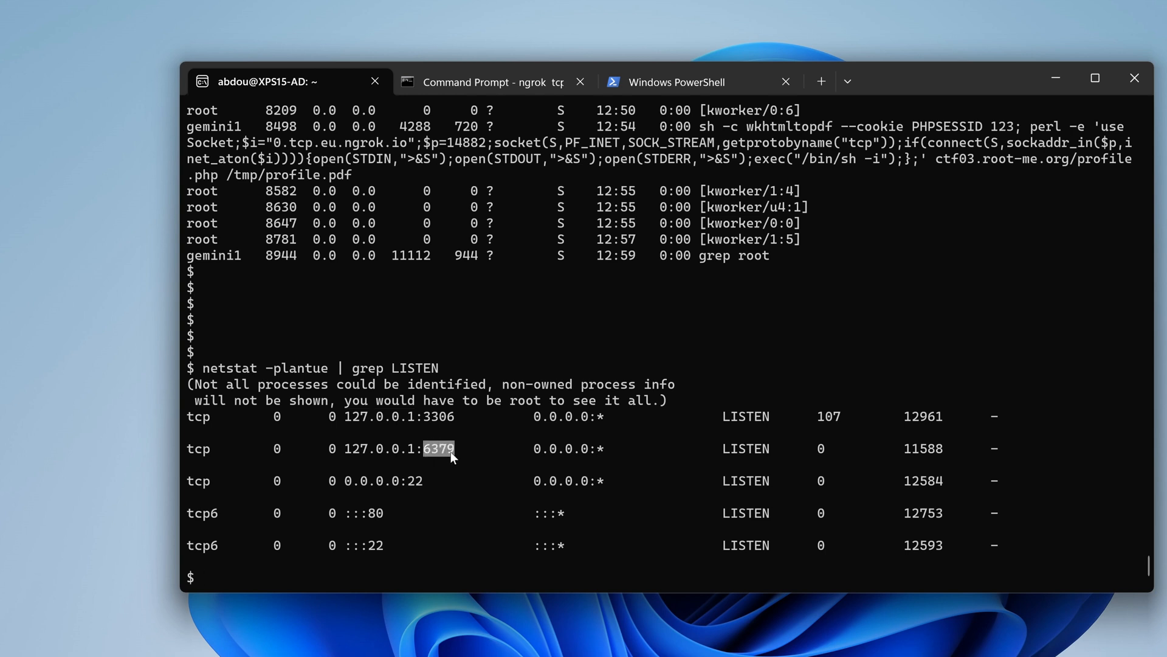
mouse_move(429, 466)
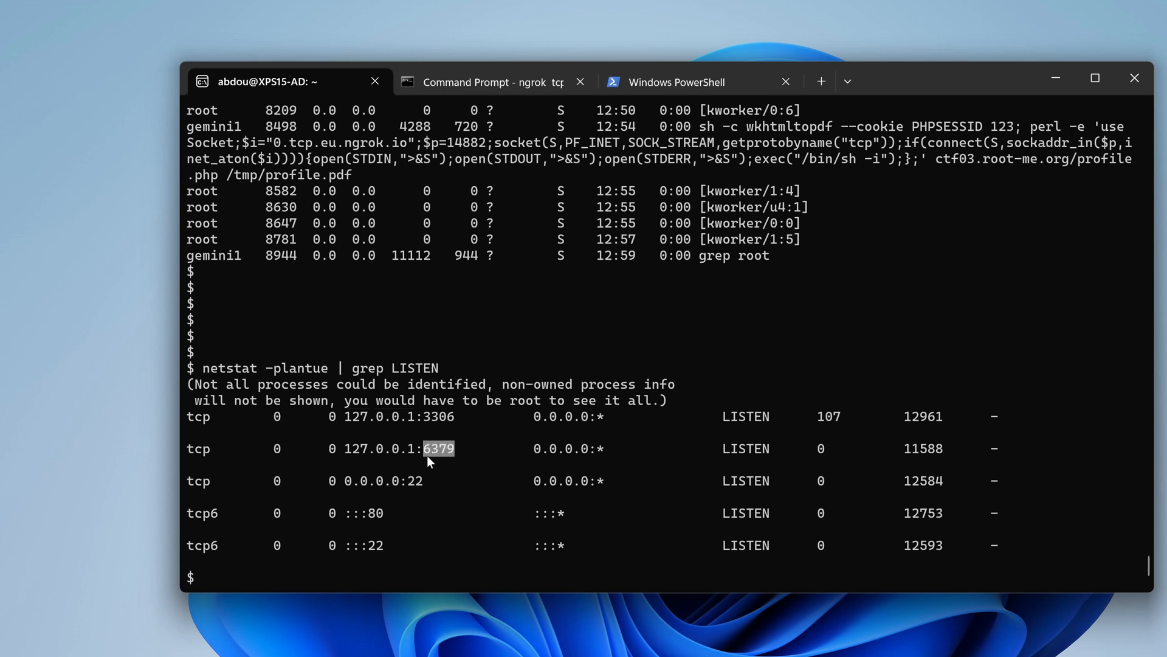
mouse_move(448, 463)
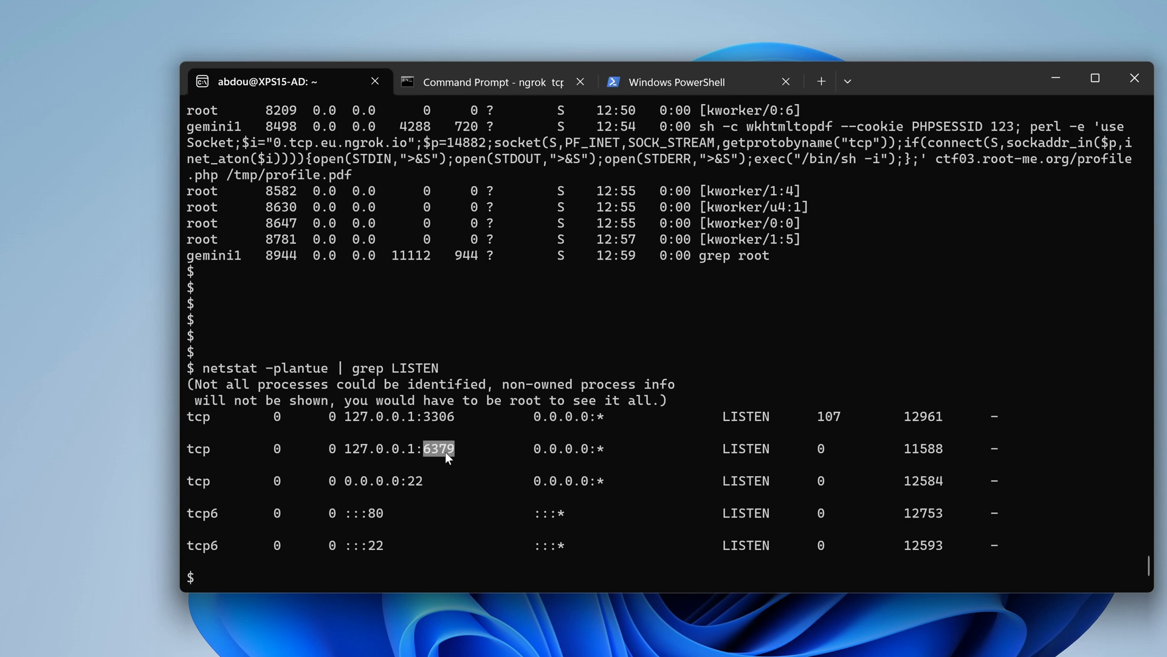
mouse_move(463, 457)
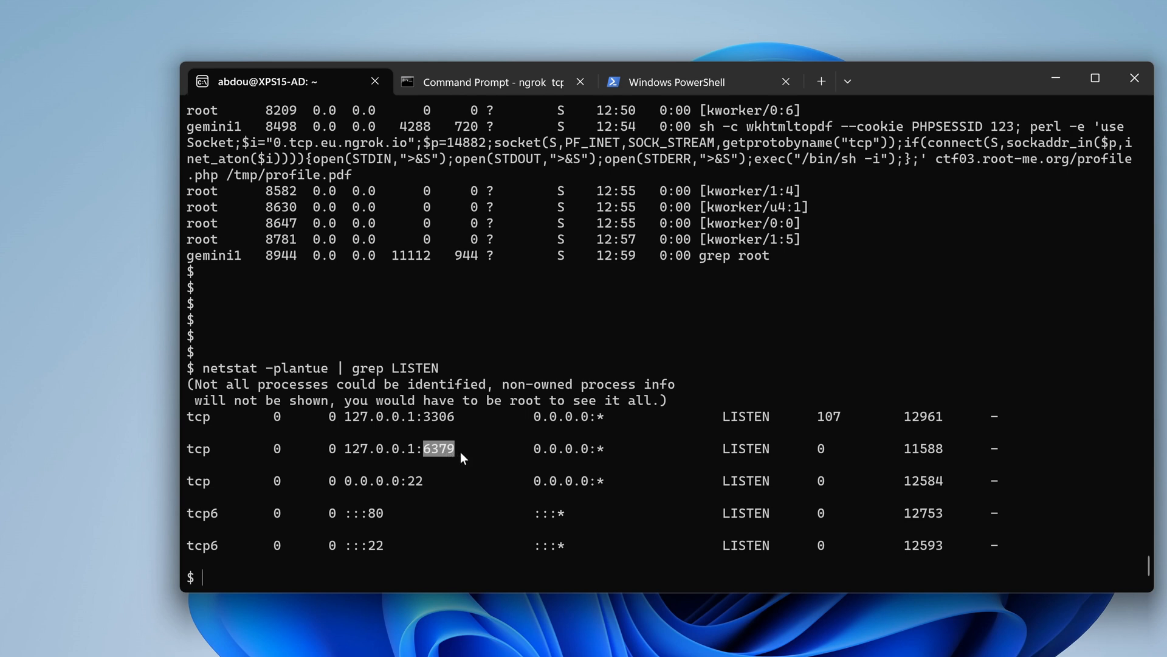
mouse_move(911, 473)
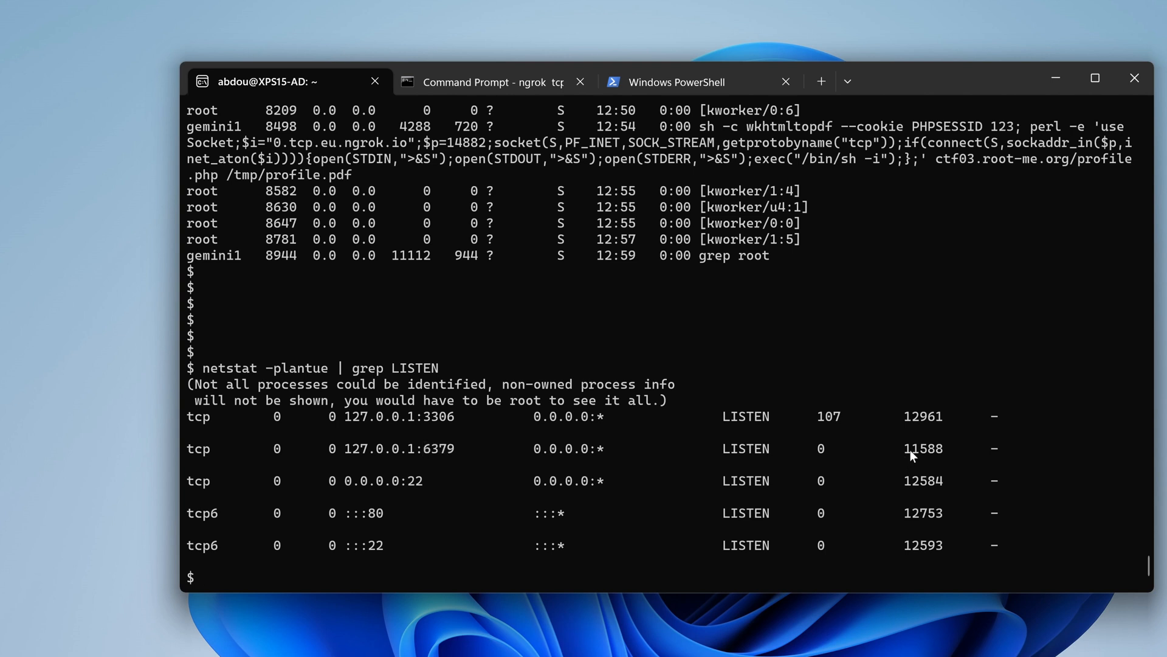
Step: Run ps aux | grep 11588 to find the process behind port 6379
text(ps aux | grep)
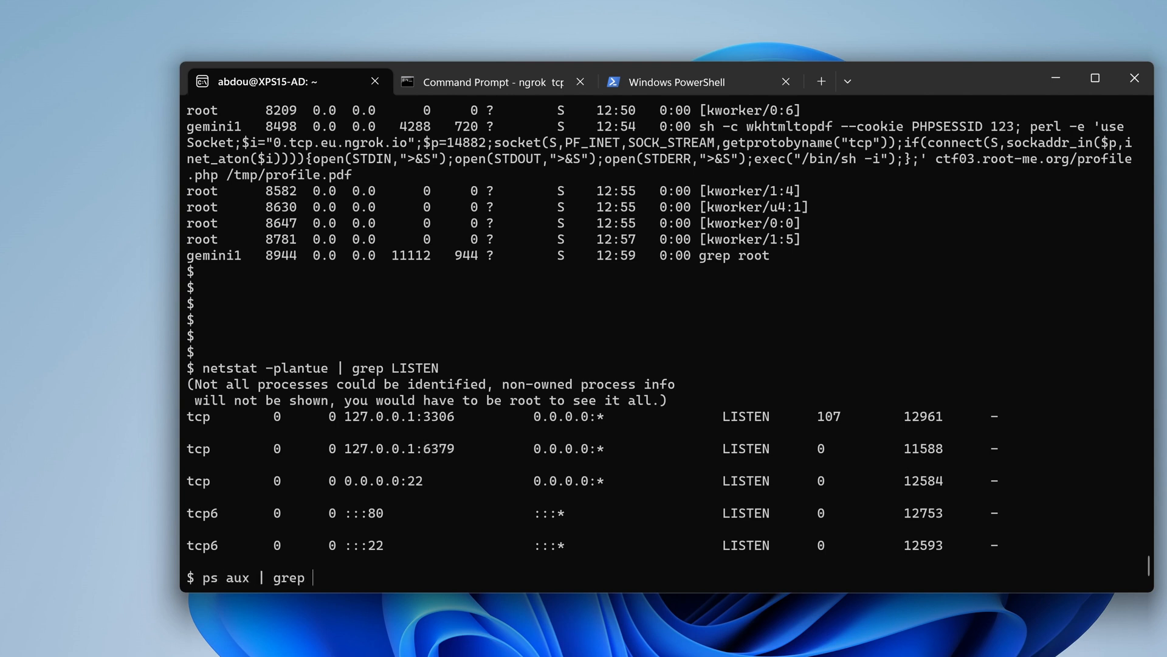
text(11588)
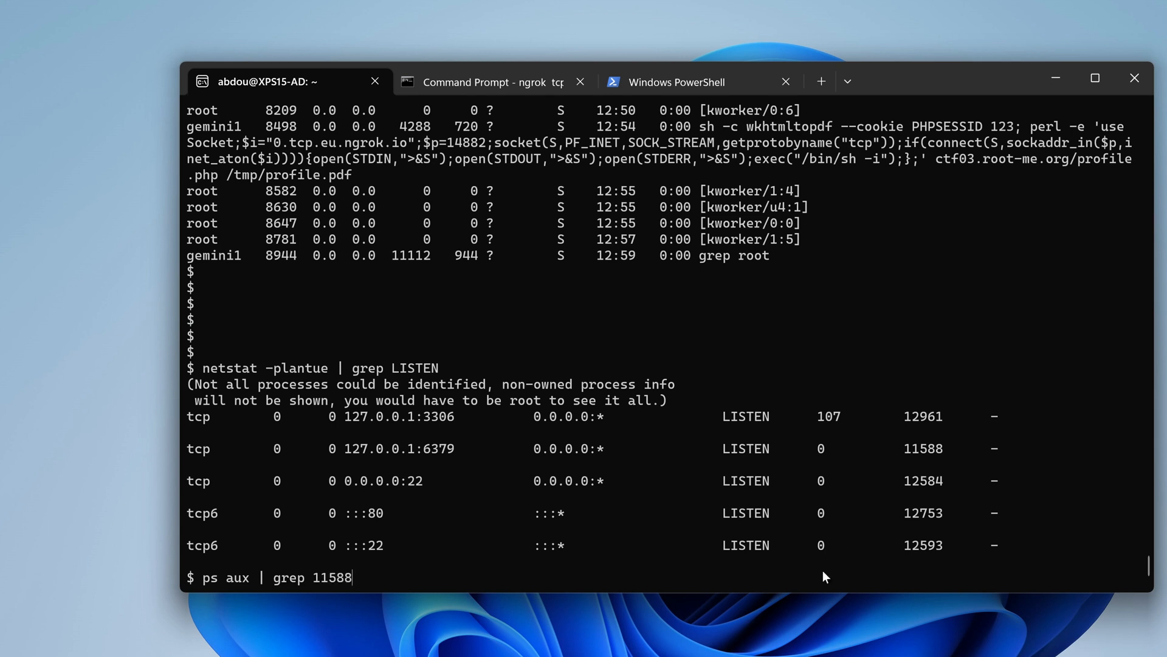
key(Return)
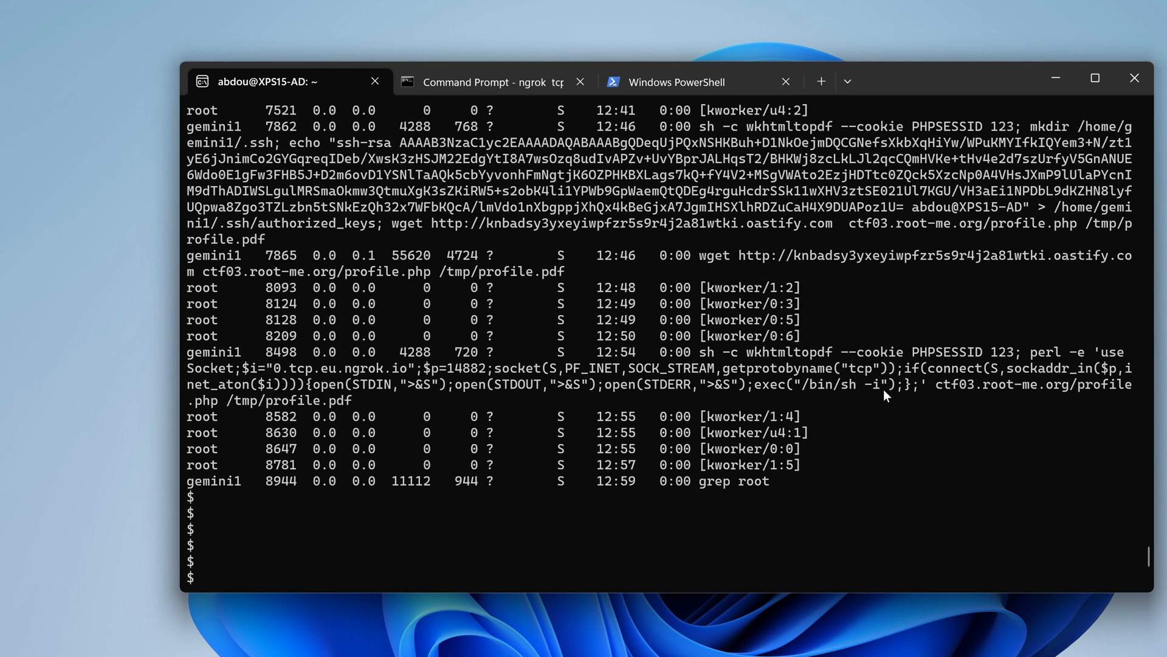
scroll(down, 3)
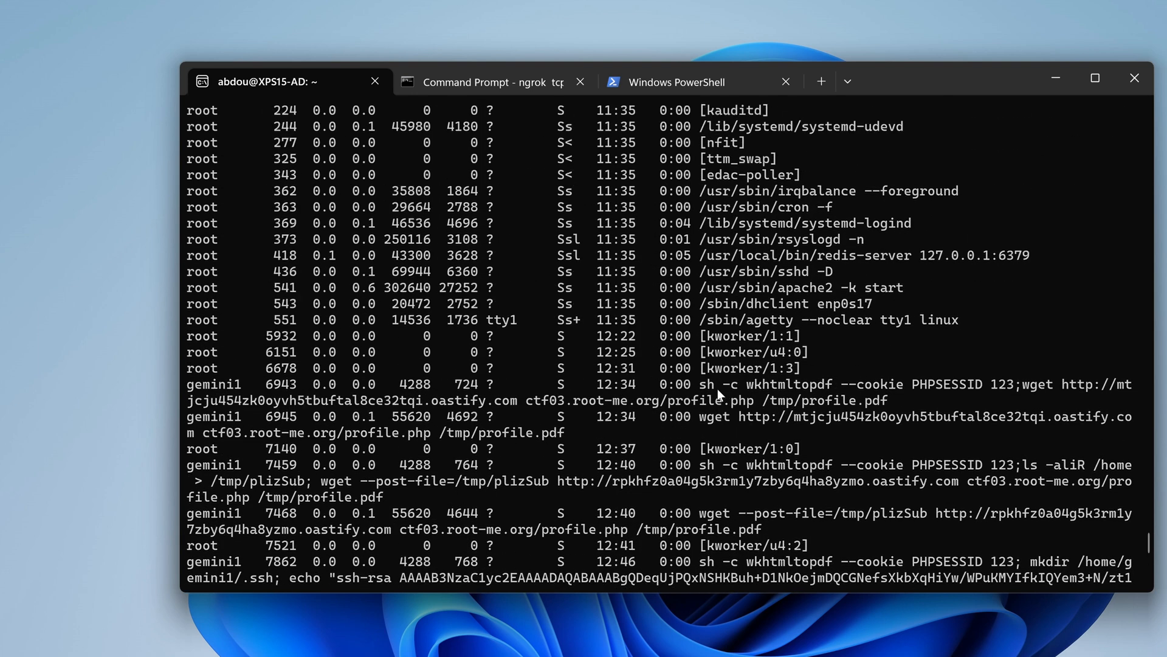
mouse_move(770, 303)
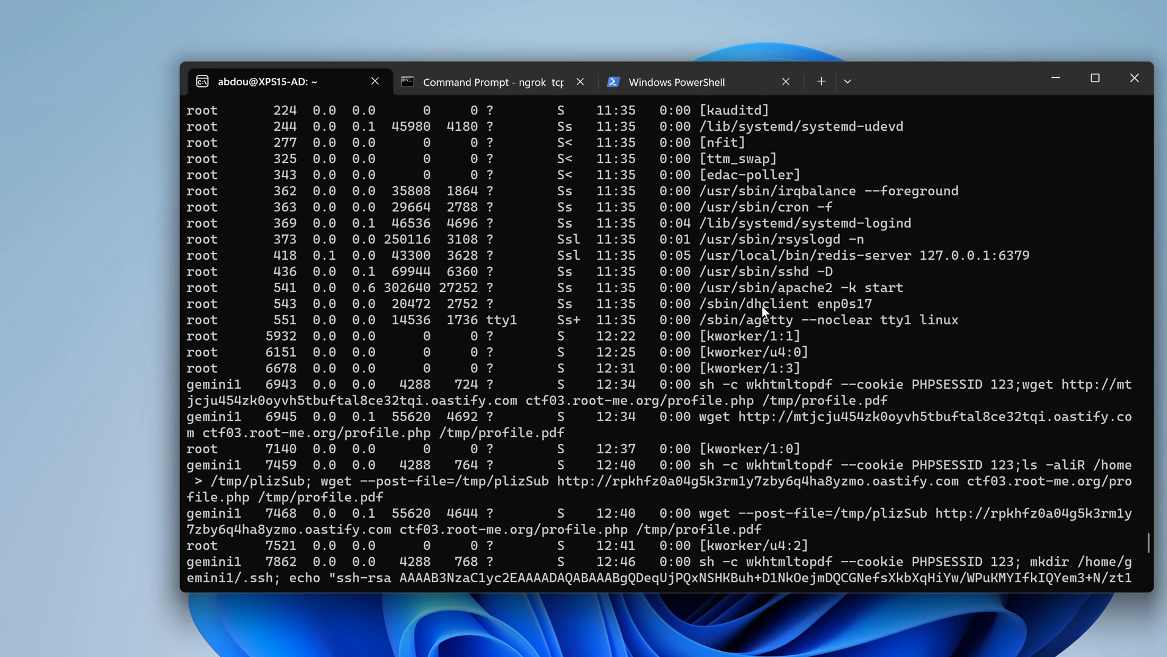
mouse_move(801, 260)
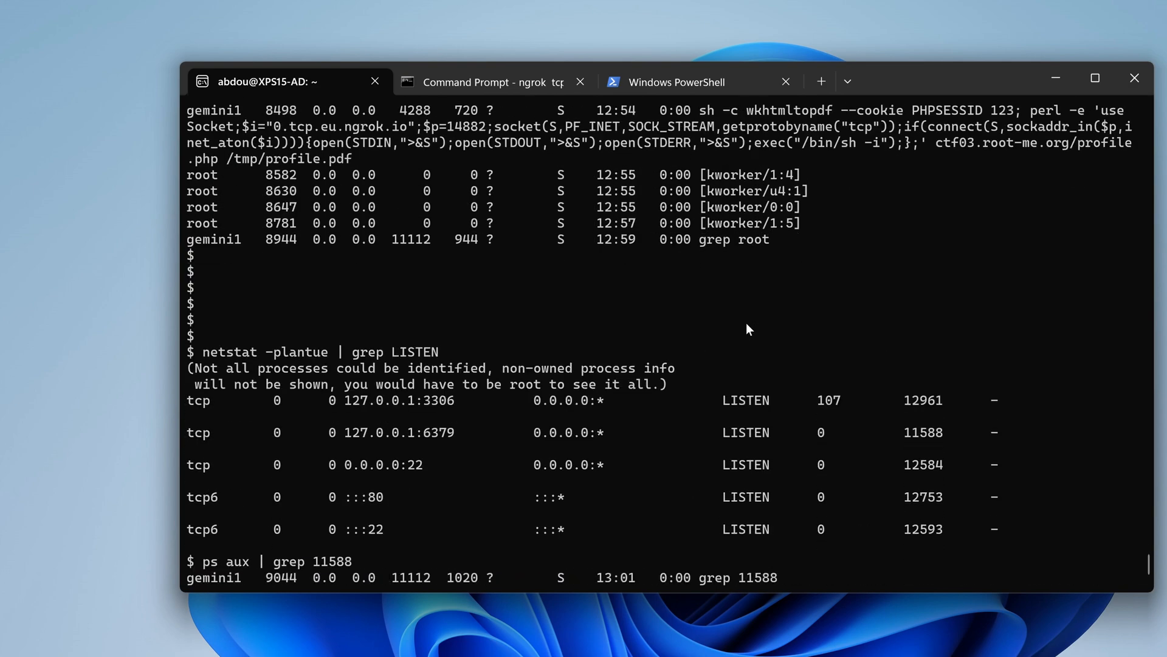
scroll(down, 3)
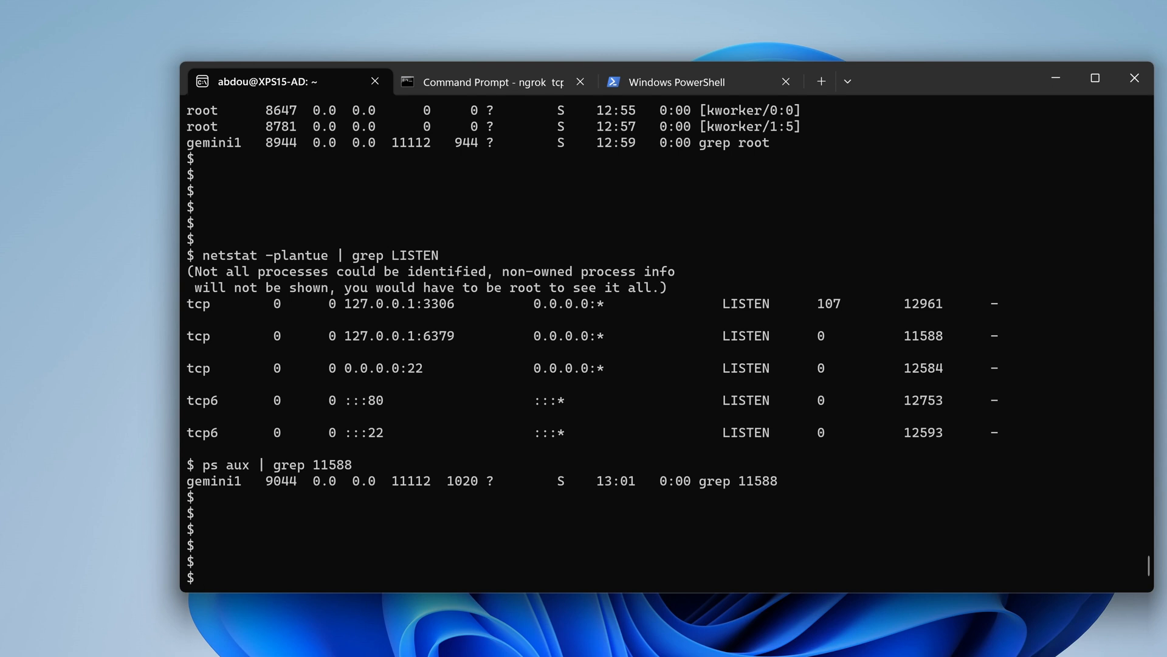
mouse_move(734, 498)
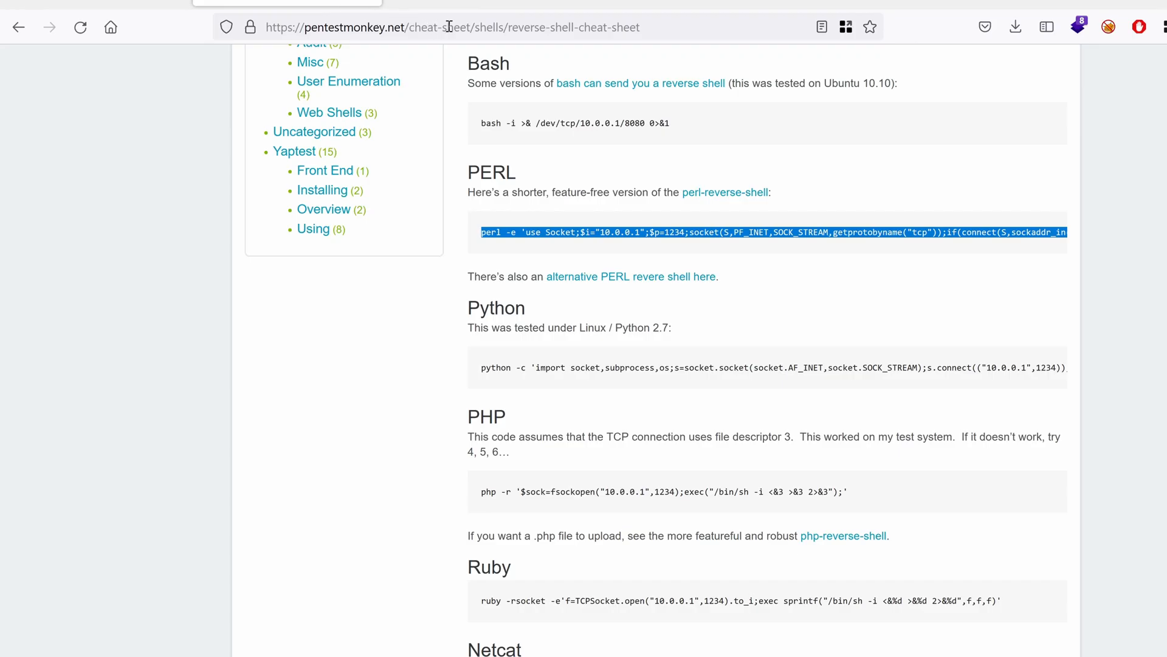
Step: Search Google for 'redis privesc'
text(redis prives)
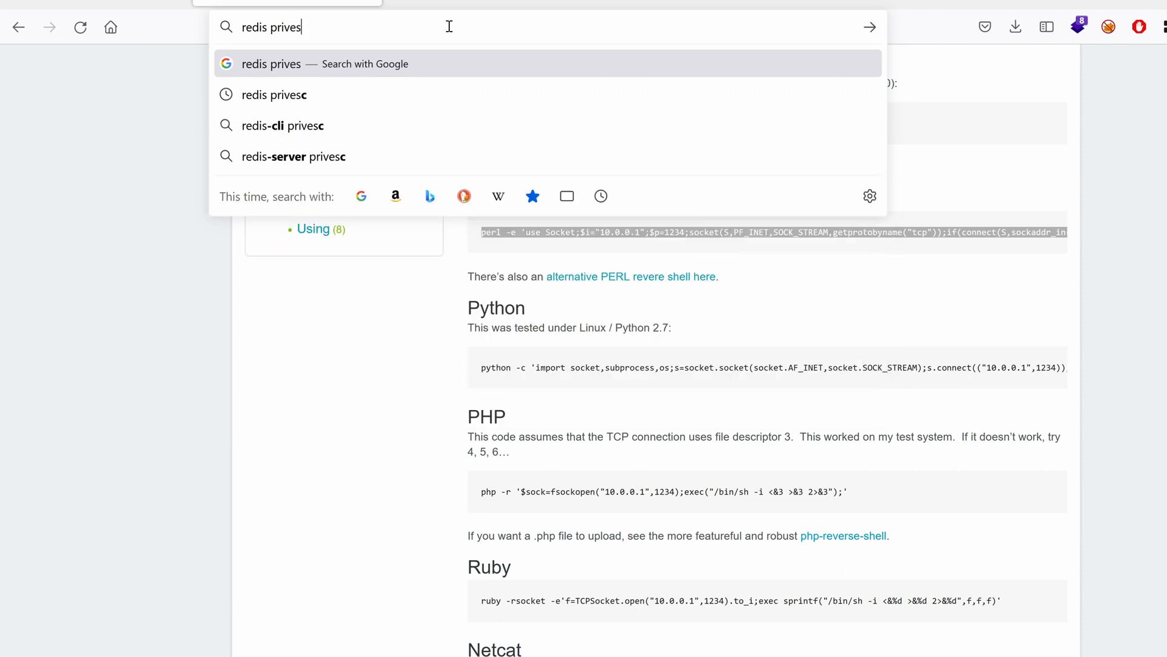
text(c)
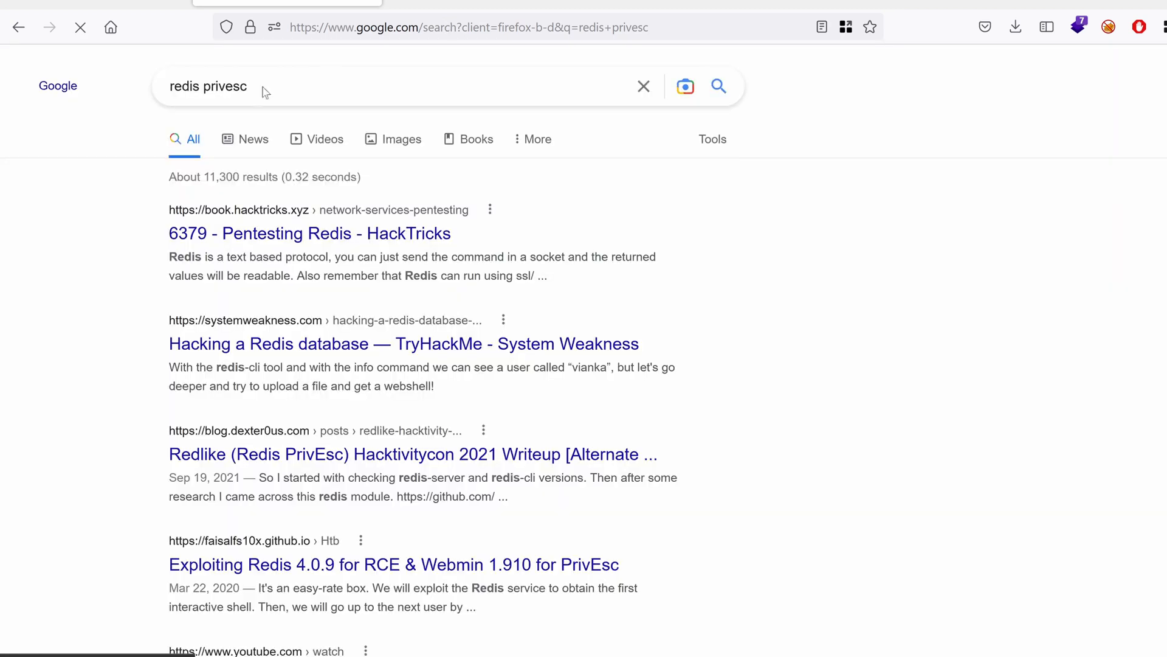
mouse_move(310, 234)
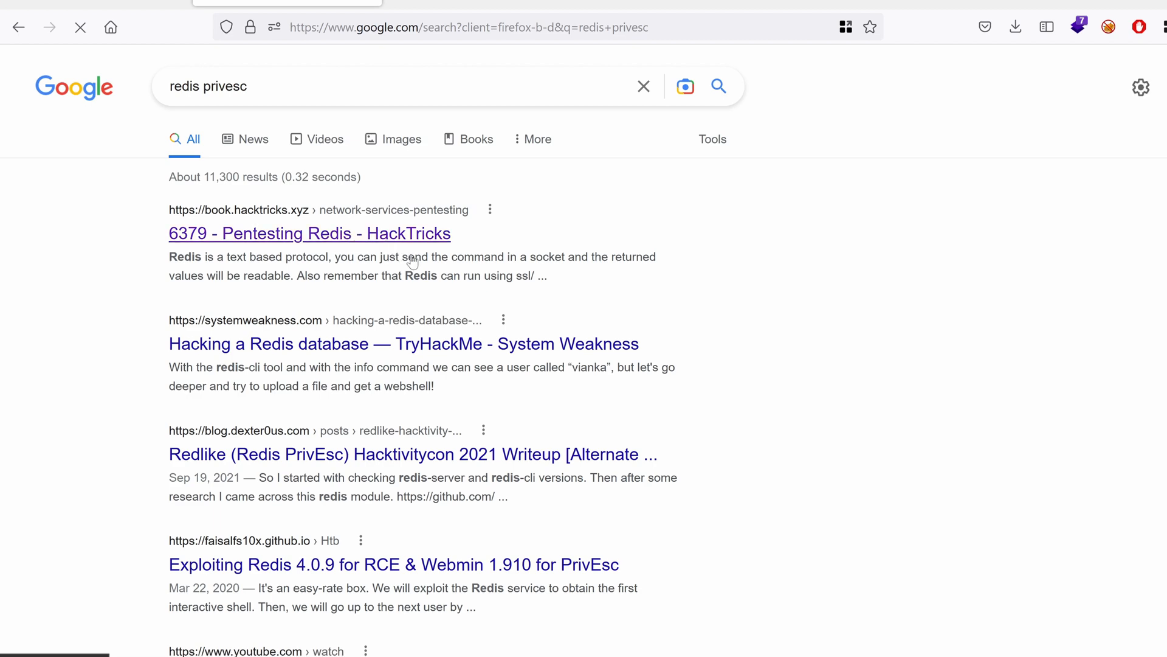
Step: Open the '6379 - Pentesting Redis - HackTricks' result and read Manual Enumeration and Redis Authentication
click(309, 234)
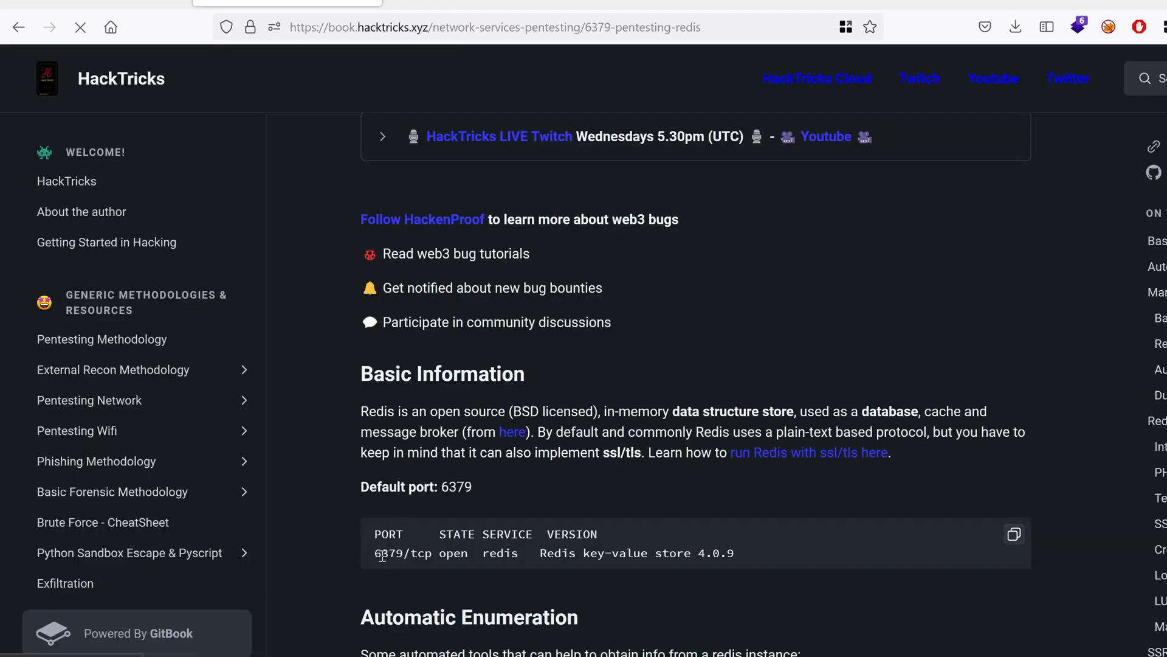
mouse_move(400, 557)
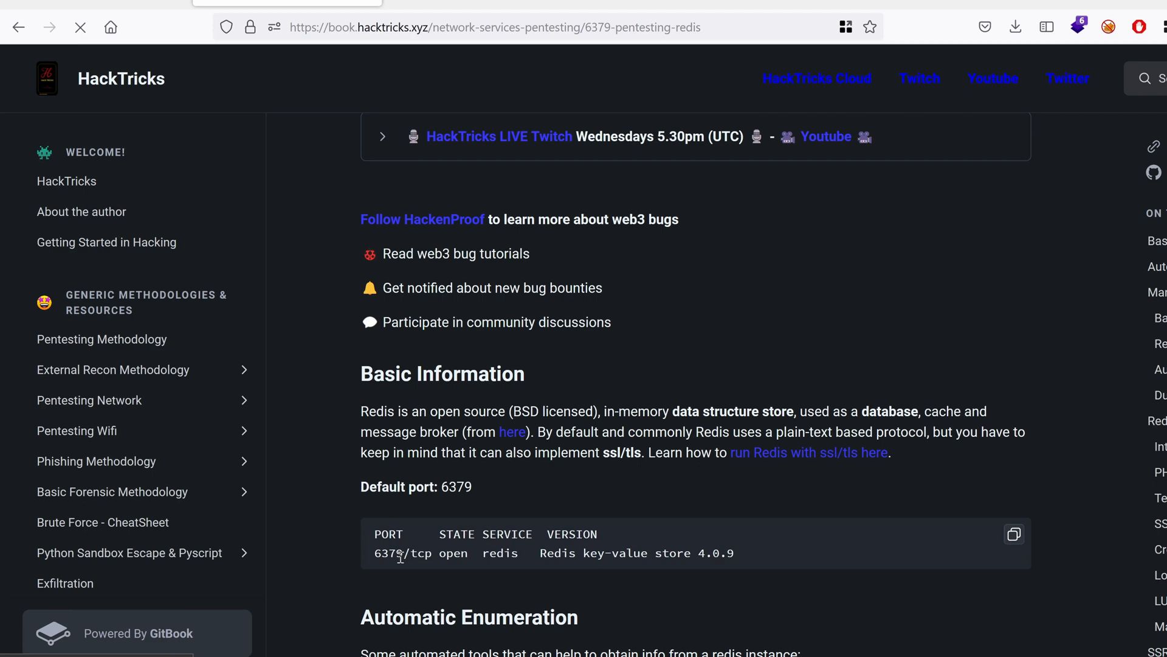
scroll(down, 3)
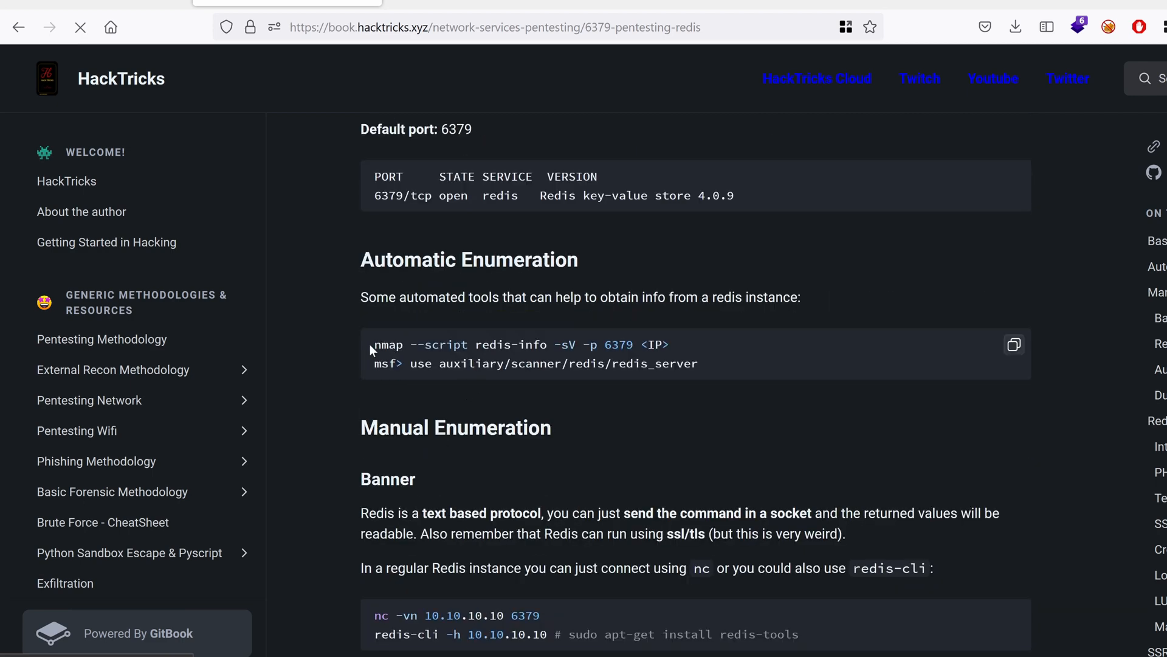
mouse_move(444, 344)
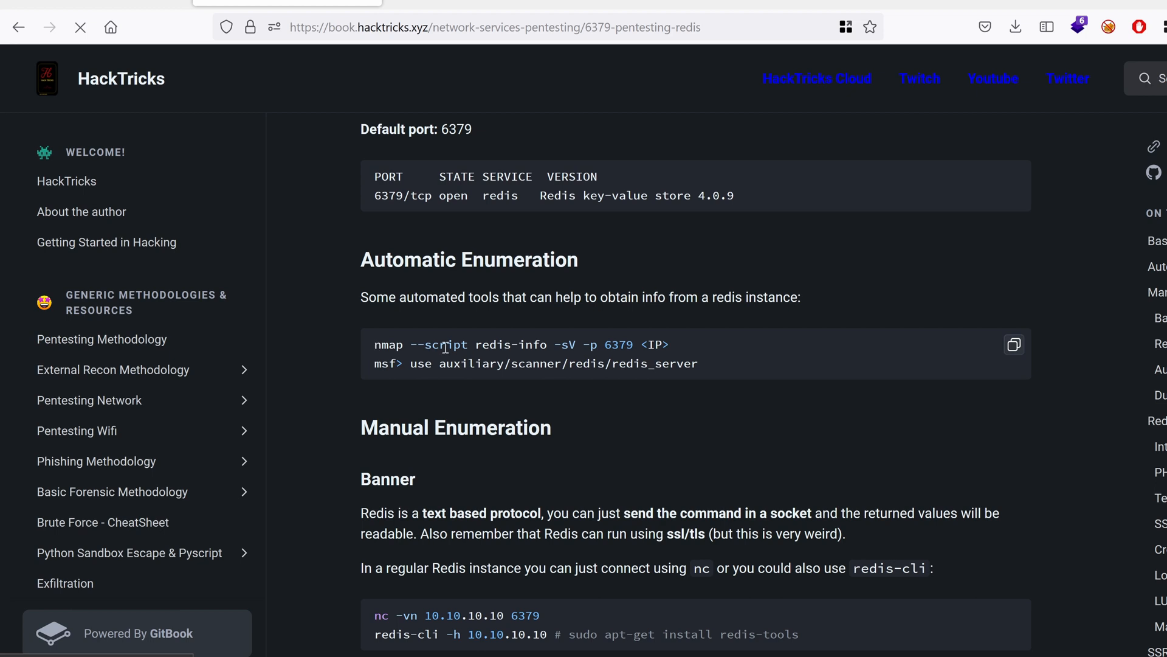
mouse_move(486, 344)
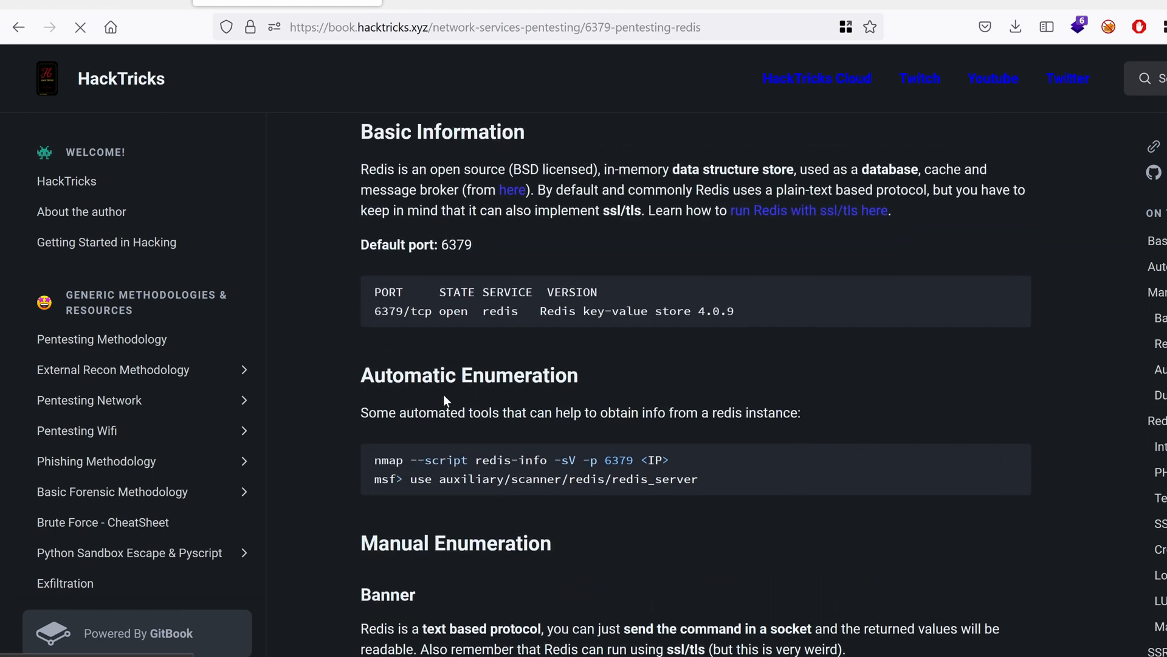
scroll(down, 3)
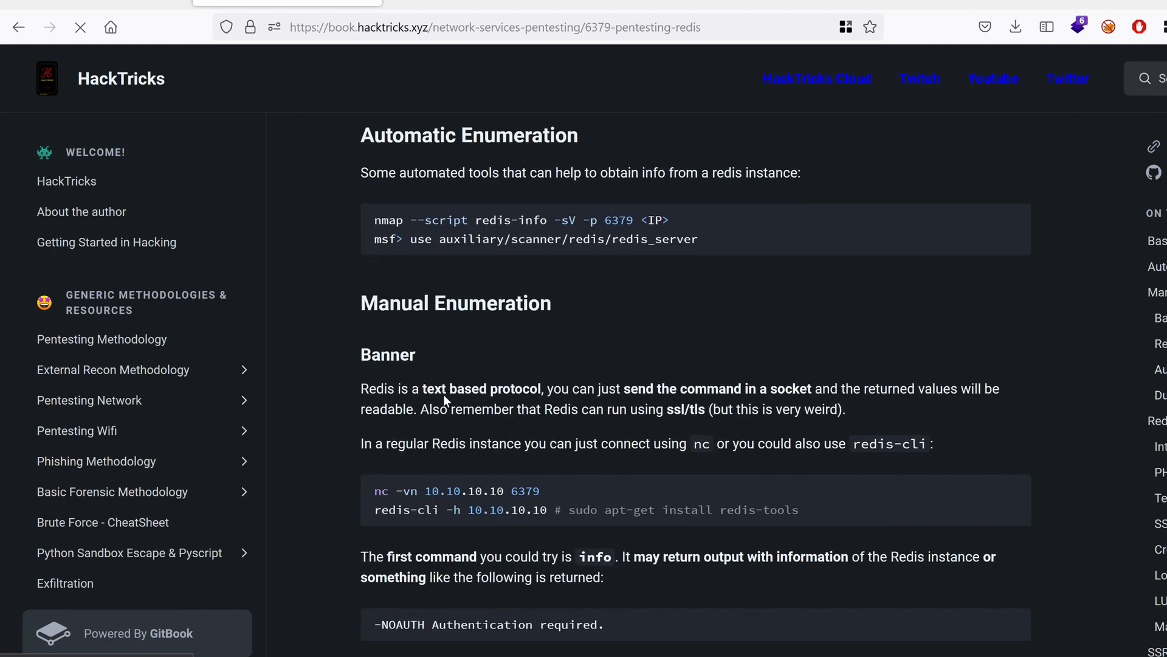
scroll(down, 3)
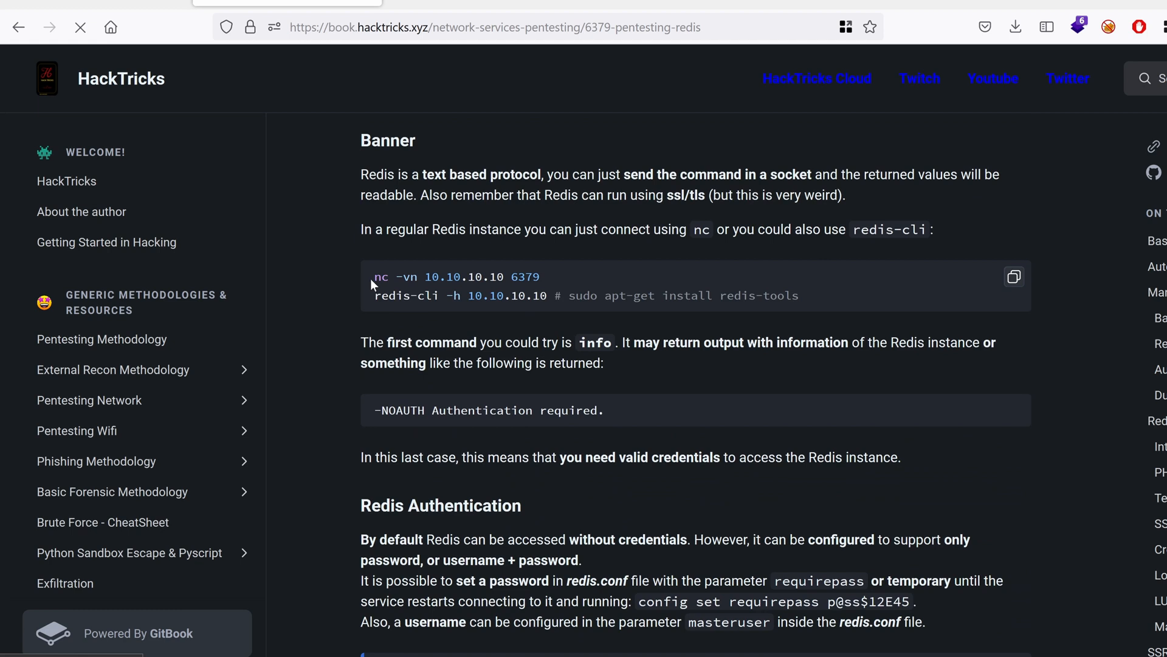
mouse_move(374, 277)
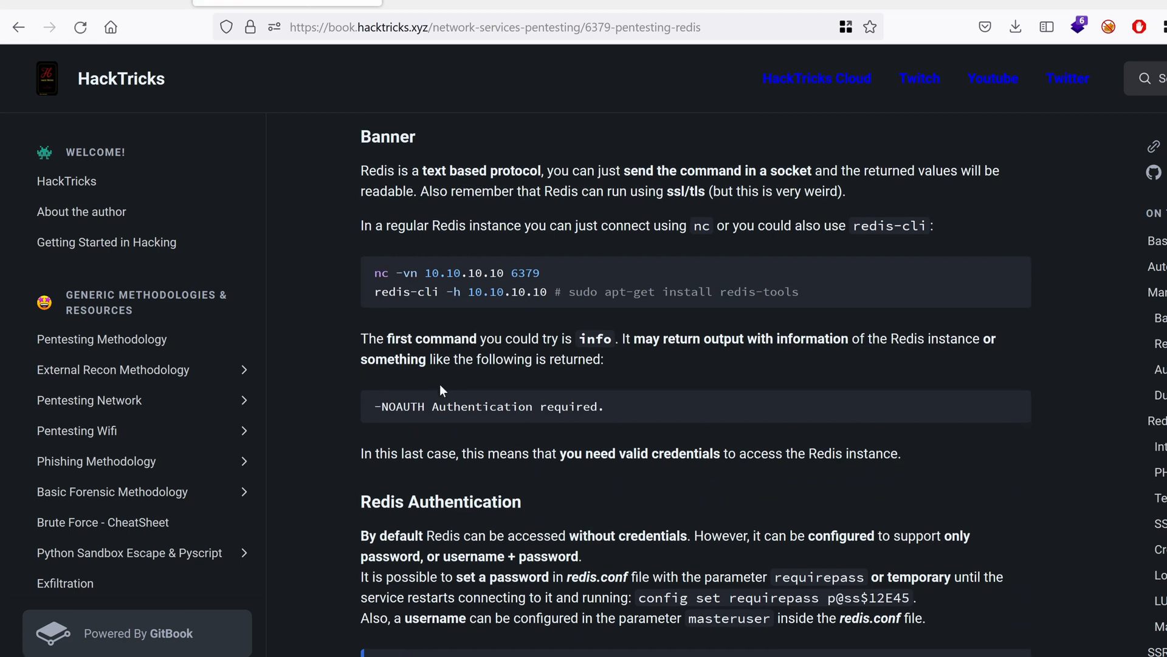
mouse_move(425, 580)
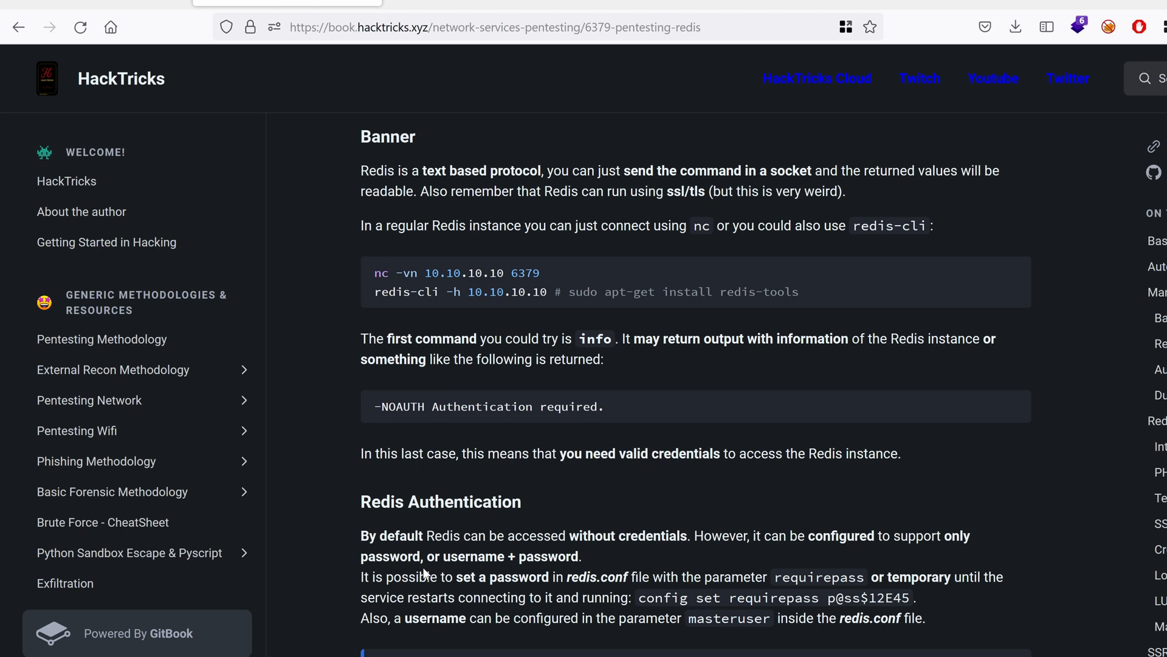
scroll(down, 3)
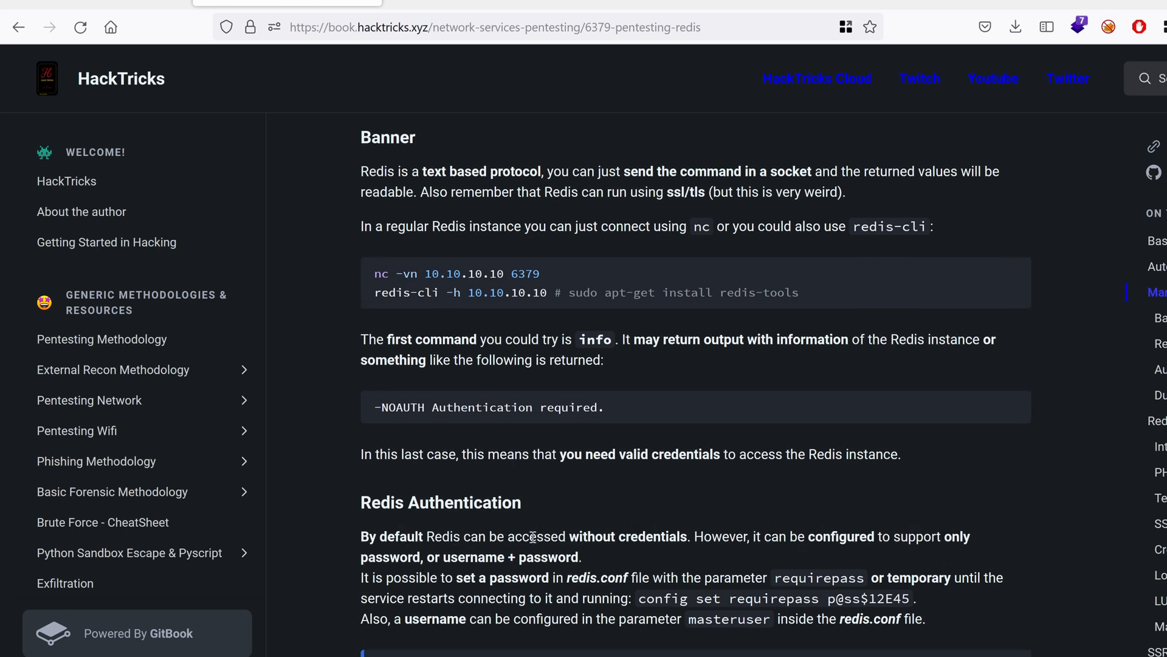
scroll(down, 3)
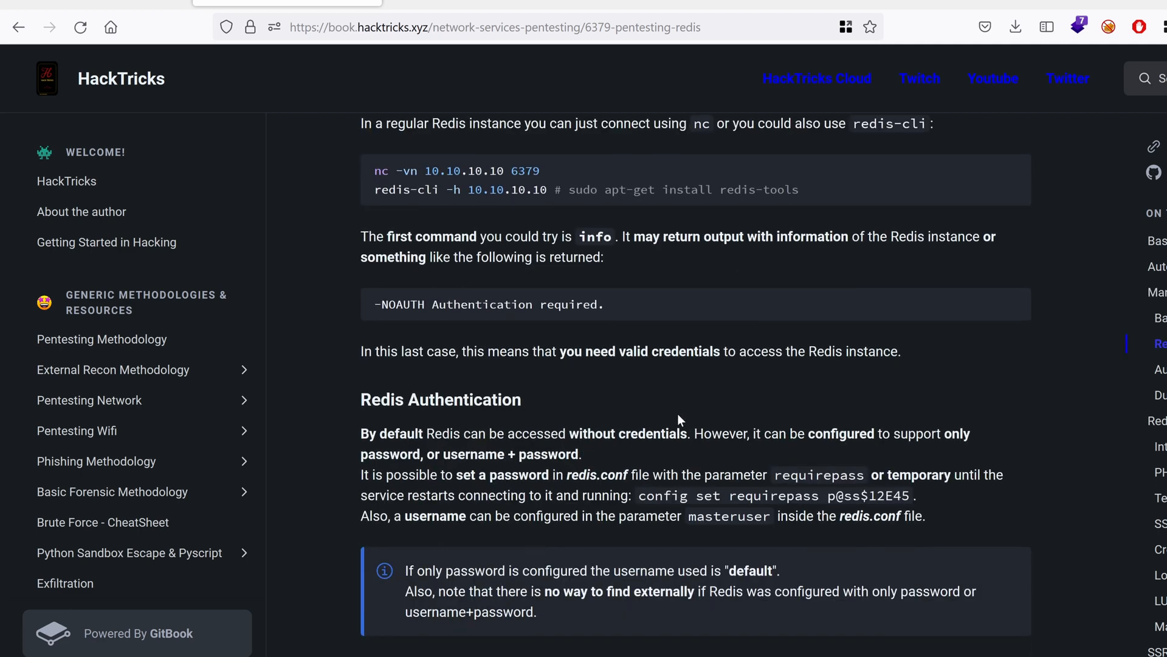
mouse_move(752, 433)
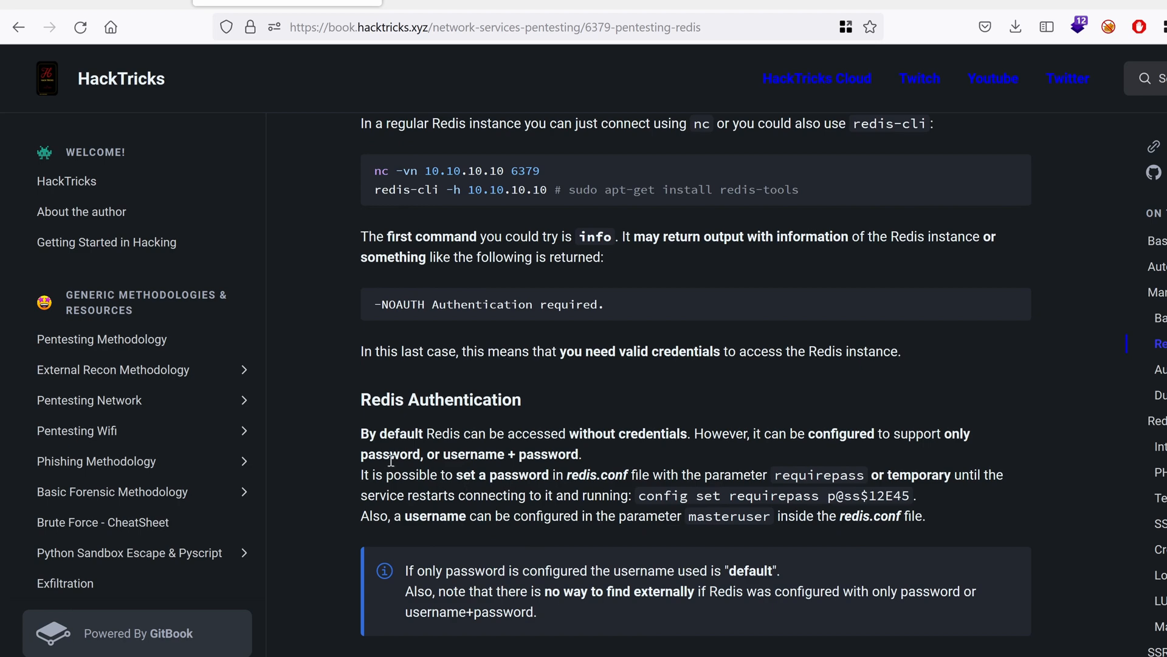
scroll(down, 3)
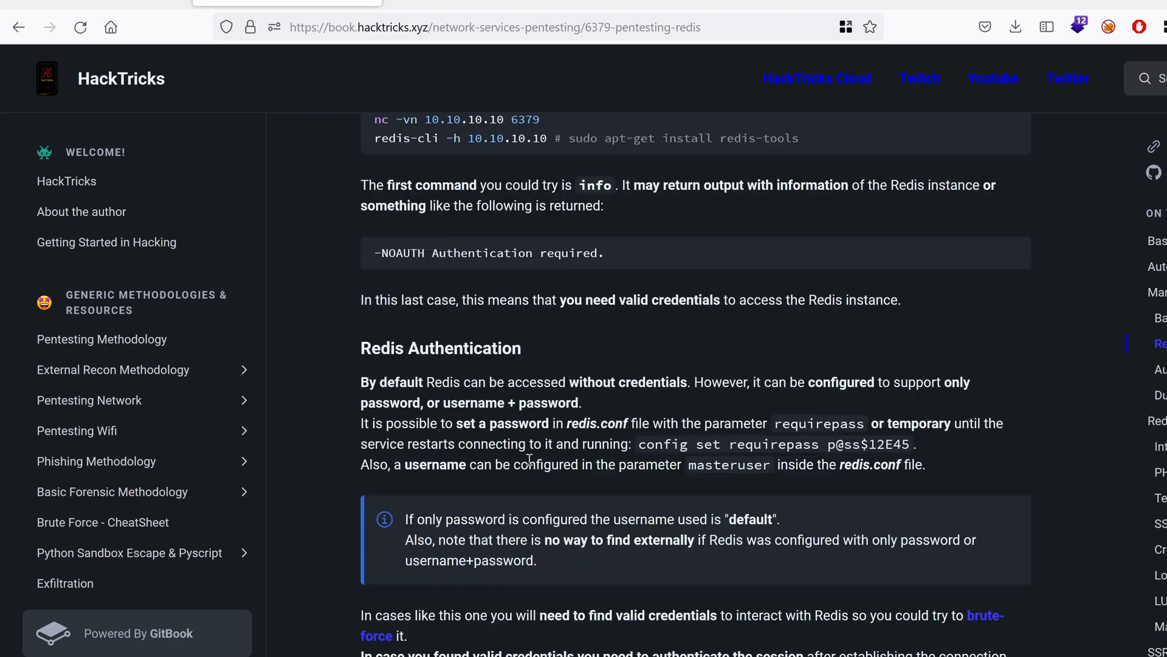
scroll(down, 3)
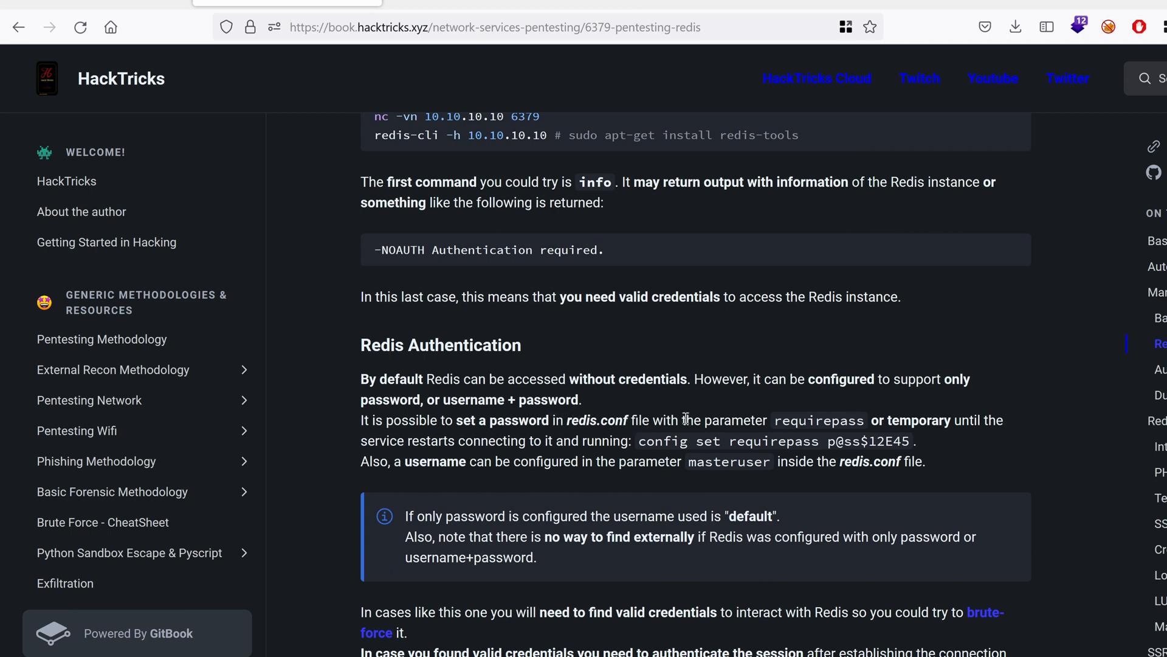
mouse_move(777, 420)
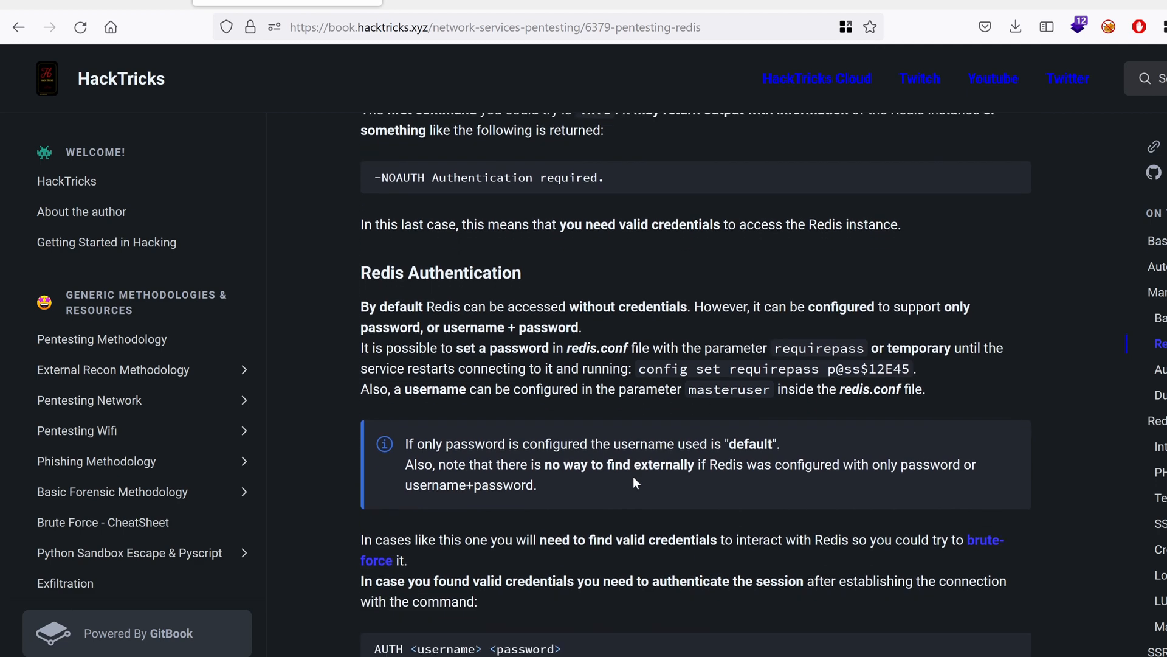
scroll(down, 3)
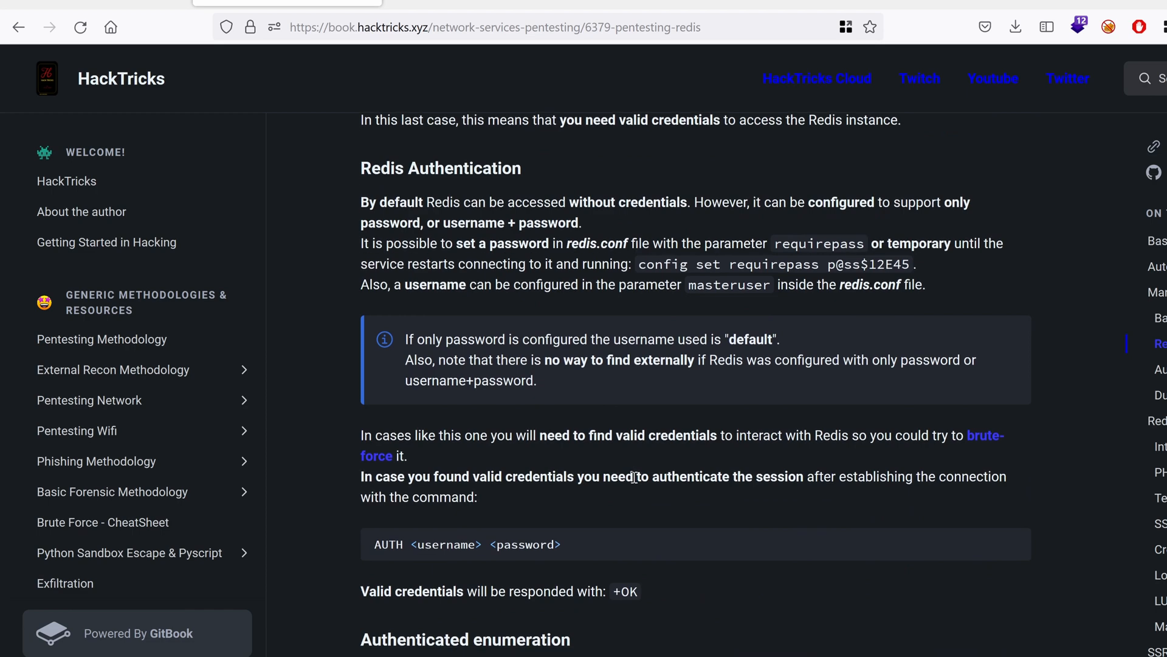
scroll(down, 3)
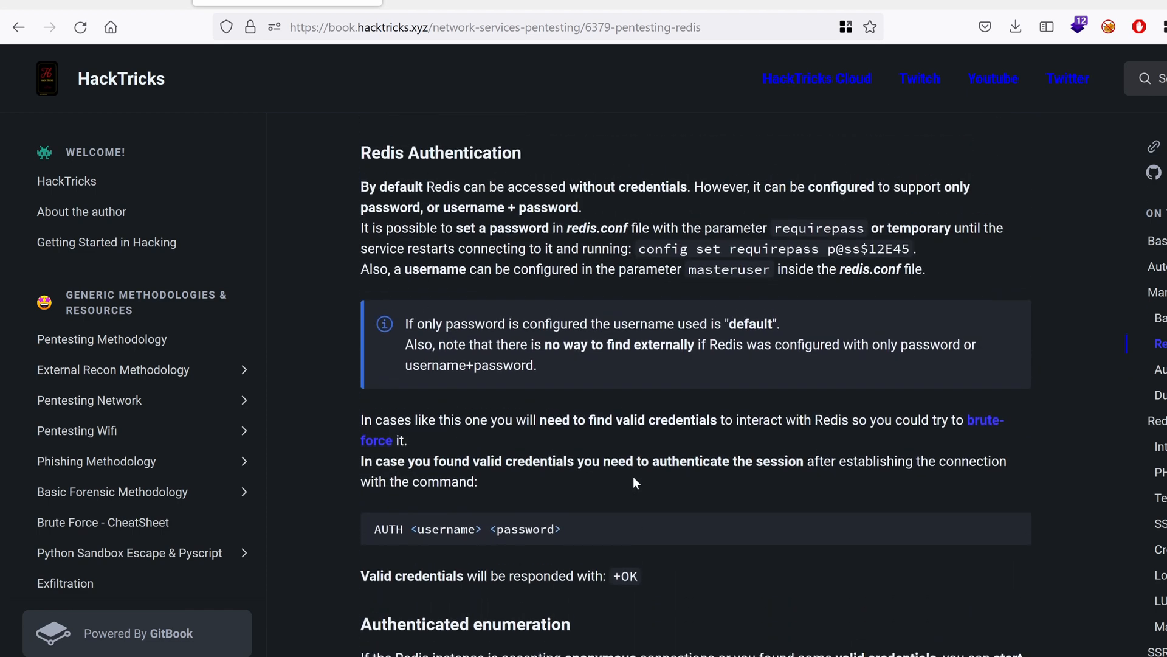
scroll(down, 3)
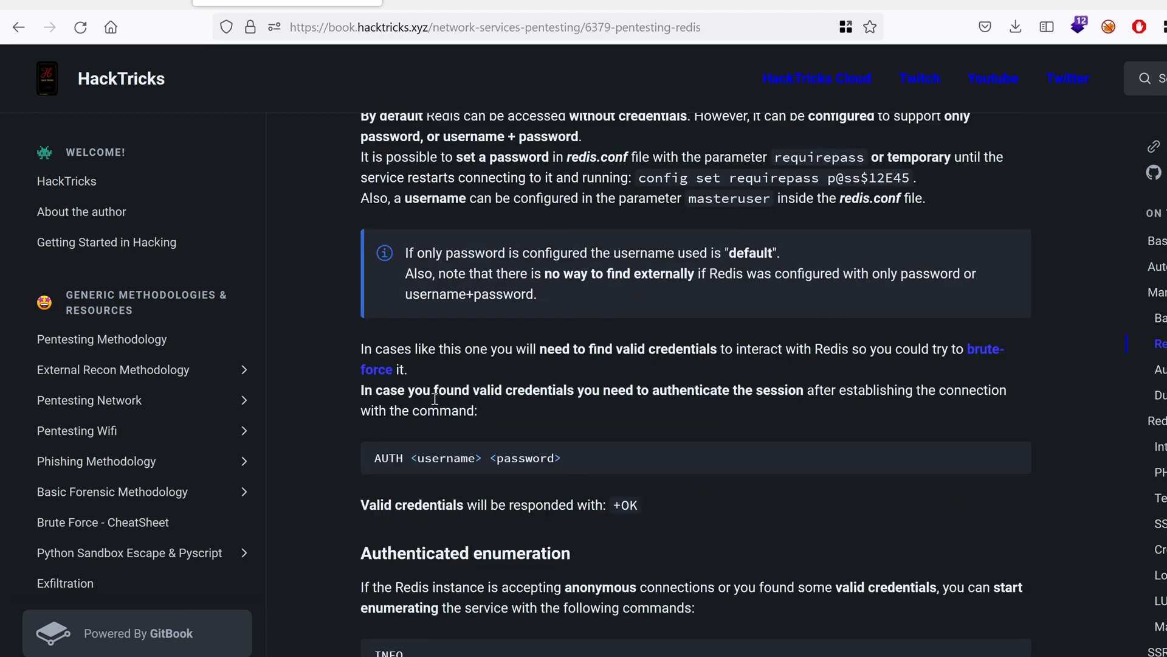
scroll(up, 3)
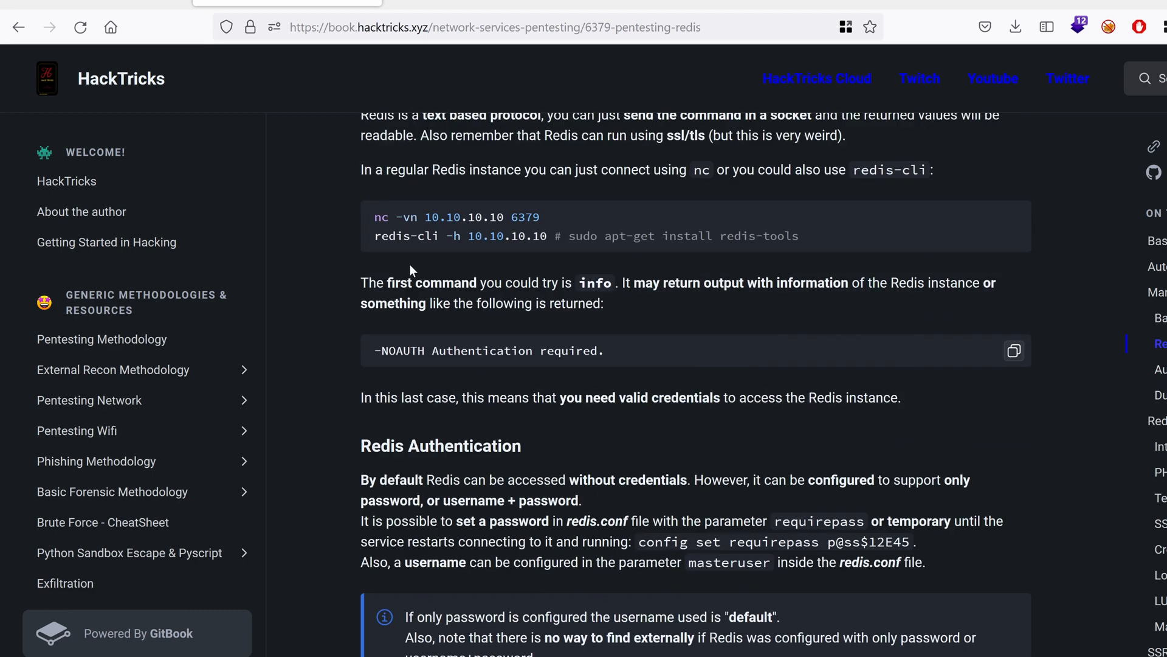
mouse_move(829, 612)
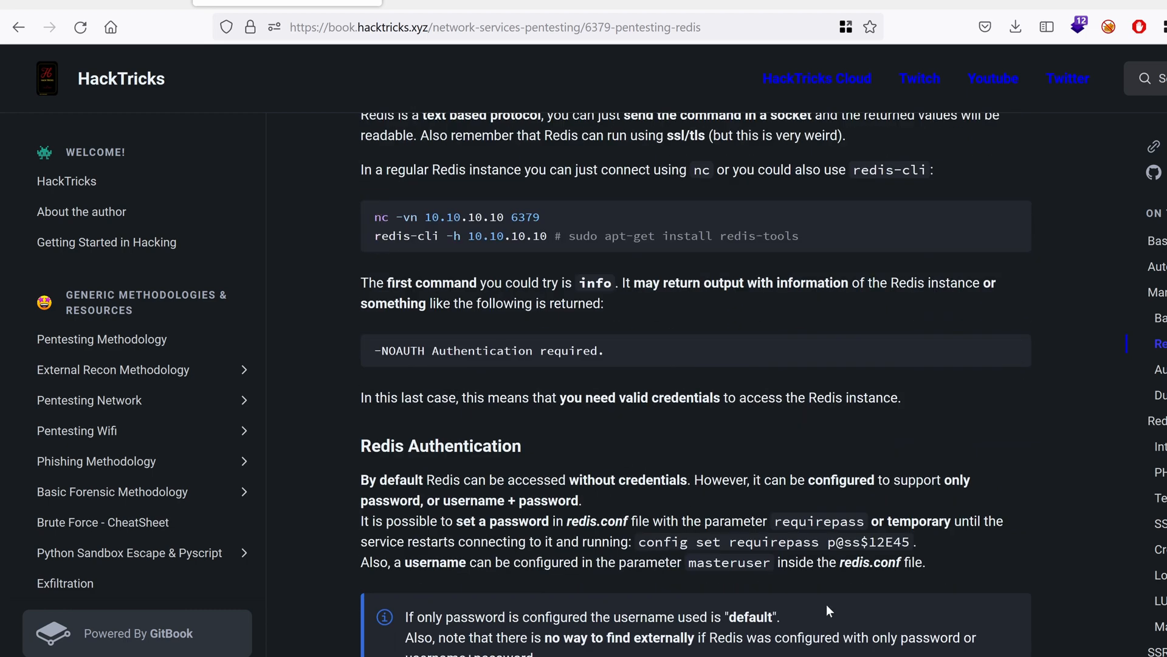
mouse_move(799, 544)
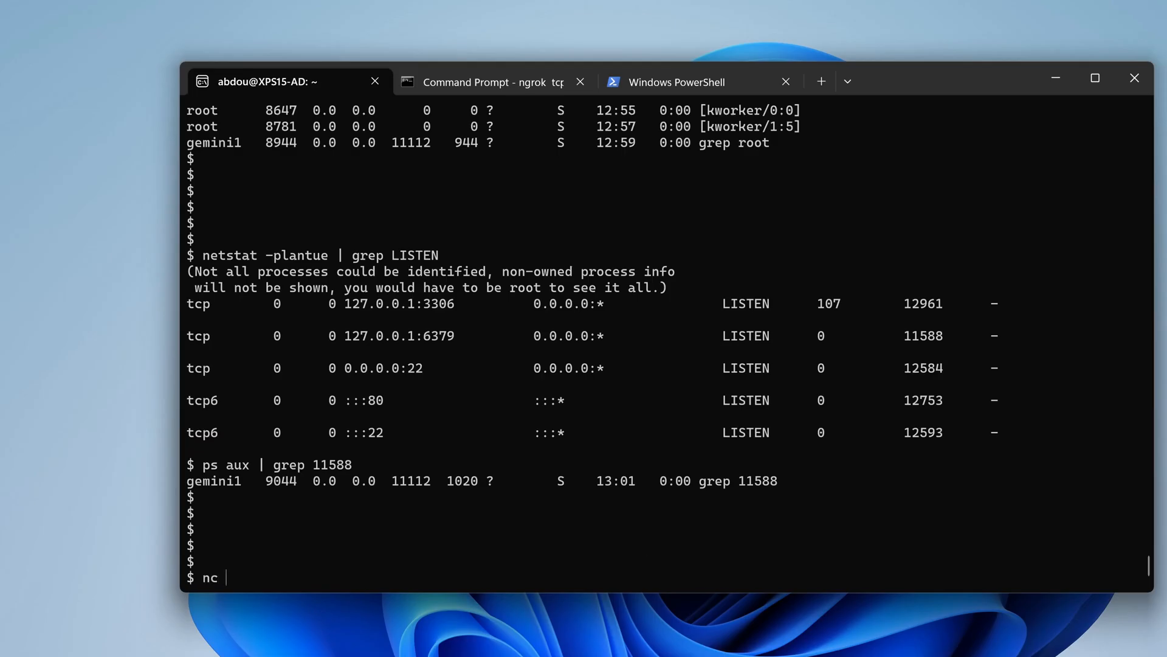
Step: Try nc -v 127.0.0.1 6379 -w 0, which fails with 'nc: not found'
text(-v)
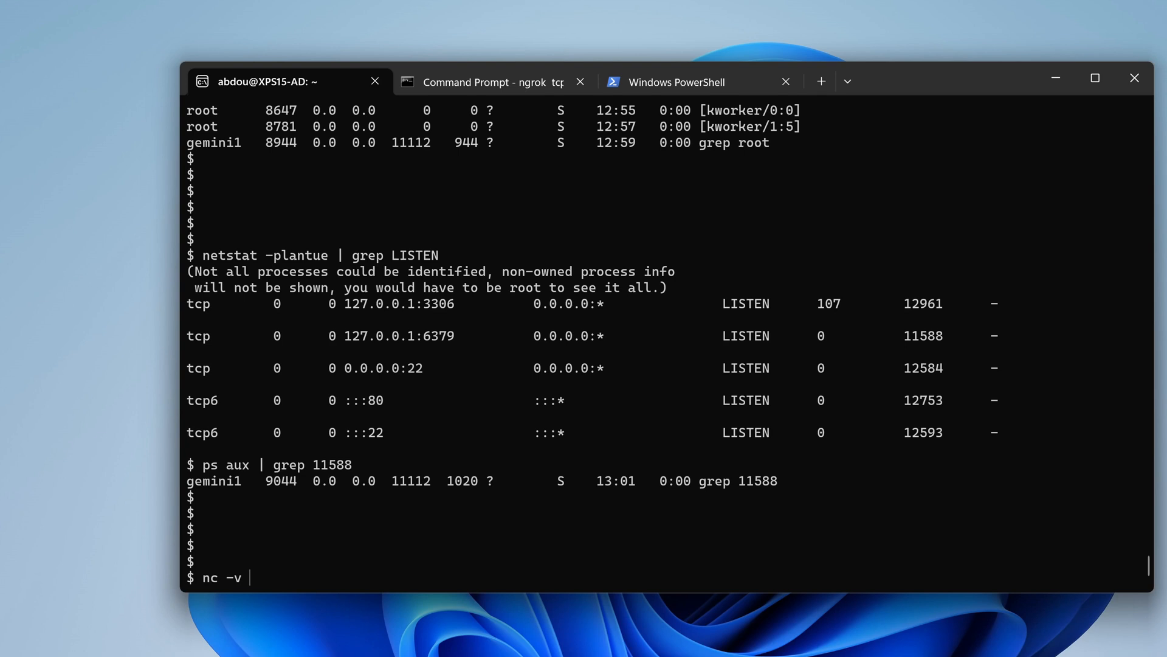
text(127.0.0.)
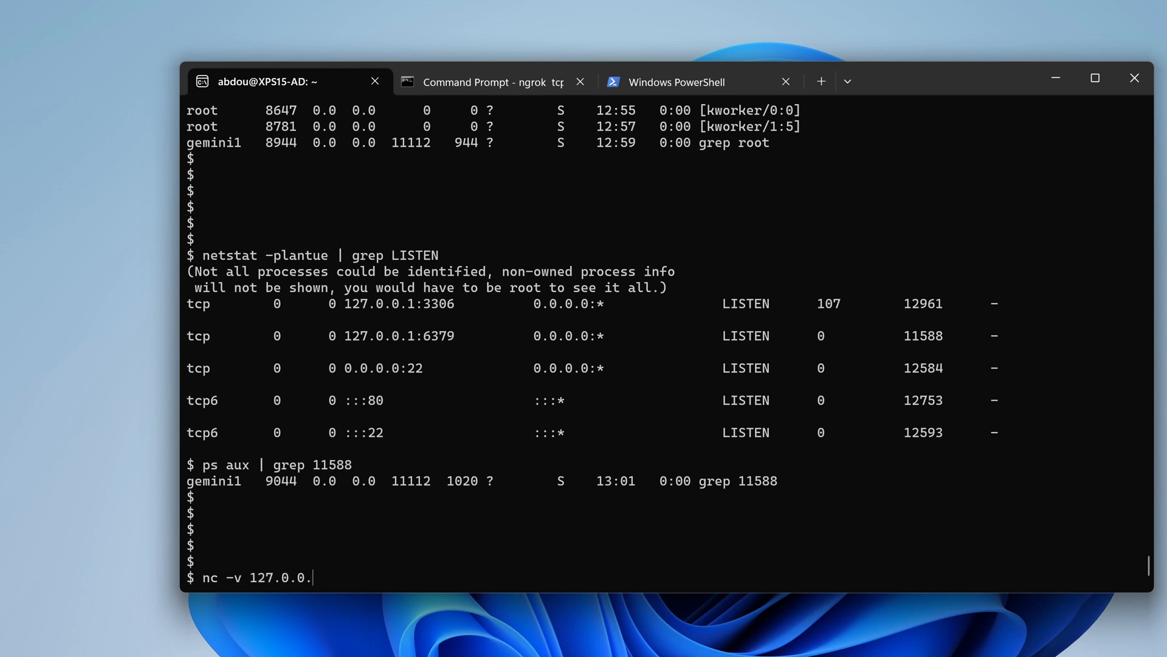
text(1 6379 -w 0)
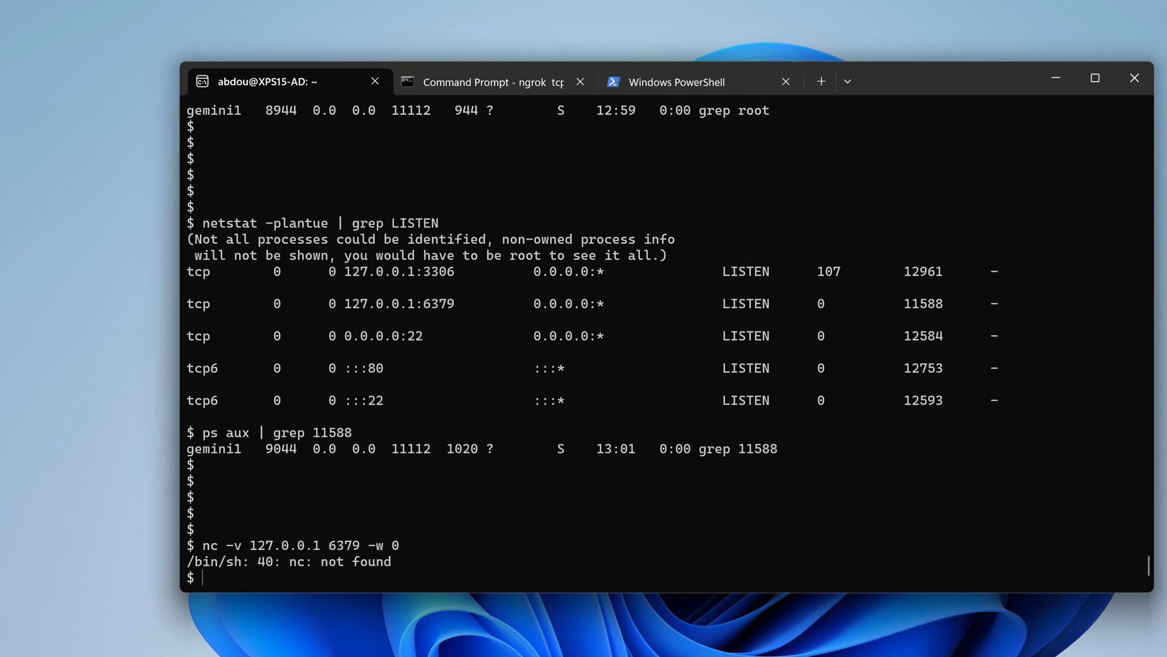
mouse_move(315, 497)
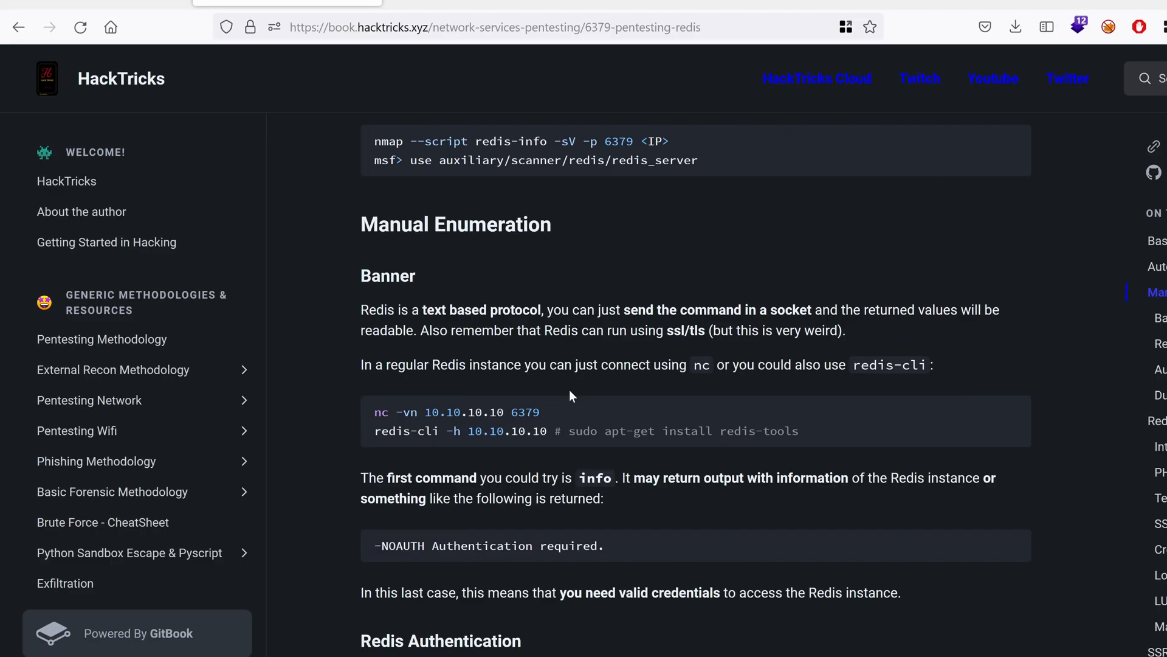
Step: Return to HackTricks' Banner section and highlight the redis-cli connection command
scroll(down, 3)
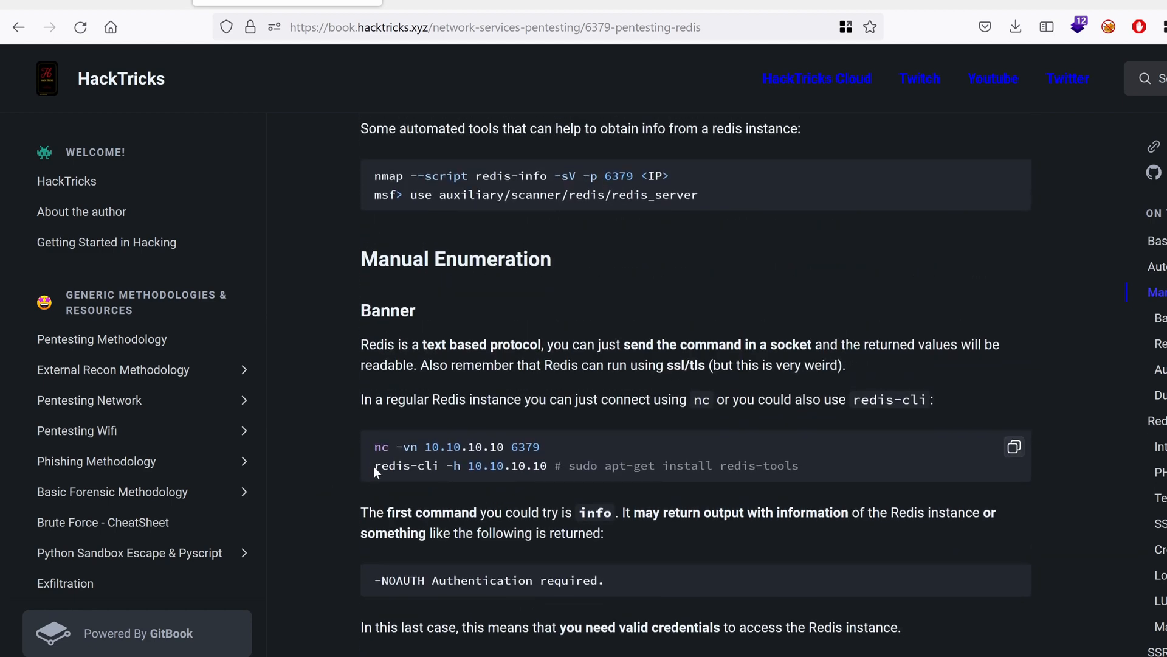
double_click(405, 465)
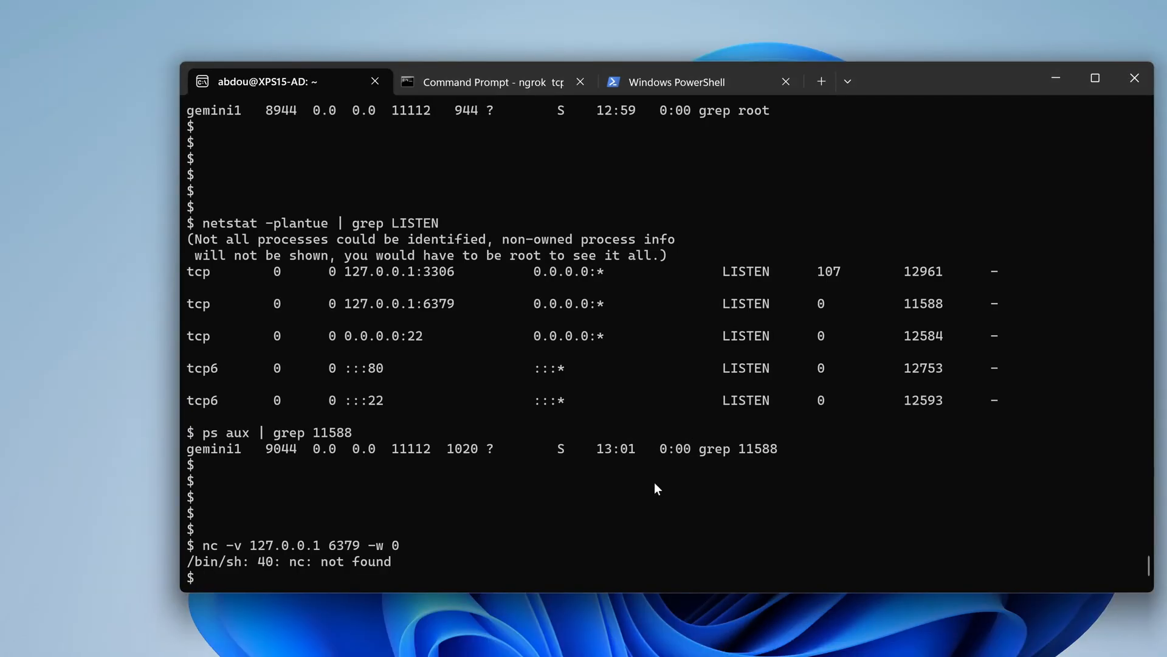
Step: Confirm redis-cli is installed and connect with redis-cli -h 127.0.0.1
text(which)
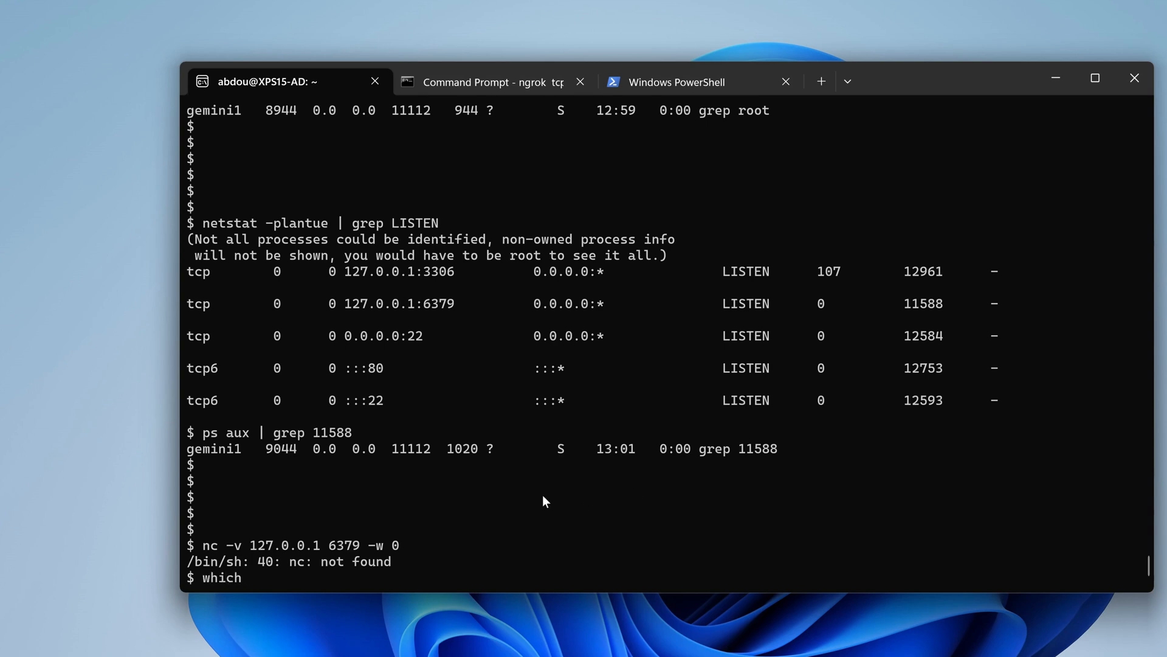
text(redis-cli)
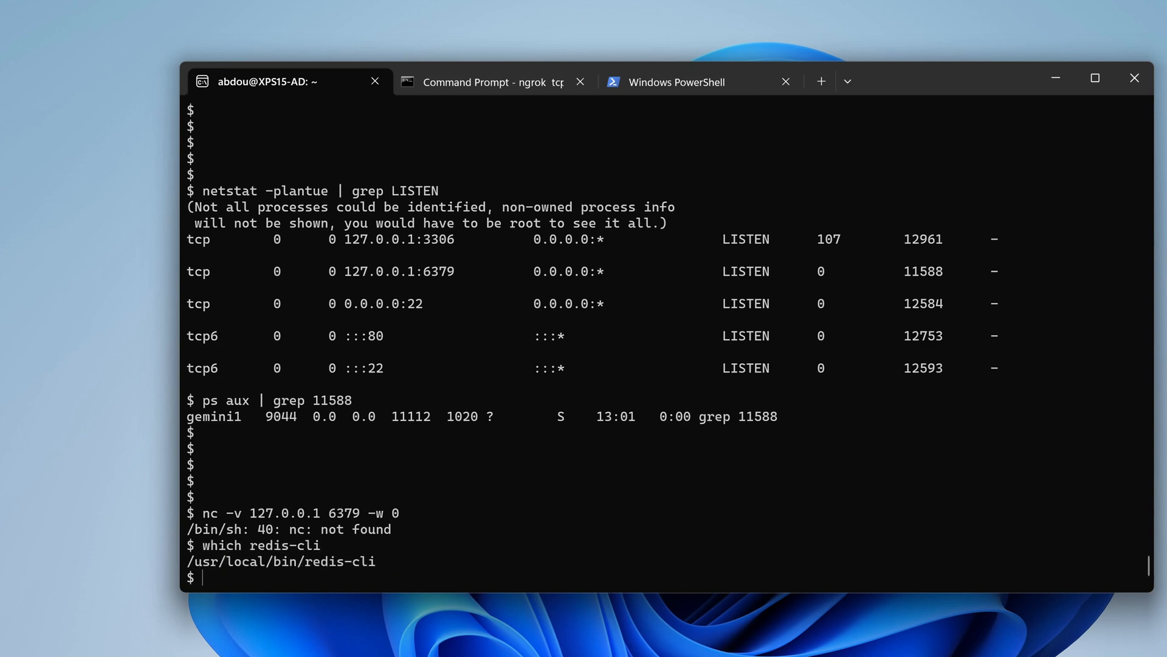
mouse_move(434, 539)
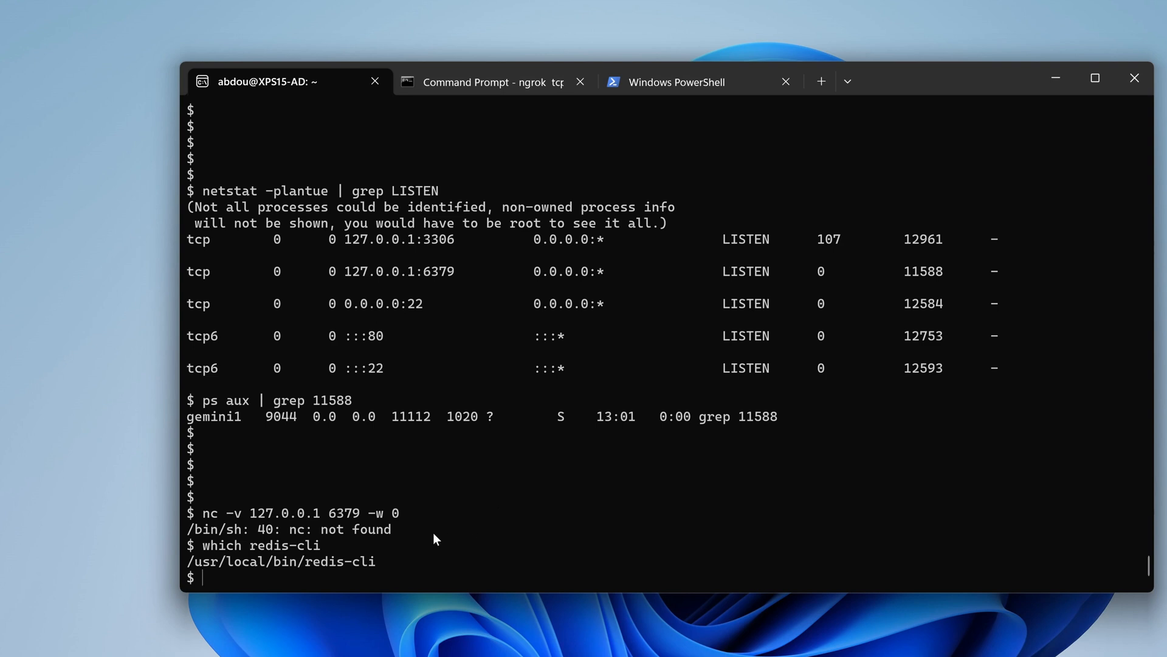
text(redis-cli)
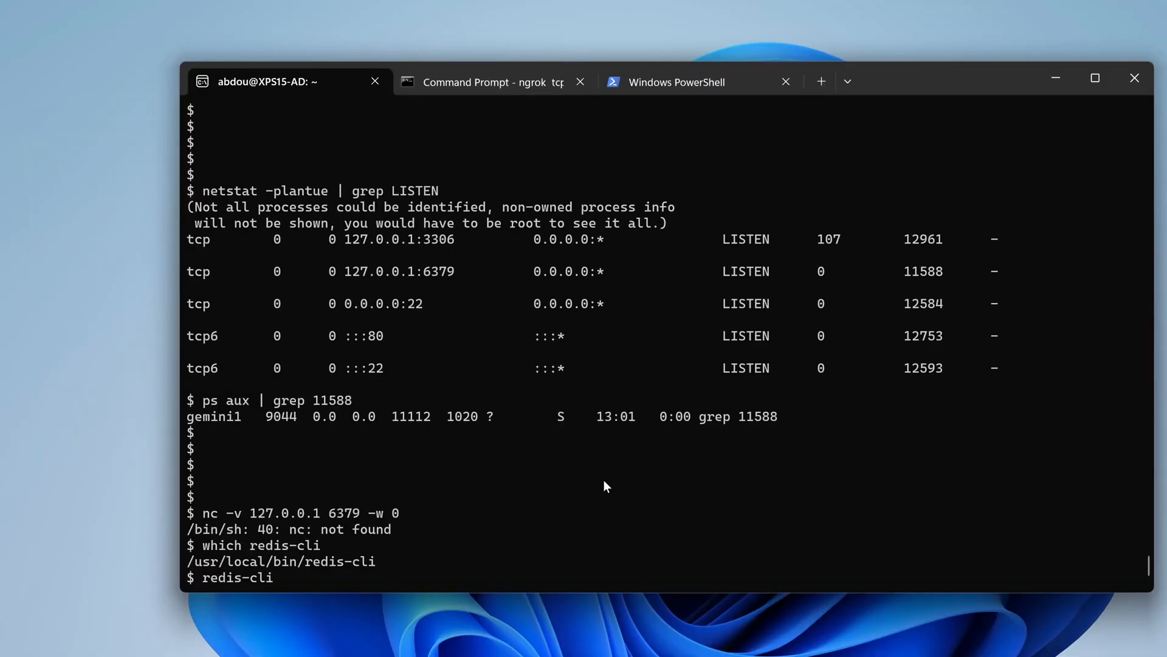
text(-h 12)
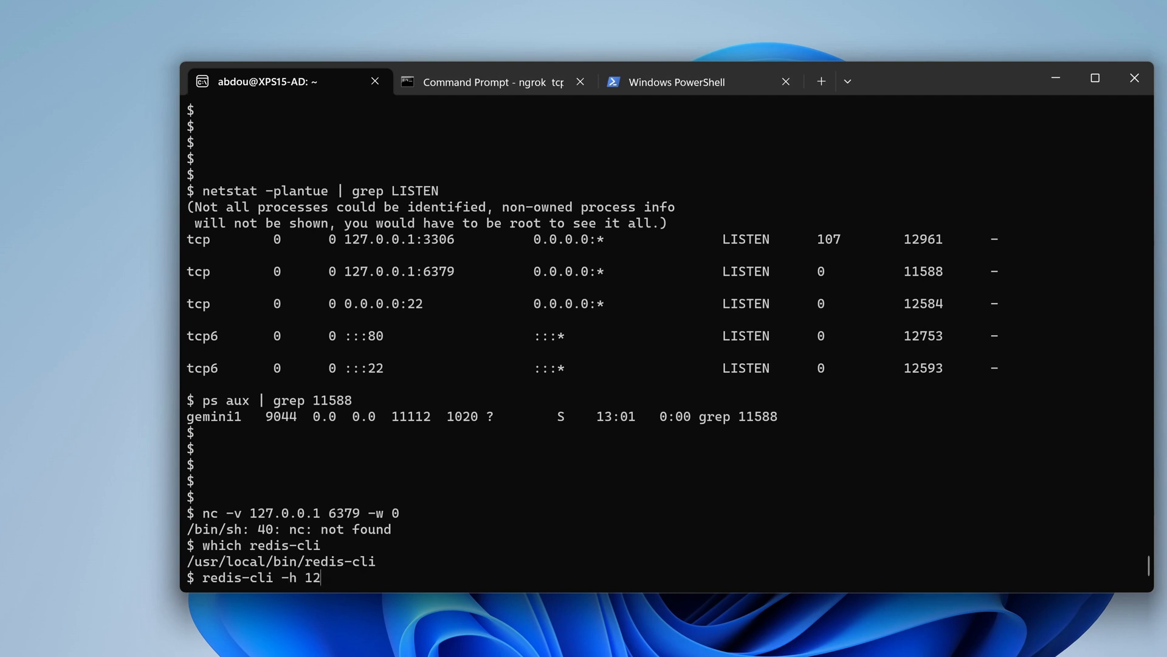
text(7.0.0.1)
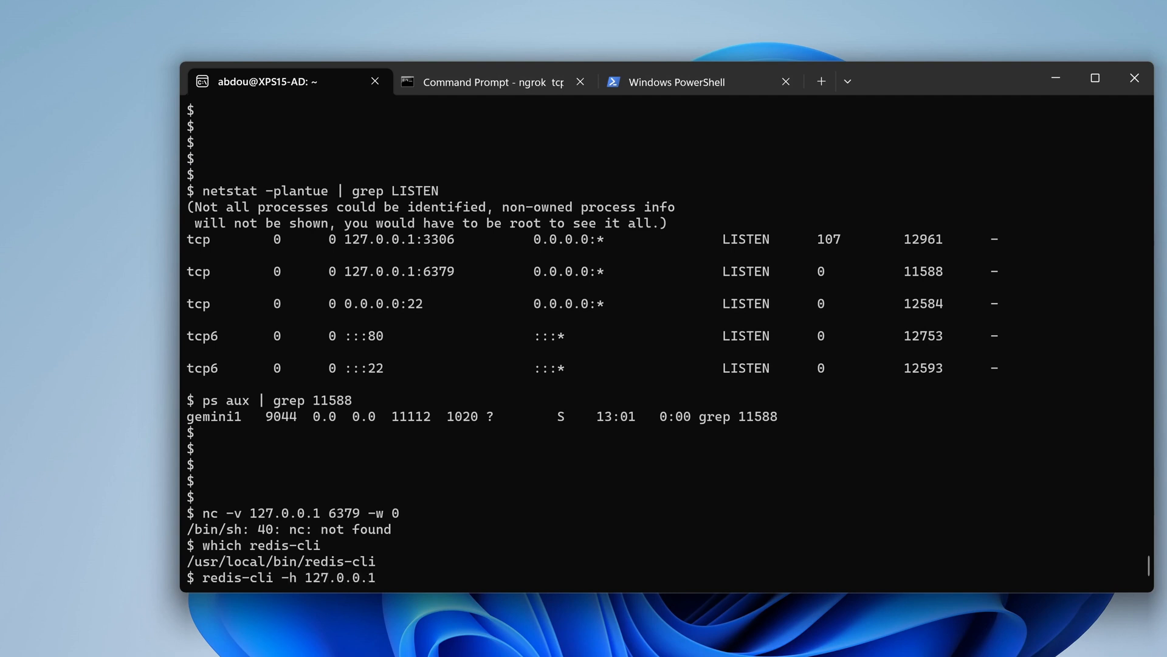
Step: Send a junk command, then run INFO and get 'NOAUTH Authentication required.'
scroll(down, 3)
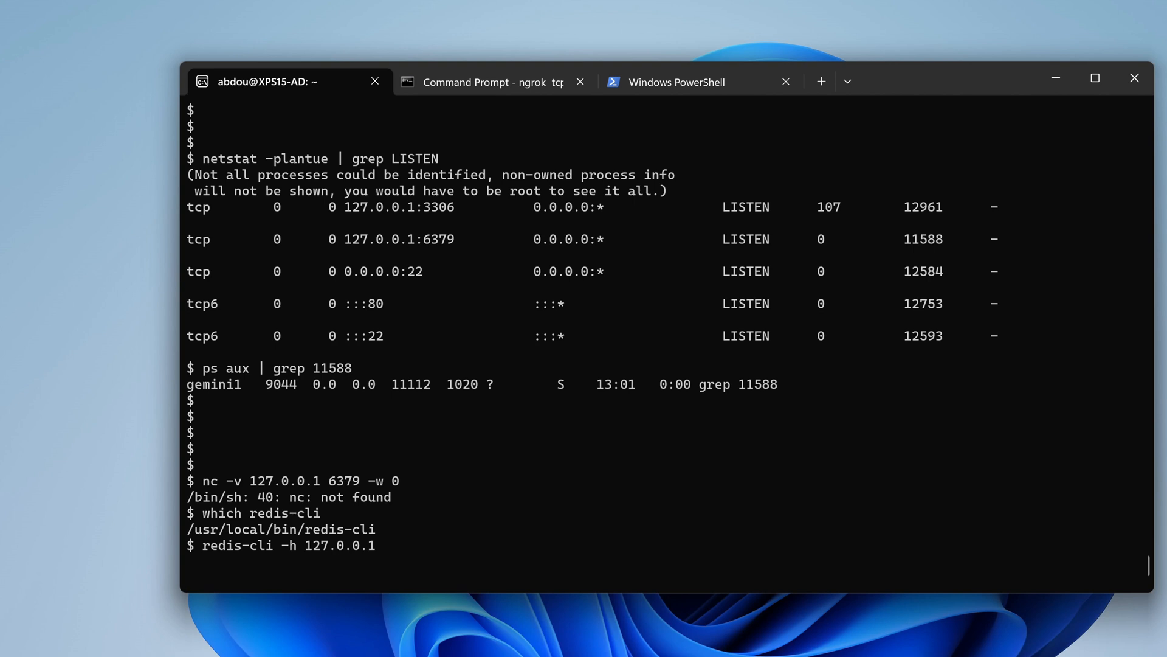
text(jkldsa)
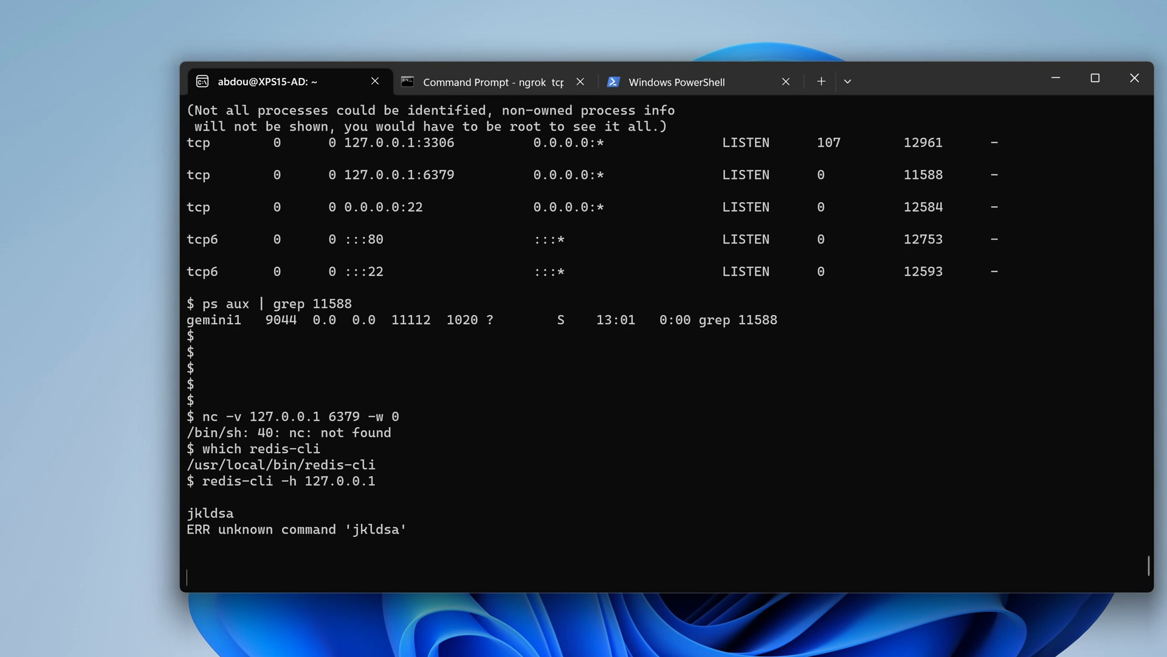
mouse_move(341, 533)
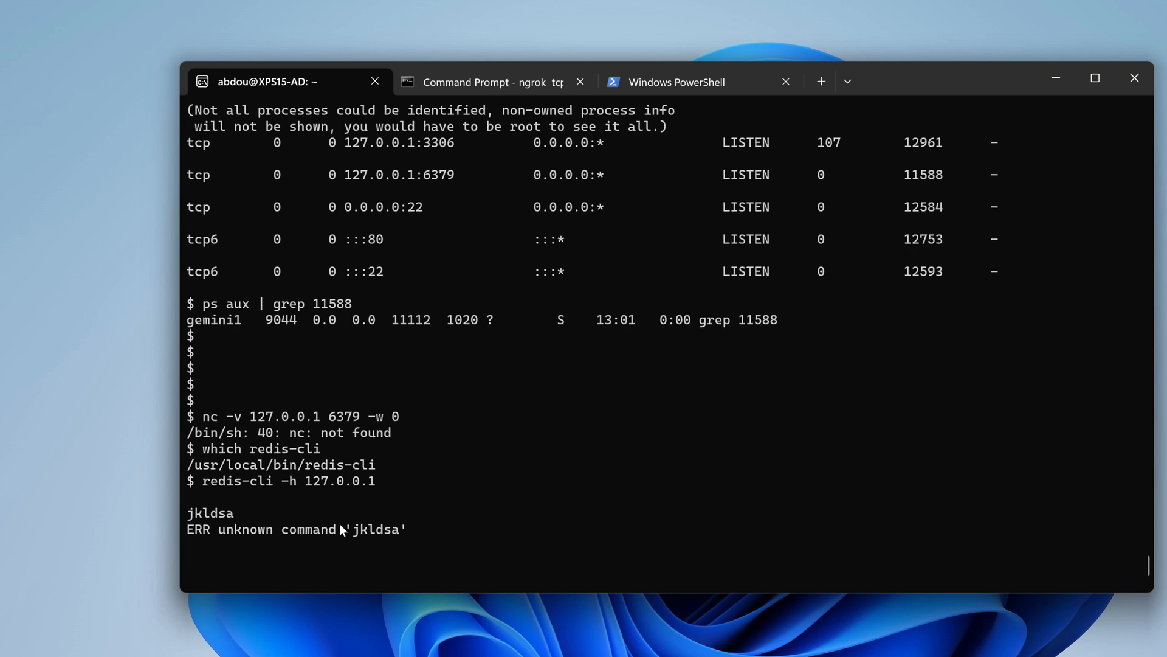
text(INFO)
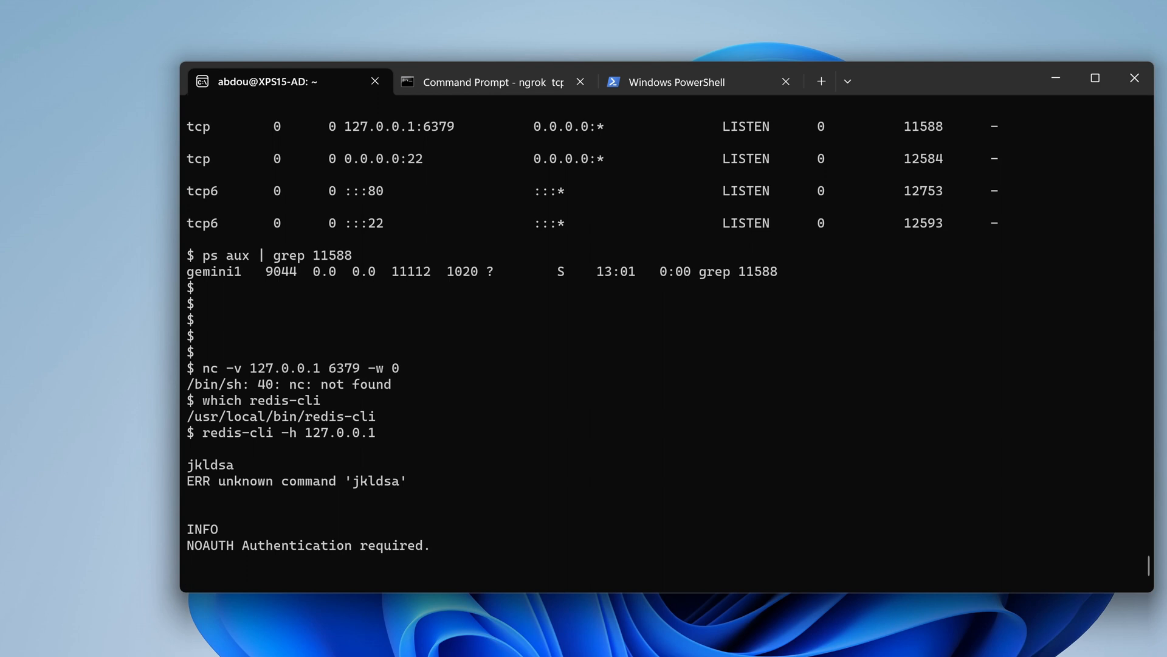
mouse_move(485, 464)
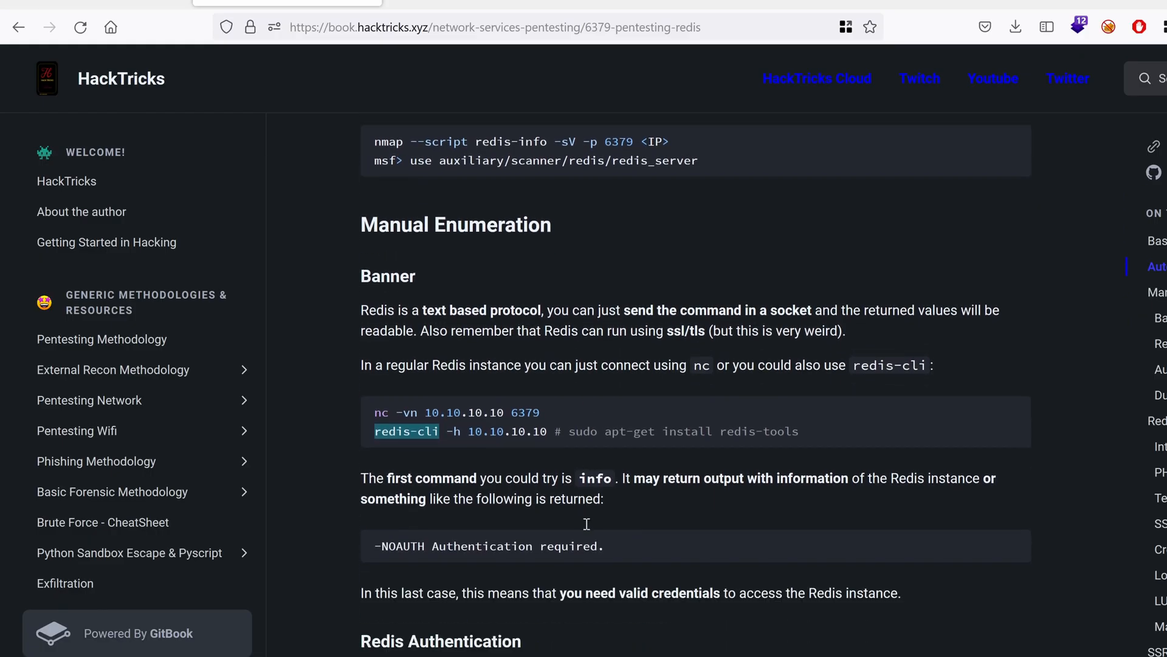
Step: Scroll to HackTricks' Redis Authentication section and highlight requirepass
scroll(down, 3)
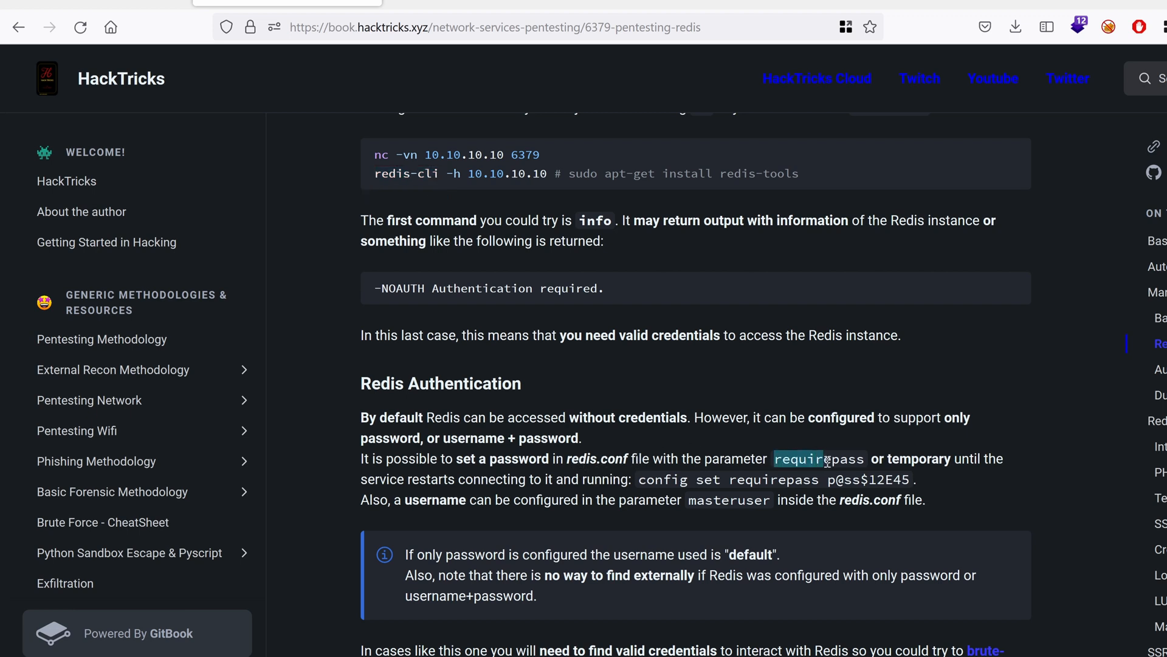
double_click(820, 459)
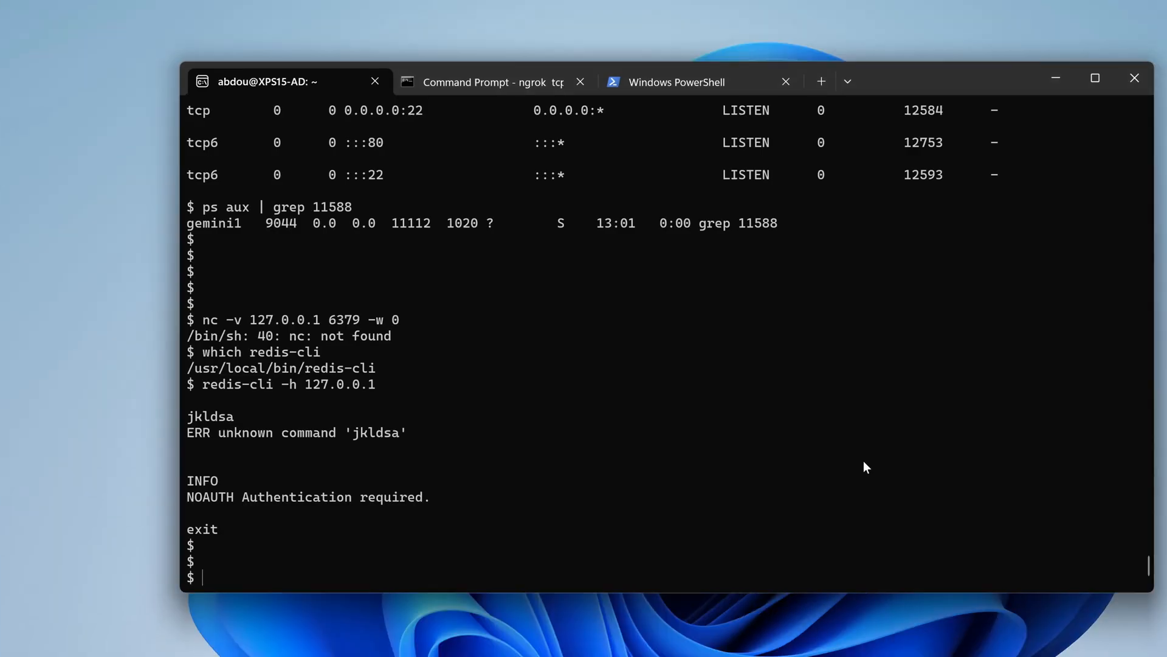
mouse_move(600, 492)
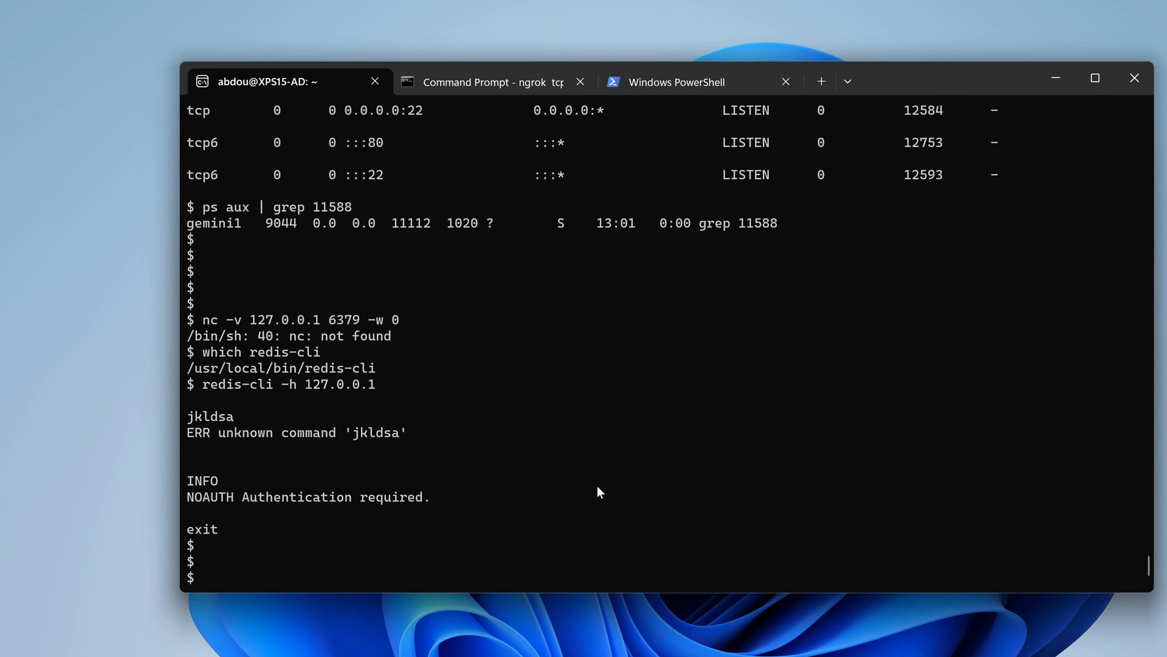
Step: List the Redis configuration files under /etc/redis* with ls -ali
text(l)
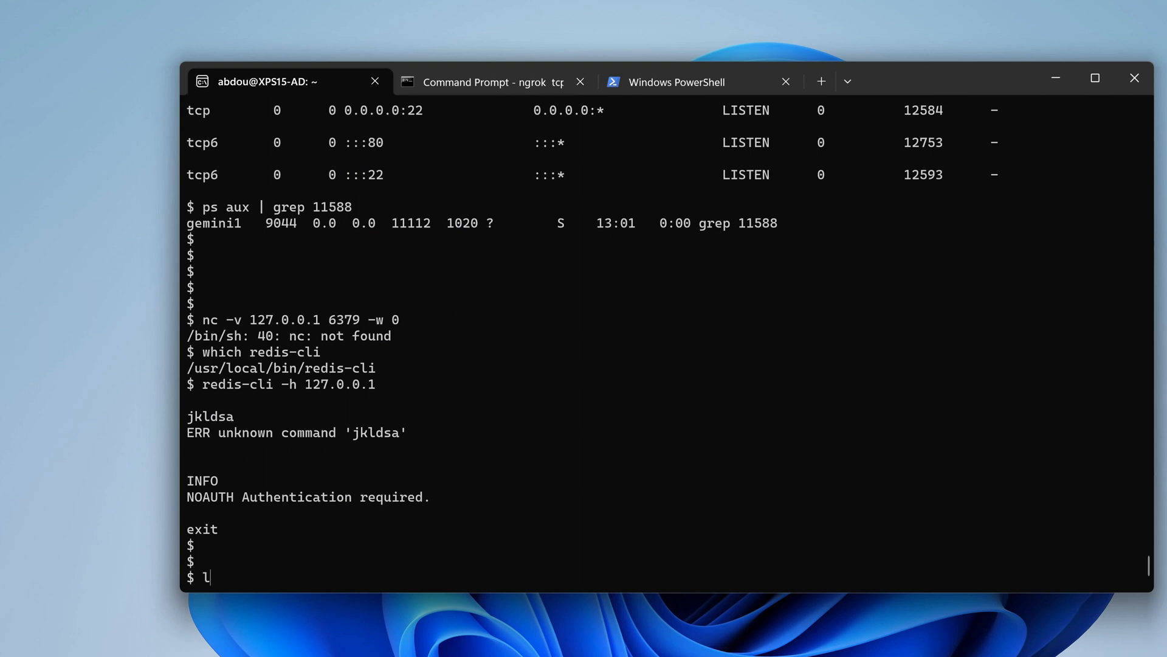
text(s -ali /e)
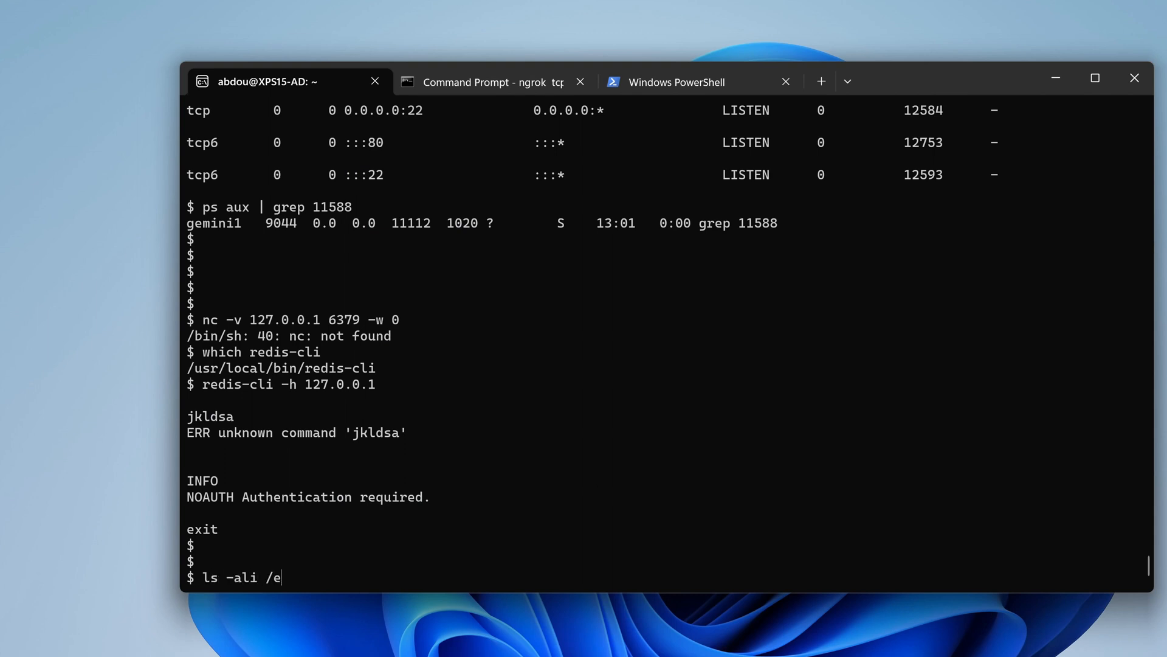
text(tc/redis*)
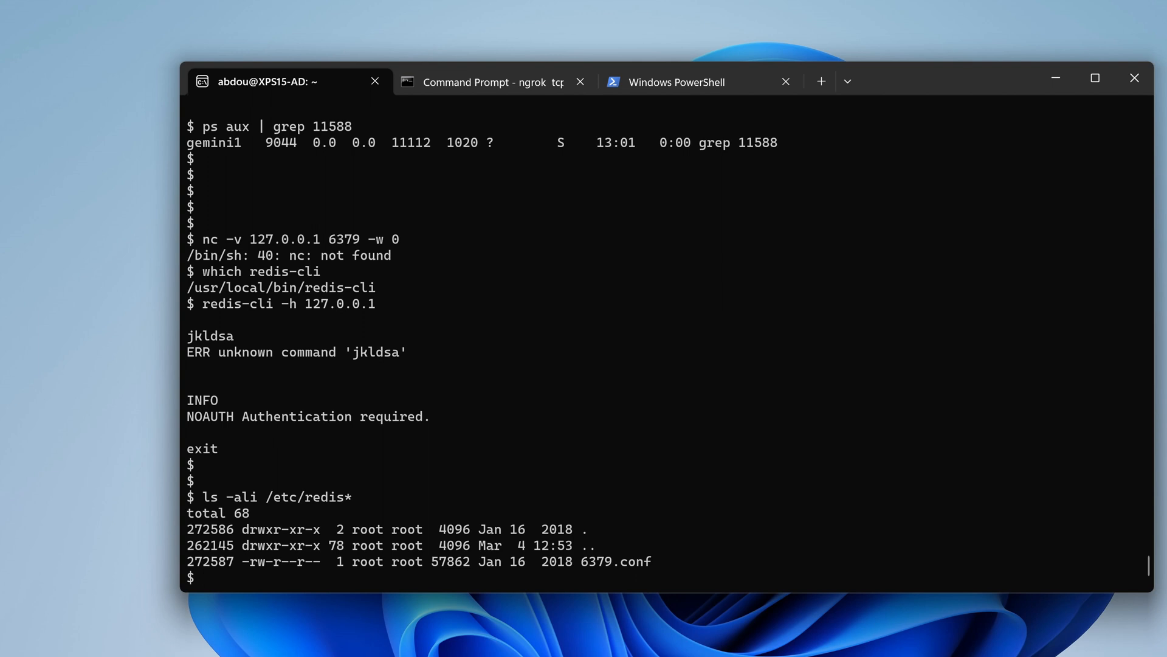
text(ls -ali)
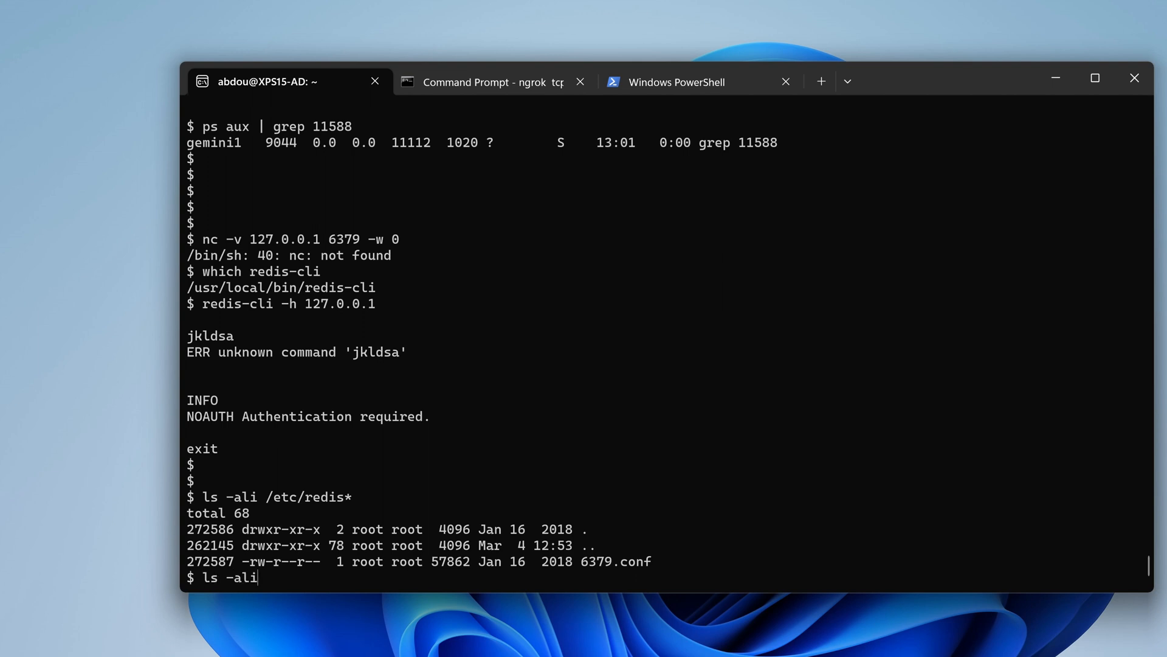
key(Backspace)
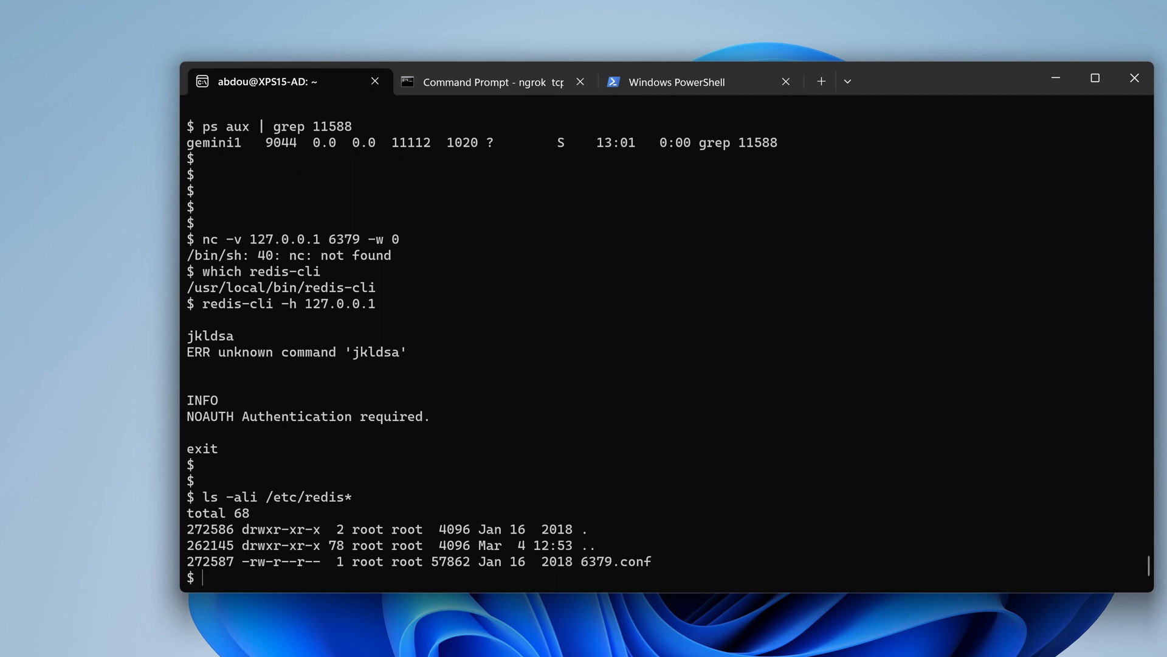
Step: Grep requirepass in /etc/redis/6379.conf and select the revealed password value
text(grep)
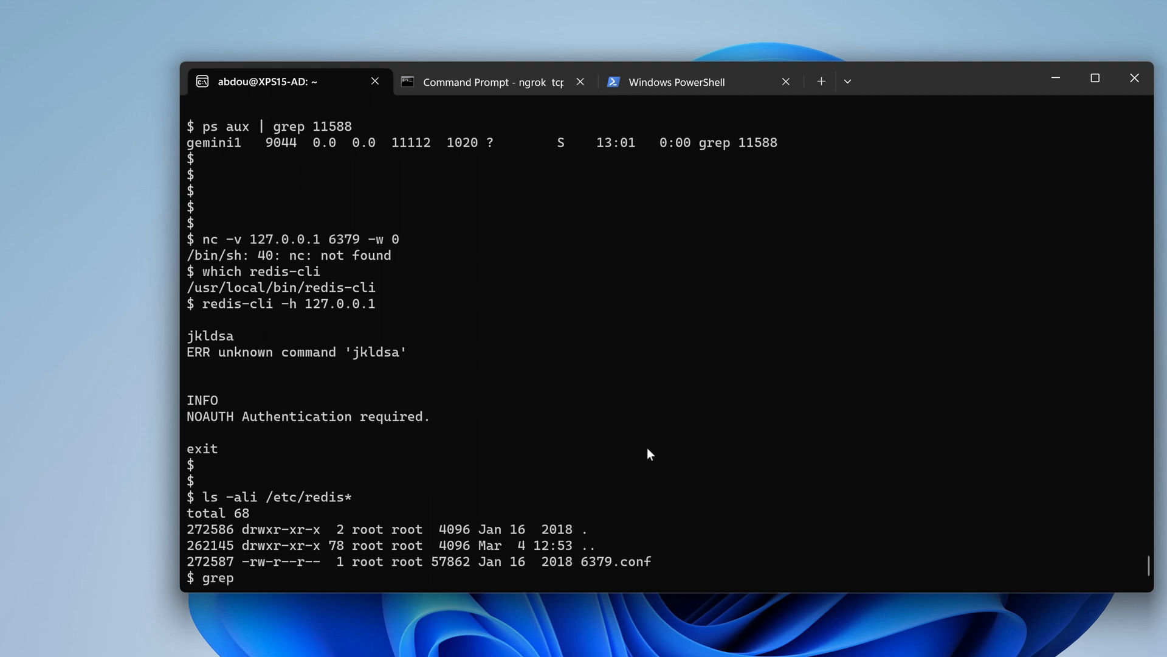
text(requirepass)
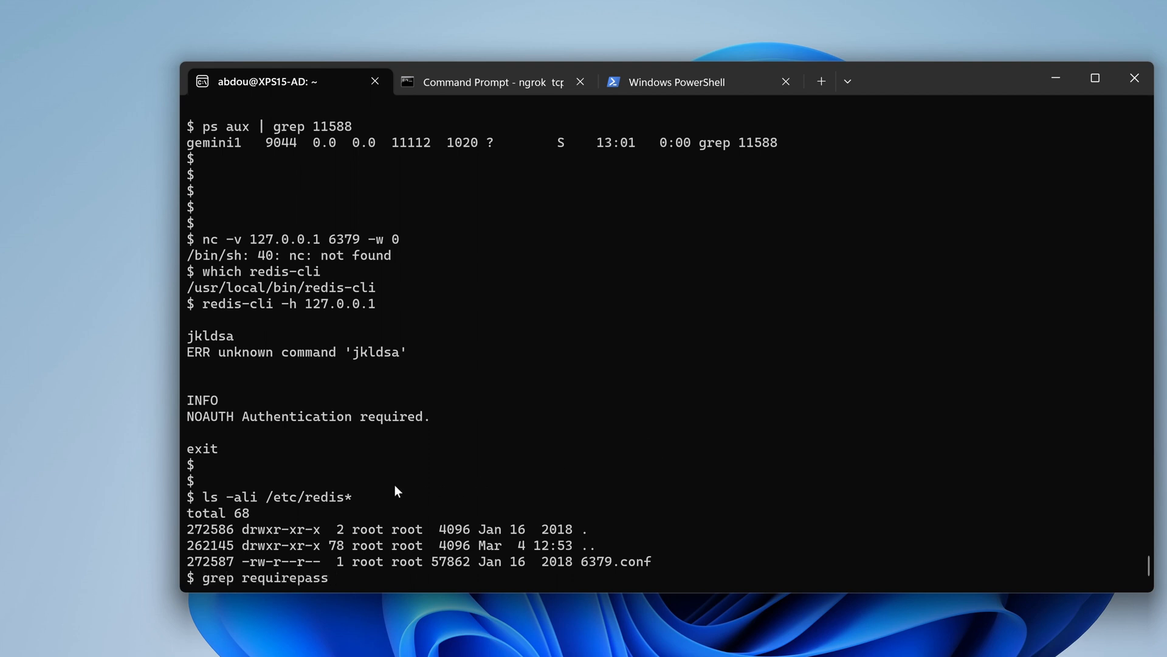
text(/etc/)
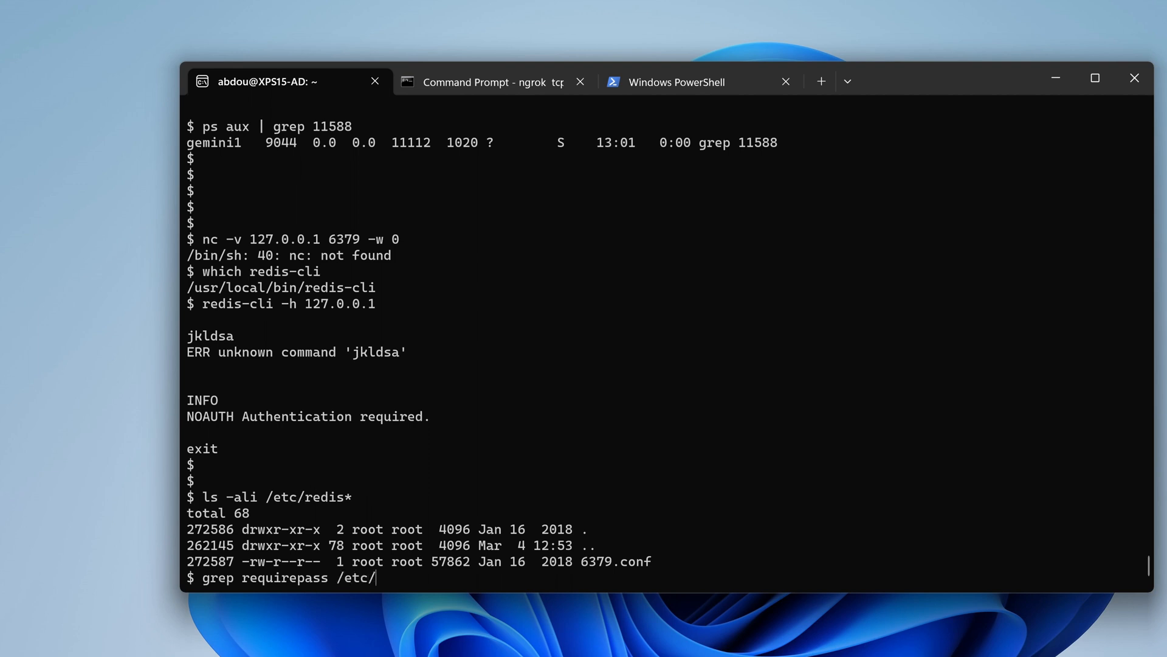
text(redis/)
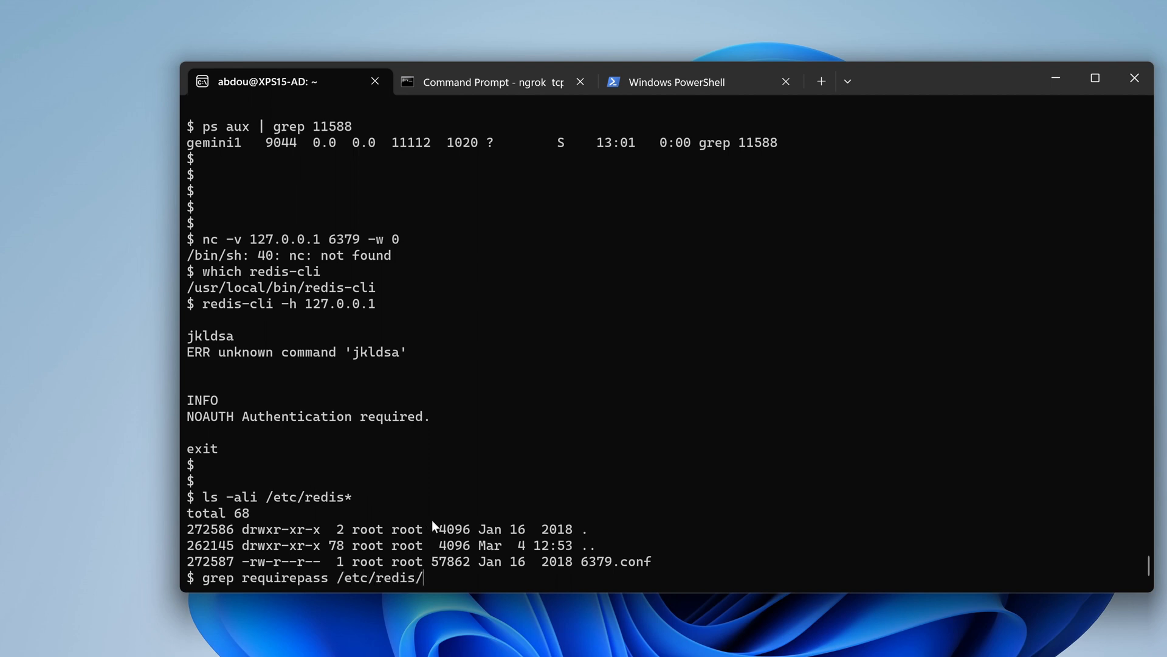
double_click(616, 561)
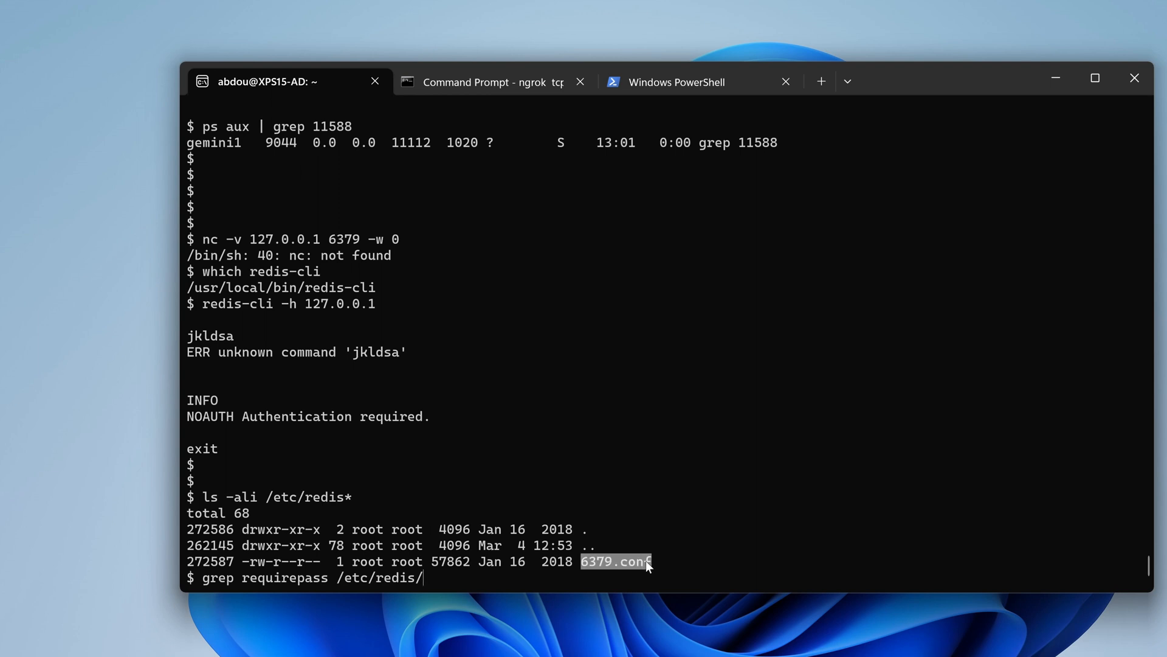
key(Enter)
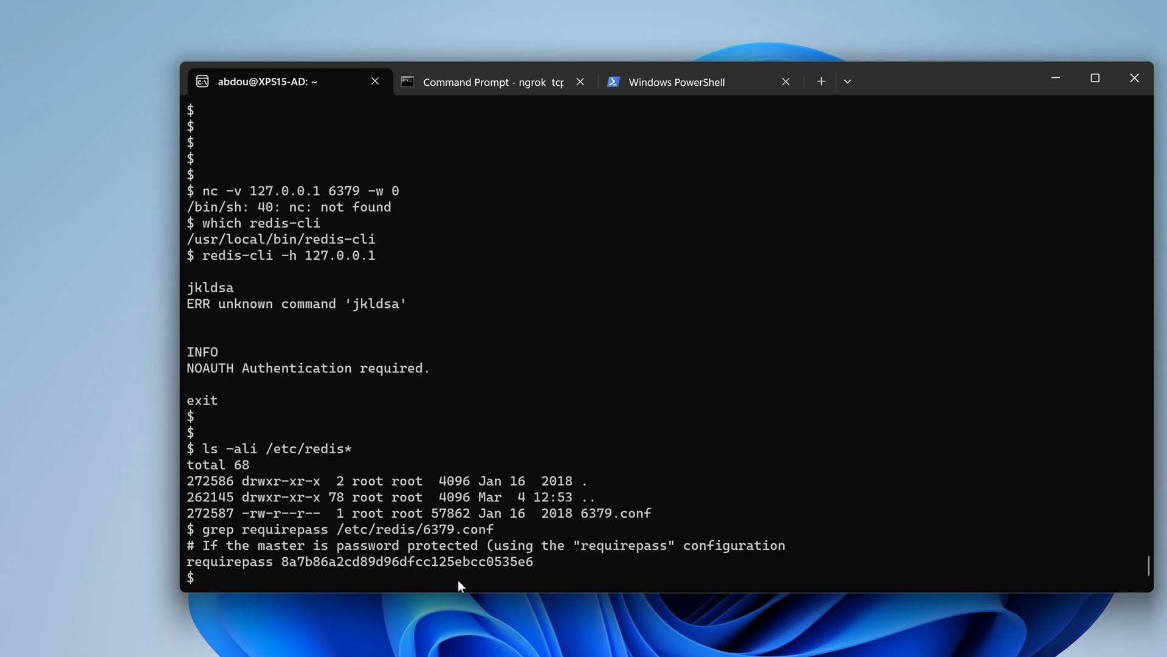
mouse_move(288, 568)
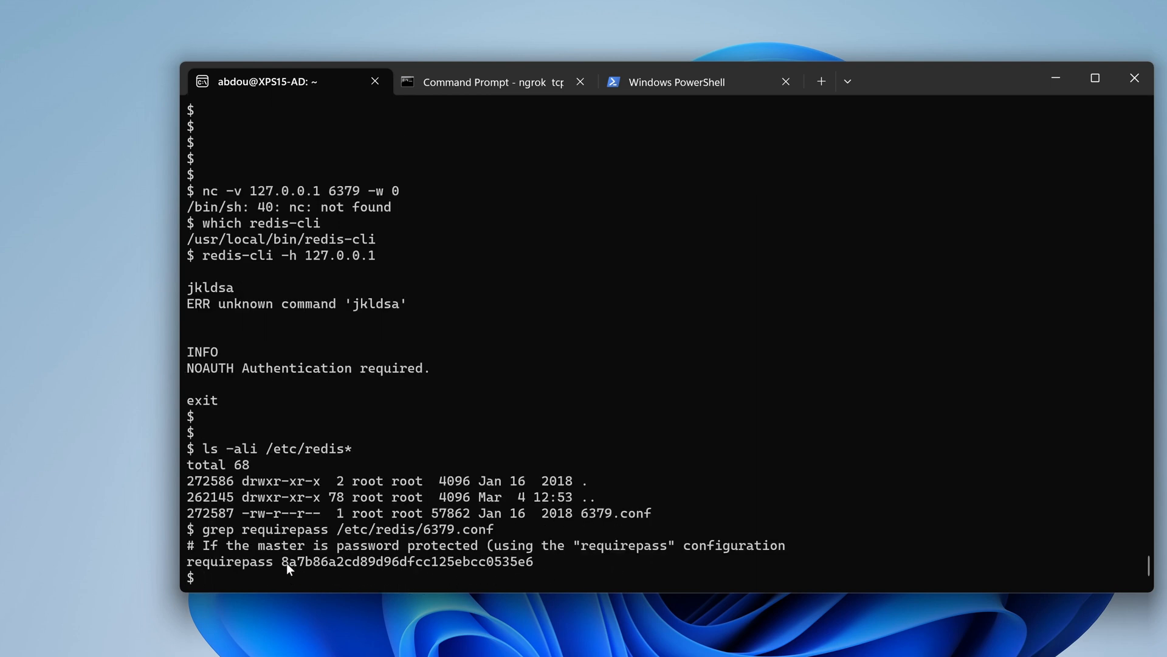
drag(281, 561, 533, 561)
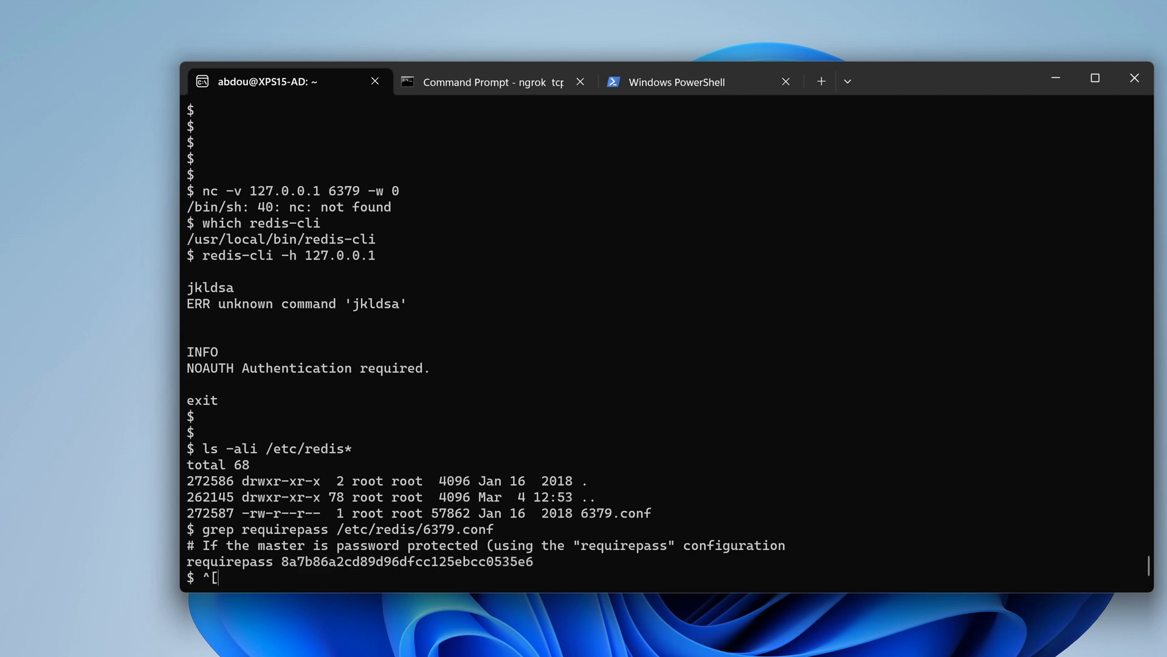
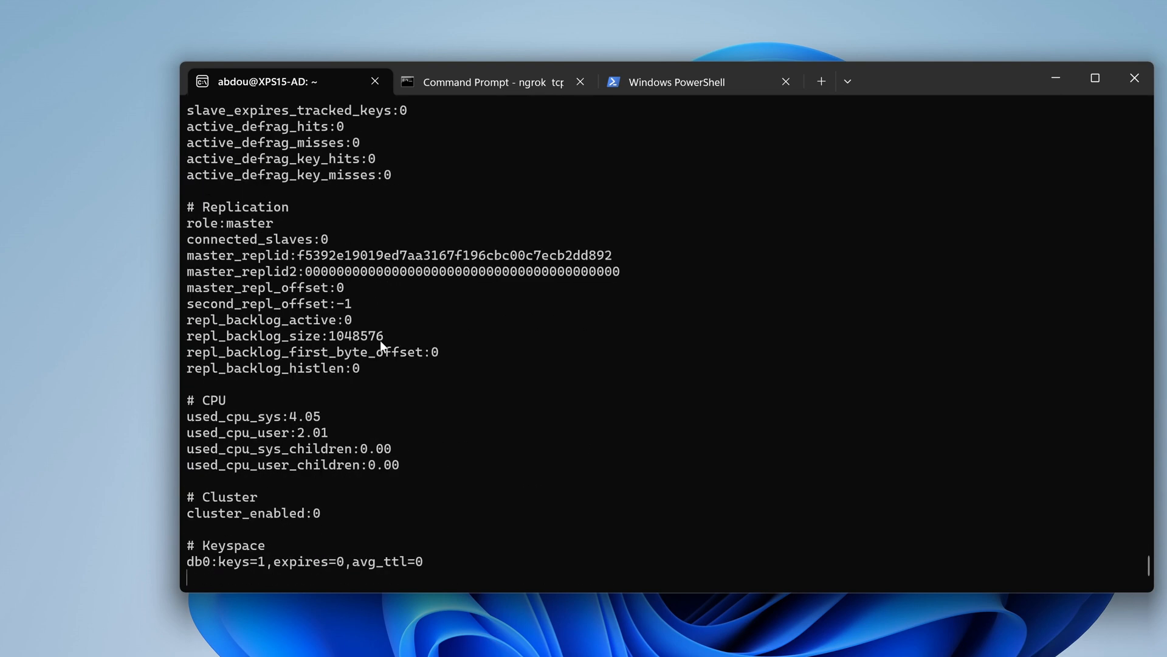
mouse_move(266, 531)
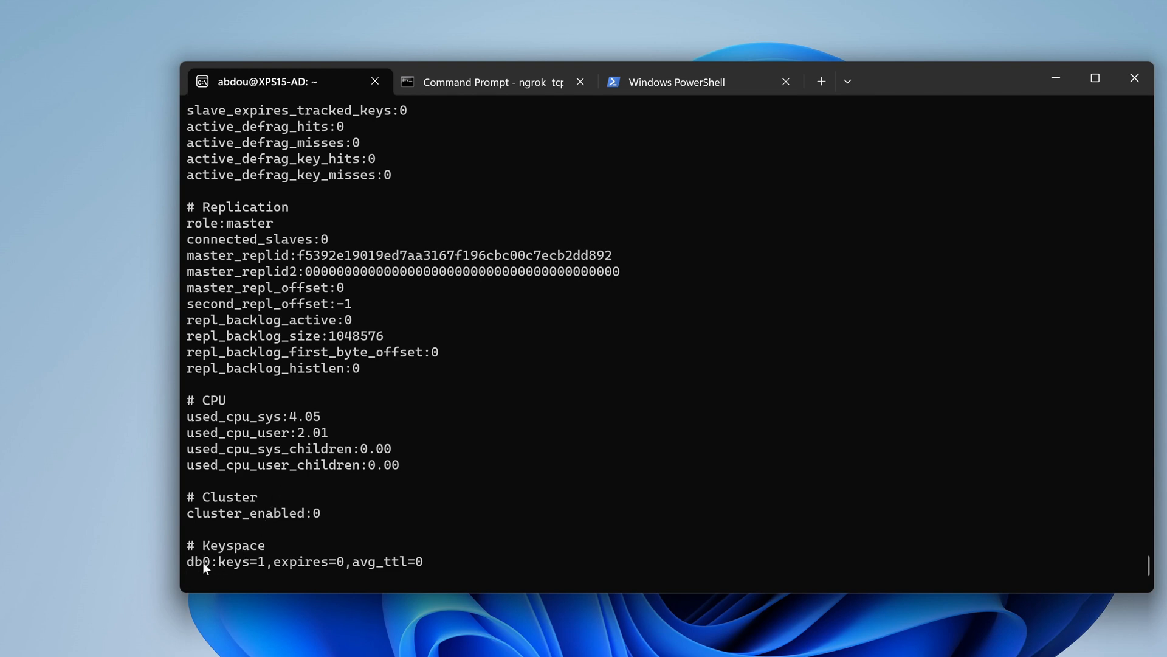
mouse_move(217, 576)
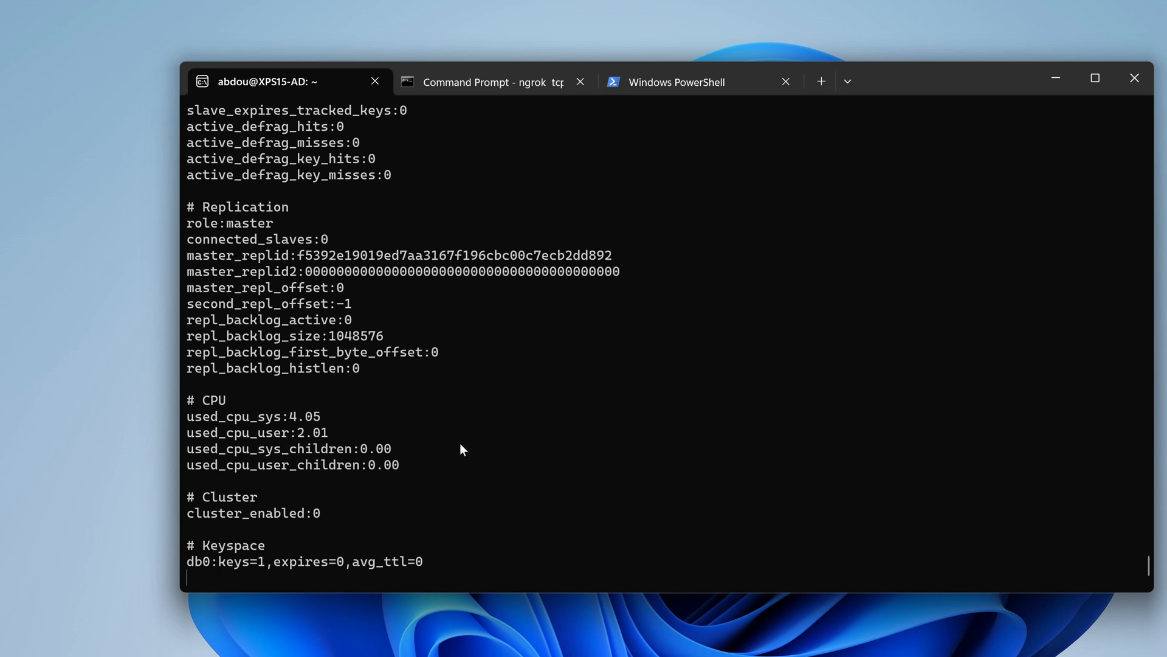
text(INFO)
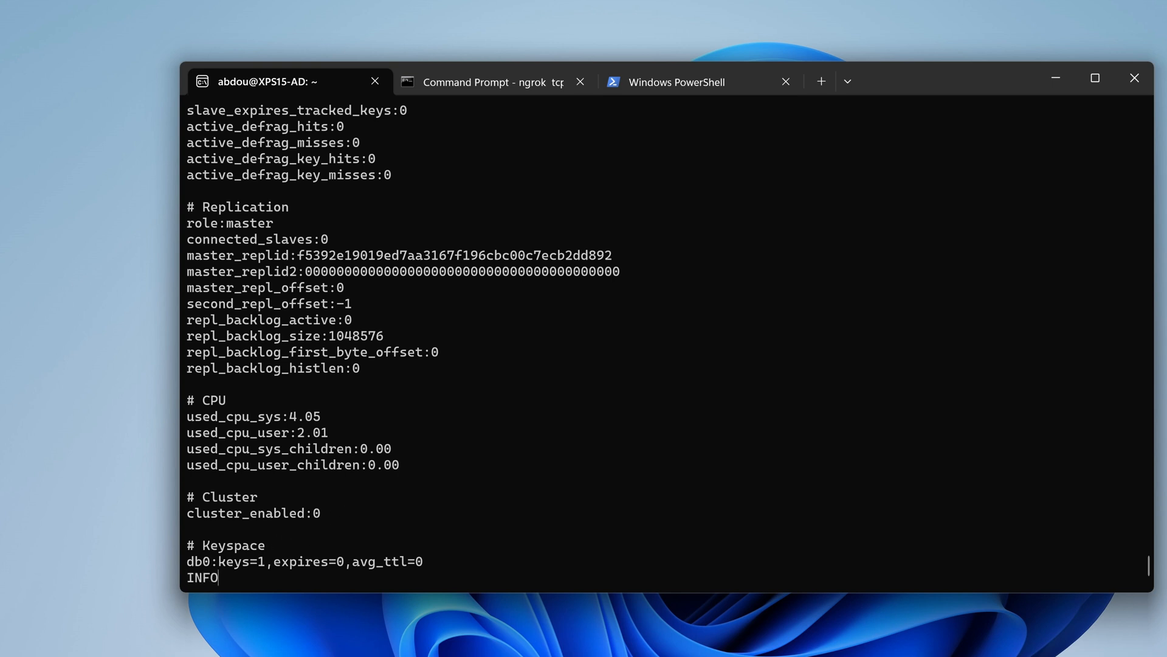
mouse_move(558, 357)
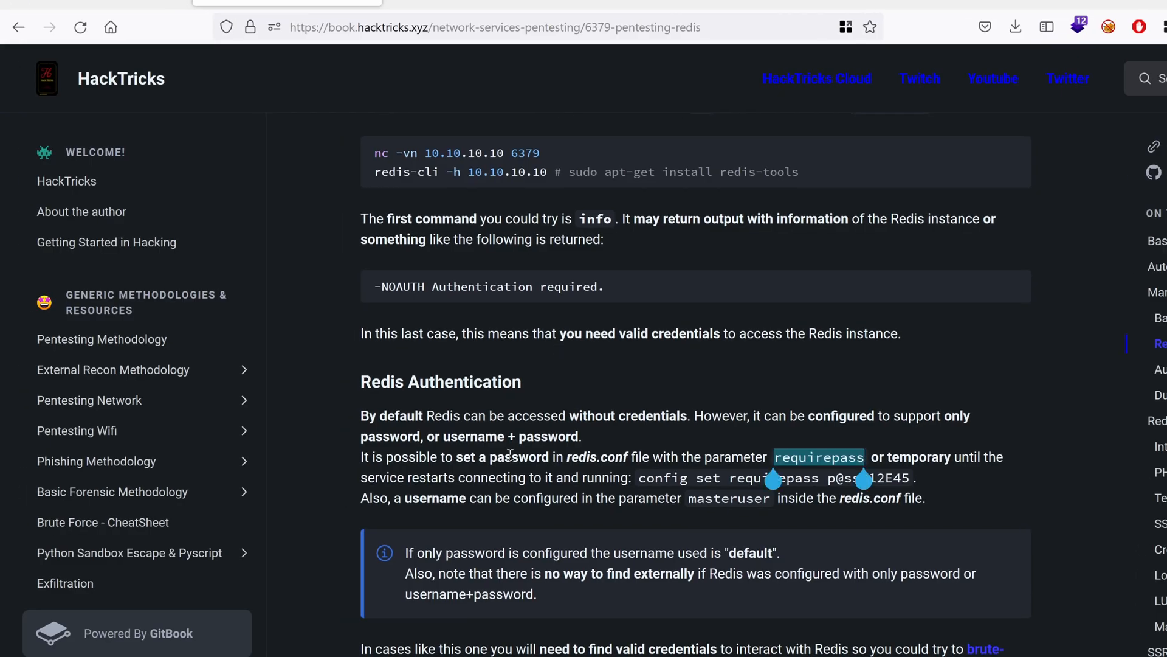
Step: Scroll HackTricks to Dumping Database, showing INFO keyspace, SELECT, KEYS and GET commands
scroll(down, 3)
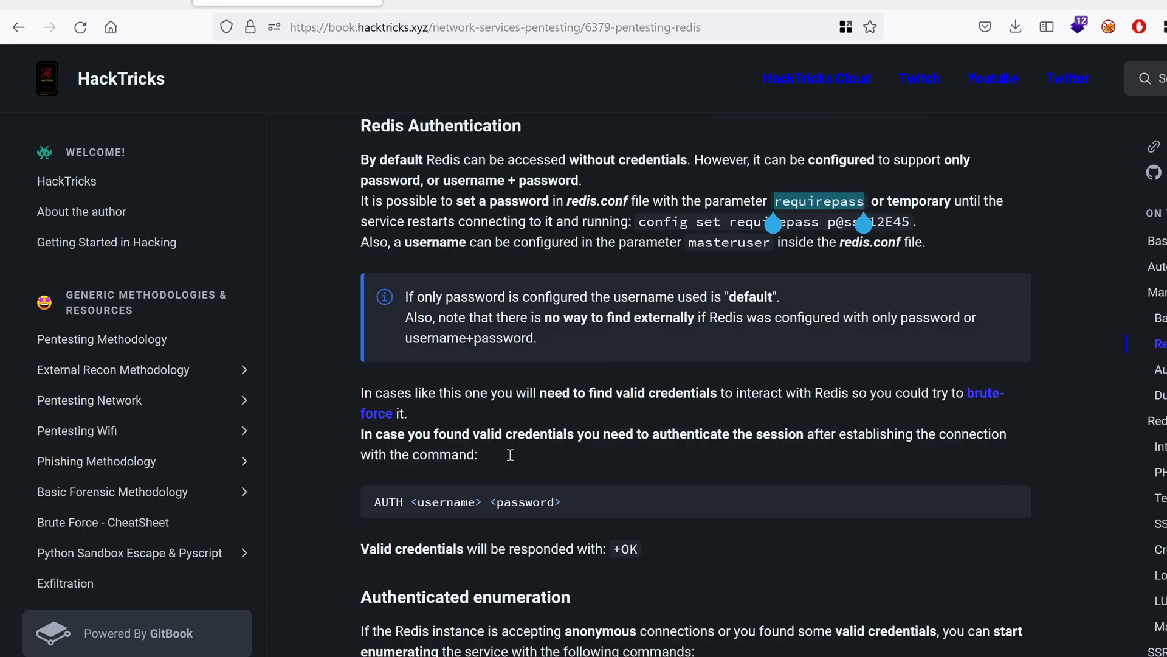
scroll(down, 3)
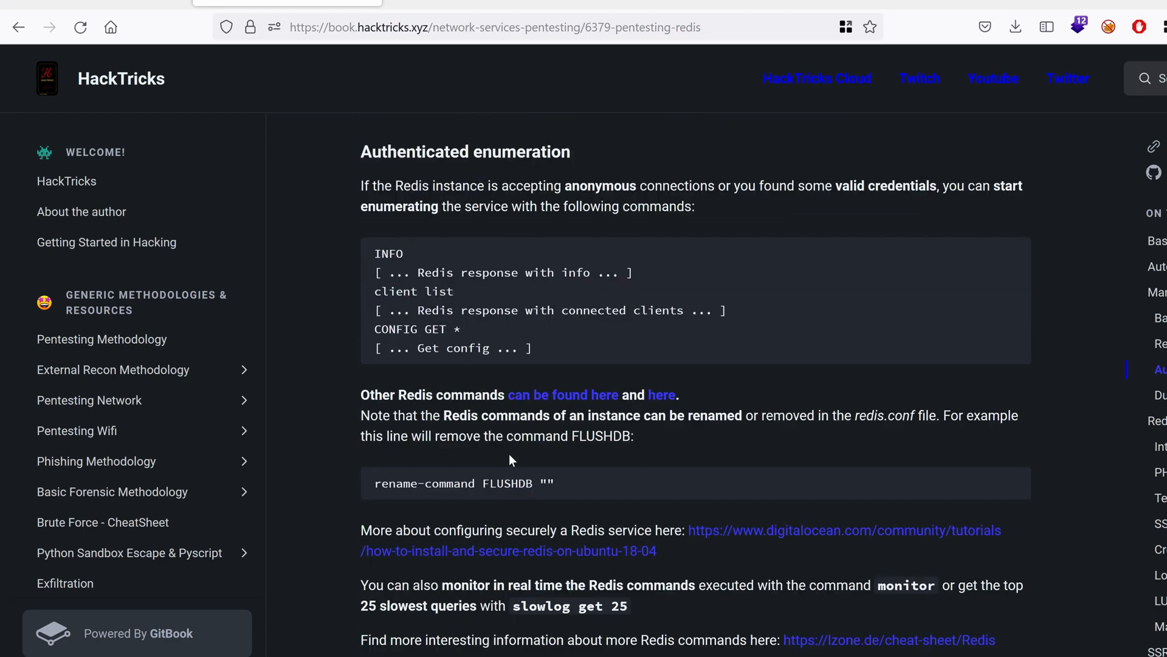
scroll(down, 3)
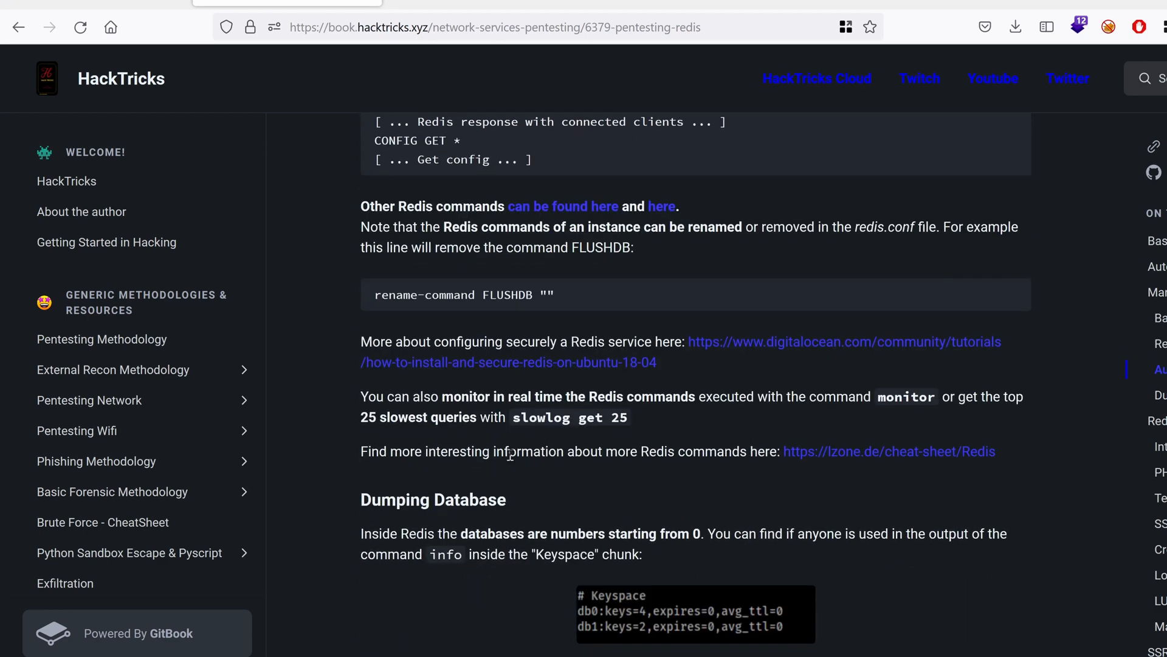
scroll(down, 3)
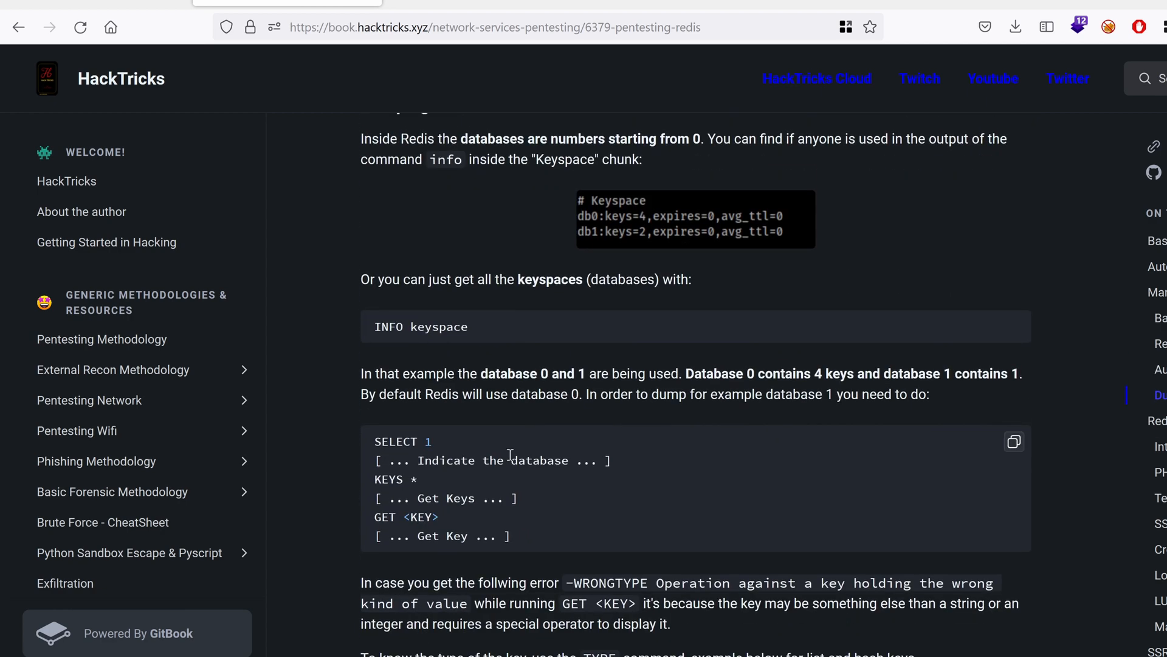
scroll(down, 3)
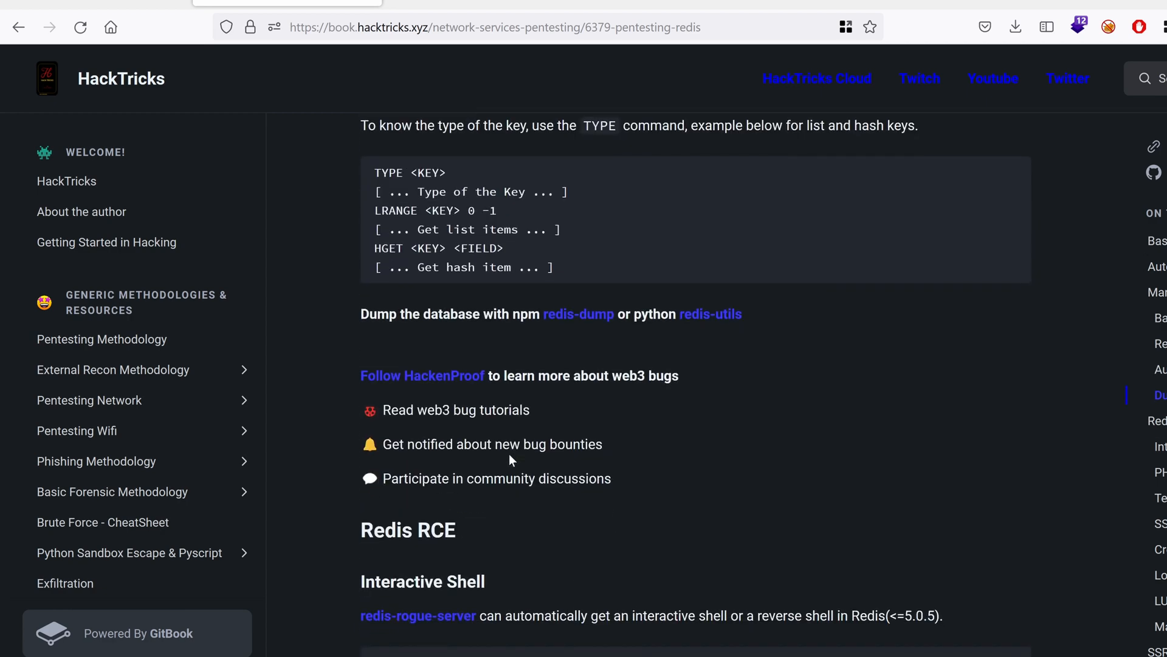
scroll(down, 3)
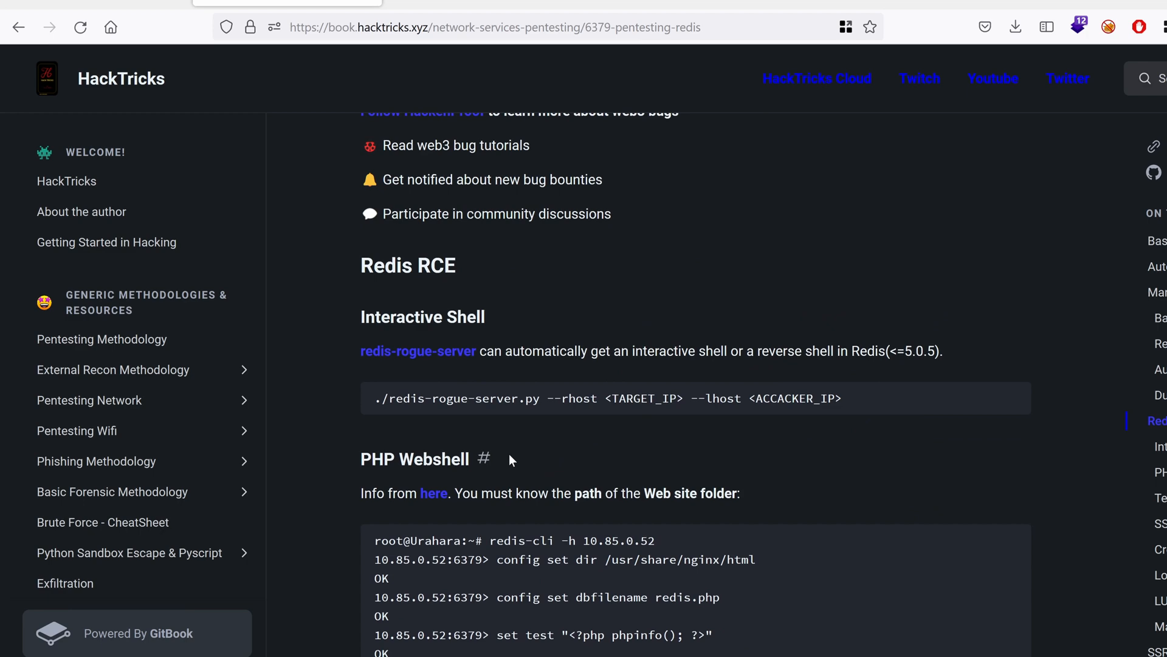
scroll(down, 3)
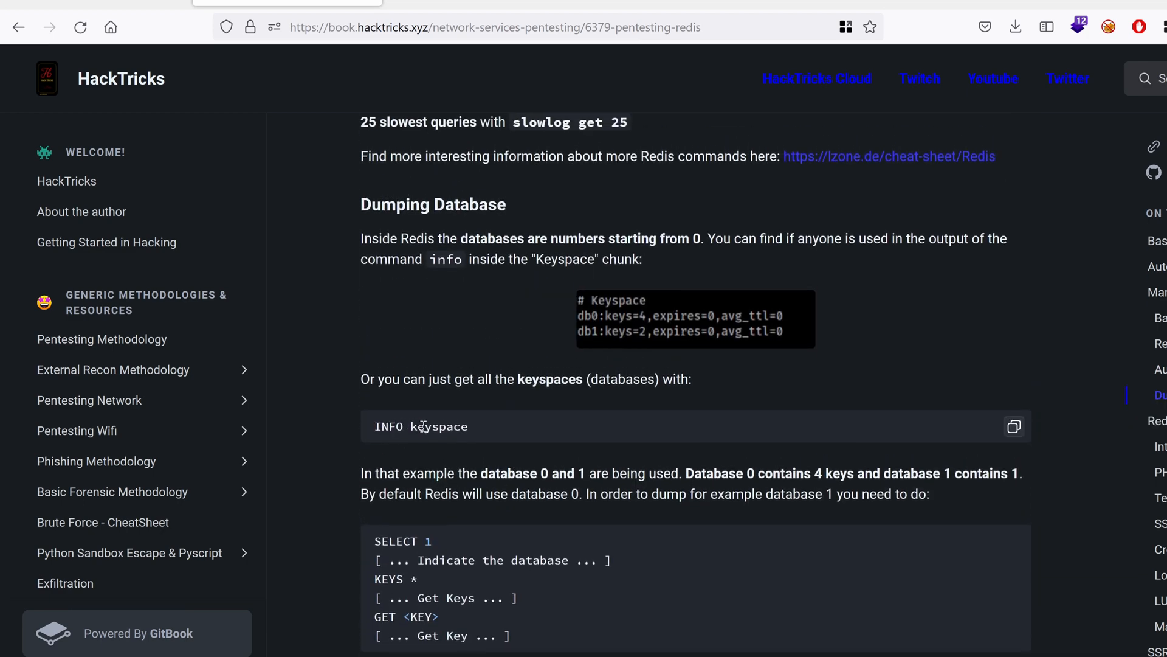
scroll(down, 3)
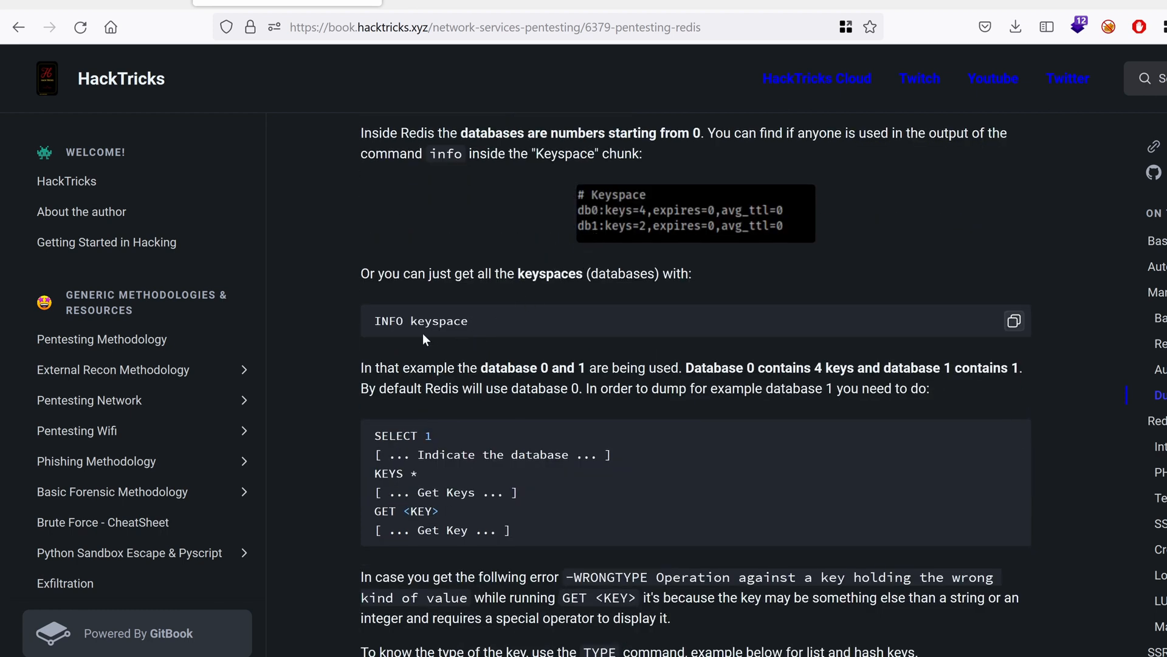
mouse_move(445, 317)
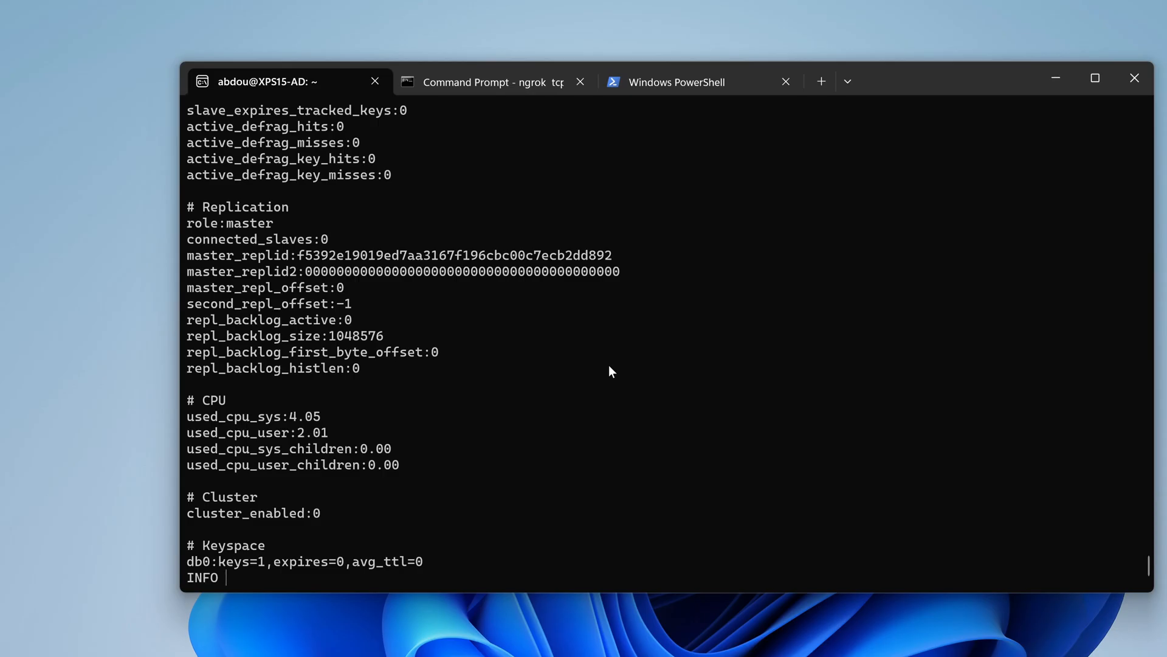
Step: Query Redis with INFO db0 and INFO 0, which return nothing useful
text(db0)
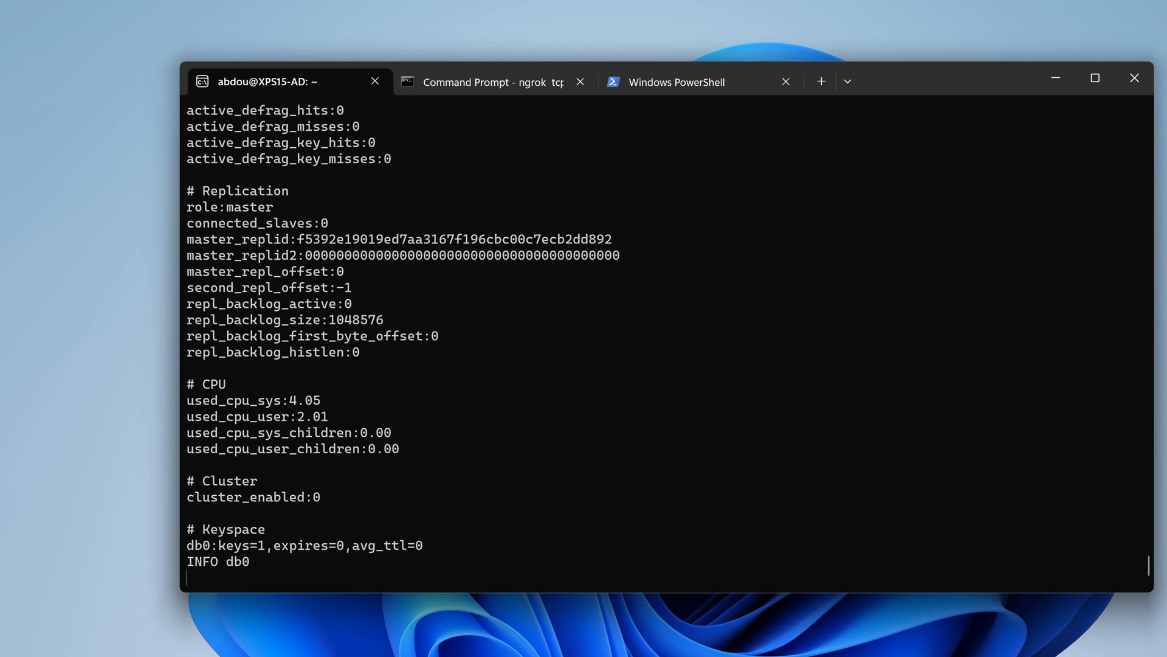
text(INFO)
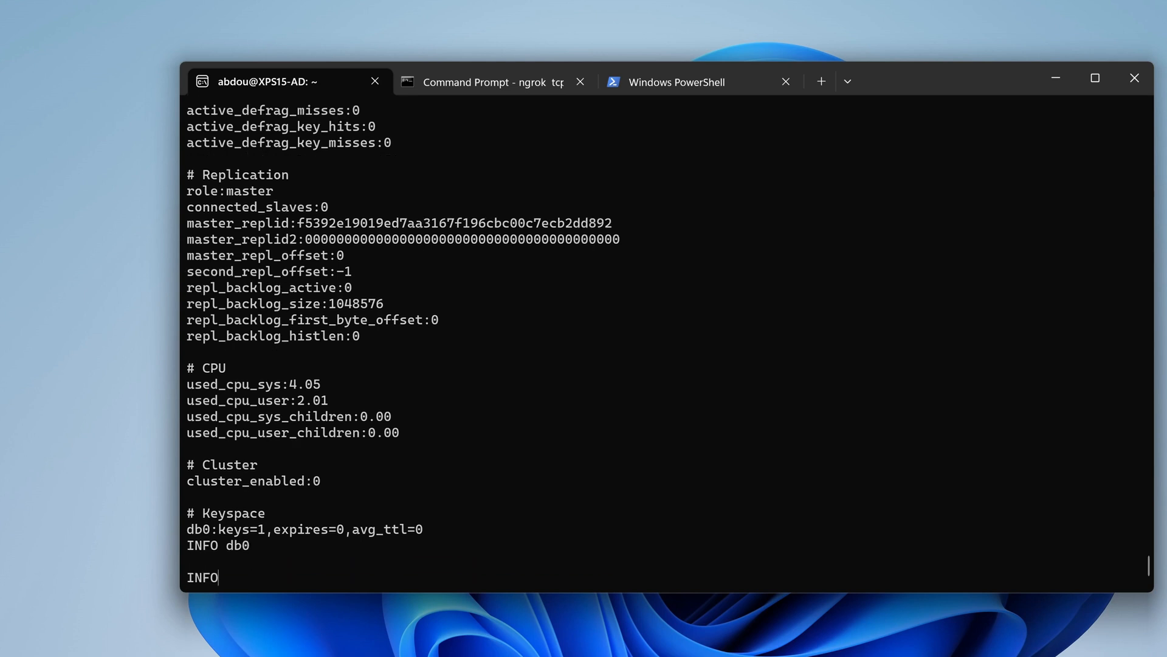
text(0)
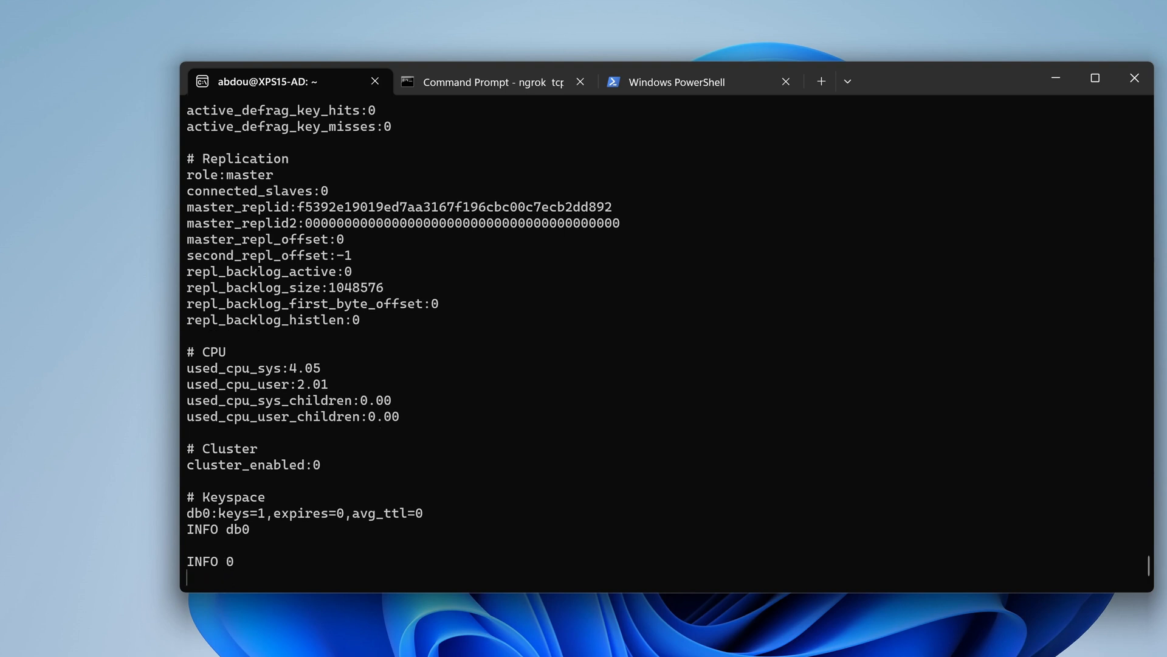
text(ex)
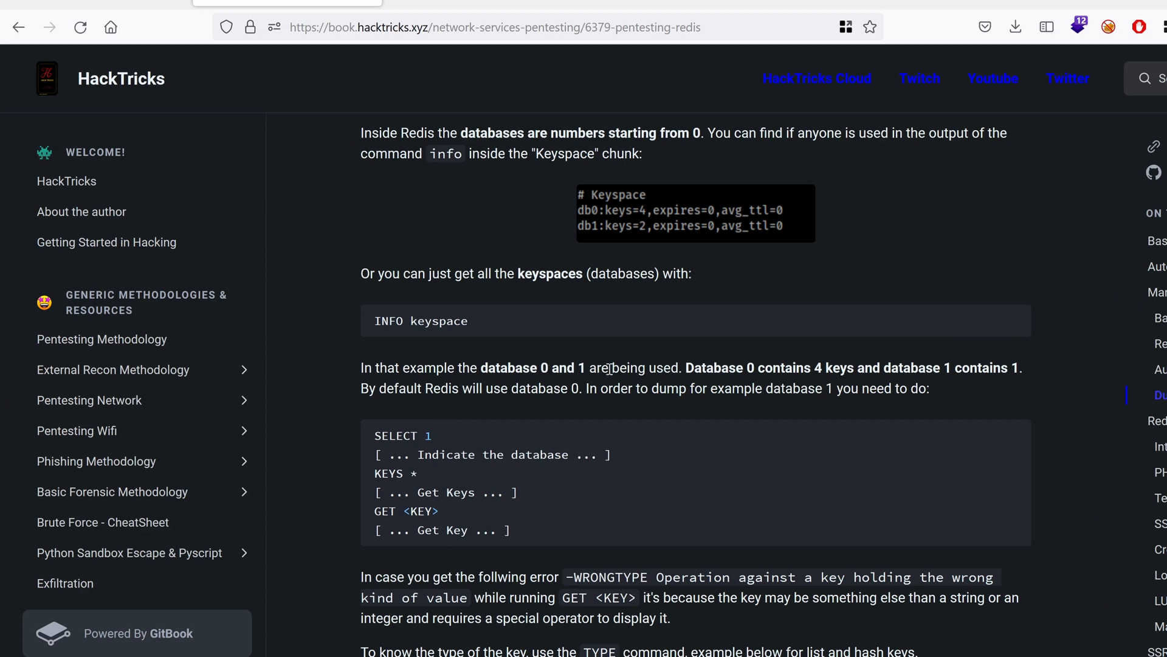
mouse_move(595, 230)
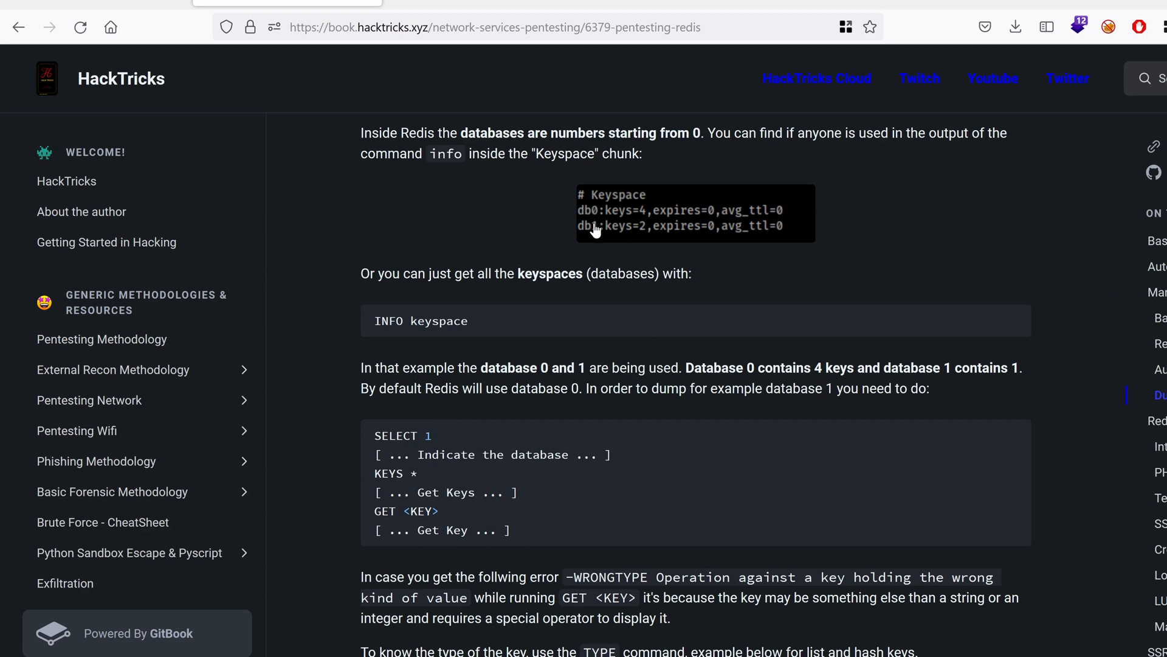
mouse_move(787, 371)
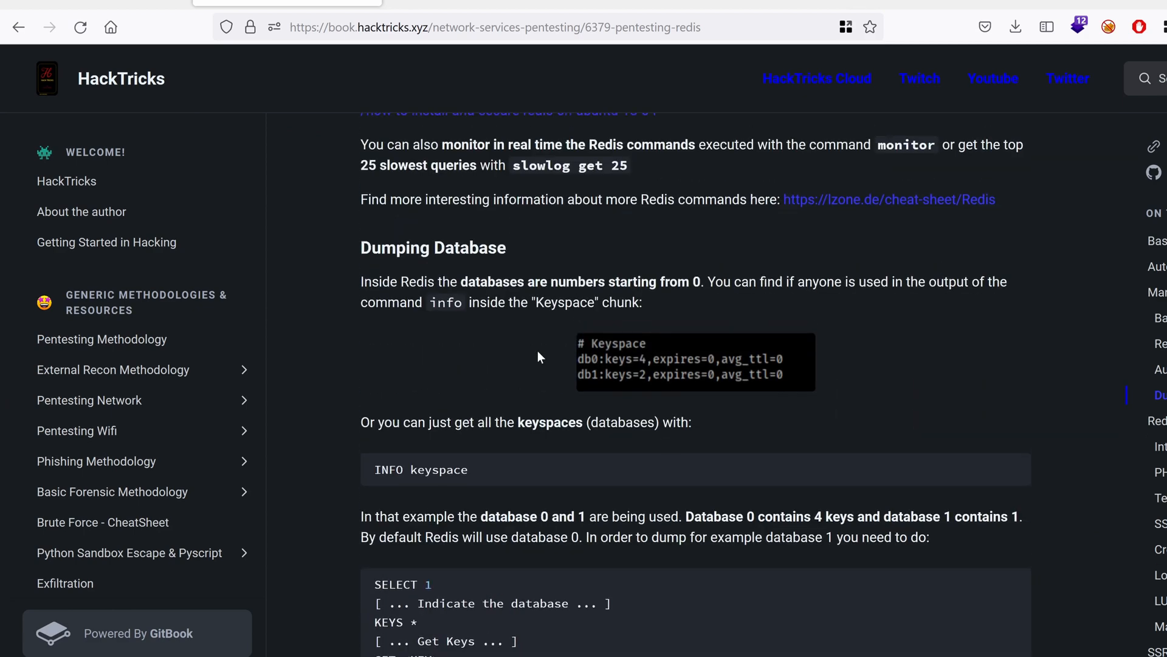
Step: Review the INFO keyspace example and confirm db0 holds one key
scroll(down, 3)
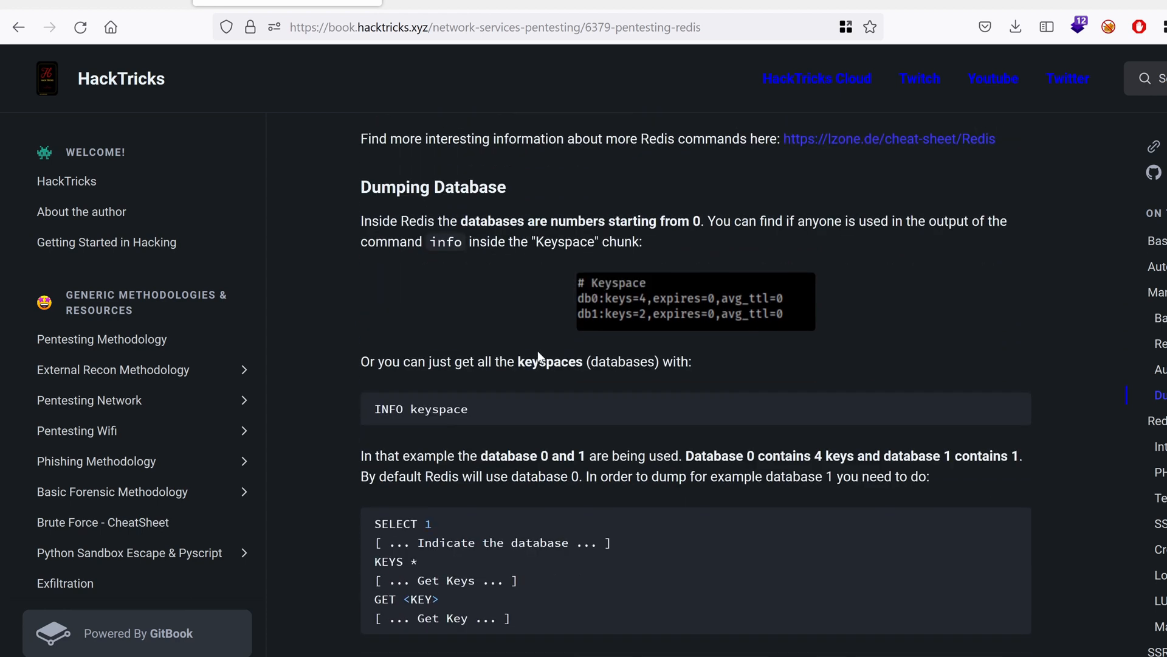
mouse_move(562, 309)
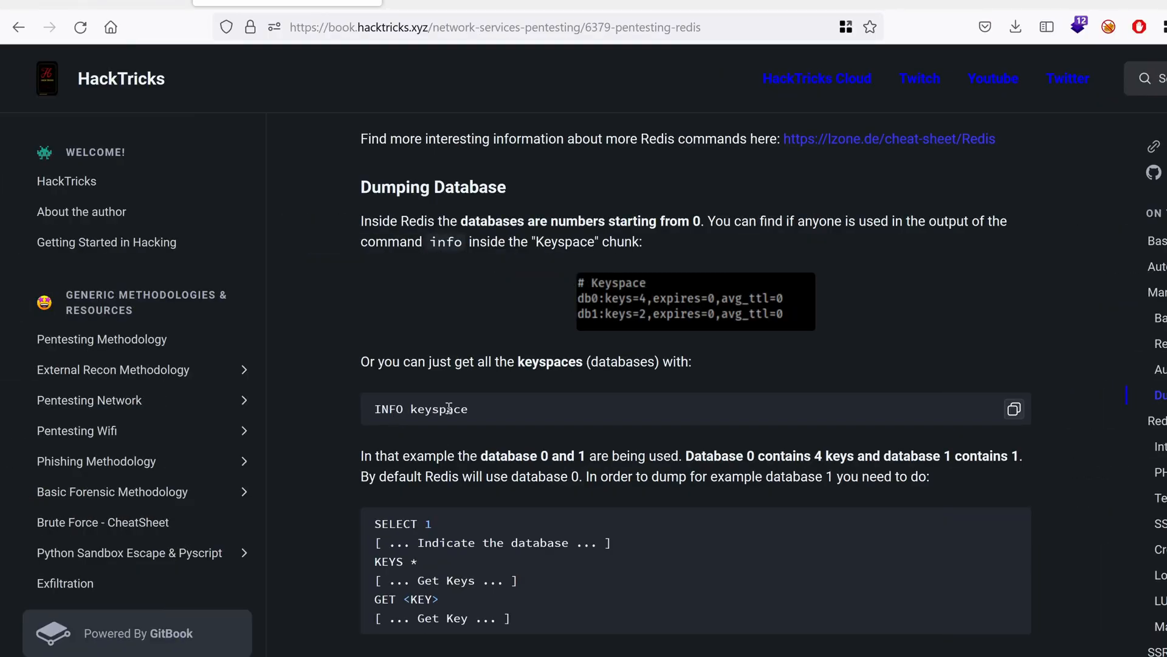
scroll(down, 3)
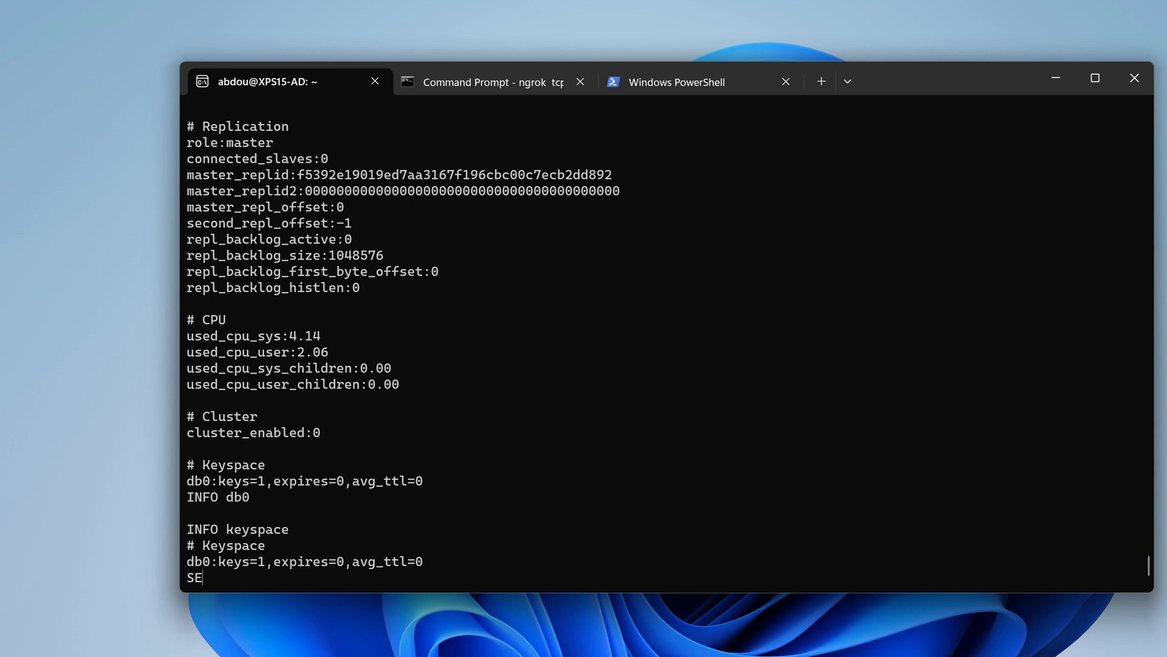
Step: Select database 0, list keys, GET crackit, and select the returned RSA private key
text(LECT 1)
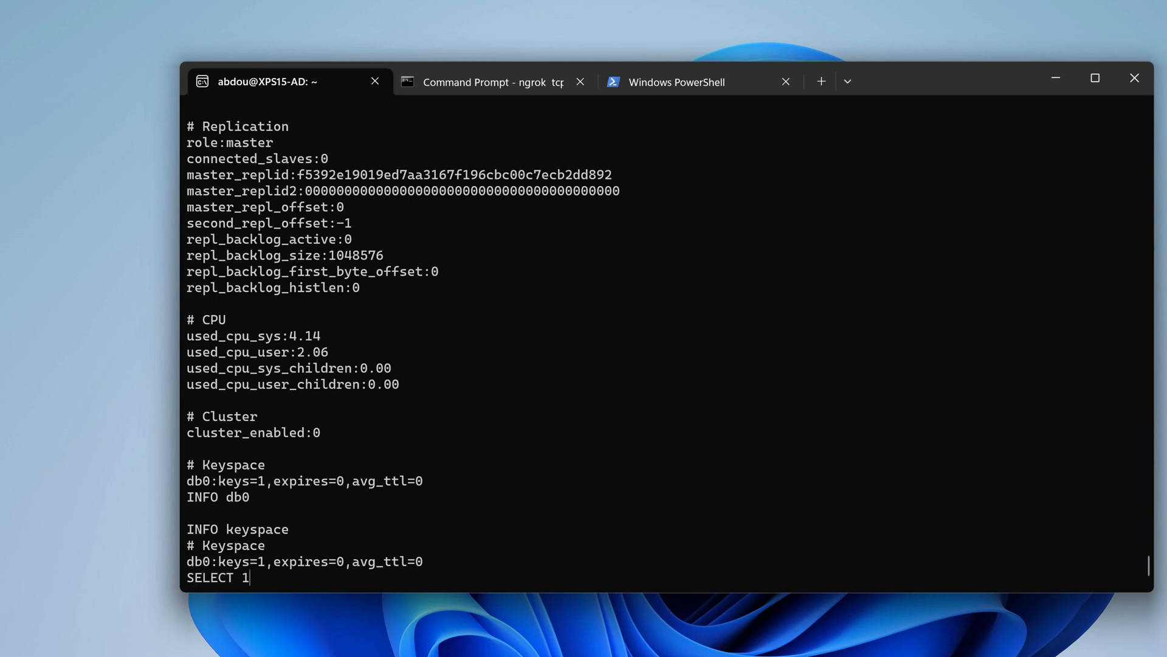
key(Backspace)
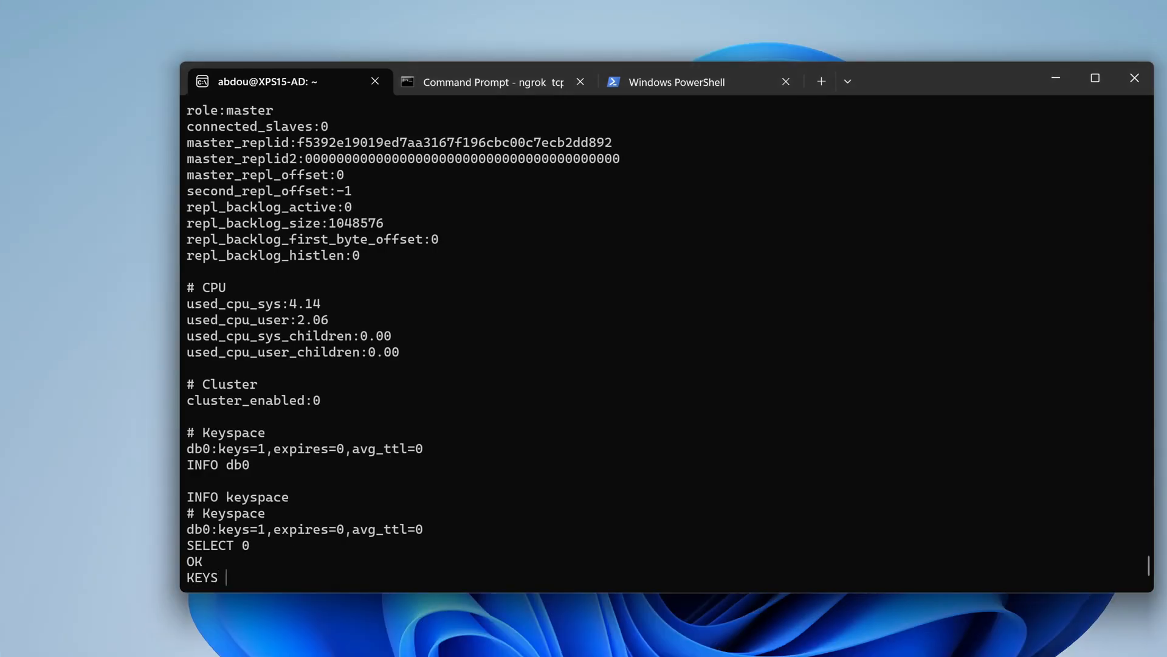
text(*)
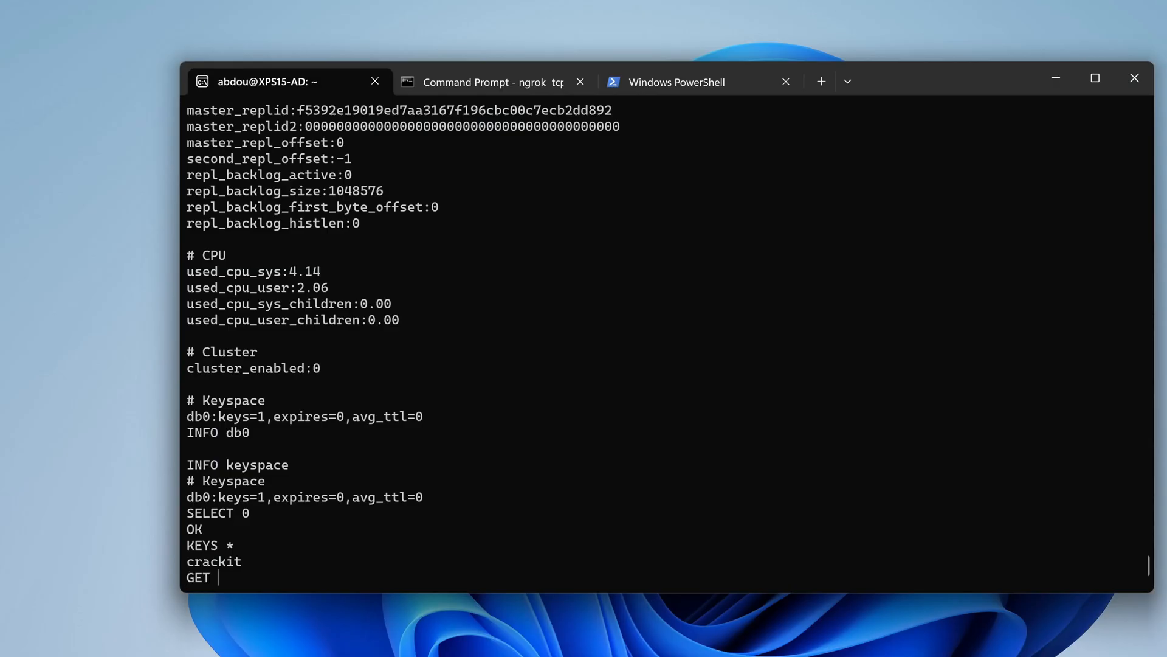
text(crack)
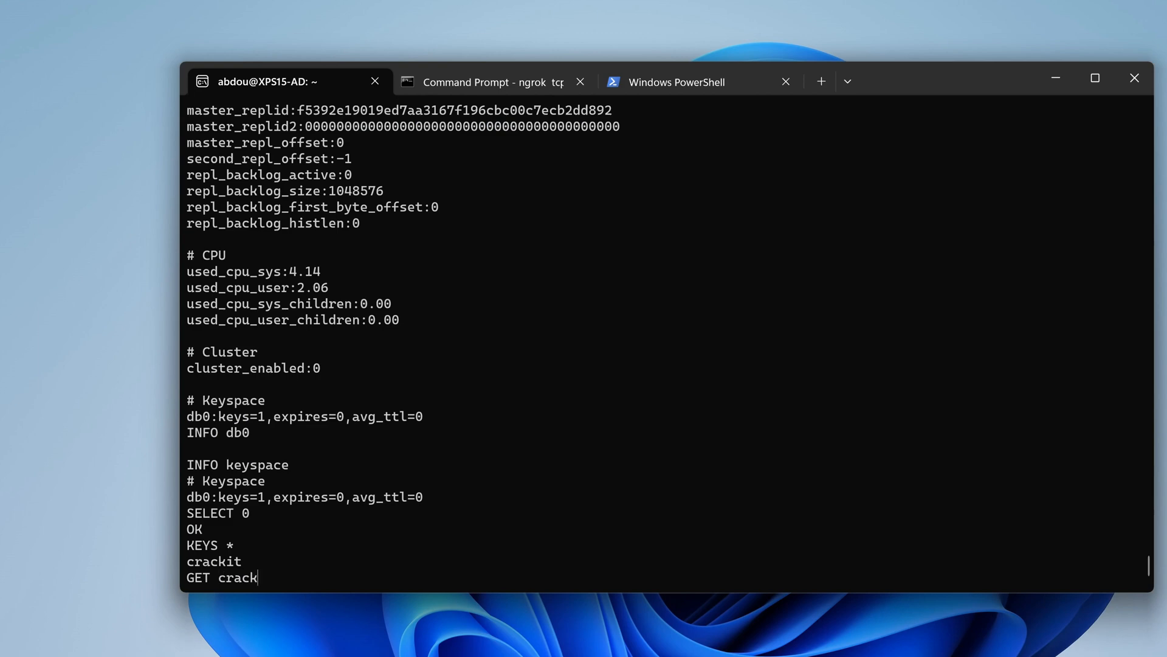
key(Enter)
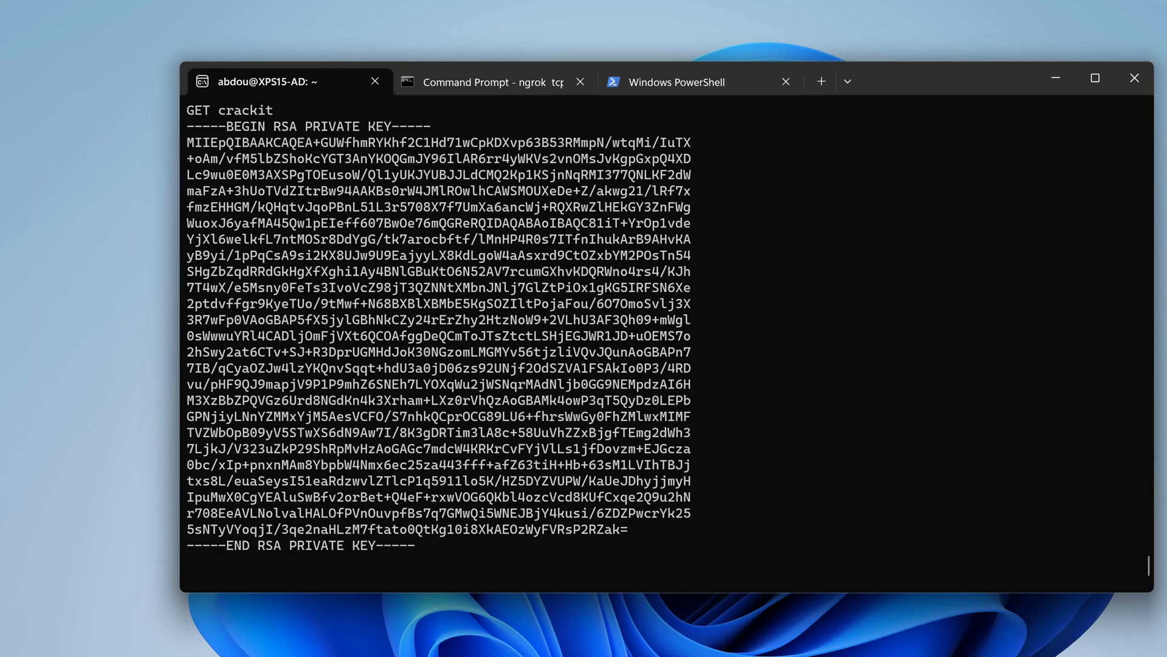
mouse_move(452, 207)
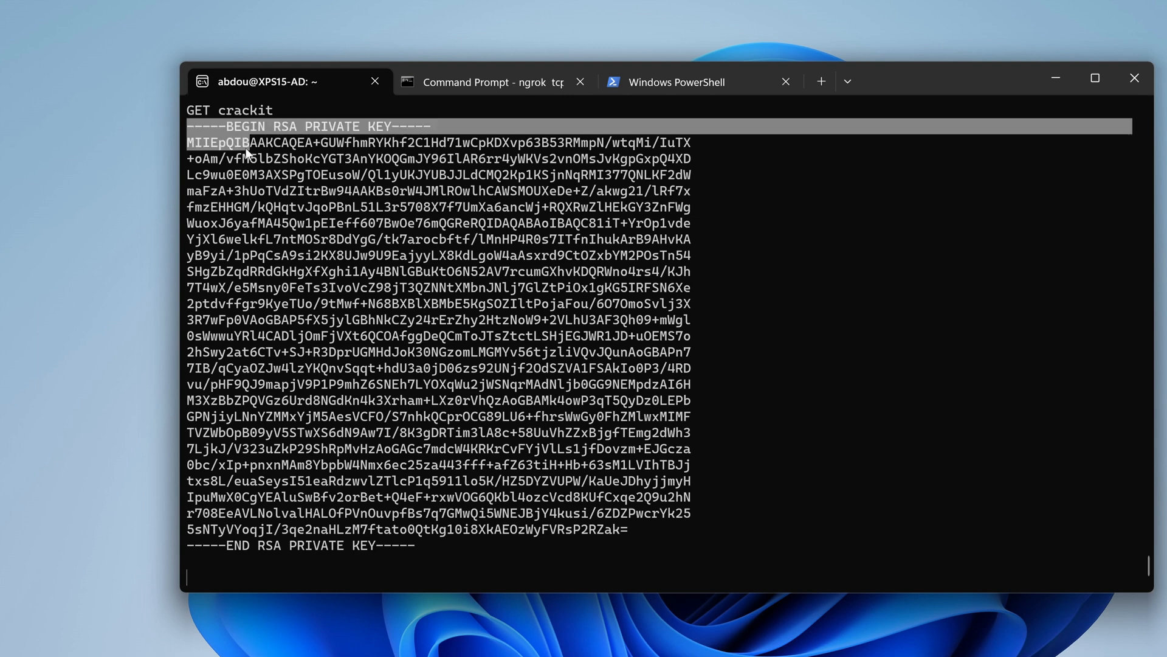
drag(248, 142, 417, 545)
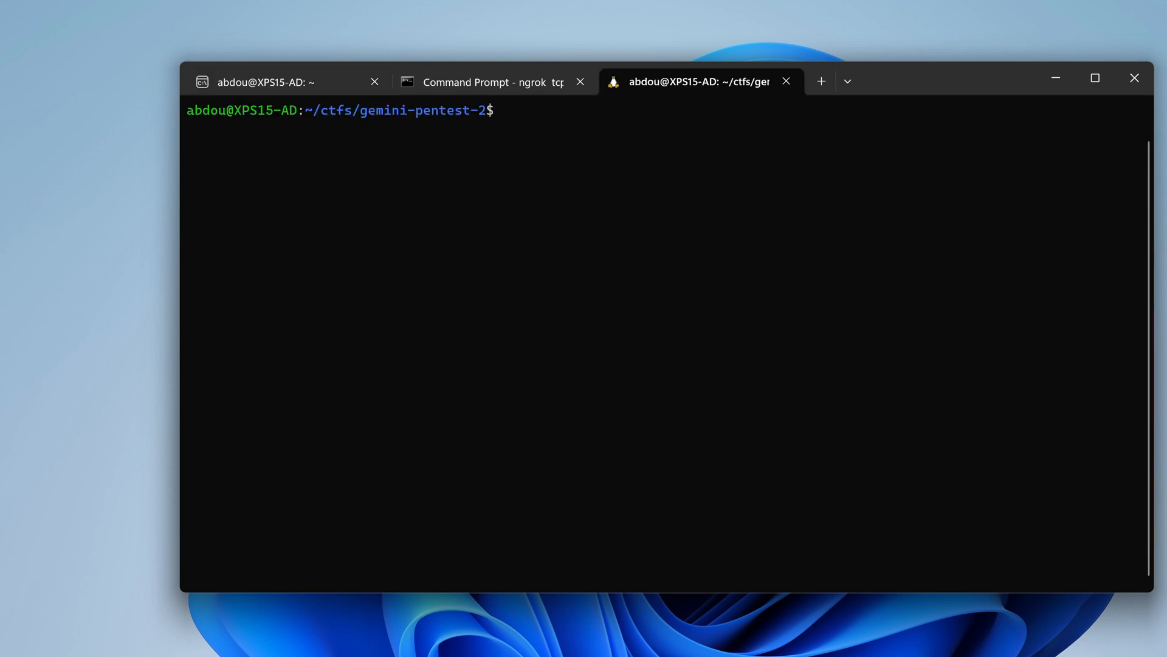
Step: Save the pasted RSA private key into redis.private with cat
text(cat >)
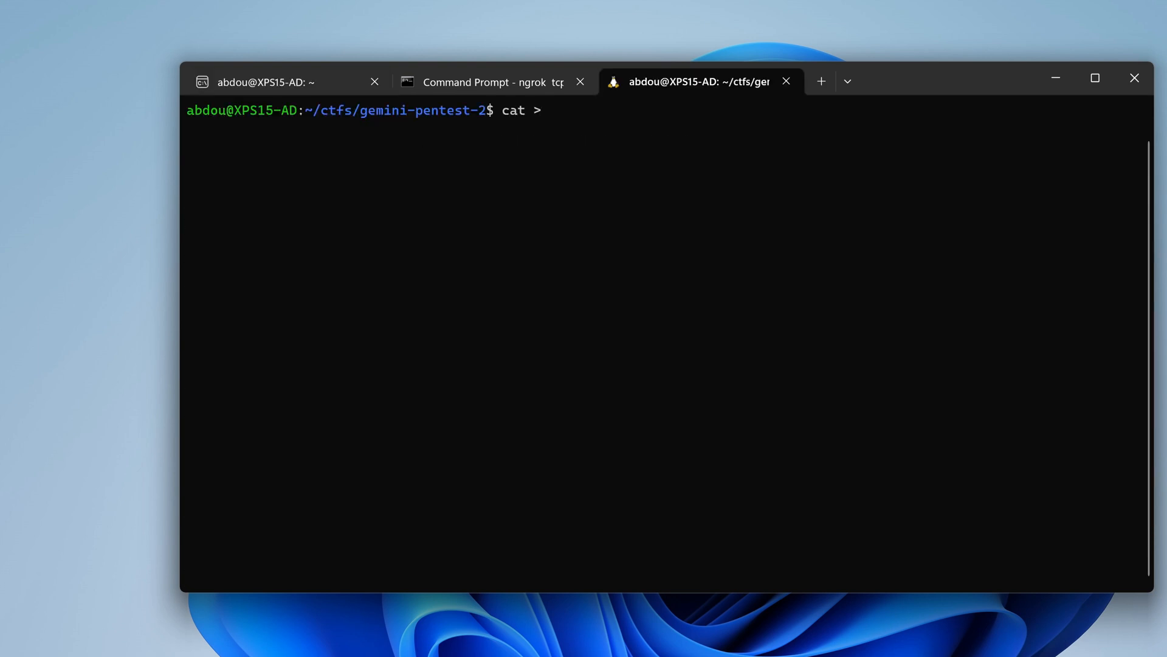
text(redis)
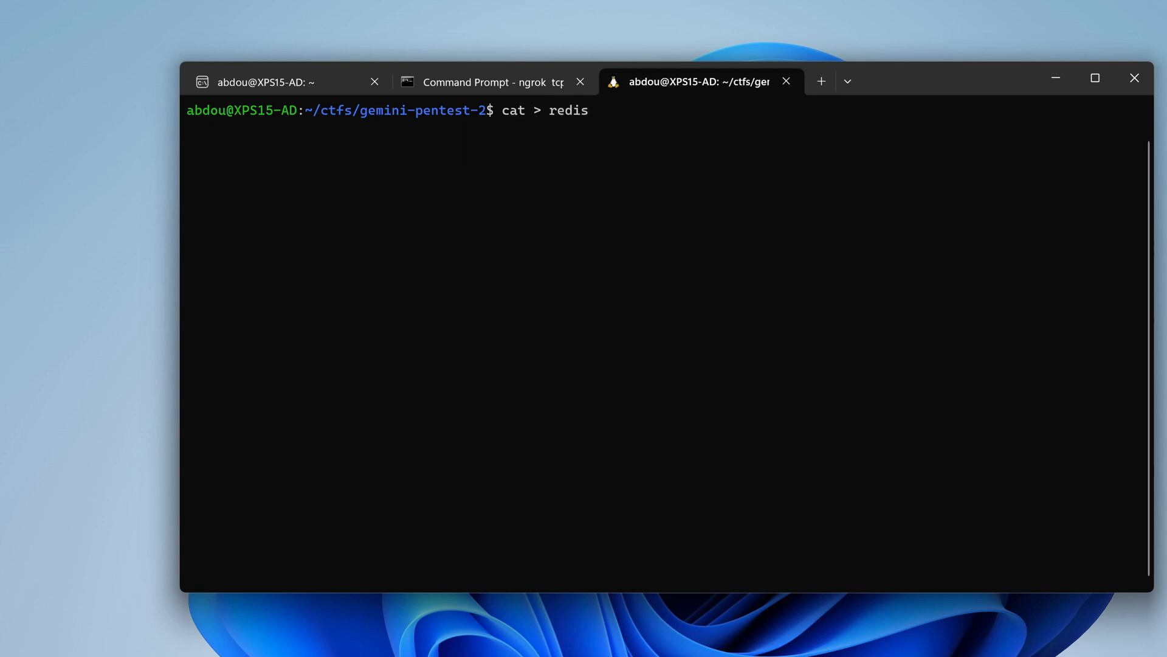
text(.private)
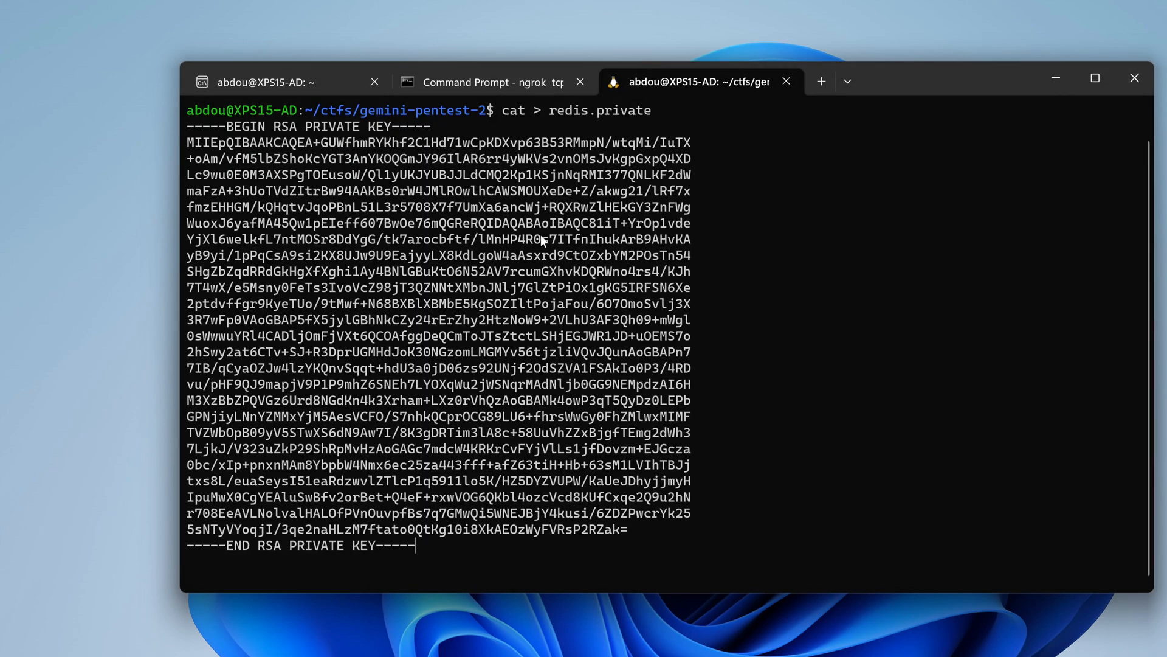
key(ctrl+c)
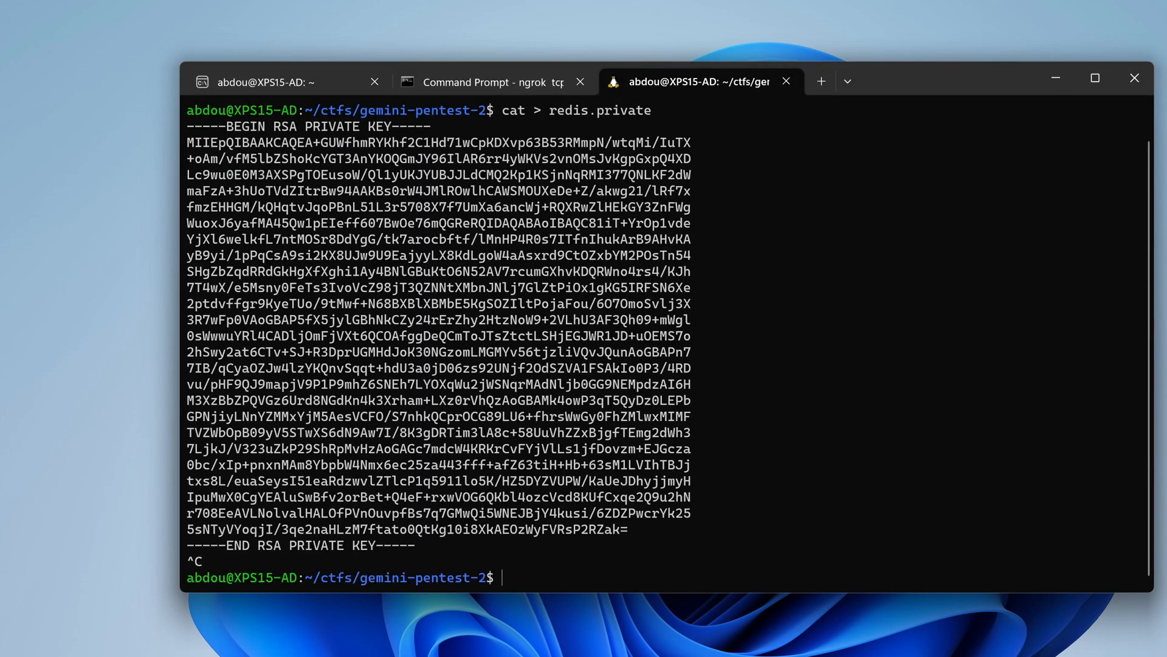
Step: Restrict redis.private to owner-only access with chmod 600
text(ch)
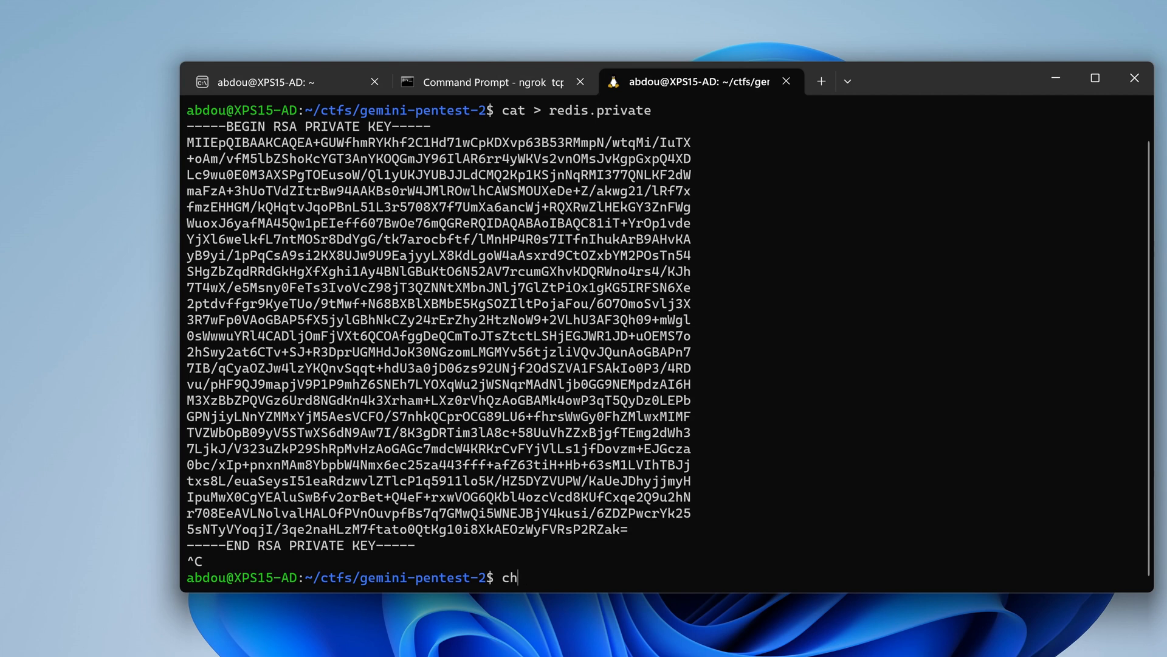
text(mod)
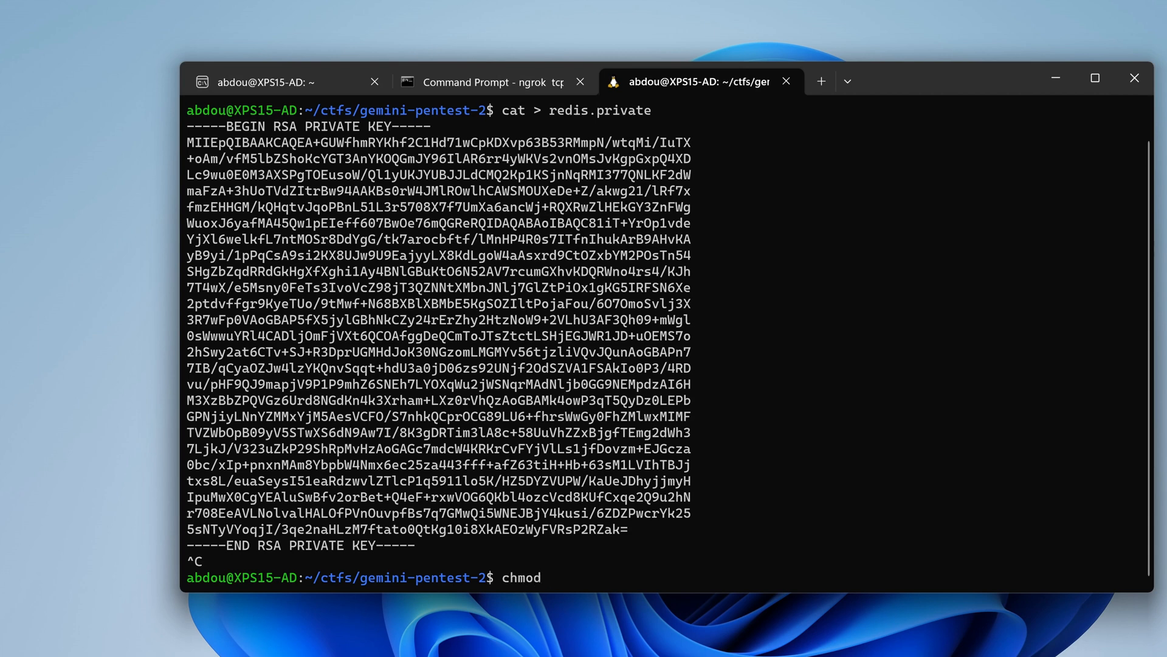
text(600)
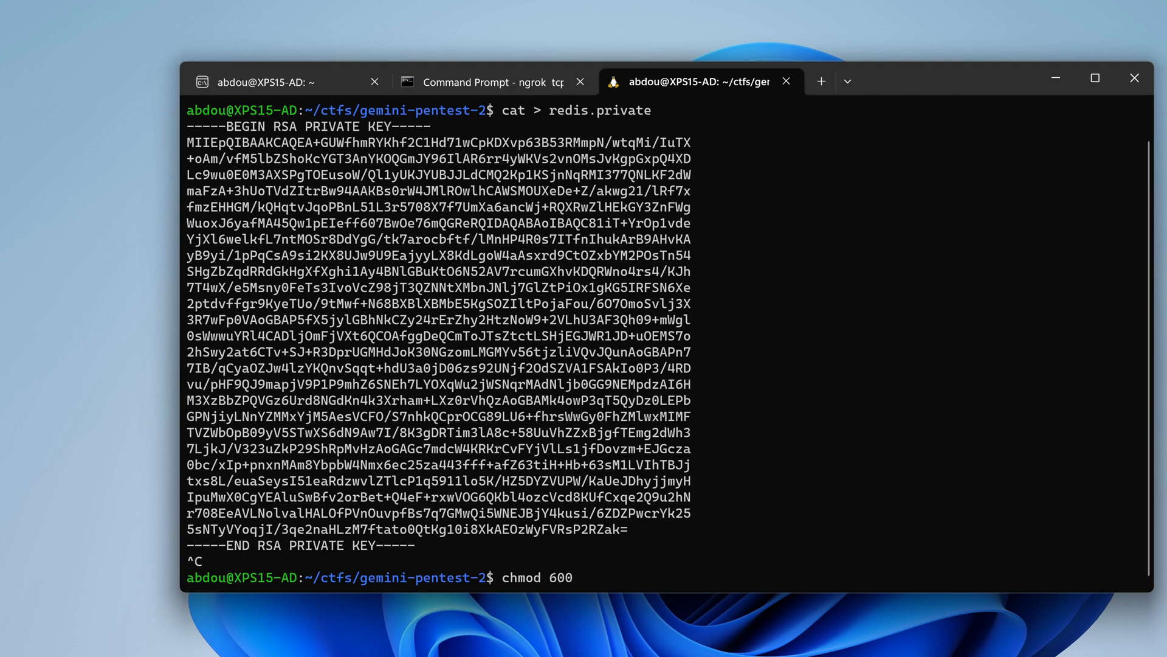
text(redis.private)
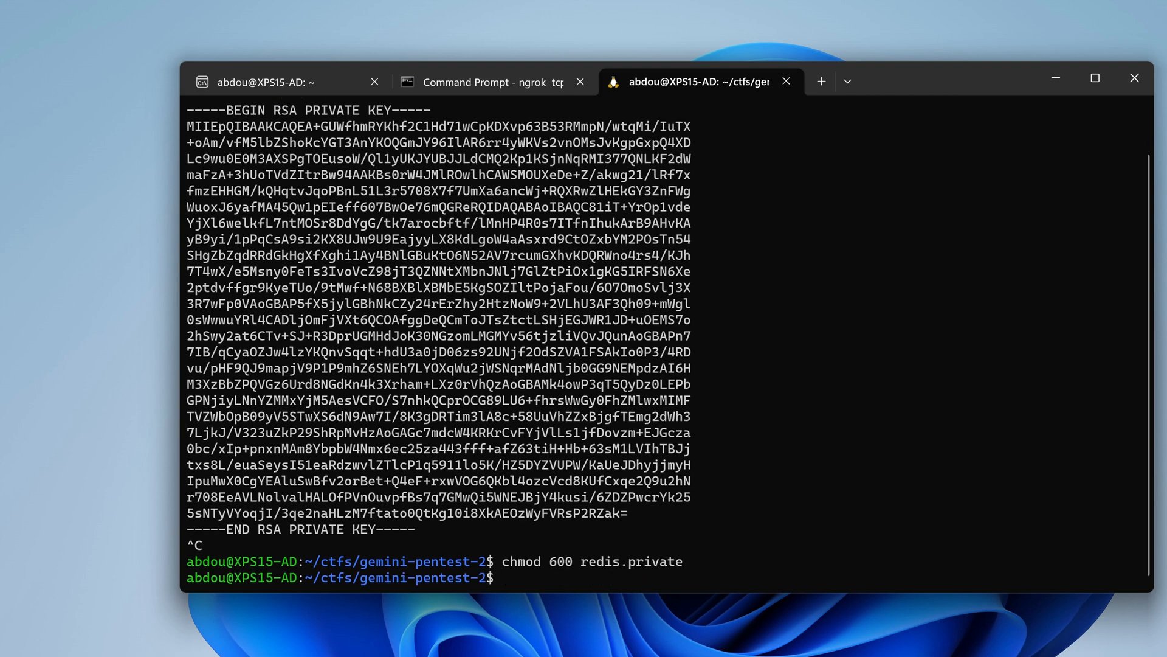
Step: Attempt SSH as root to ctf03.root-me.org with redis.private, aborting at the password prompt
text(ssh -i)
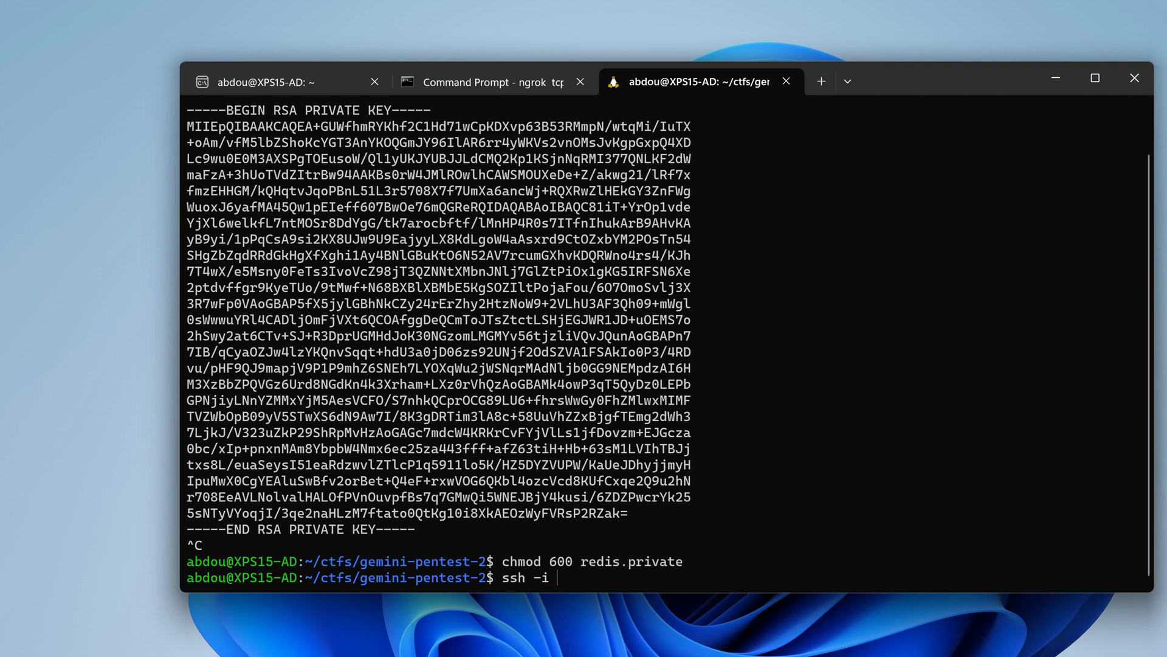
text(re)
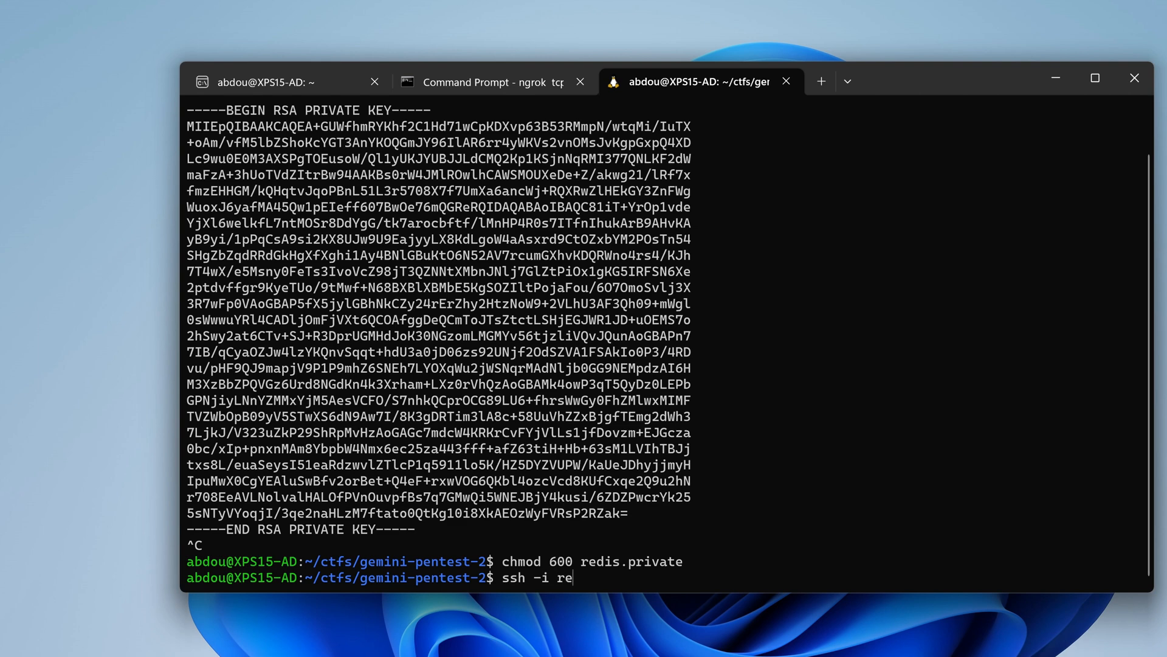
text(dis.private root)
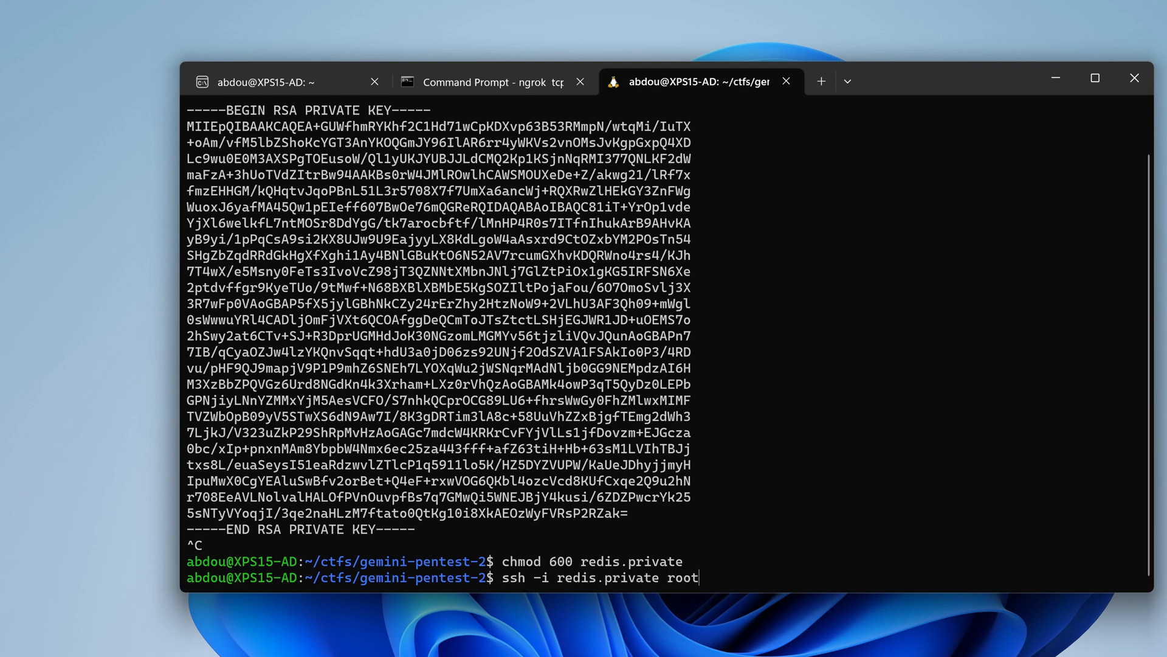
text(@ctf03)
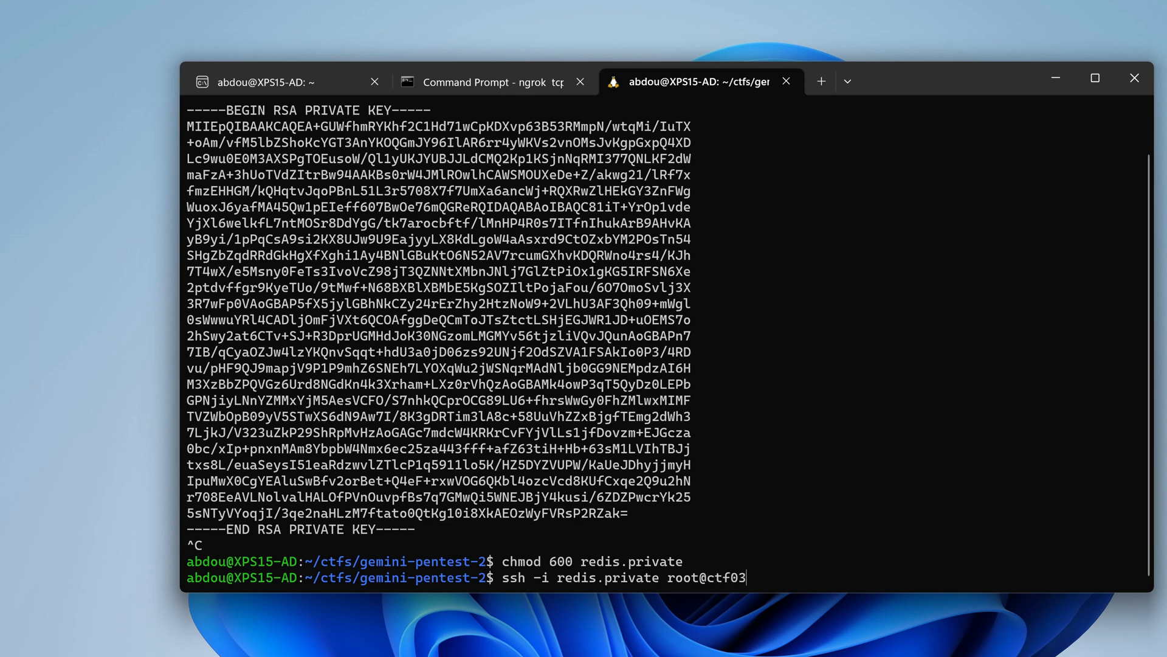
text(.root-me)
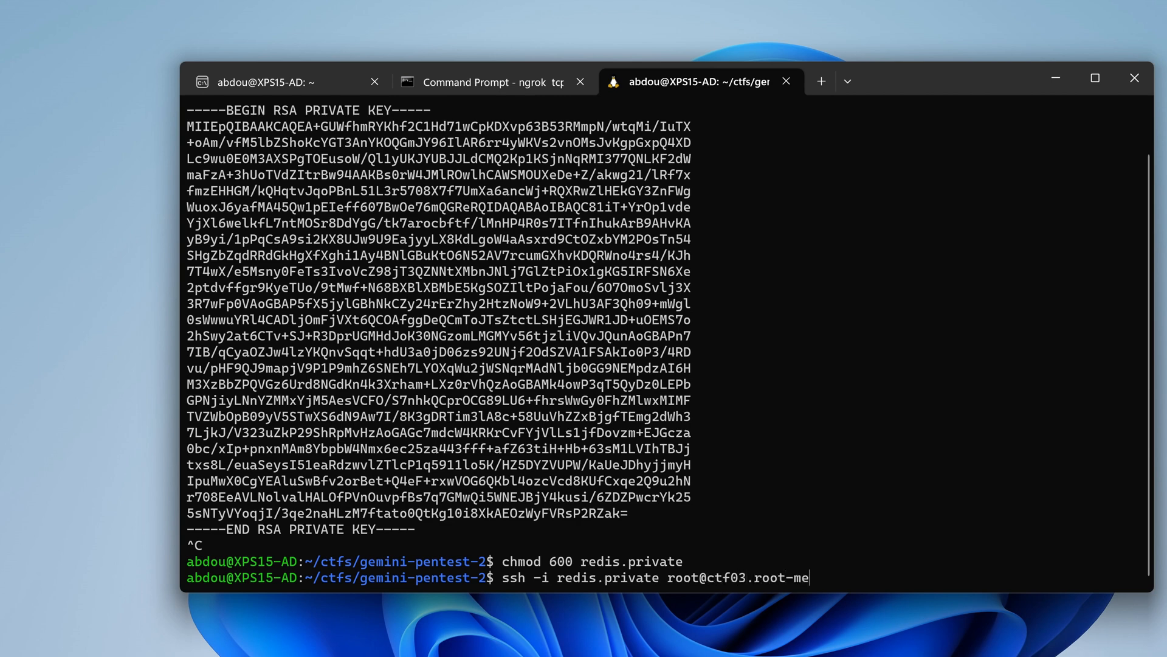
key(Enter)
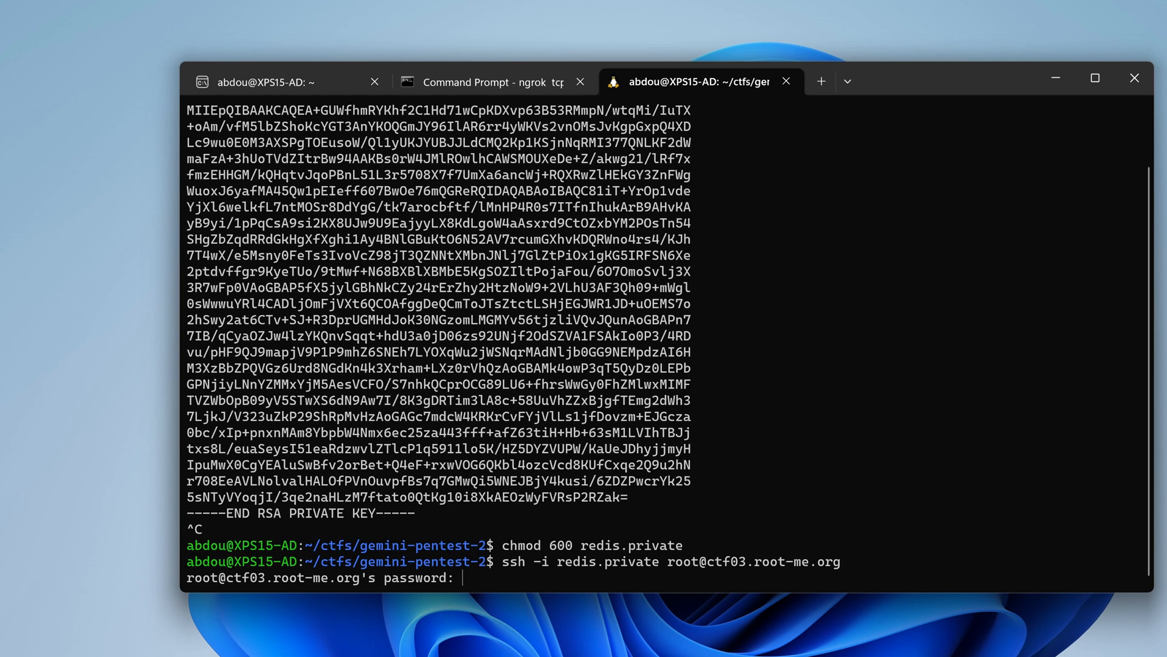
key(Return)
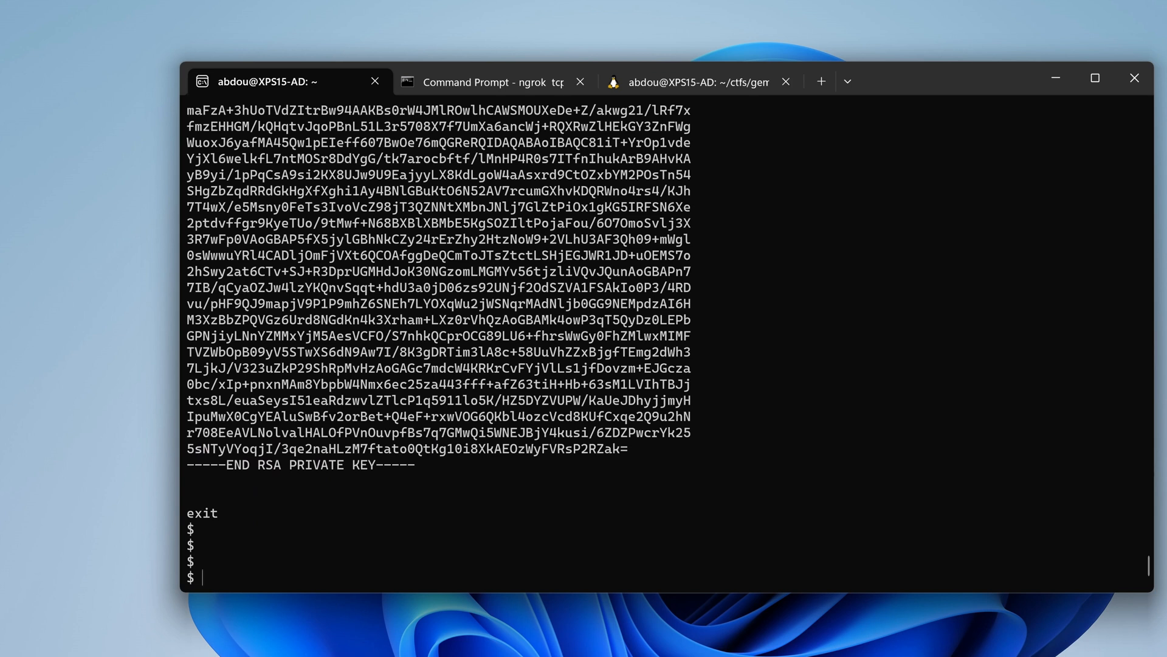
Step: Type 'grep -i red' in the reverse shell
text(grep)
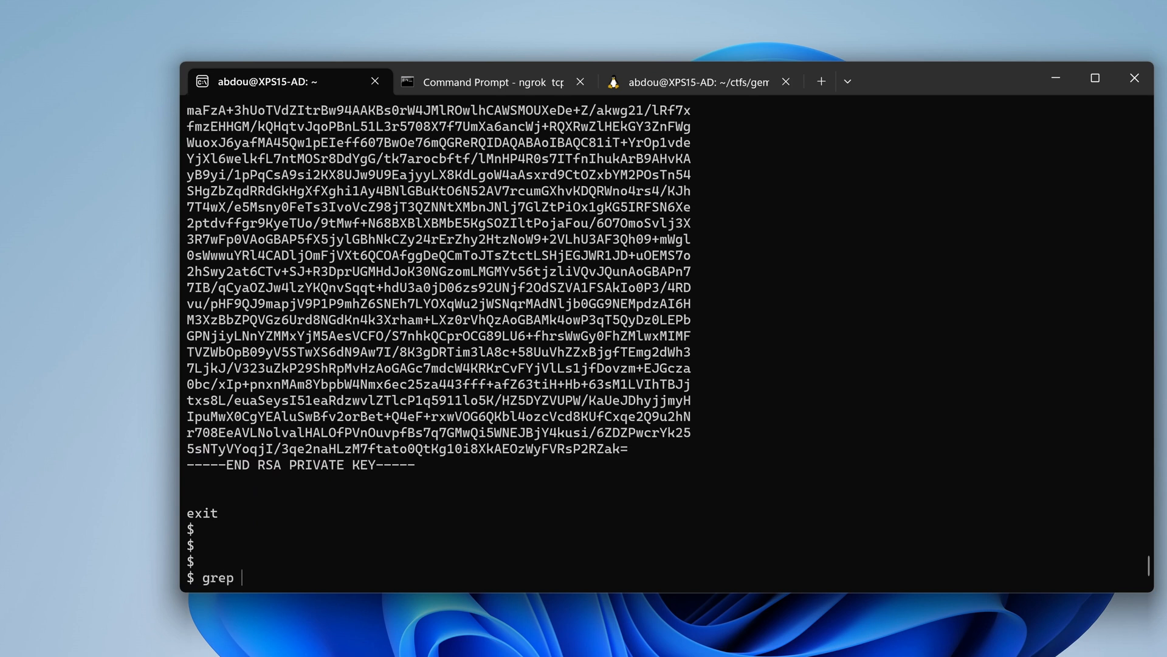
text(-i redis.private root@ctf03.root-me.org)
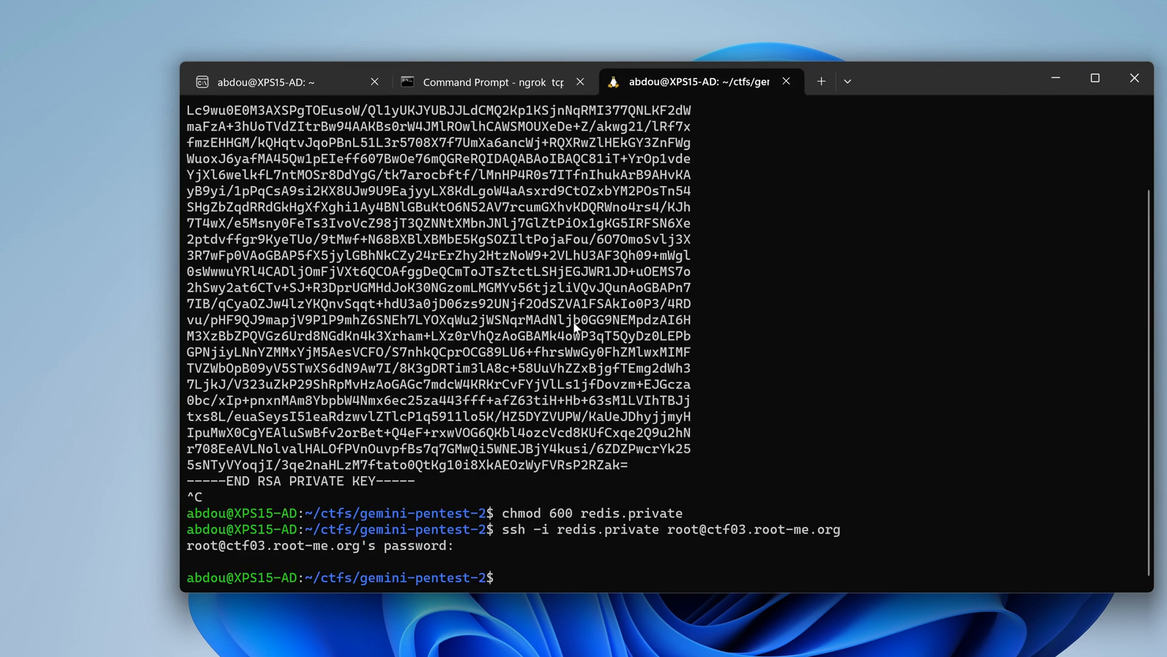
Step: Check redis.private with 'file' (PEM RSA private key) and bring up the HackTricks Redis page
text(file)
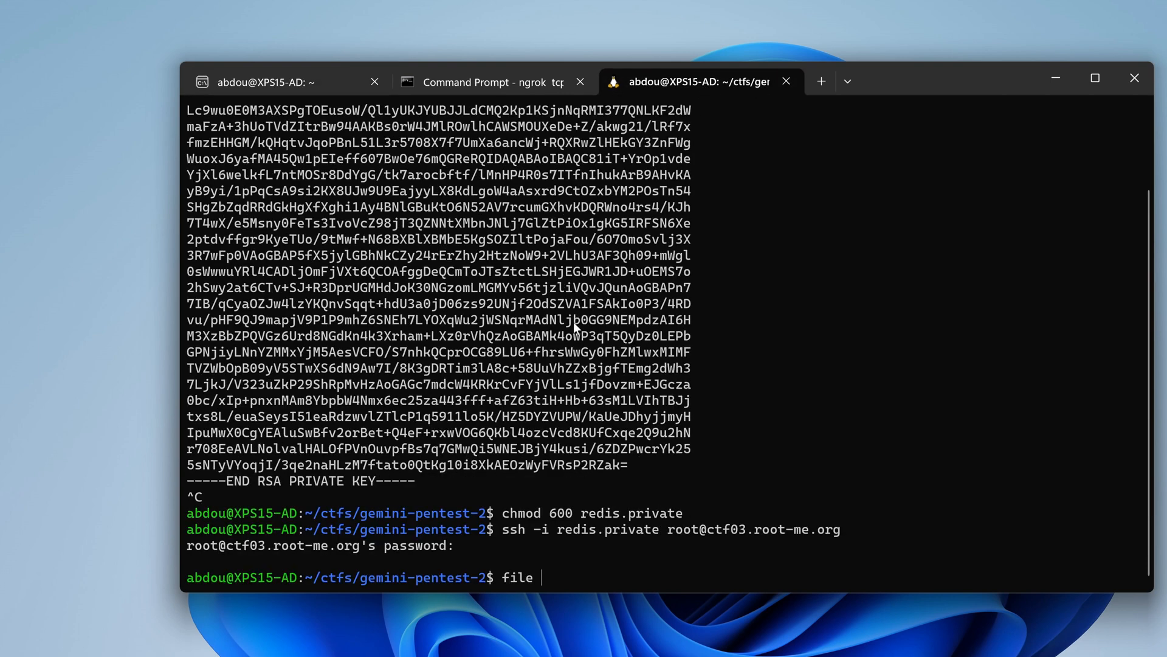
text(re)
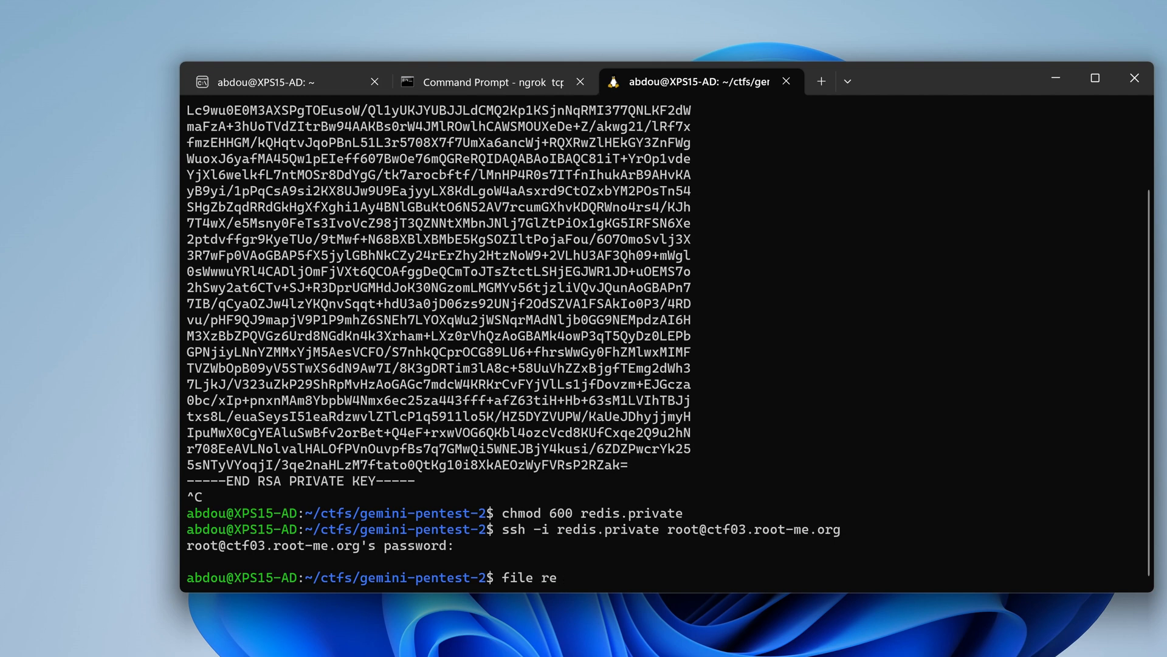
key(Enter)
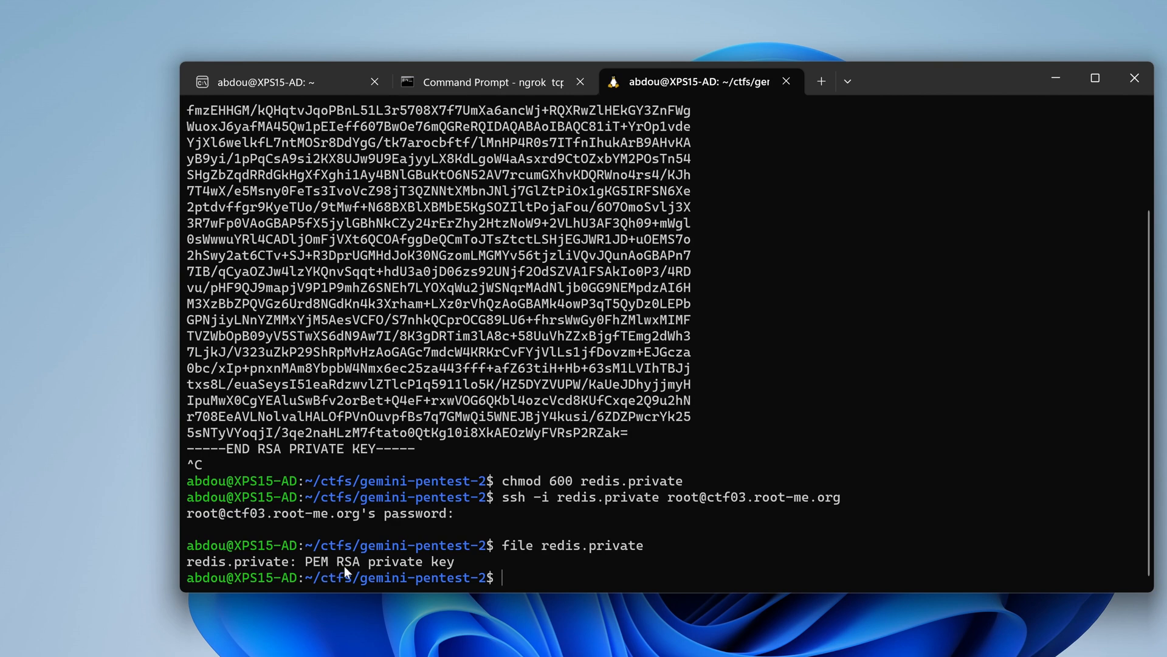
mouse_move(437, 572)
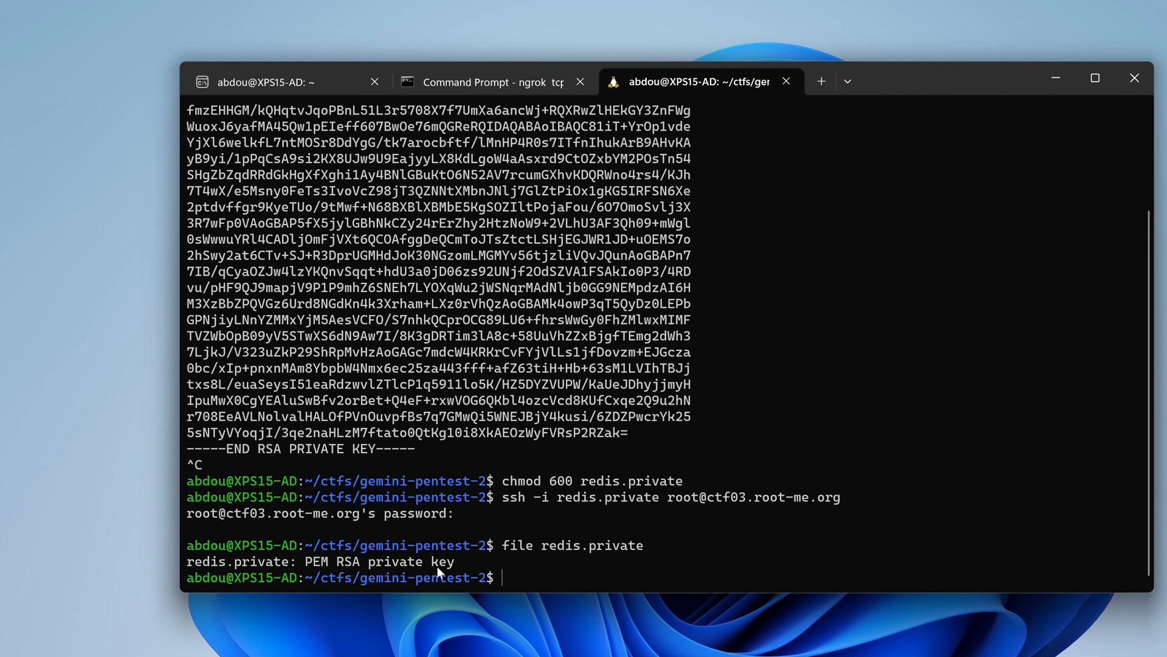
mouse_move(283, 454)
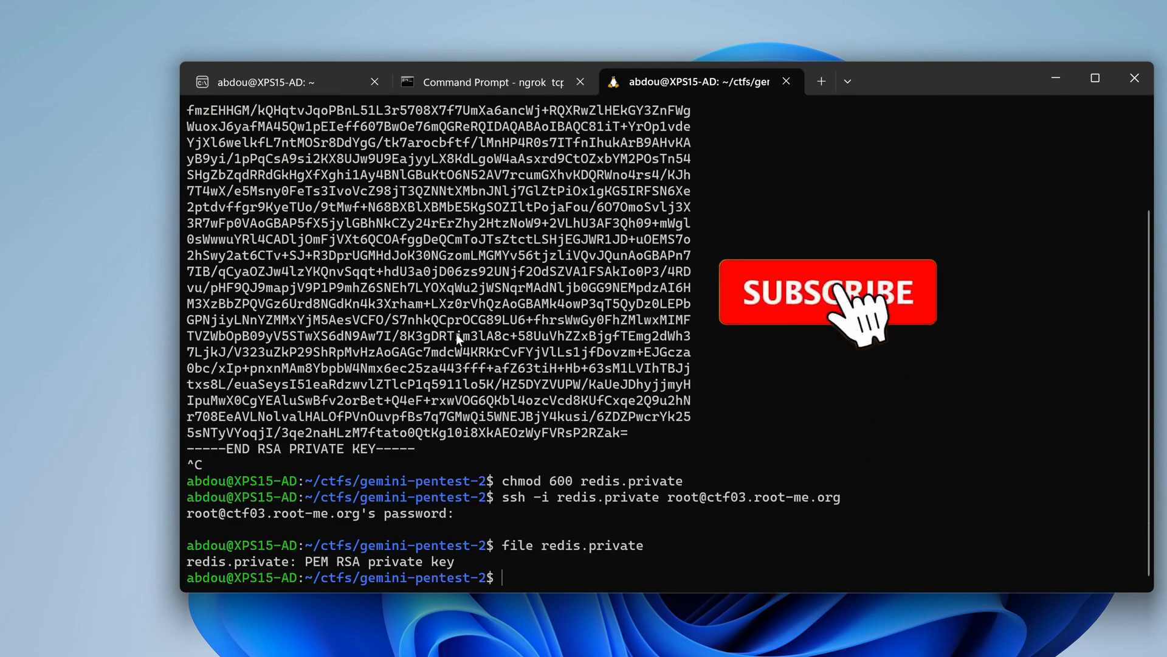
click(827, 292)
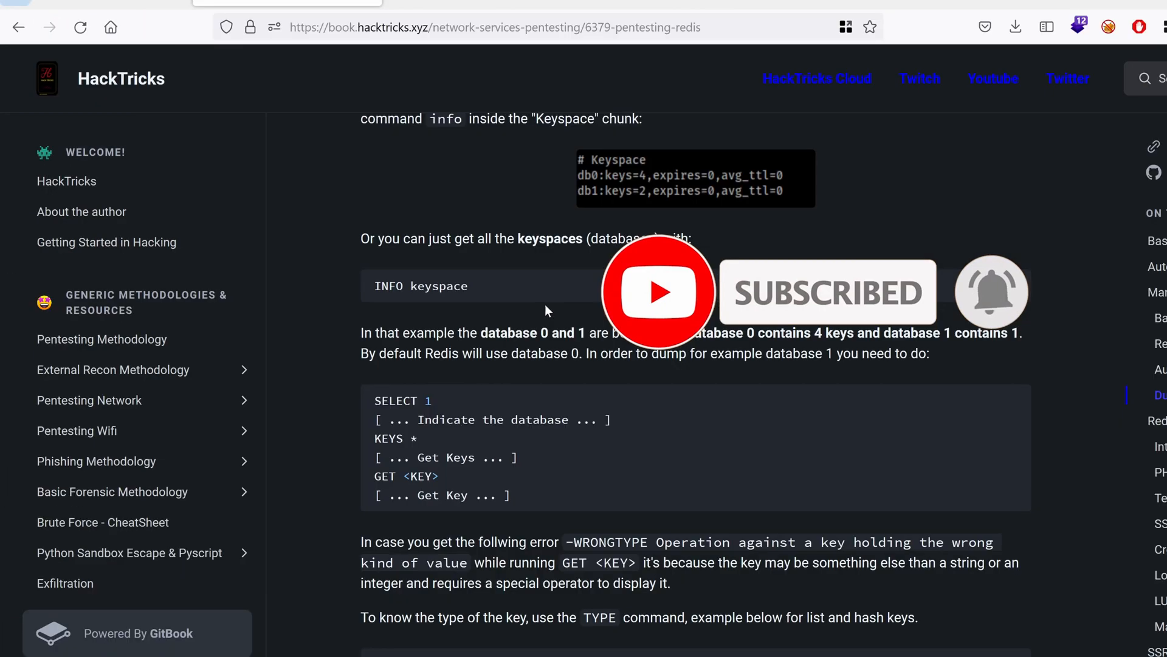
Step: Scroll the HackTricks Redis page past Redis RCE and PHP Webshell to the Template Webshell example
scroll(down, 3)
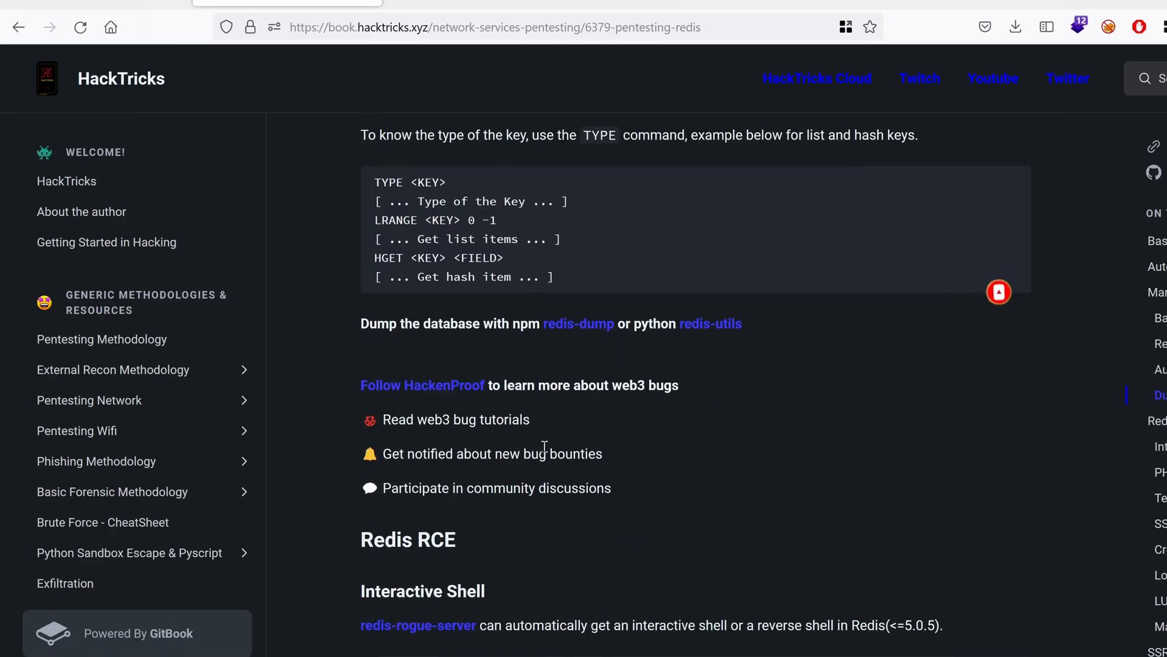
scroll(down, 3)
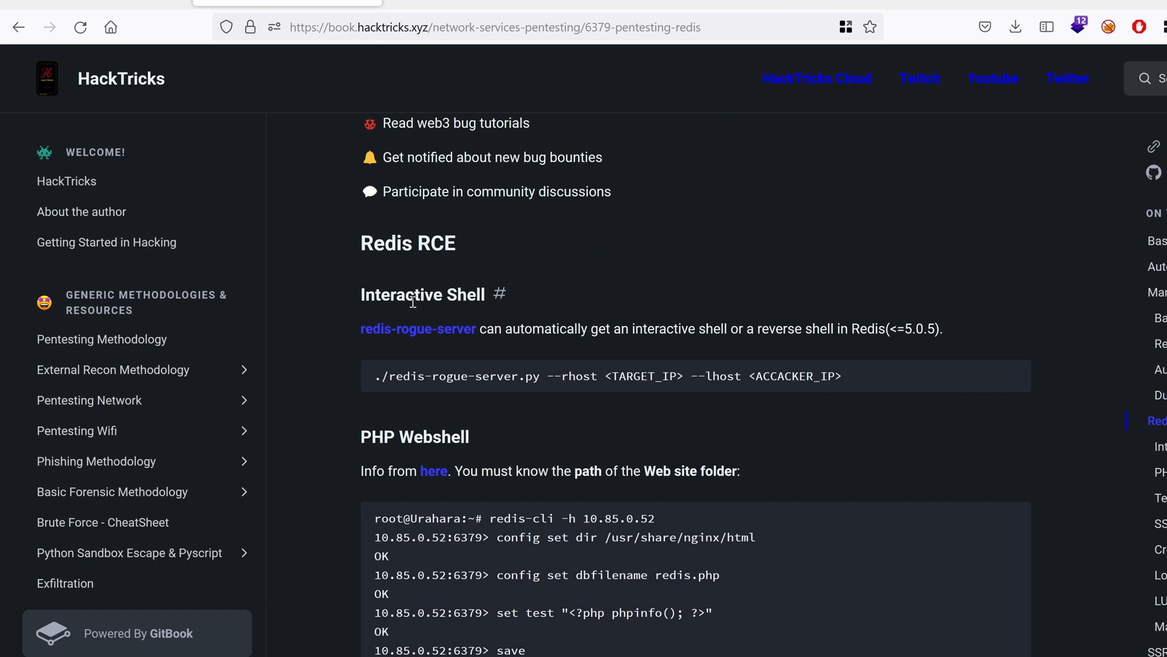
mouse_move(489, 343)
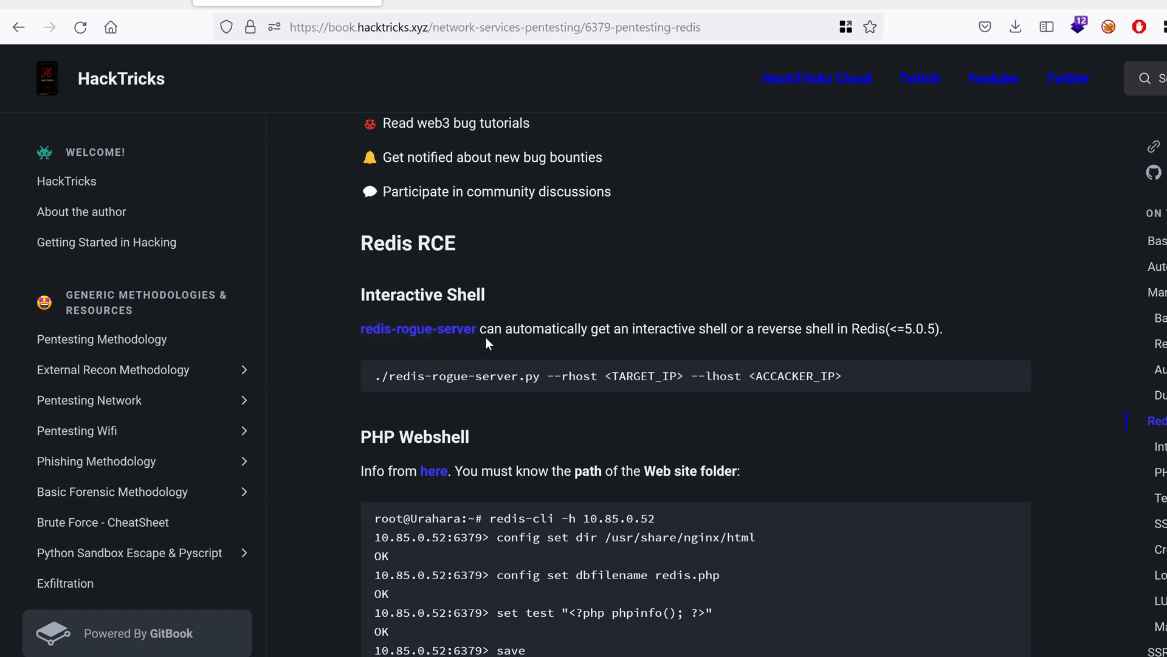
scroll(down, 3)
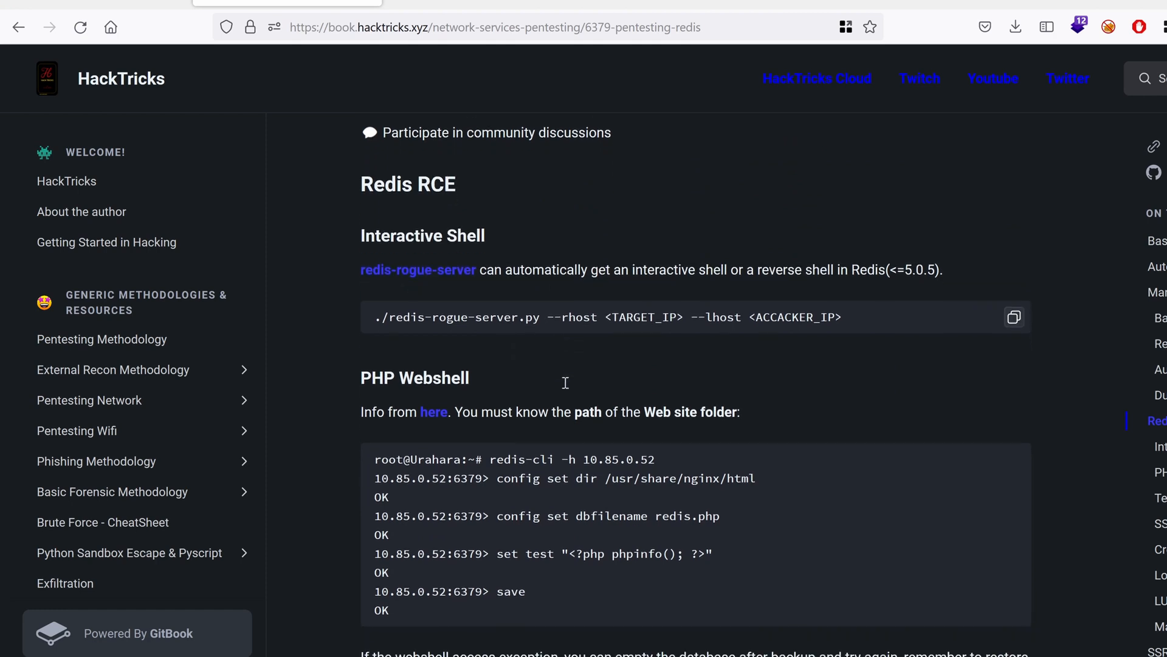
scroll(down, 3)
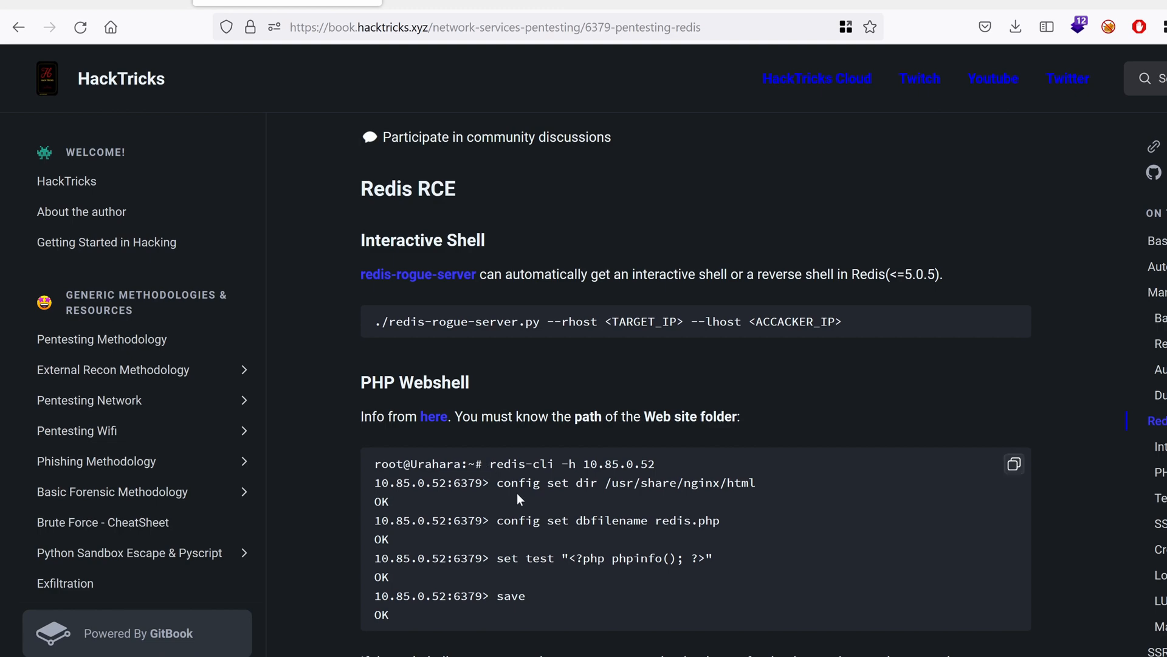
scroll(down, 3)
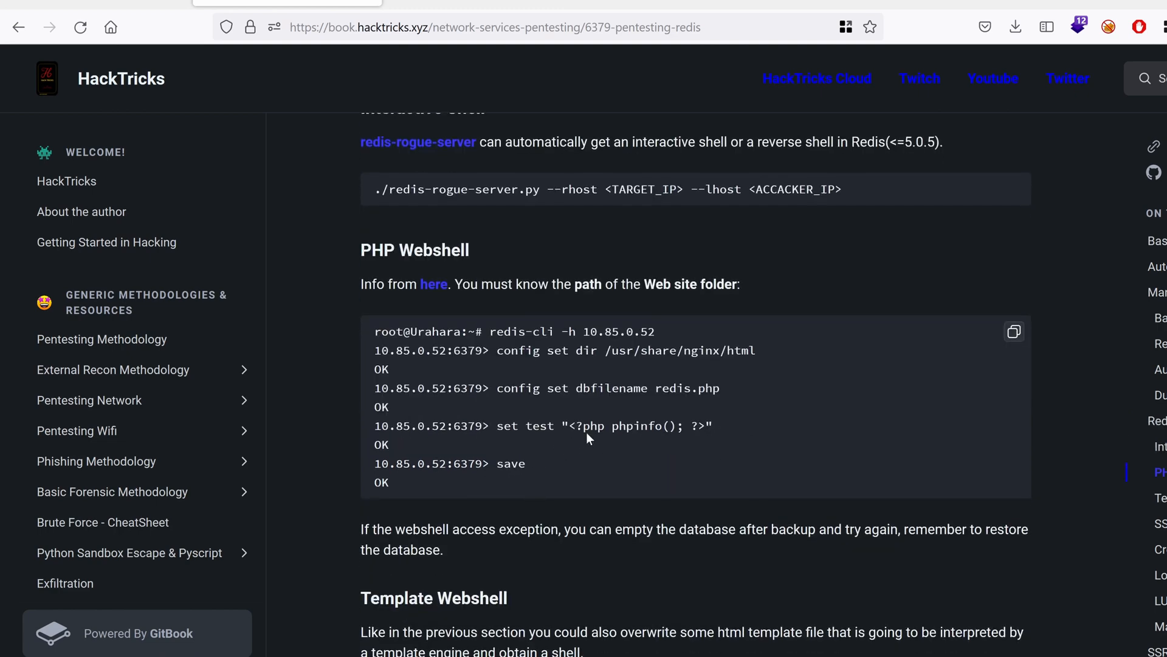
mouse_move(669, 428)
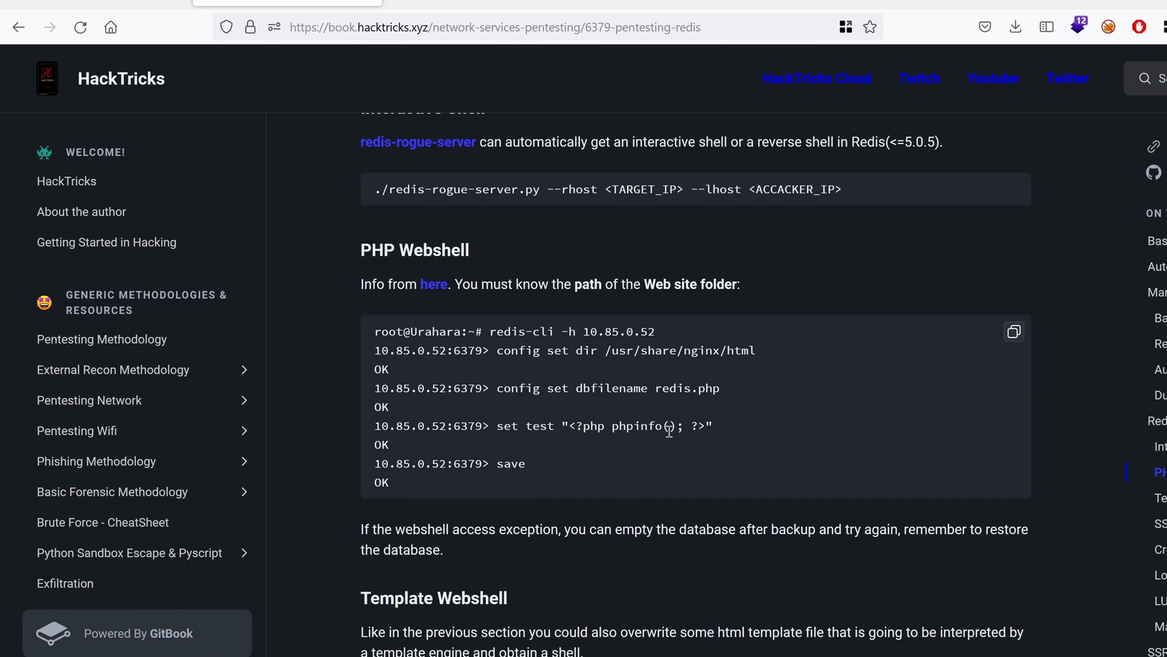
scroll(down, 3)
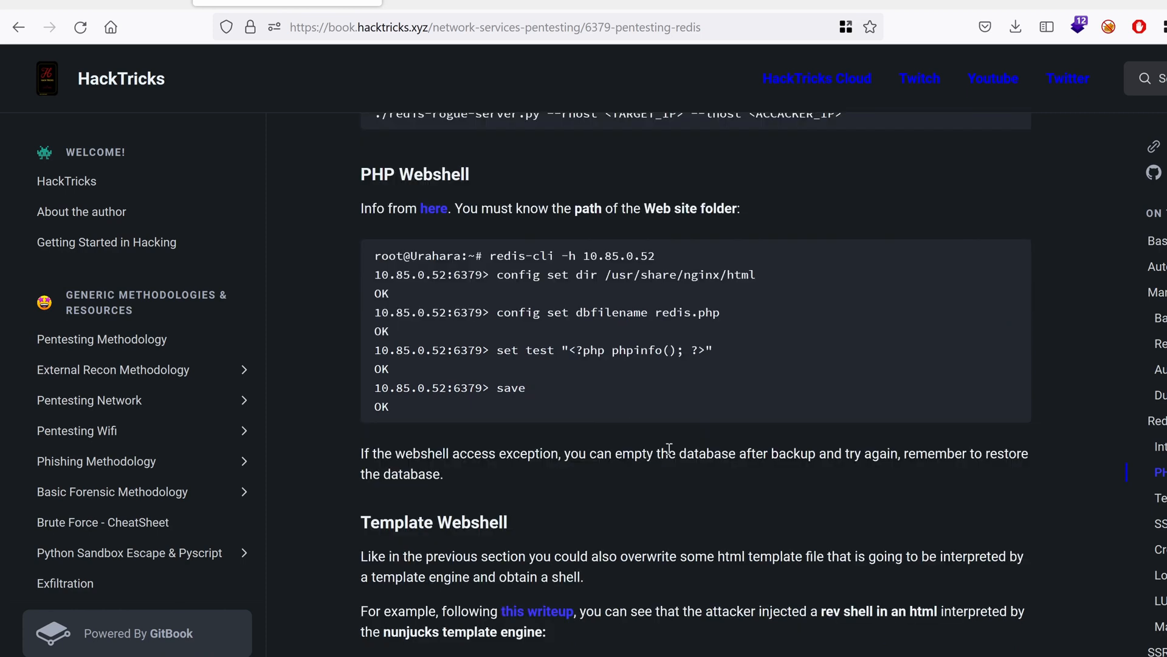
scroll(down, 3)
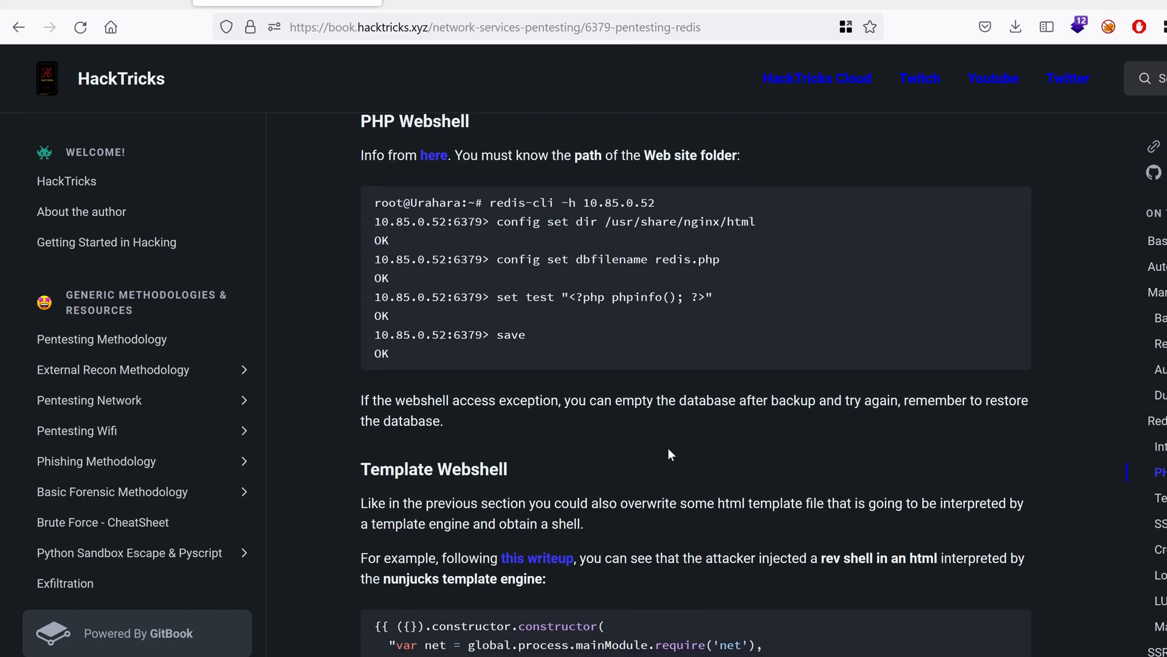
scroll(down, 3)
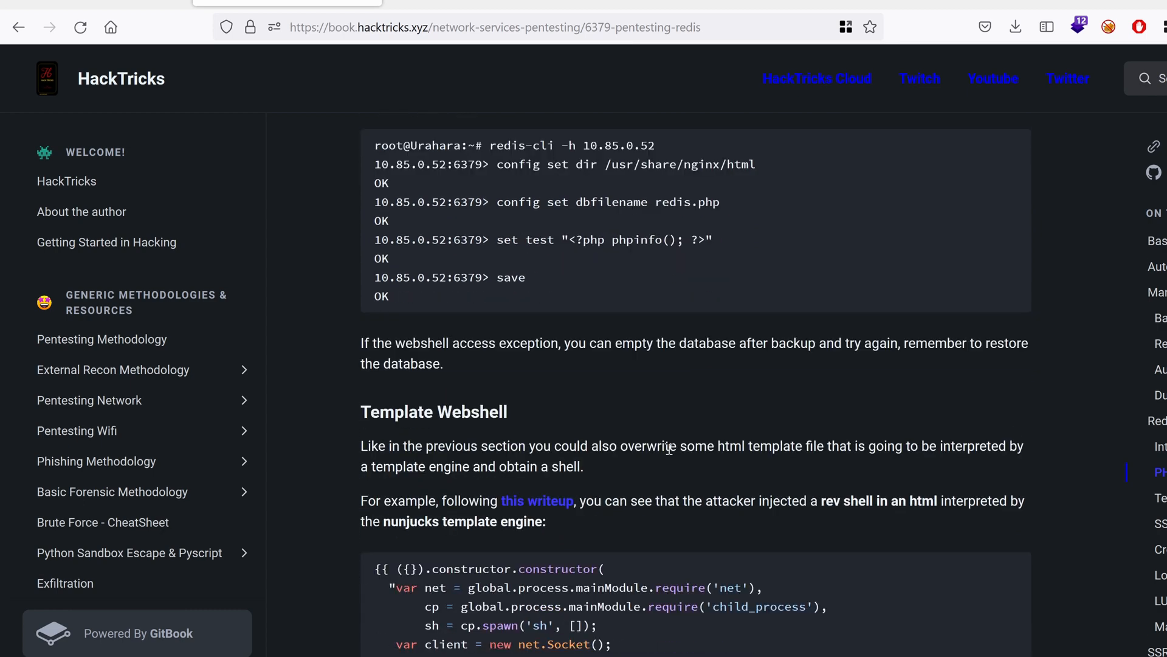
scroll(down, 3)
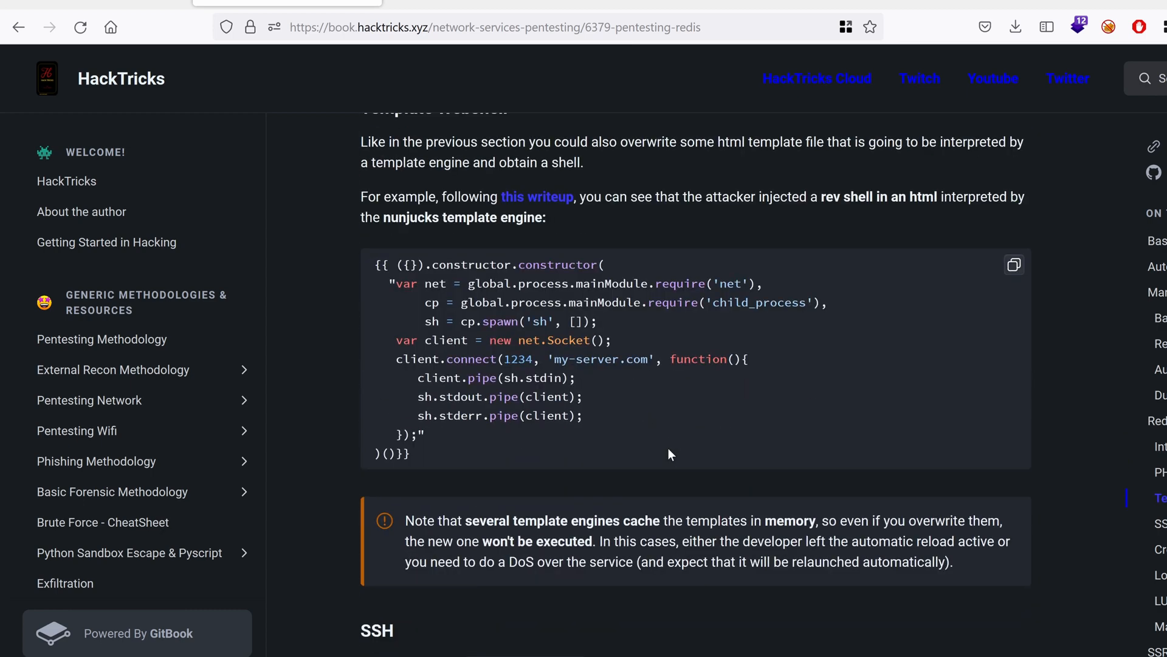
Step: Scroll through the SSH authorized_keys section to the Crontab heading
scroll(down, 3)
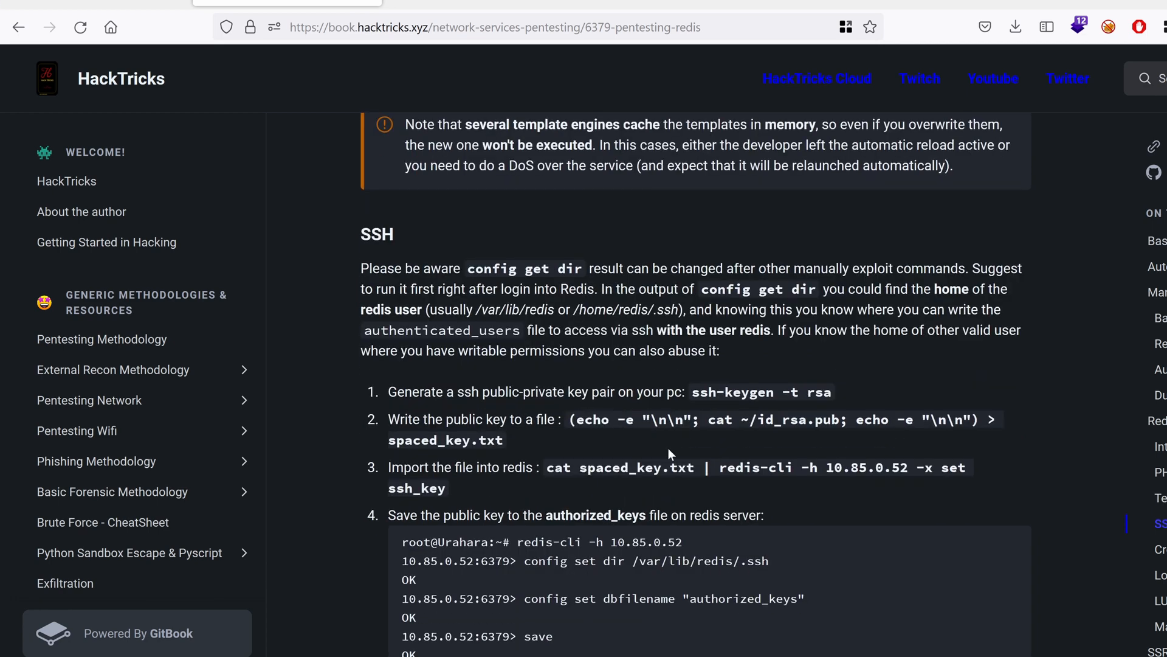
mouse_move(386, 281)
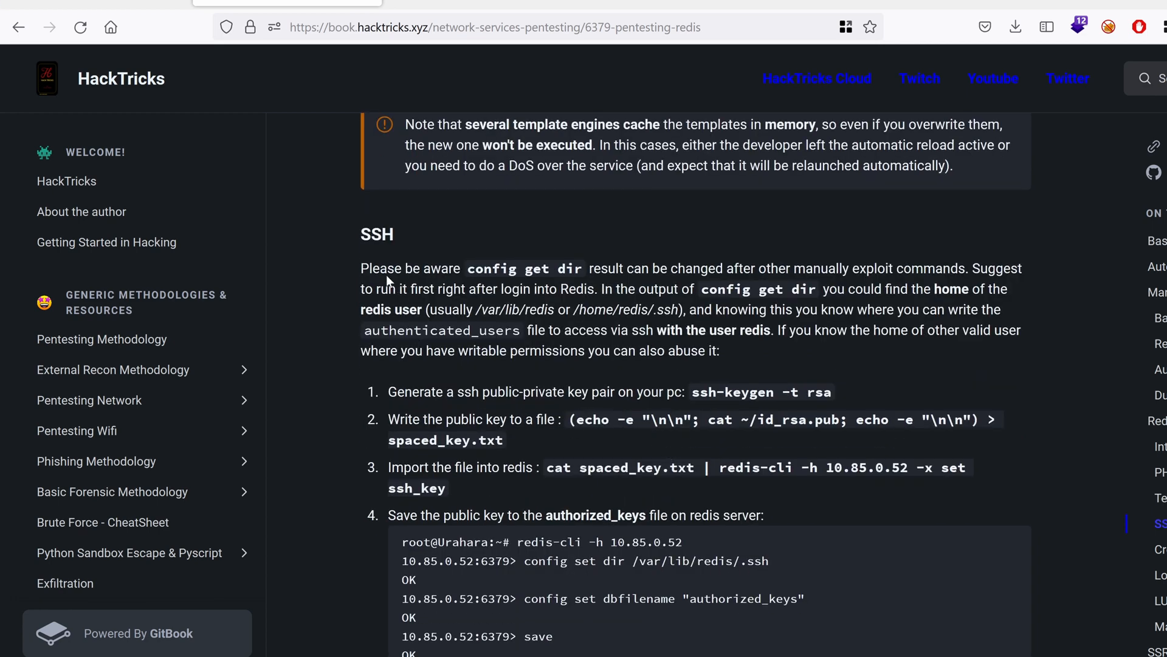
mouse_move(629, 271)
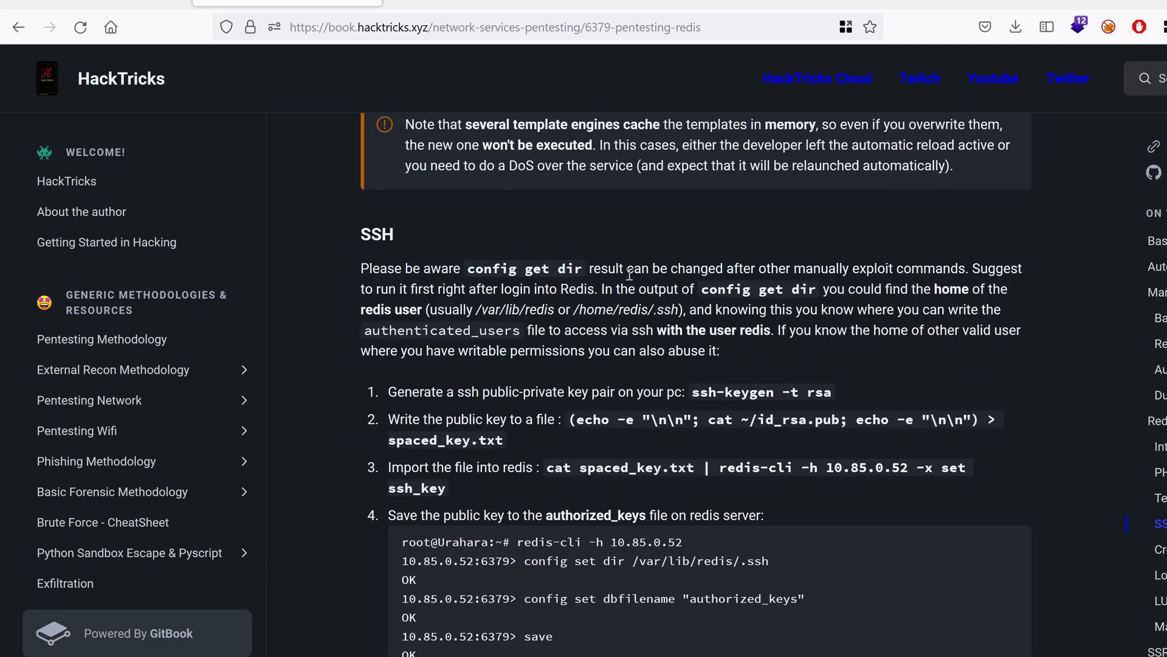
scroll(down, 3)
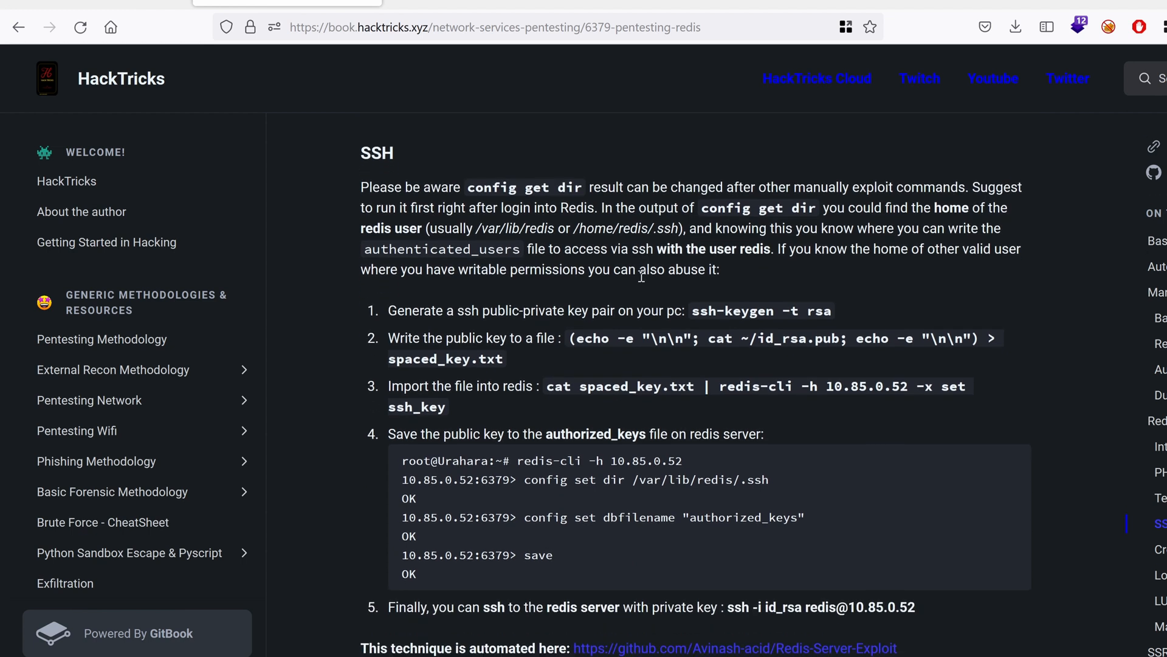
scroll(down, 3)
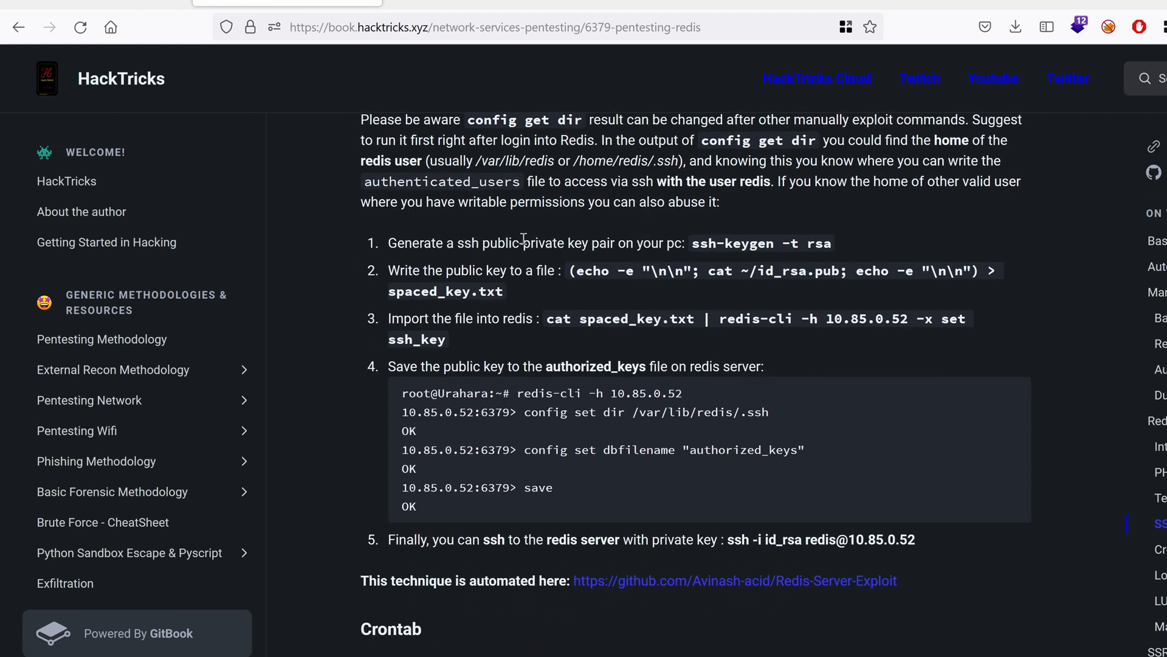
mouse_move(639, 243)
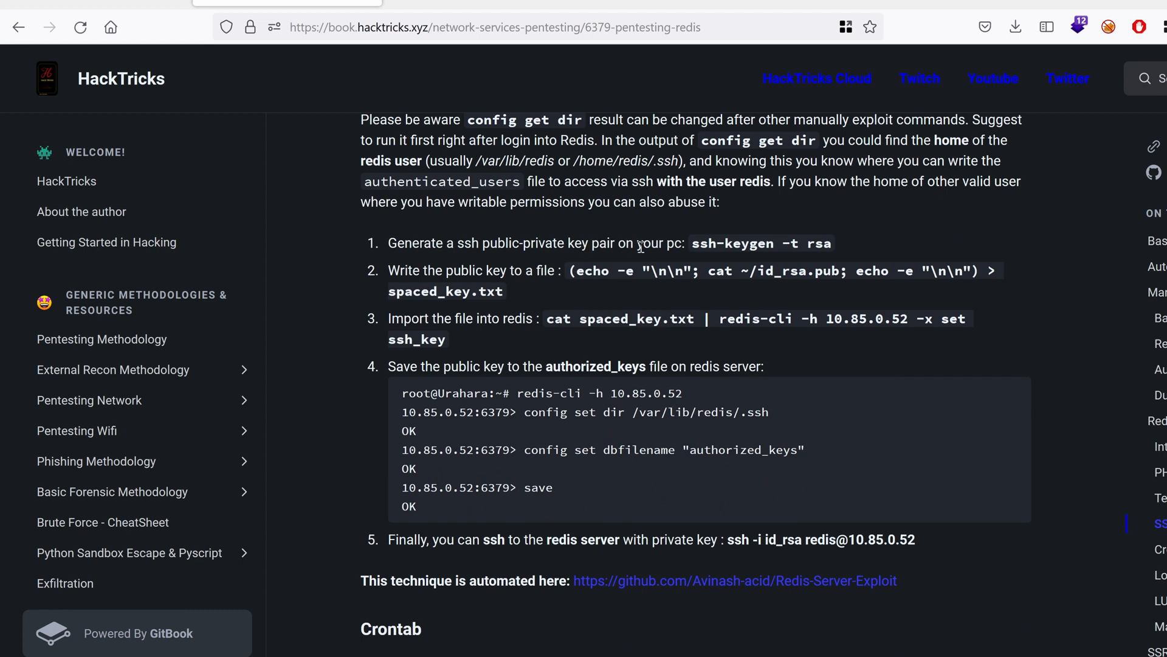
mouse_move(742, 241)
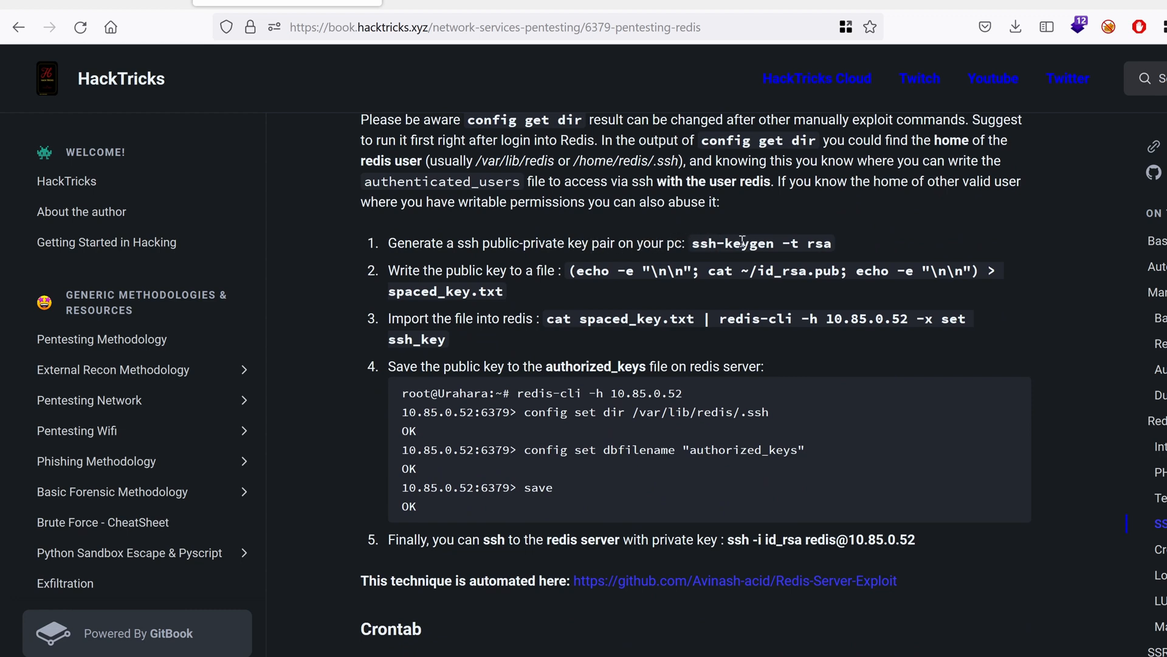
mouse_move(763, 261)
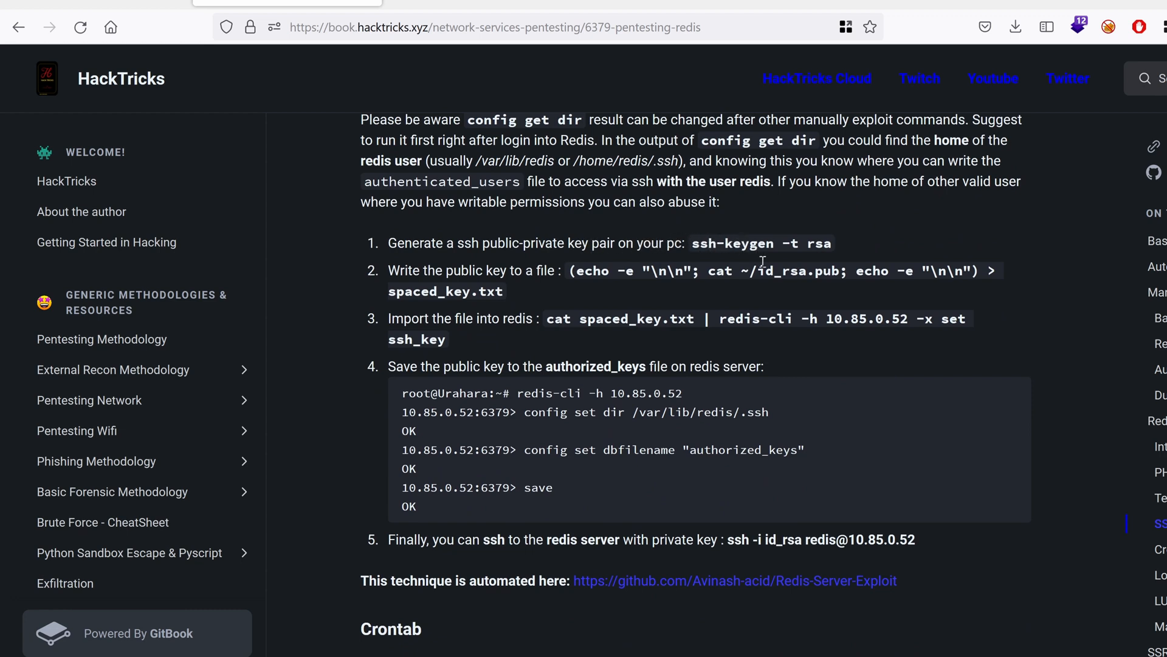
mouse_move(753, 567)
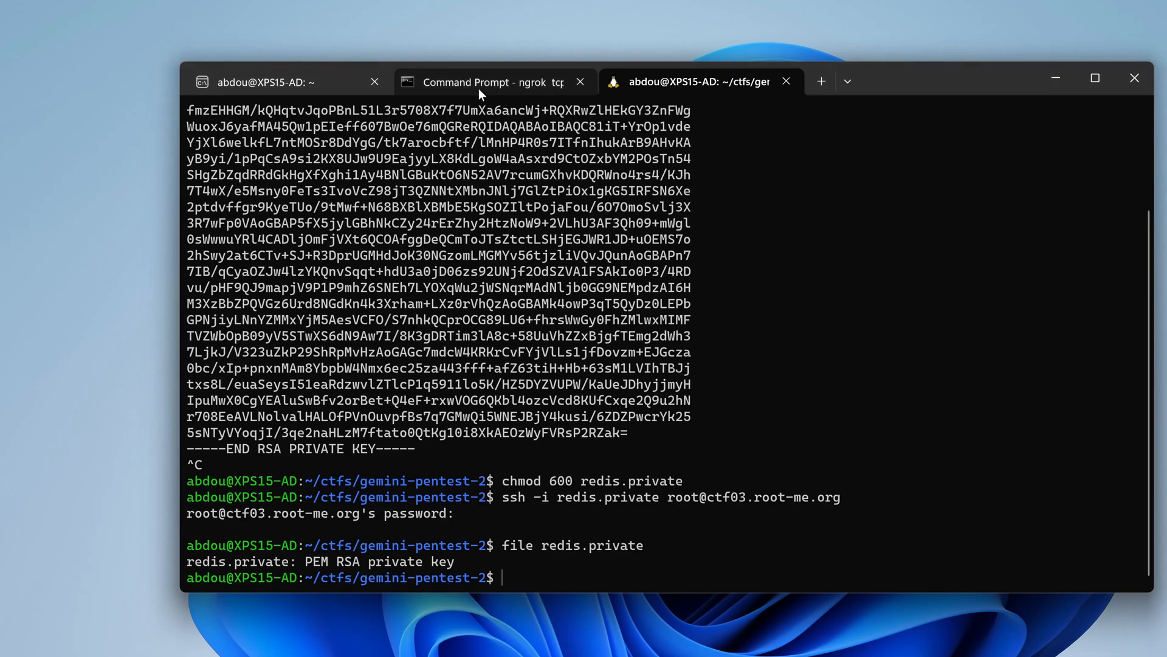
Step: Check the ngrok tab, then in the reverse shell grep /etc/passwd for redis and move to /home/gemini1
click(487, 81)
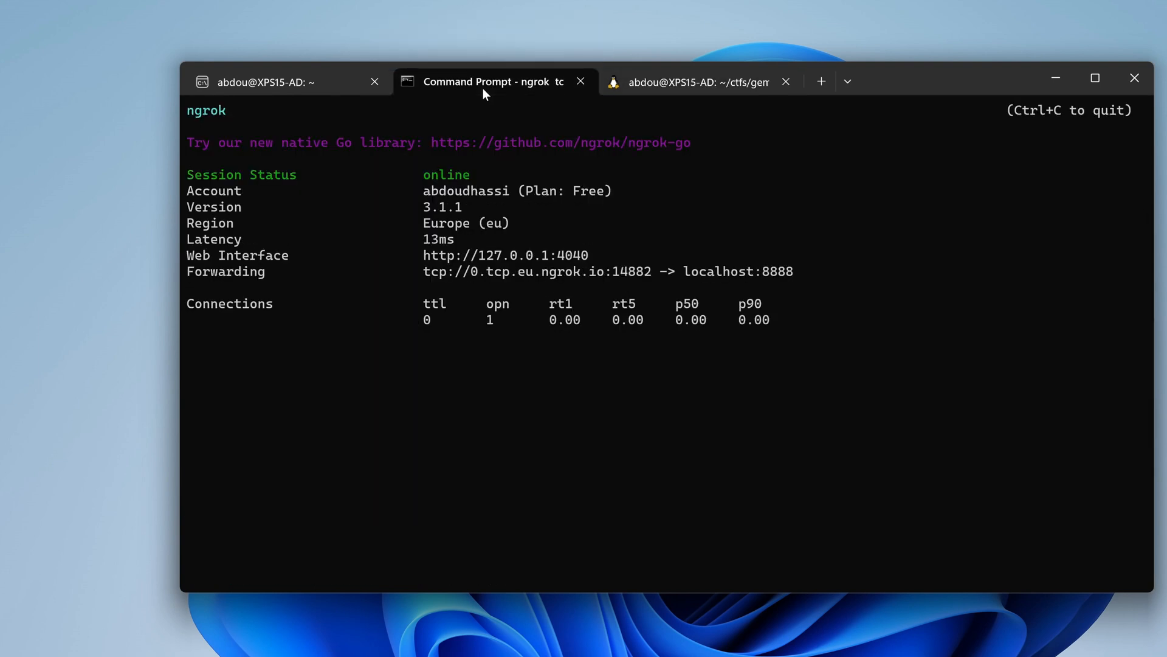
click(264, 82)
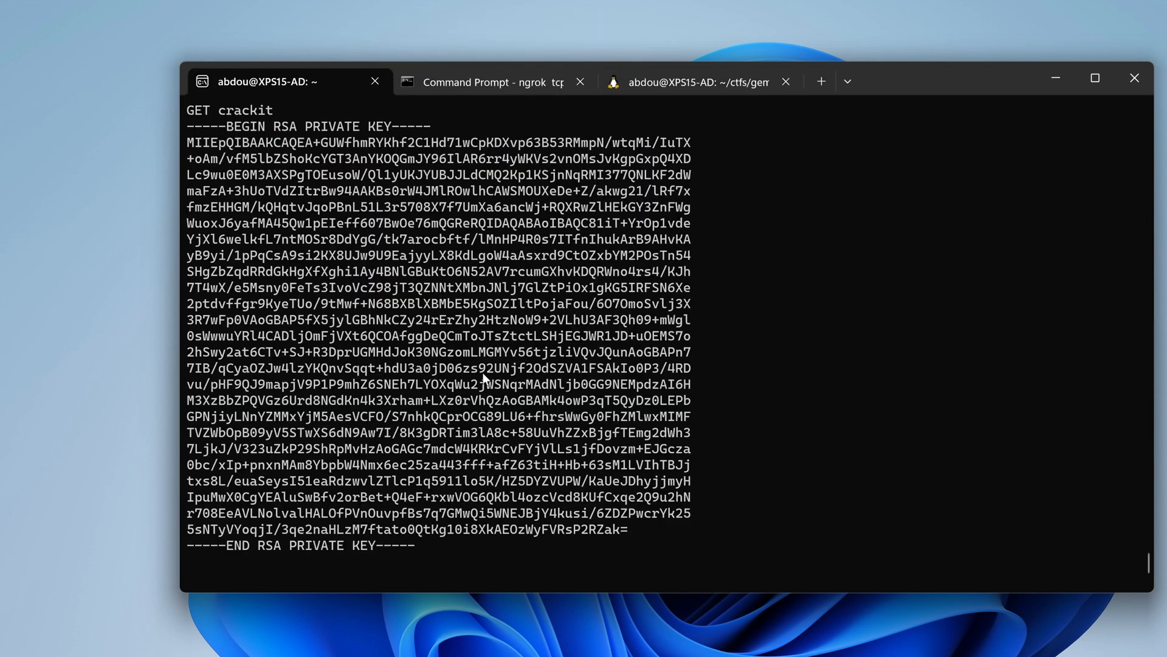
text(grep -i redis /etc/passwd)
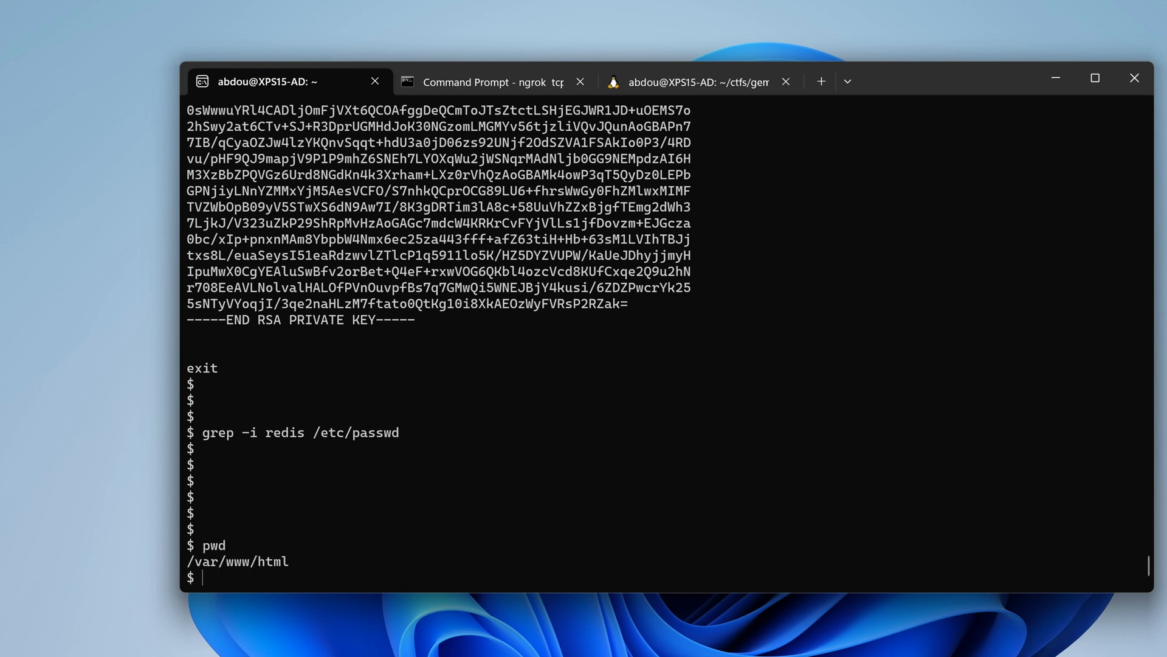
text(cd /)
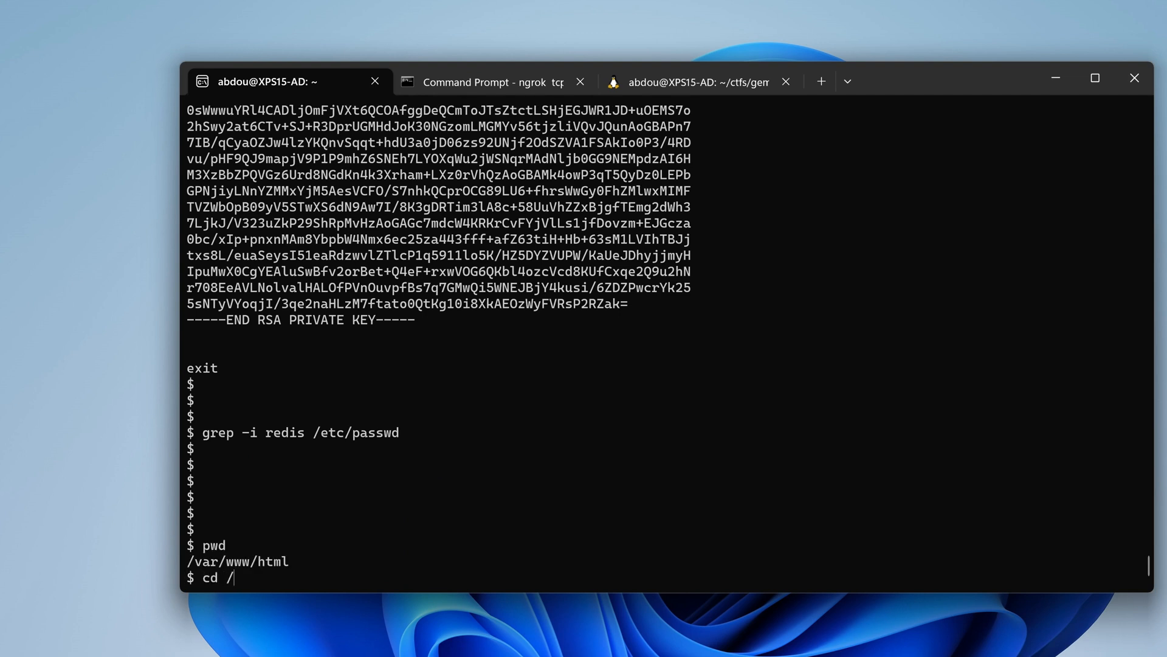
key(Backspace)
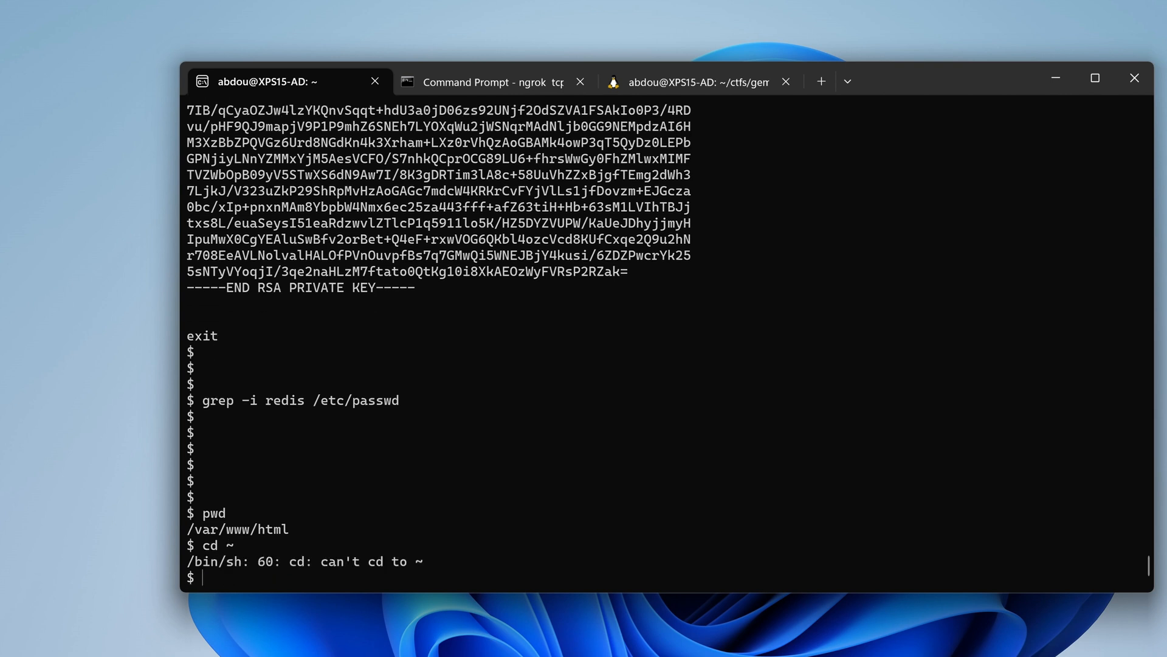
text(pwd)
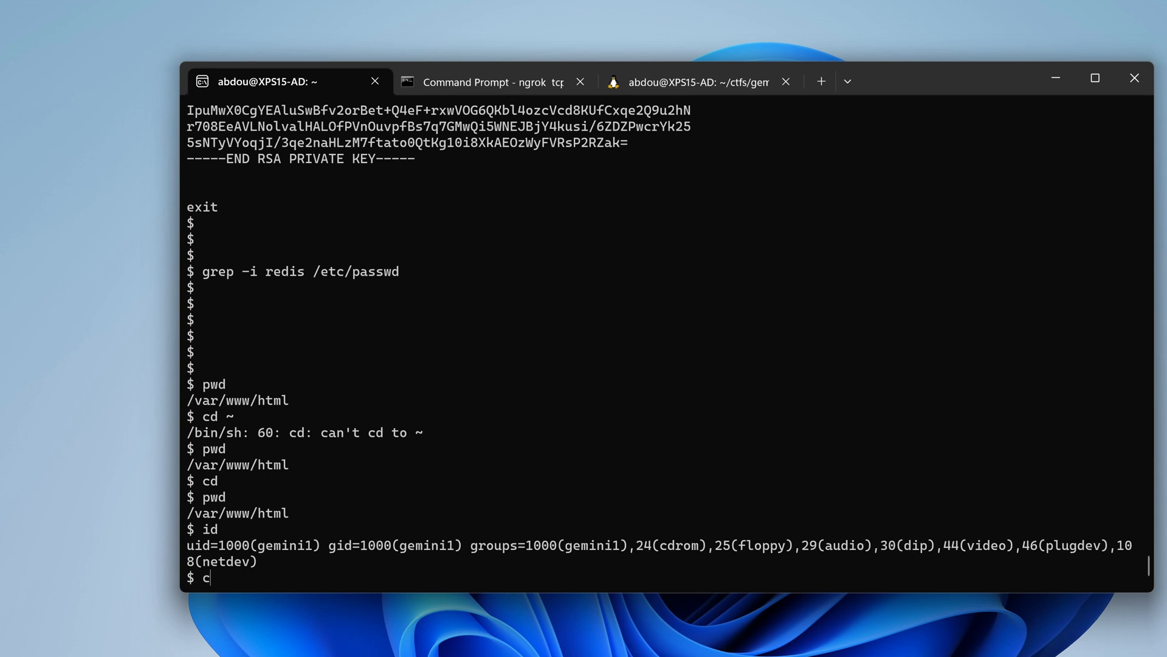
text(d /home/gemini1)
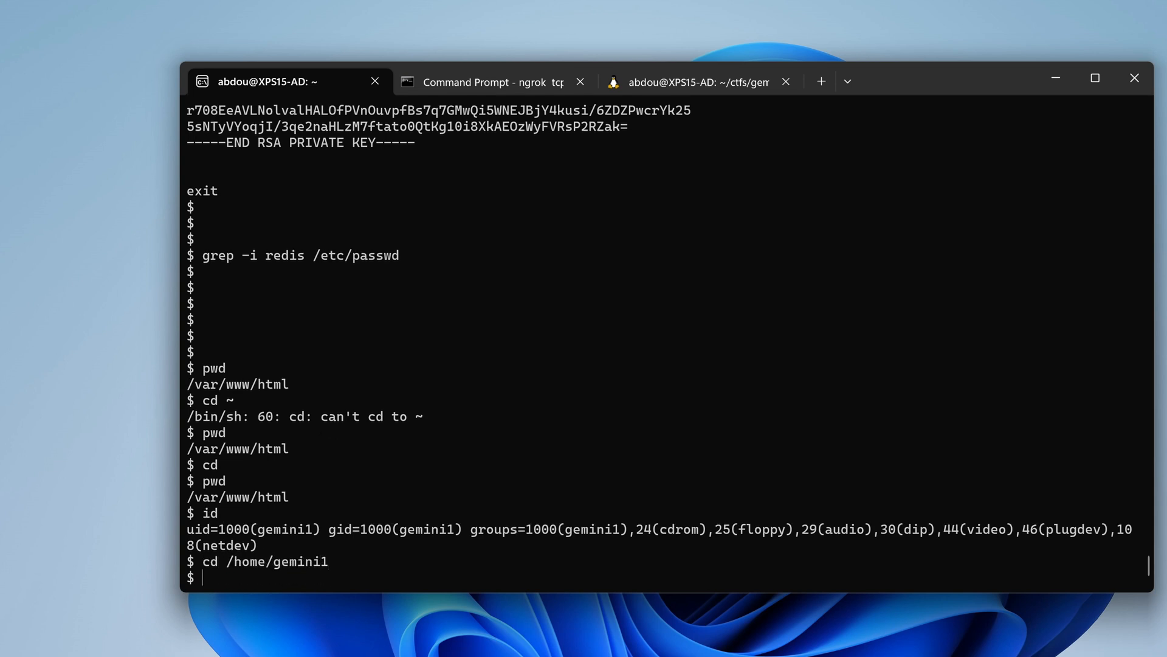
Step: List /home/gemini1 with ls -ali, then list its .ssh folder showing authorized_keys
text(ls -ali)
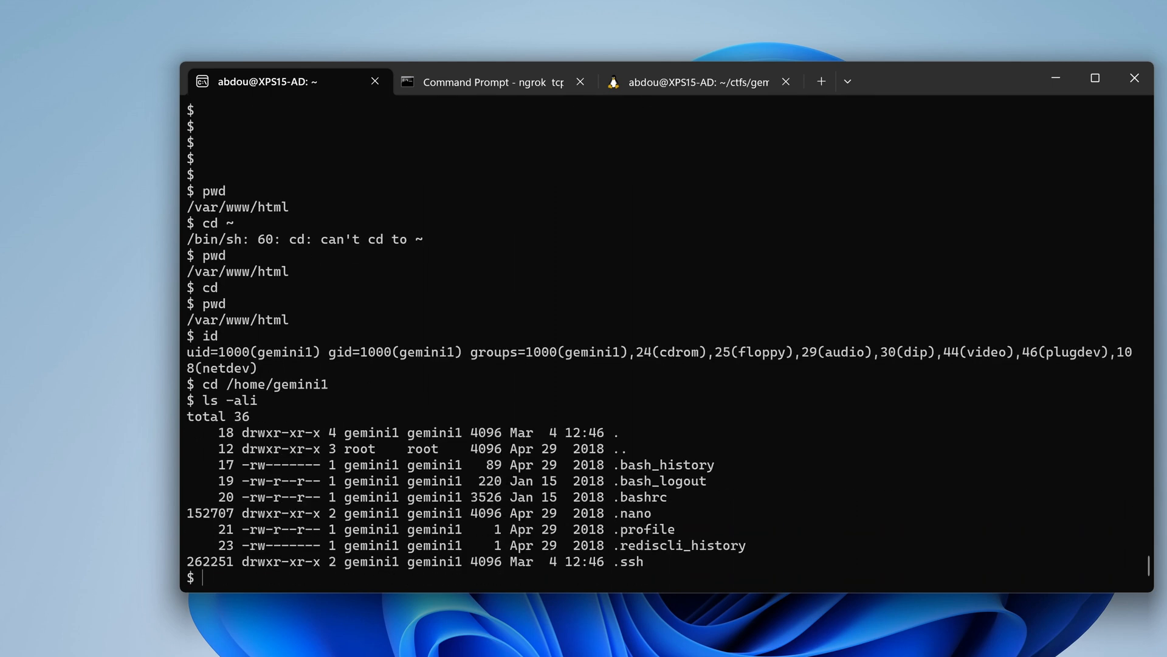
mouse_move(602, 394)
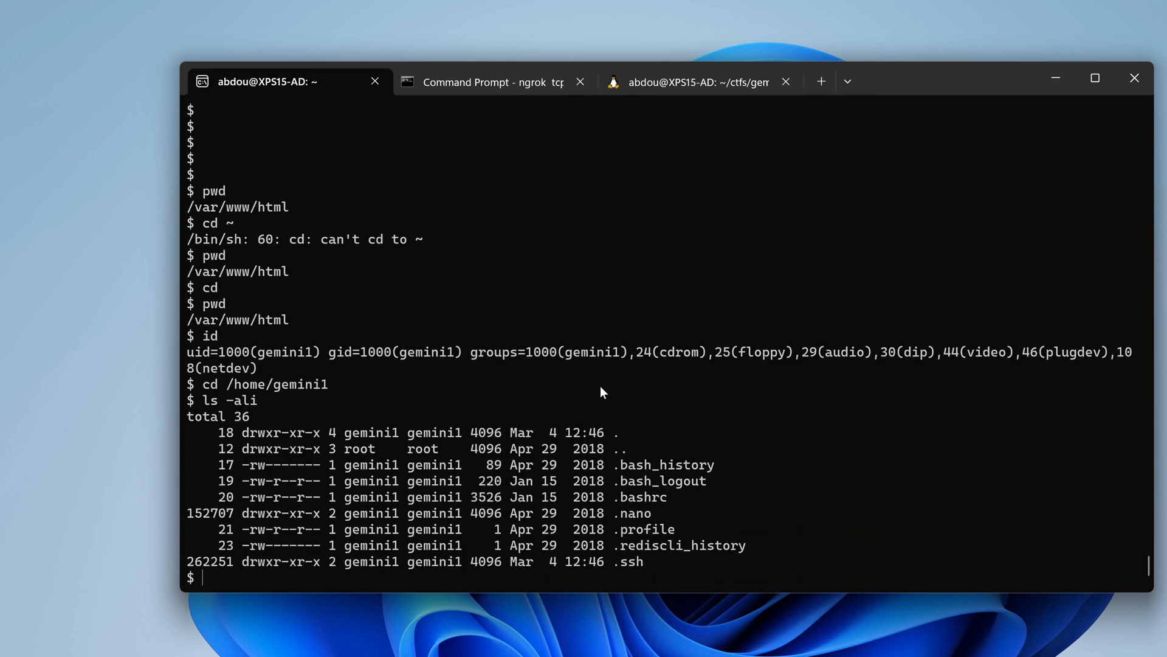
mouse_move(639, 563)
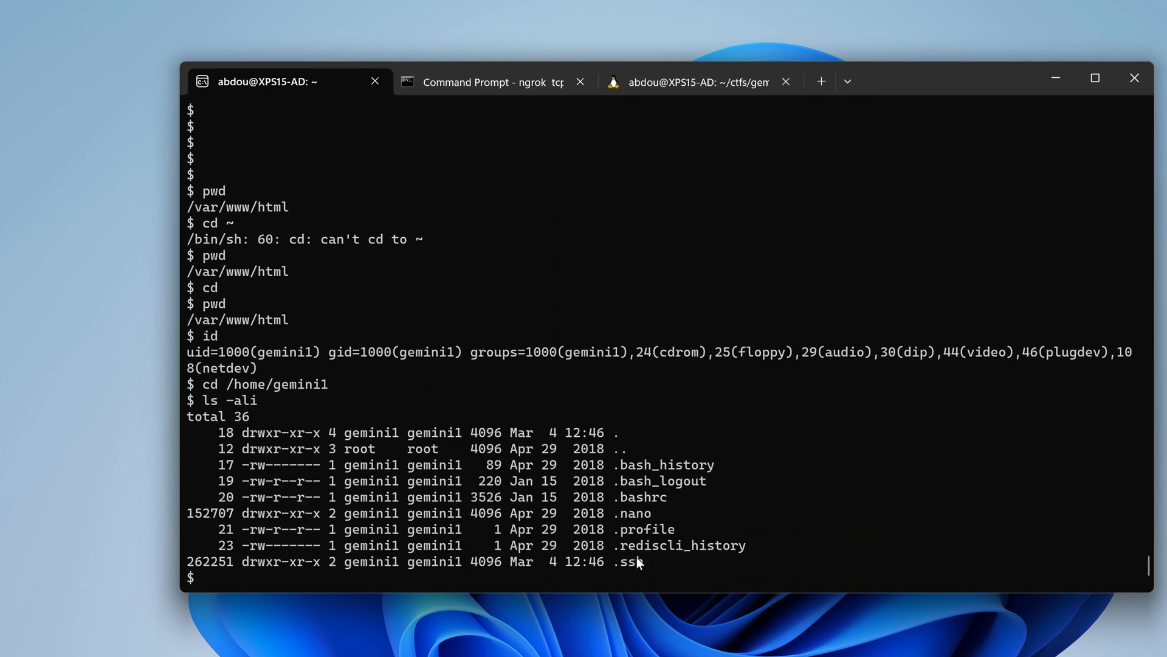
double_click(633, 562)
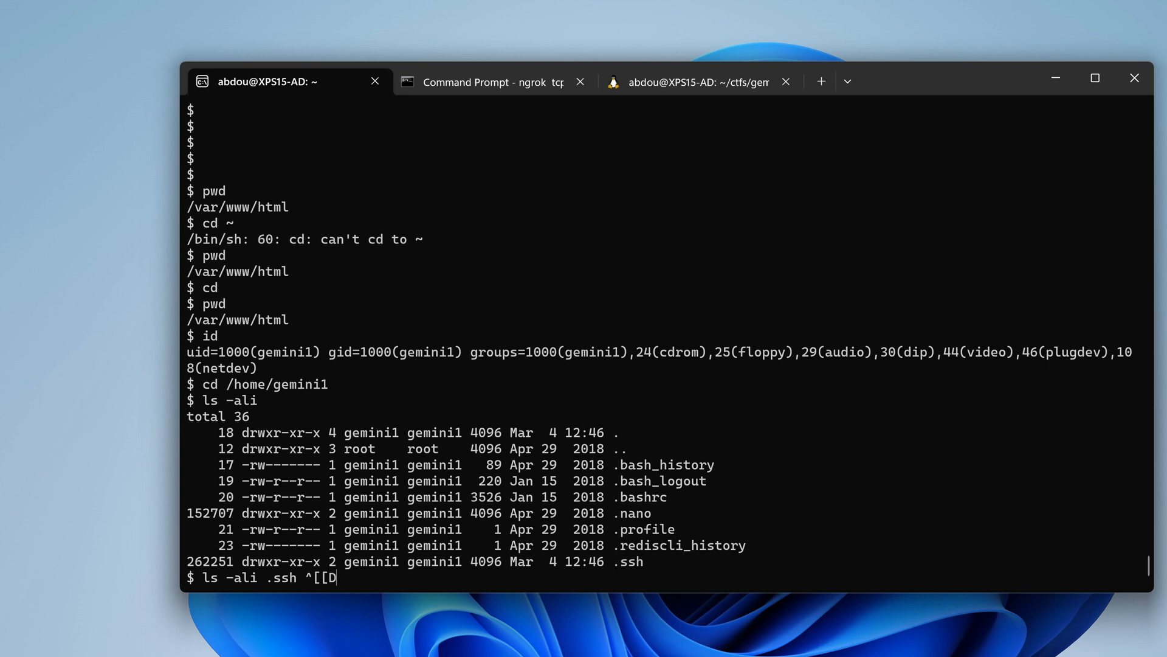
key(Enter)
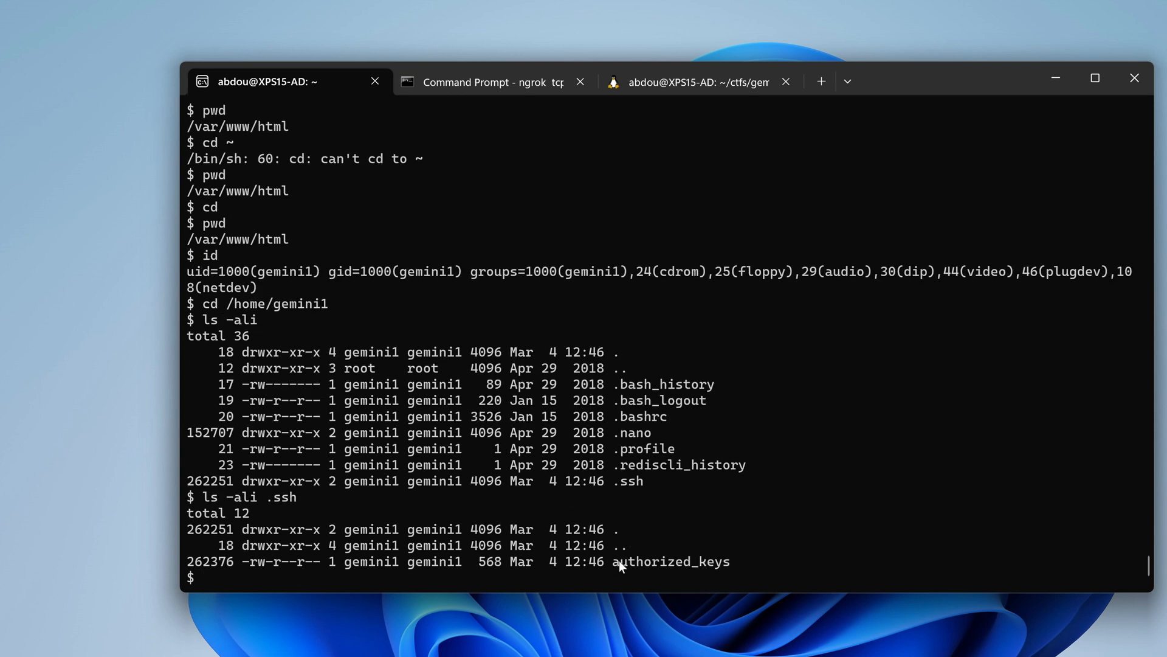
mouse_move(606, 442)
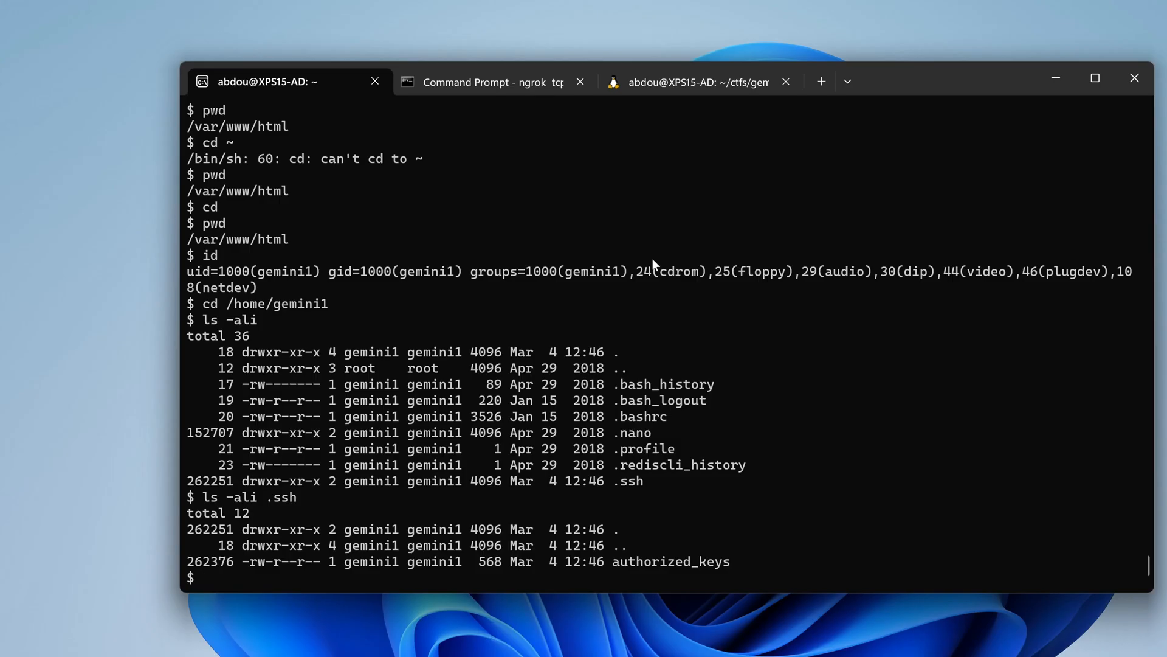
Step: Generate an RSA key pair with ssh-keygen -t rsa and list the new files in .ssh
text(ssh-key)
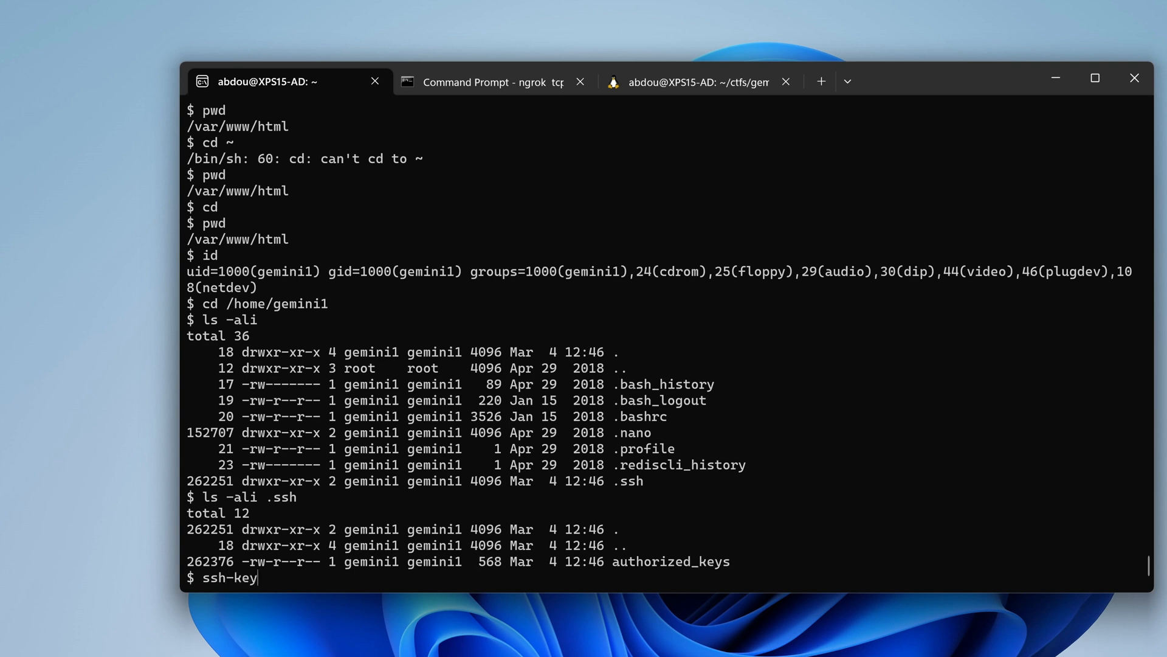
text(gen -t rsa)
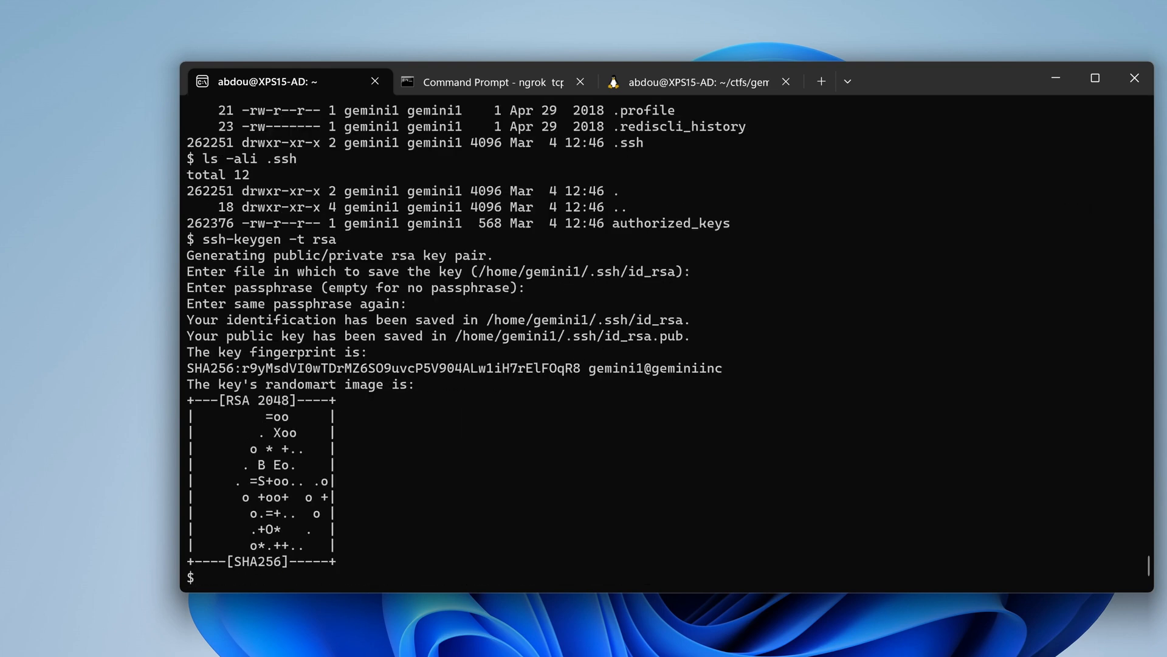
text(ls -ali ~/.ssh)
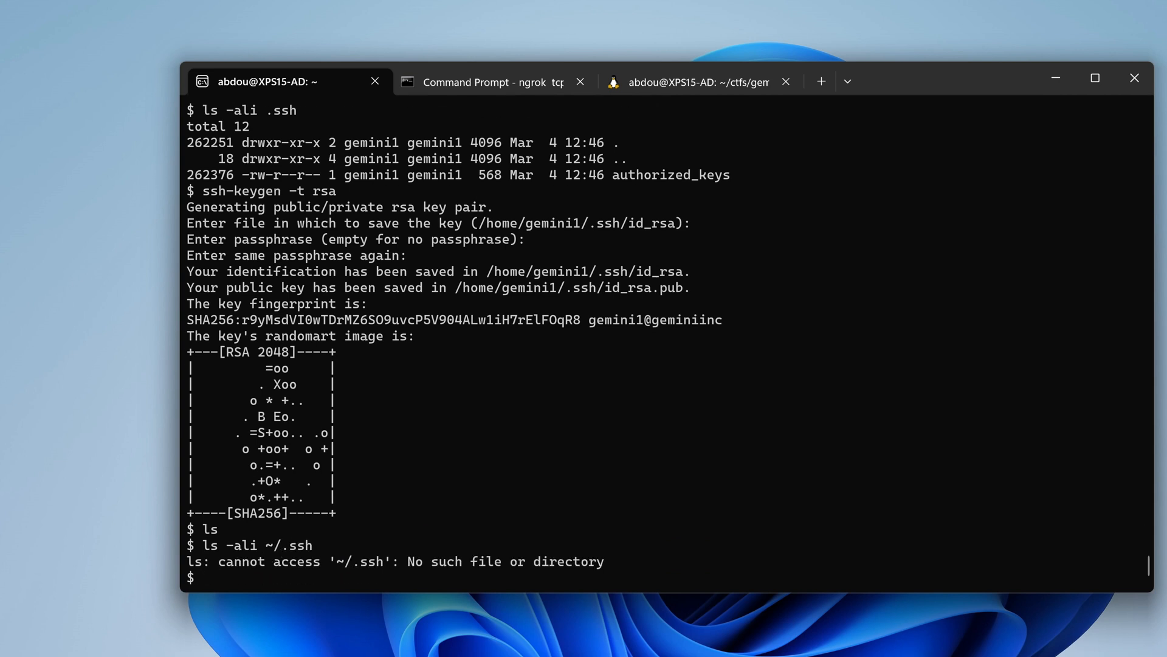
text(cd .ssh)
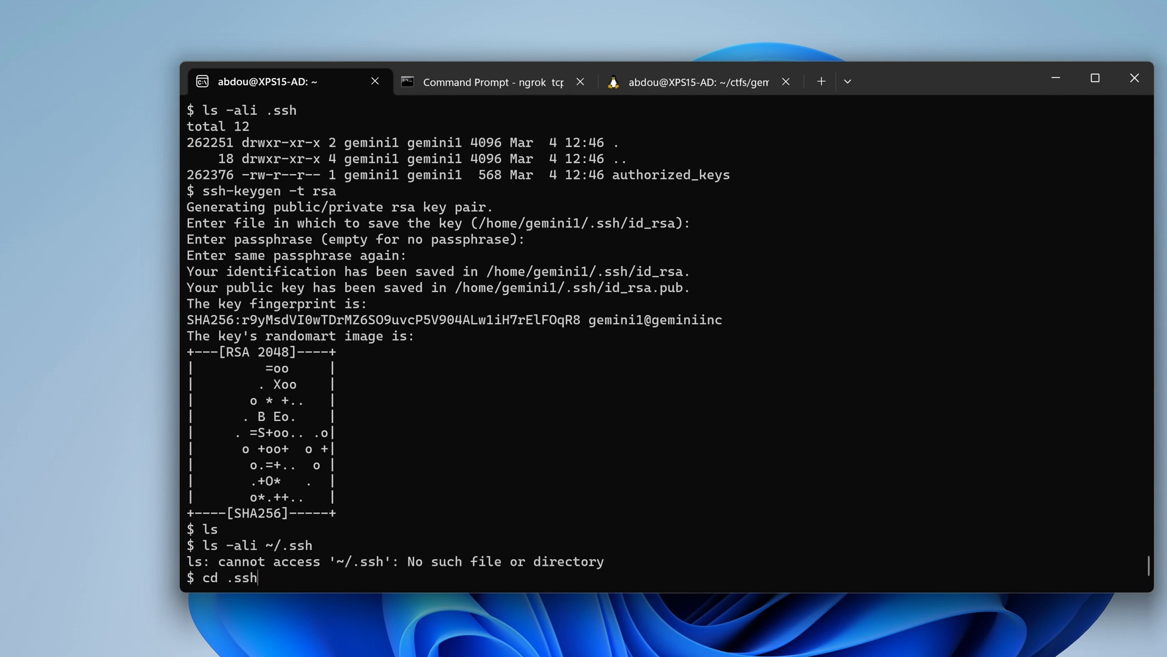
text(ls -ali)
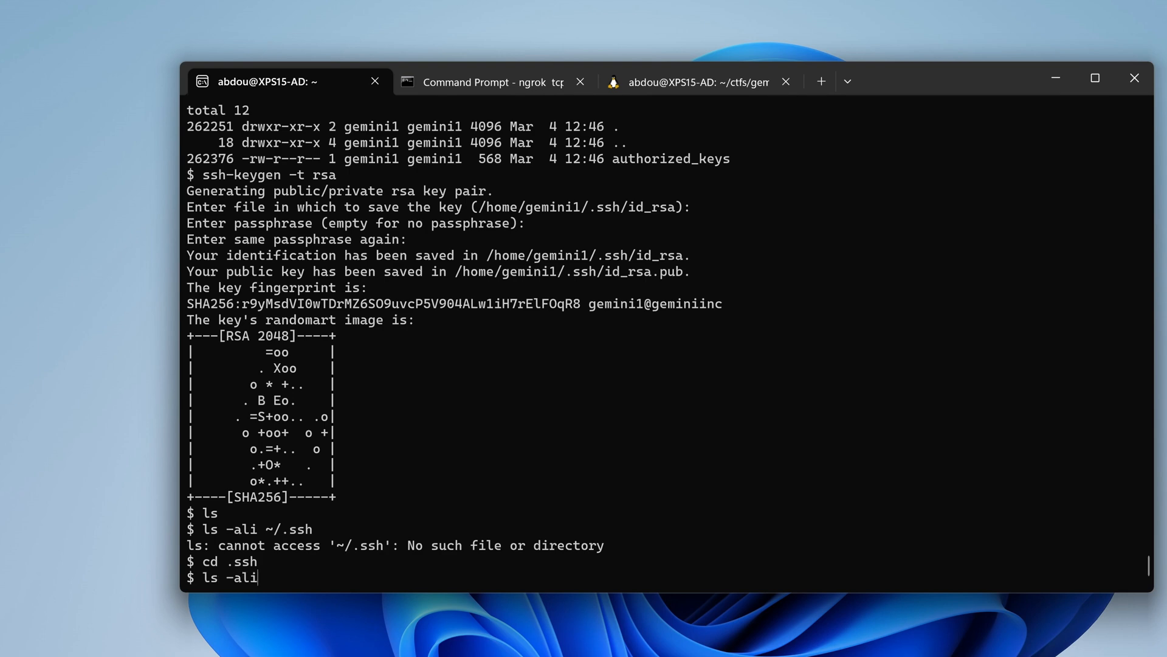
key(Enter)
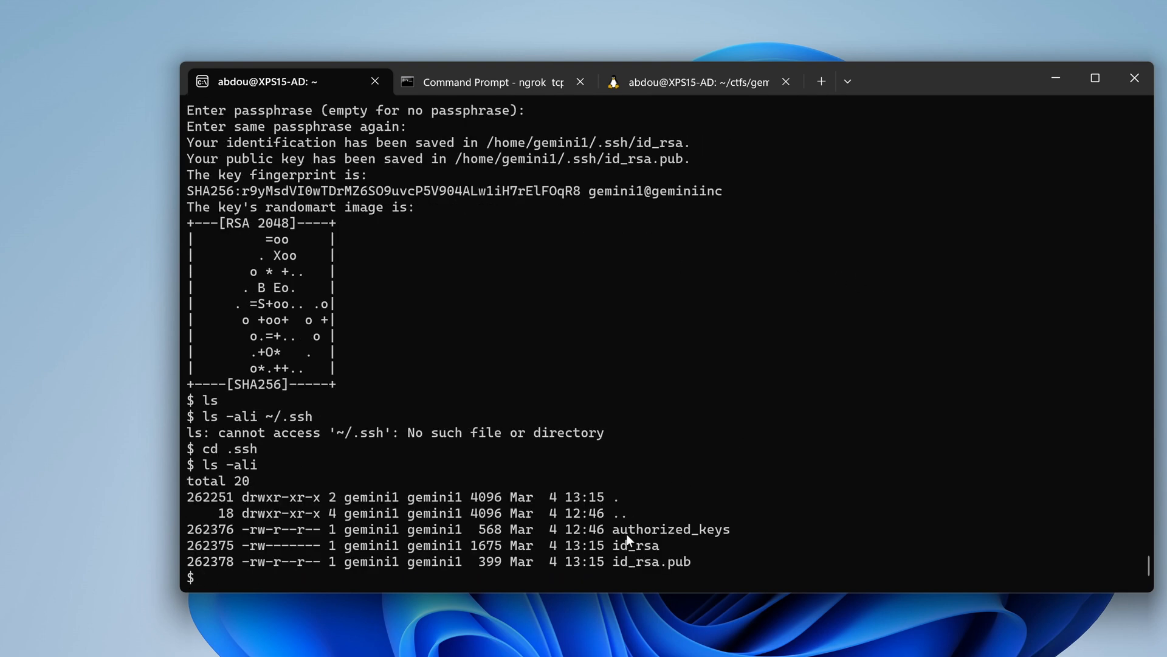
Step: Print the id_rsa.pub public key with cat
double_click(636, 545)
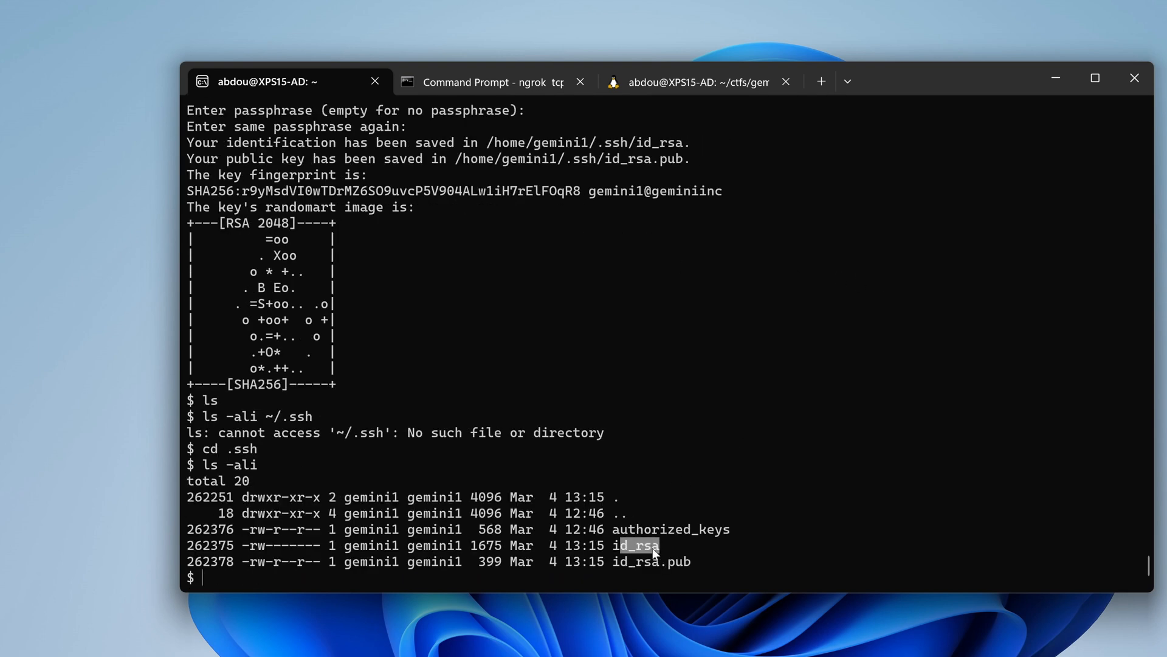
mouse_move(651, 578)
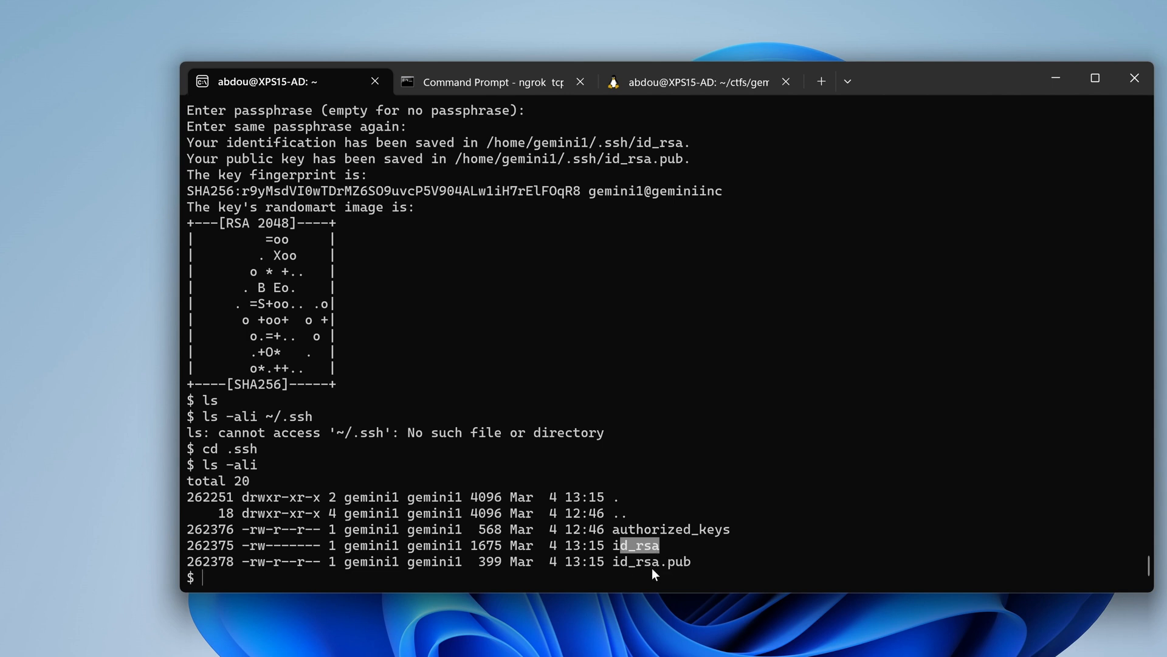
text(cat id_rsa.pu)
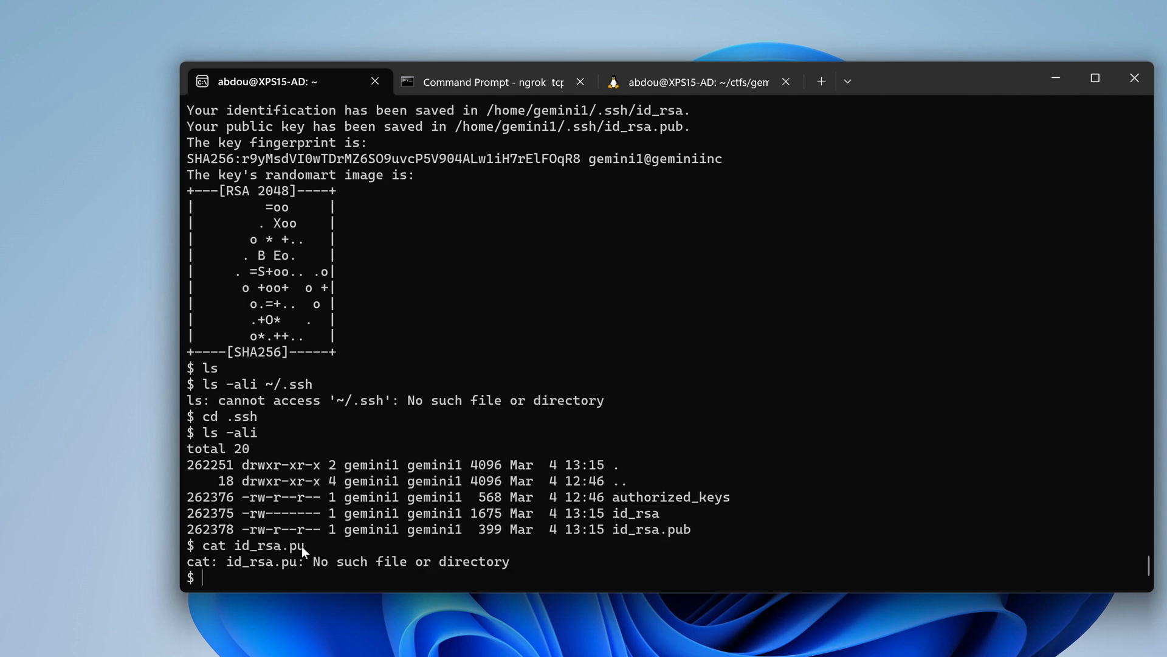
text(cat id_rsa.pub)
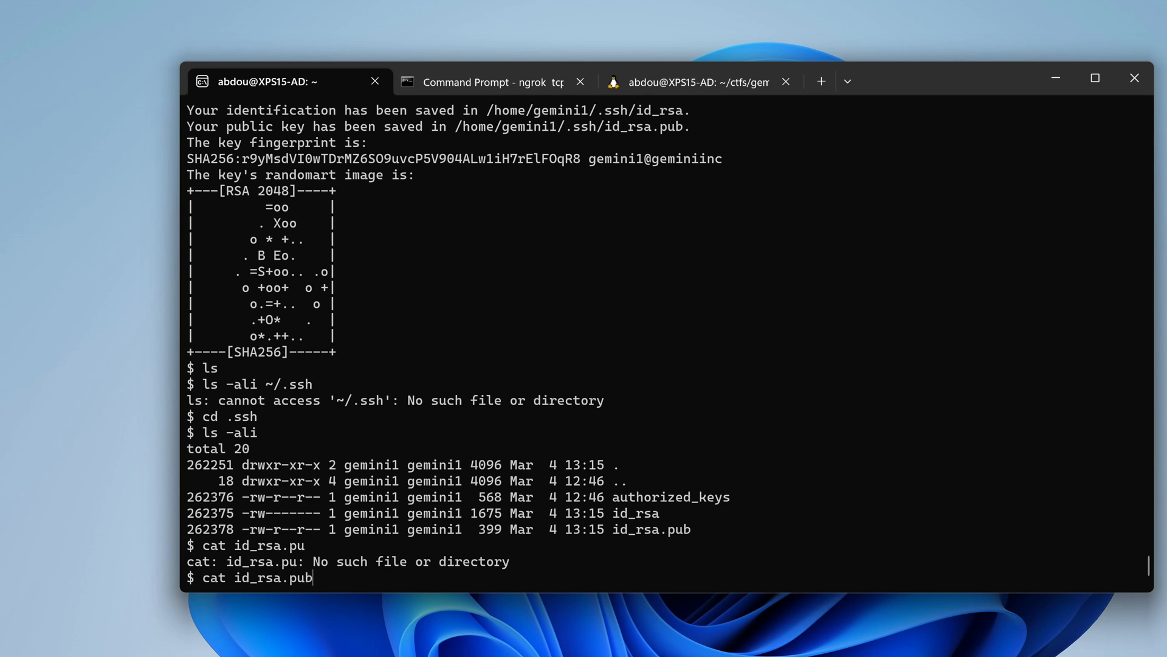
key(Return)
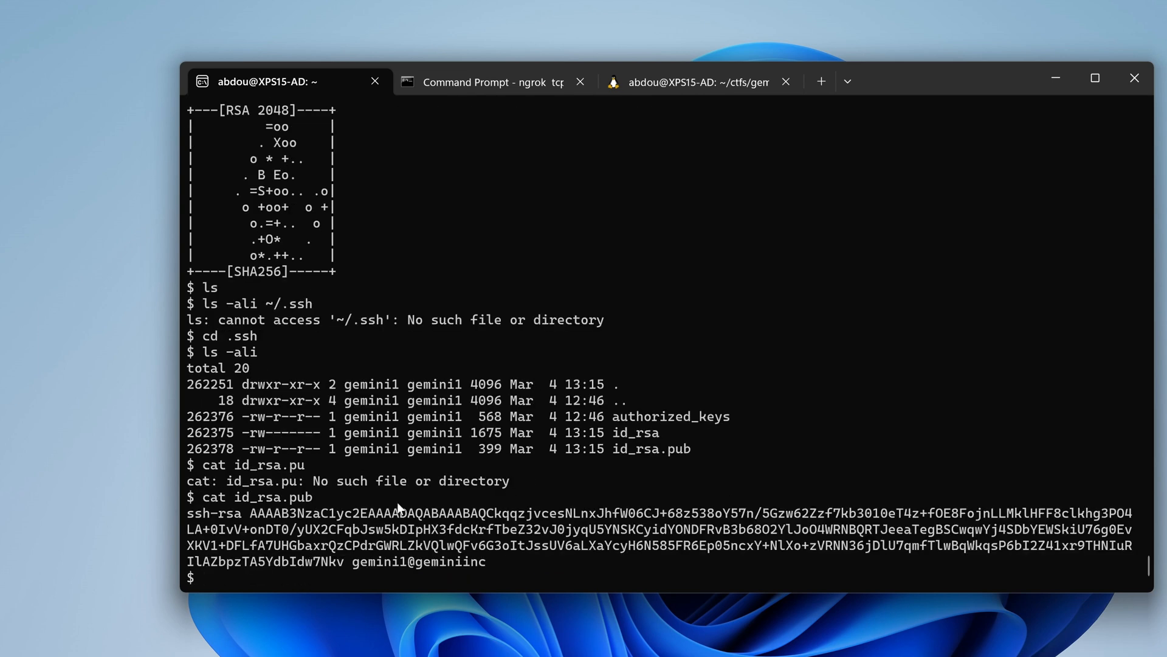
mouse_move(784, 340)
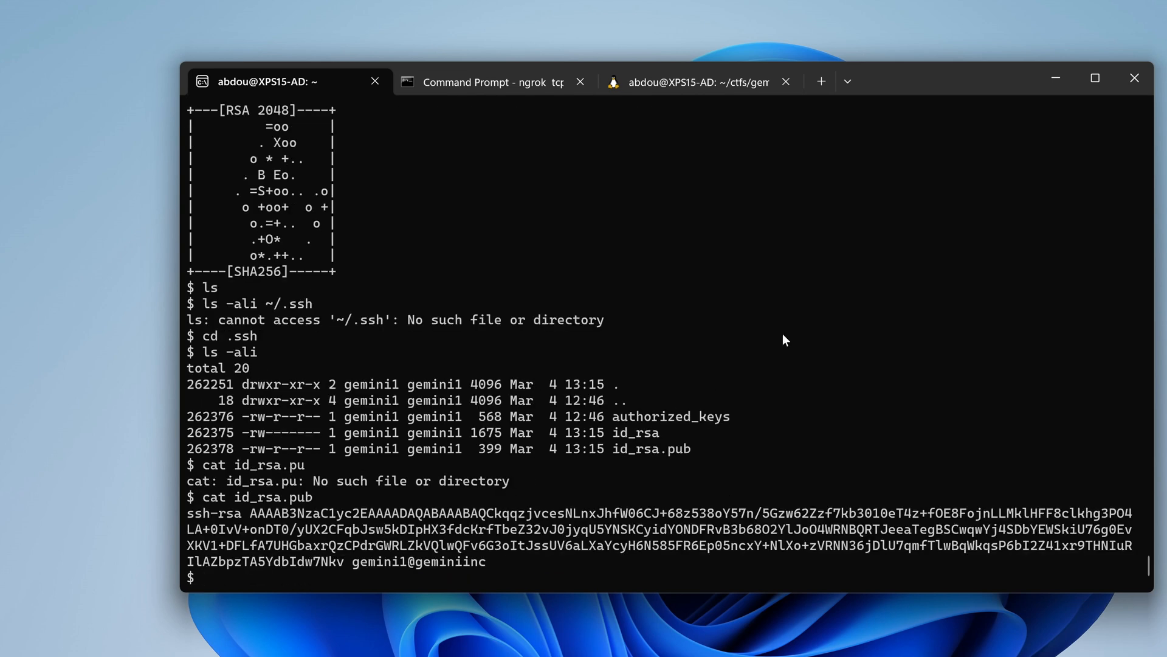